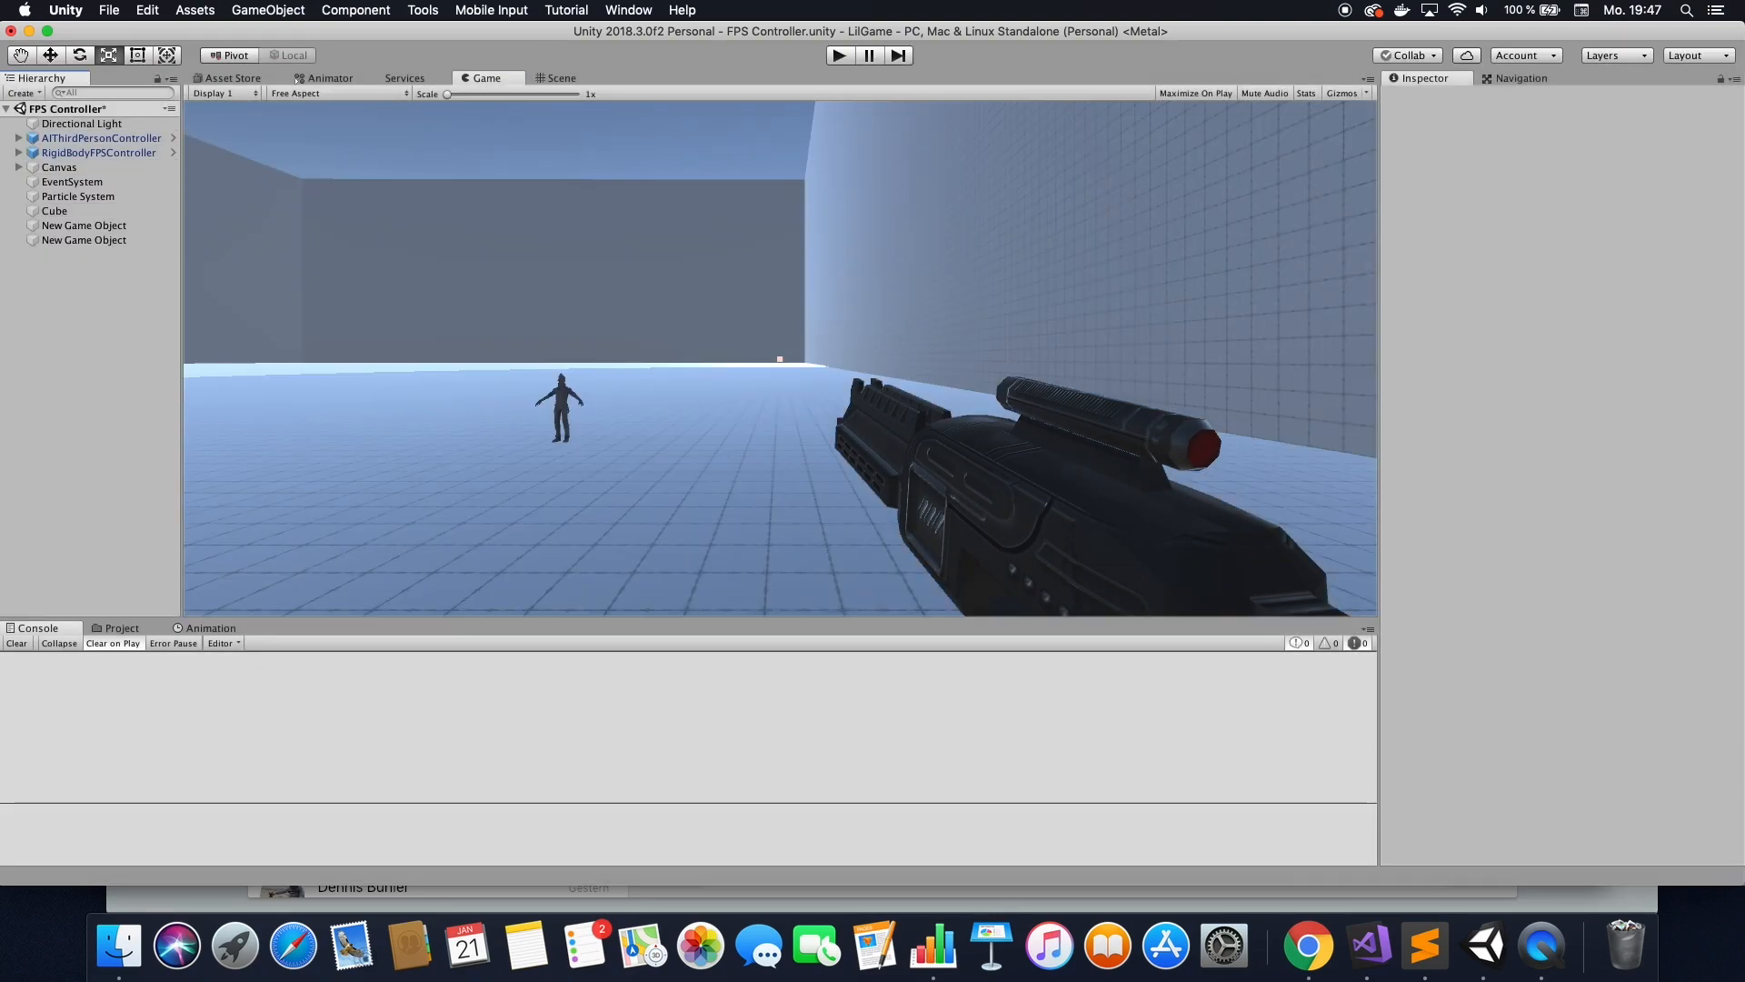
Reveal the archtronic gun under MainCamera and show its components in the Inspector.
click(18, 153)
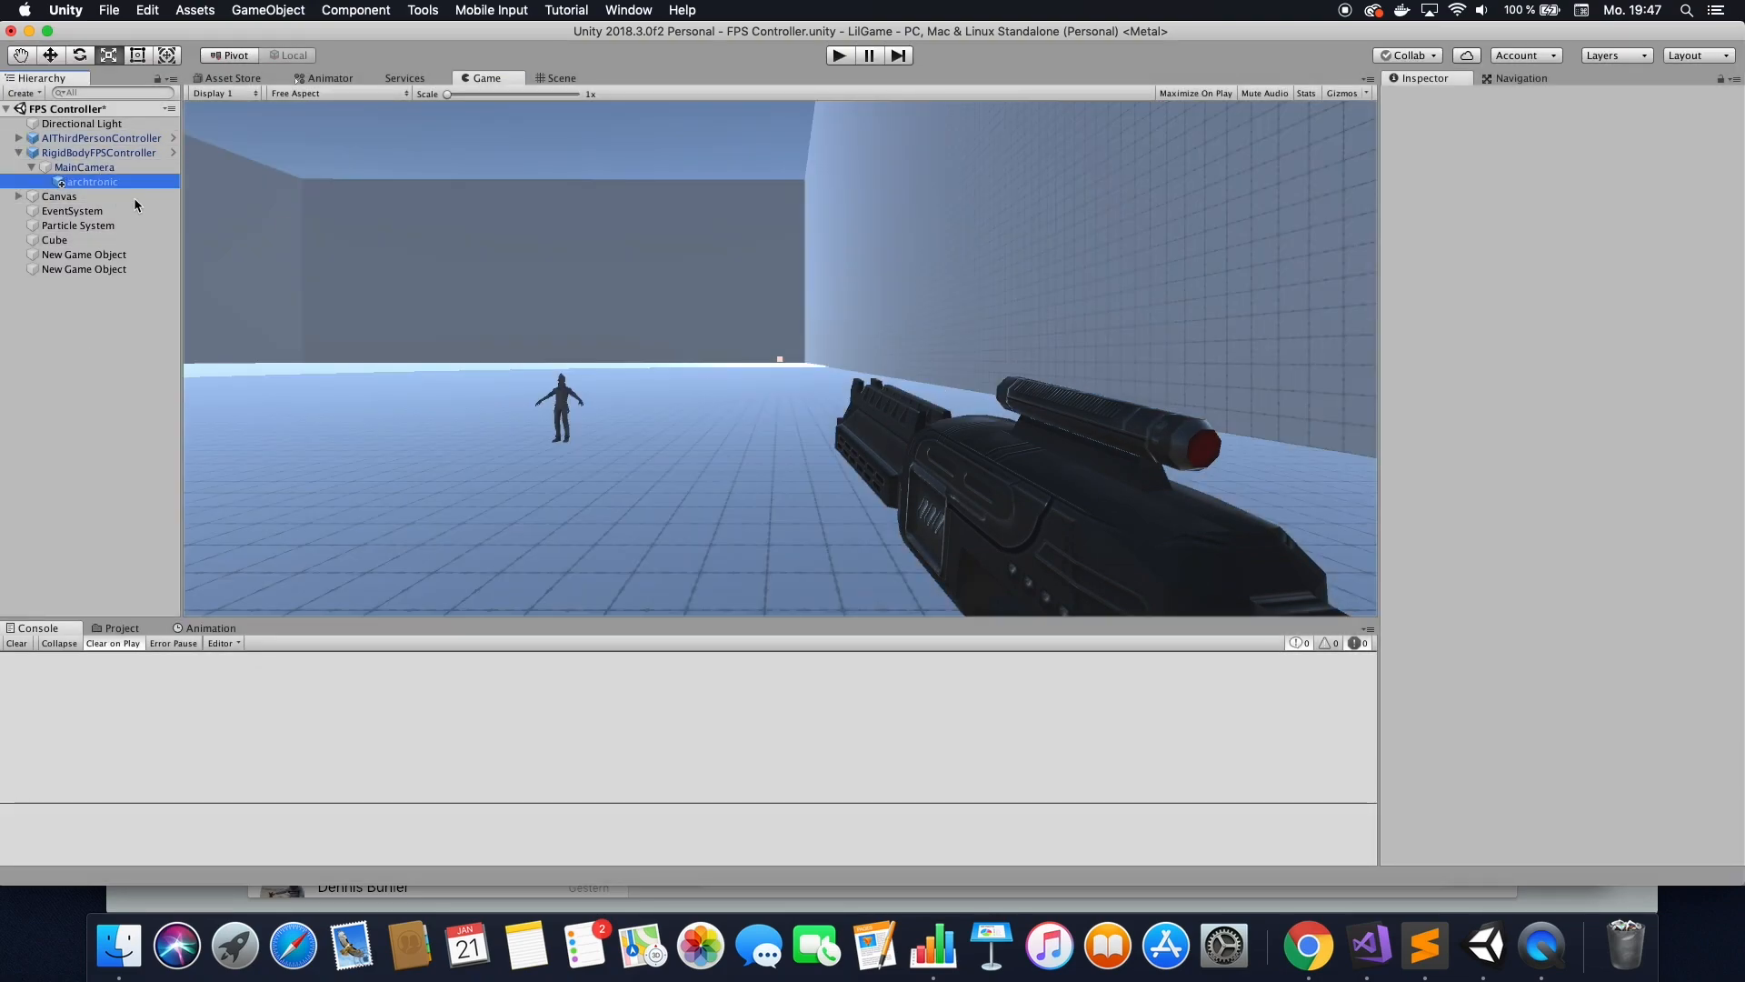
click(91, 181)
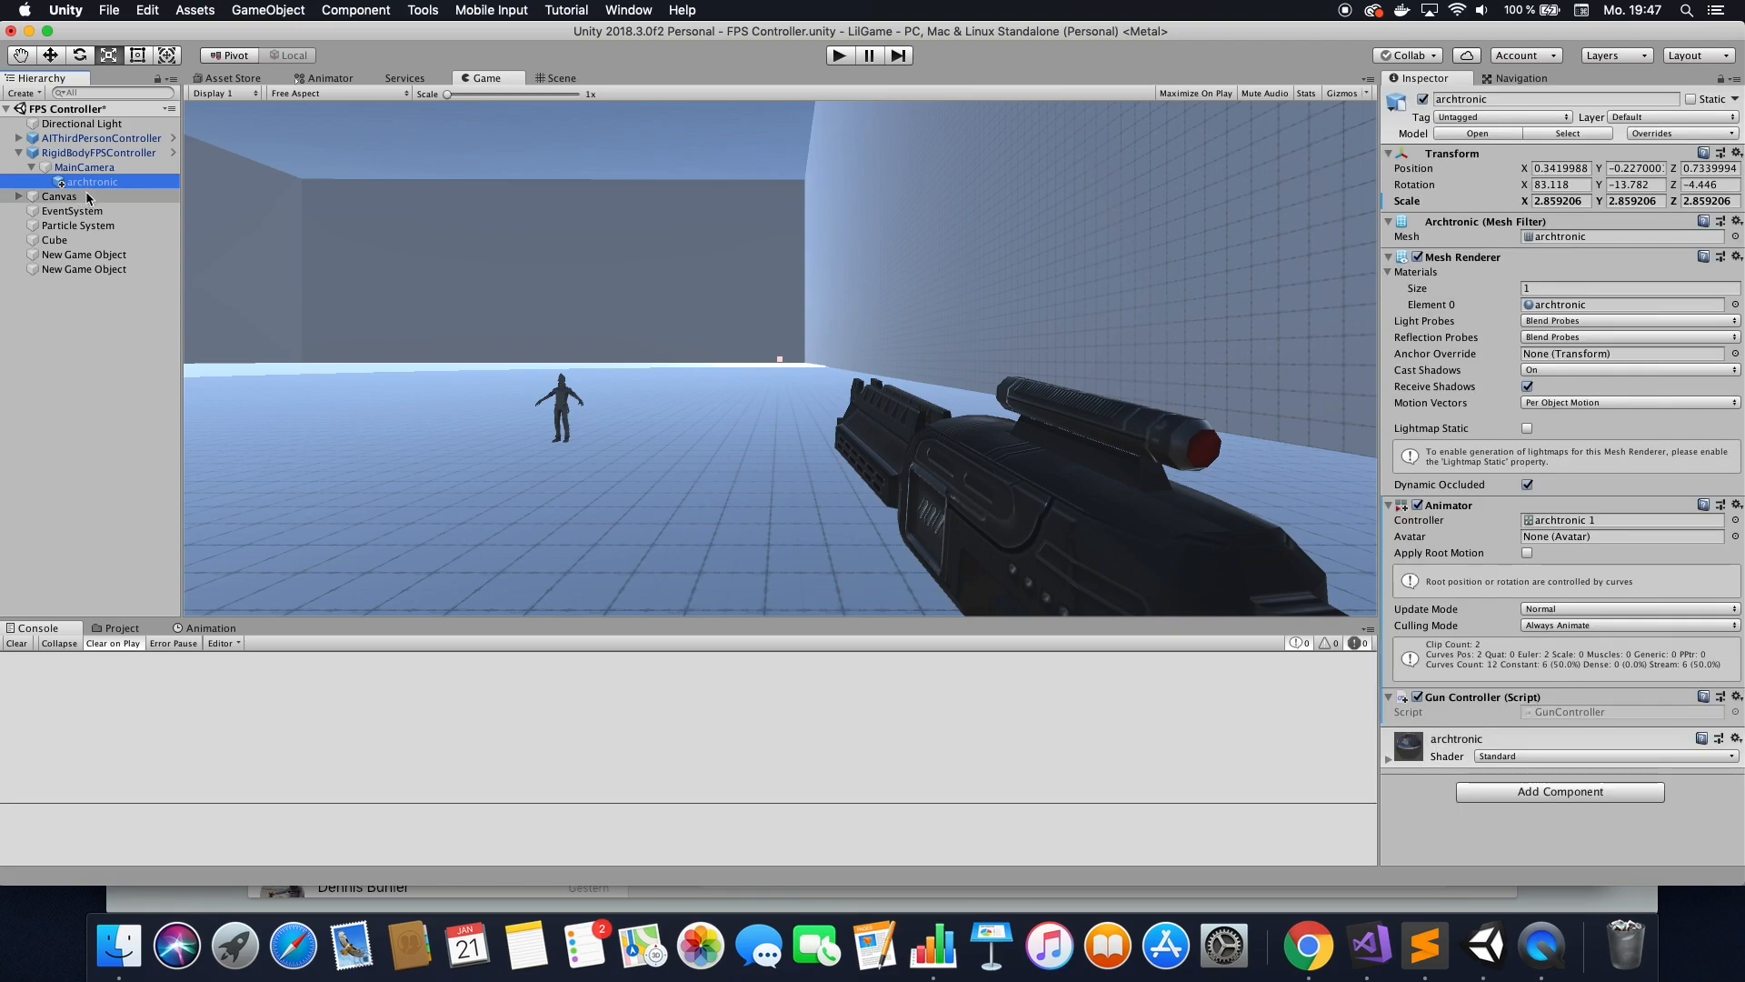
mouse_move(87, 199)
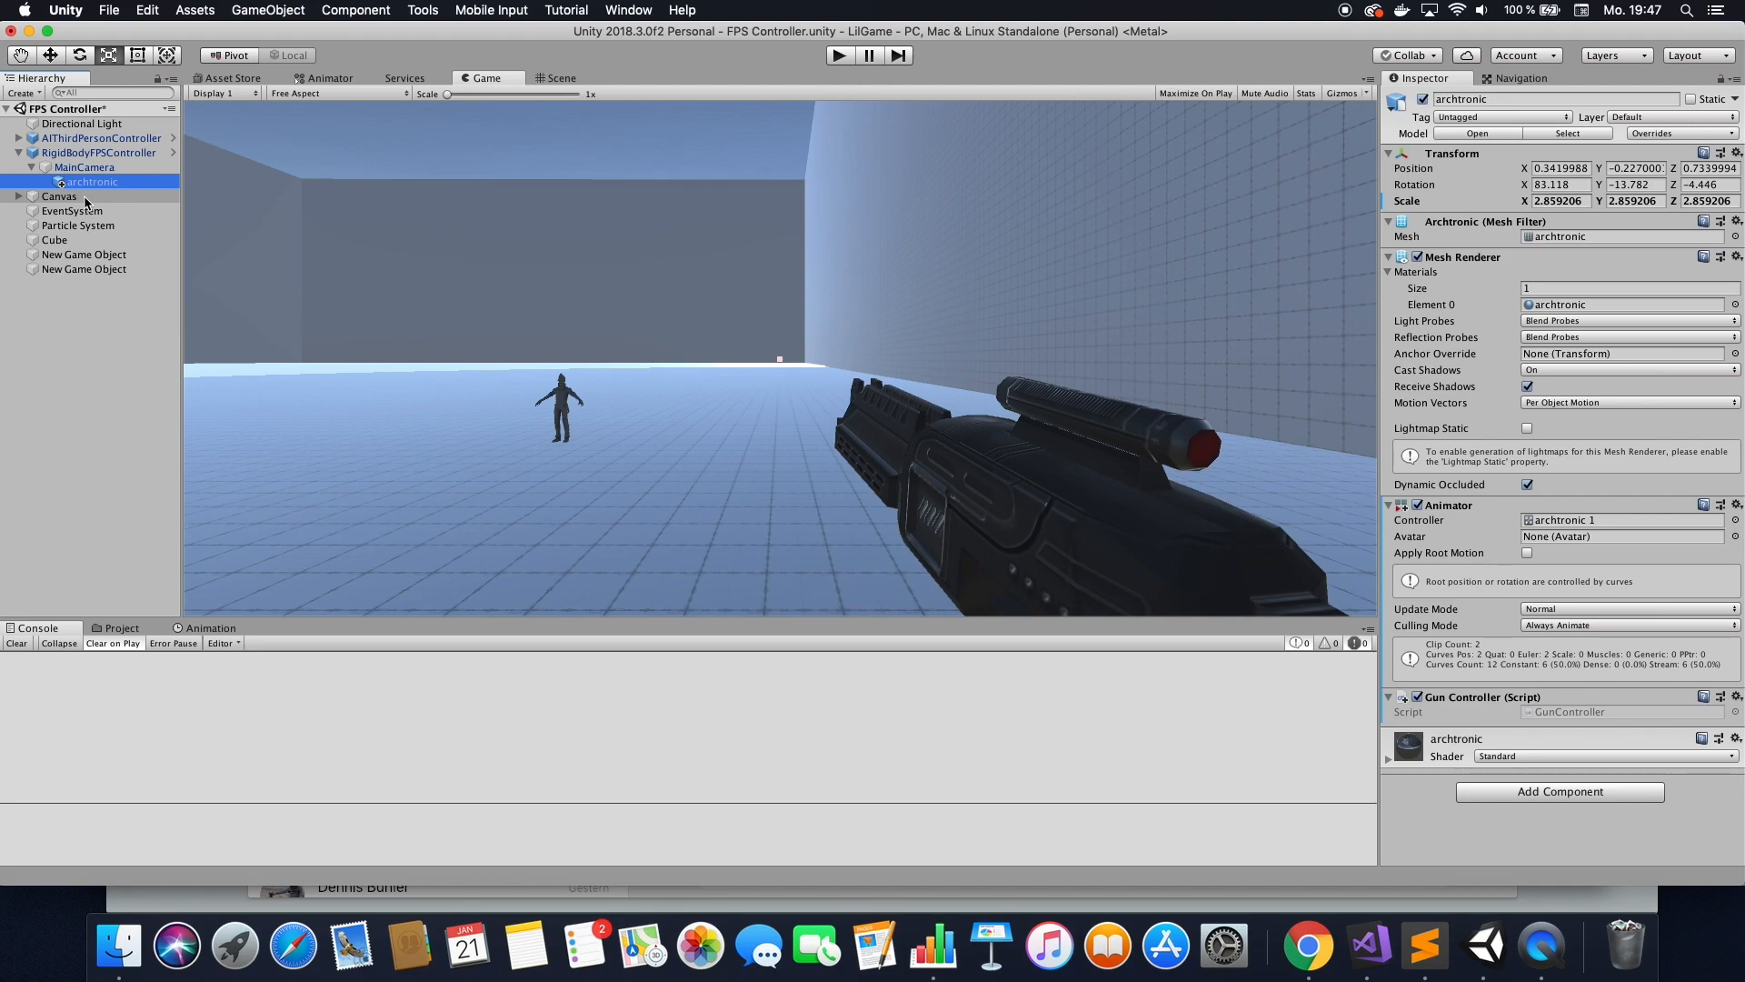
mouse_move(98, 191)
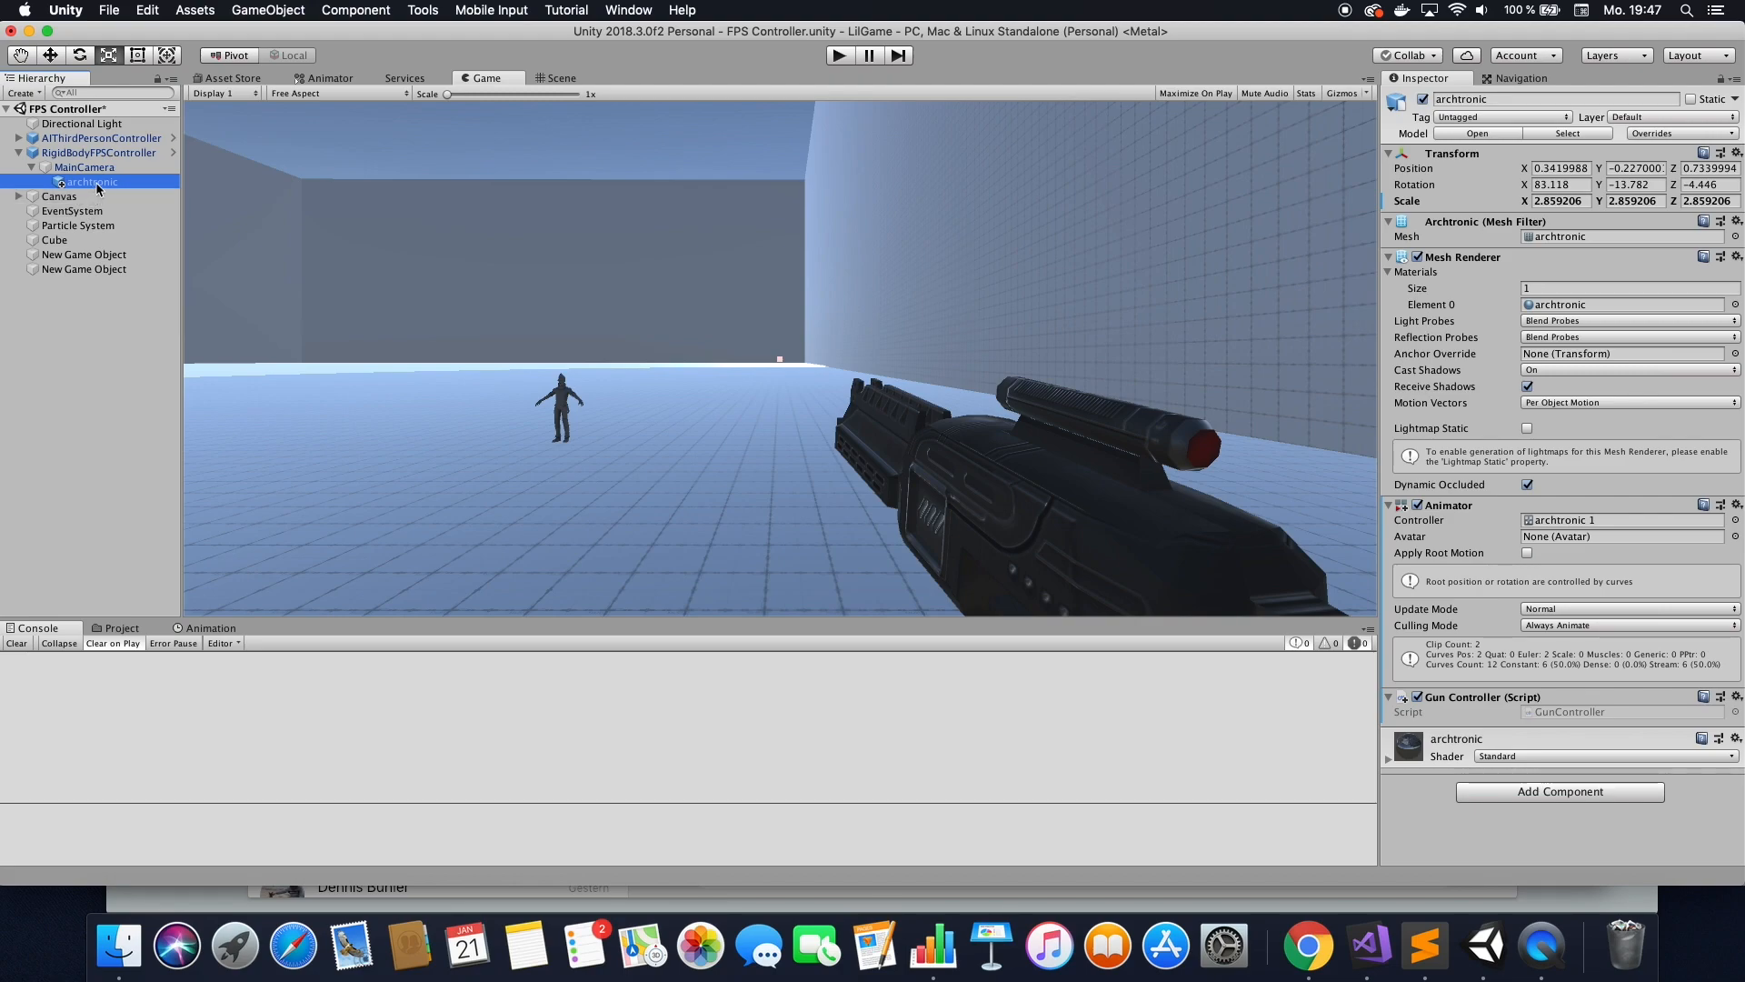
mouse_move(98, 187)
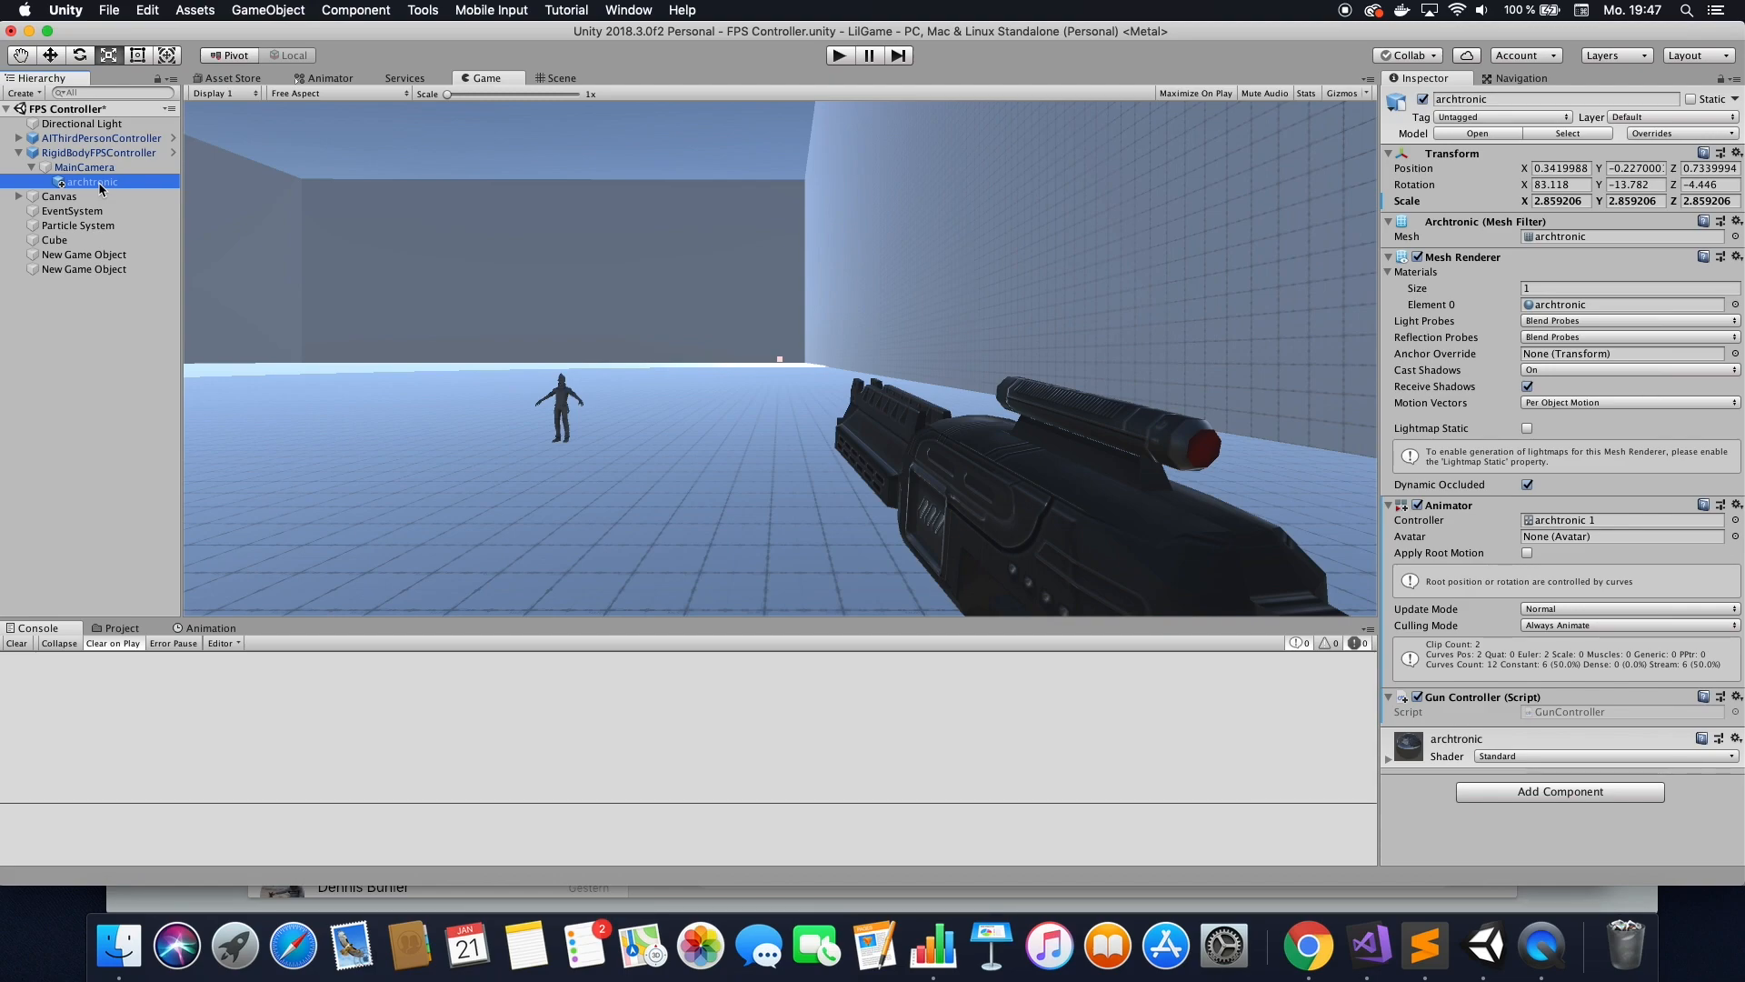
mouse_move(885, 339)
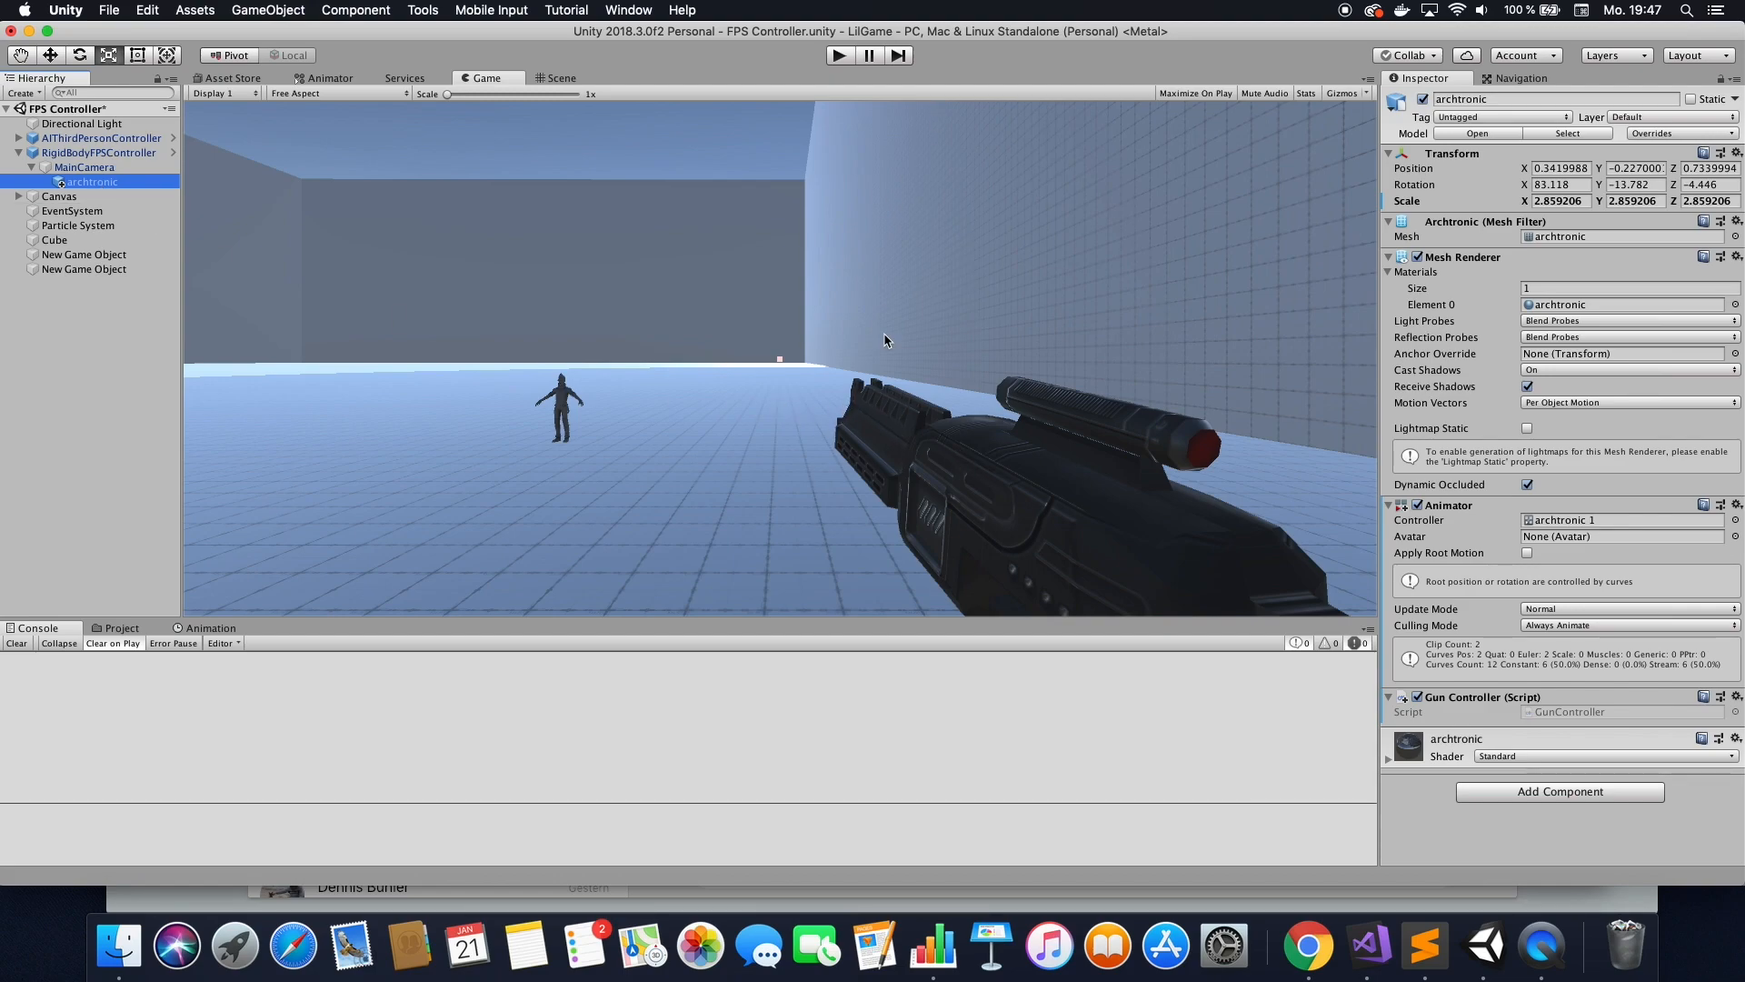
mouse_move(866, 442)
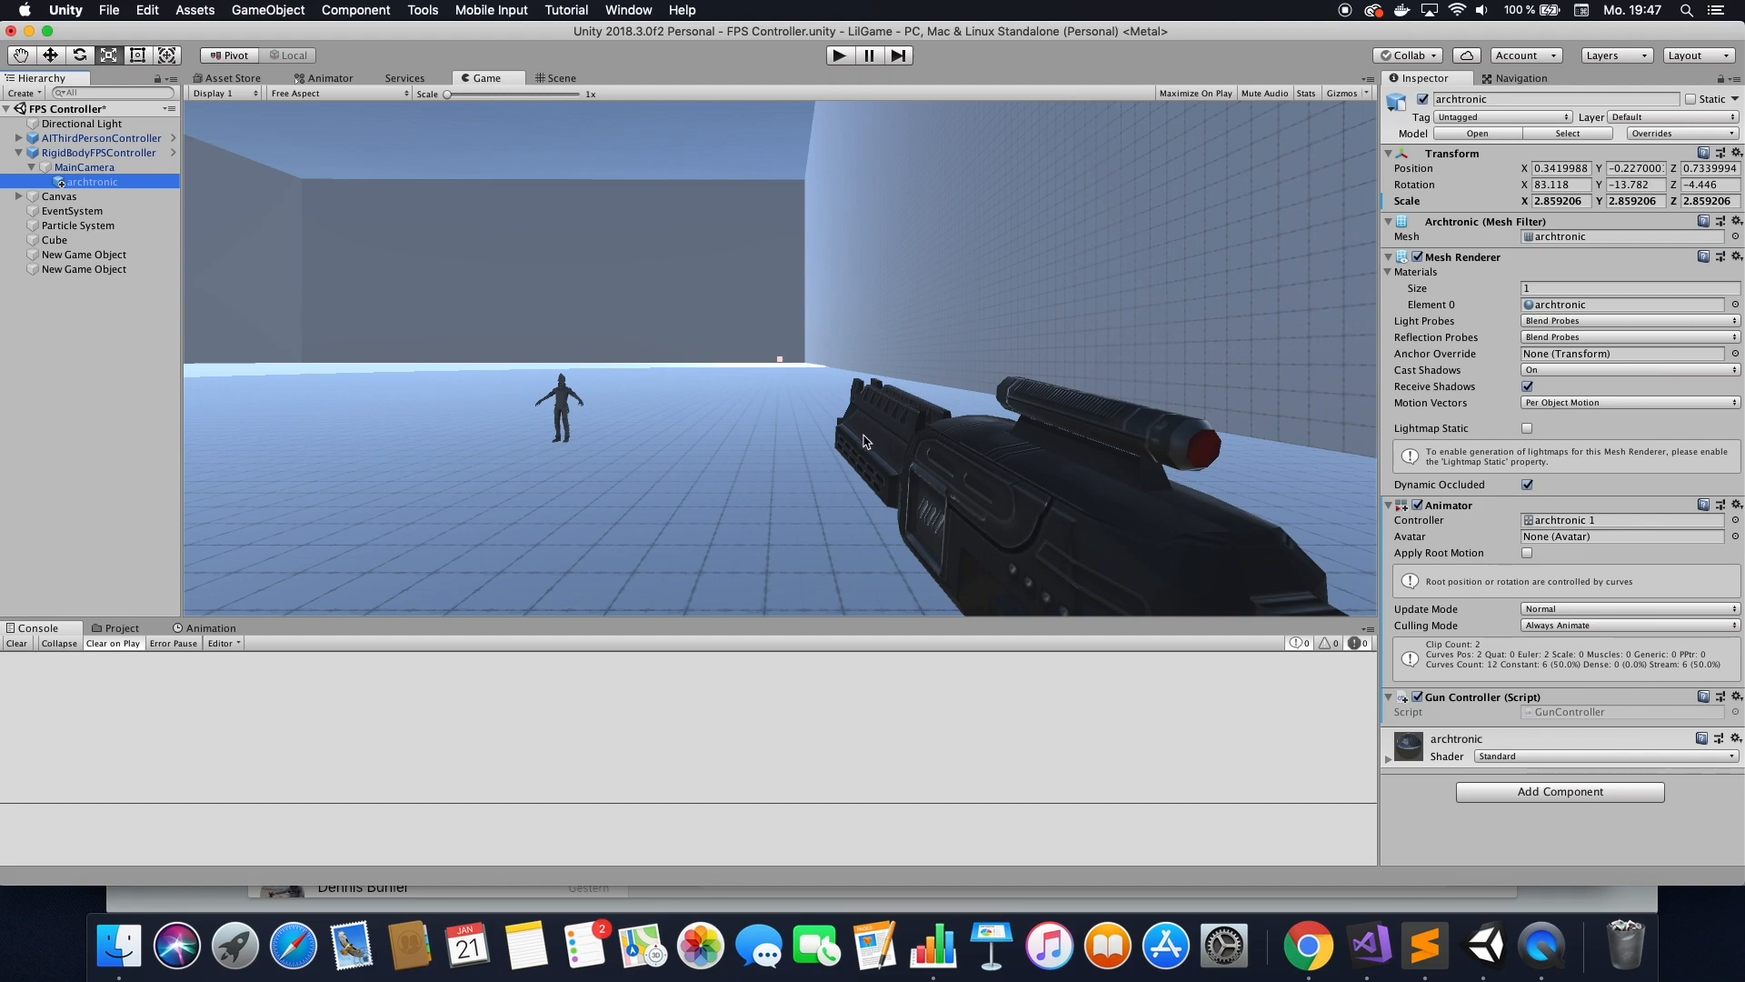
mouse_move(311, 207)
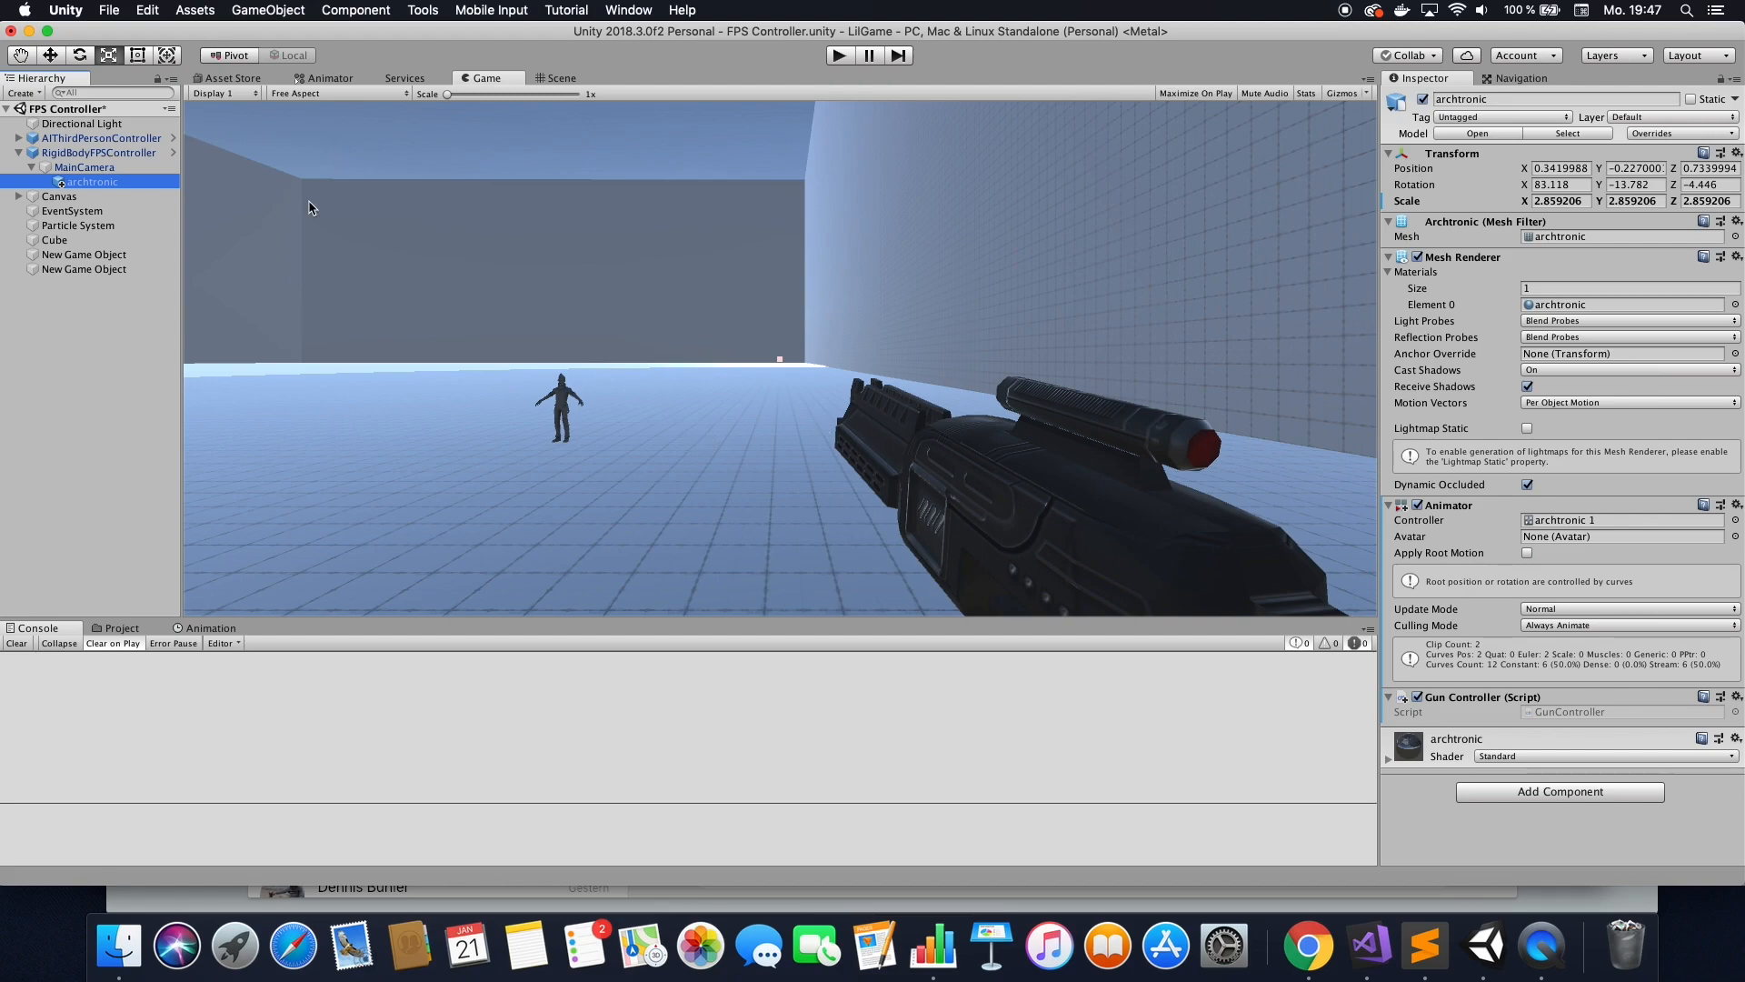
mouse_move(758, 574)
text(Muzzle)
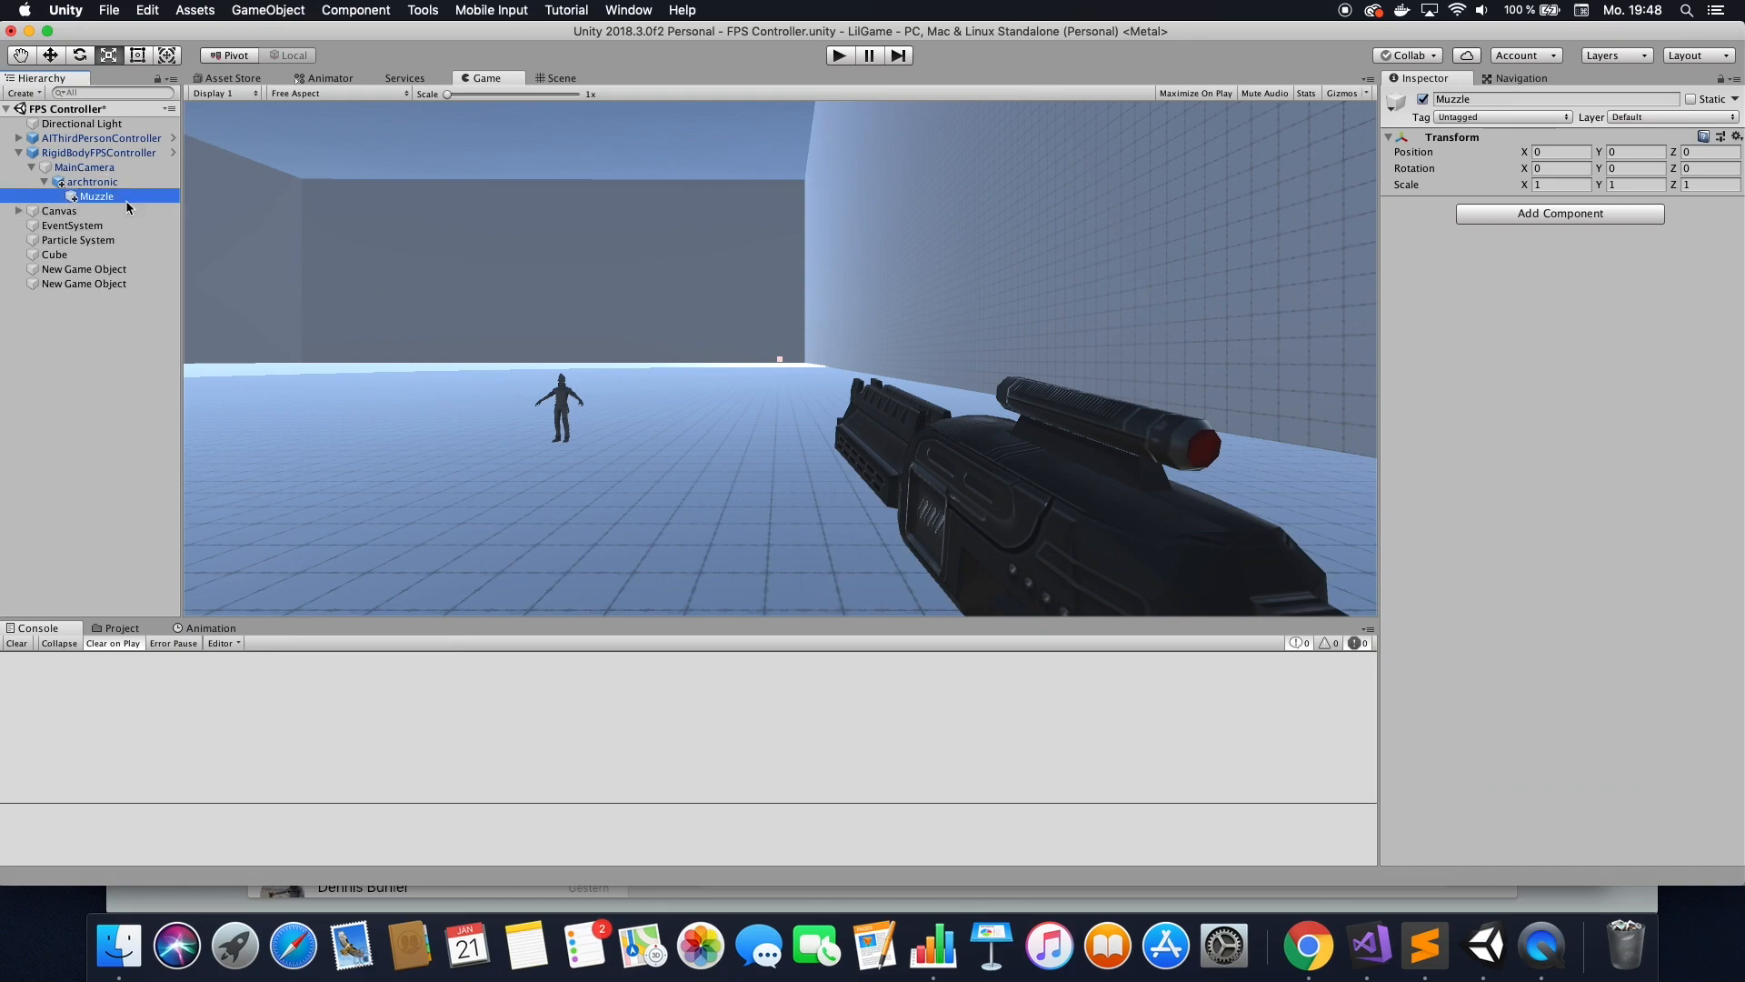
Name the new empty object Muzzle under MainCamera and view it in the Scene.
double_click(96, 197)
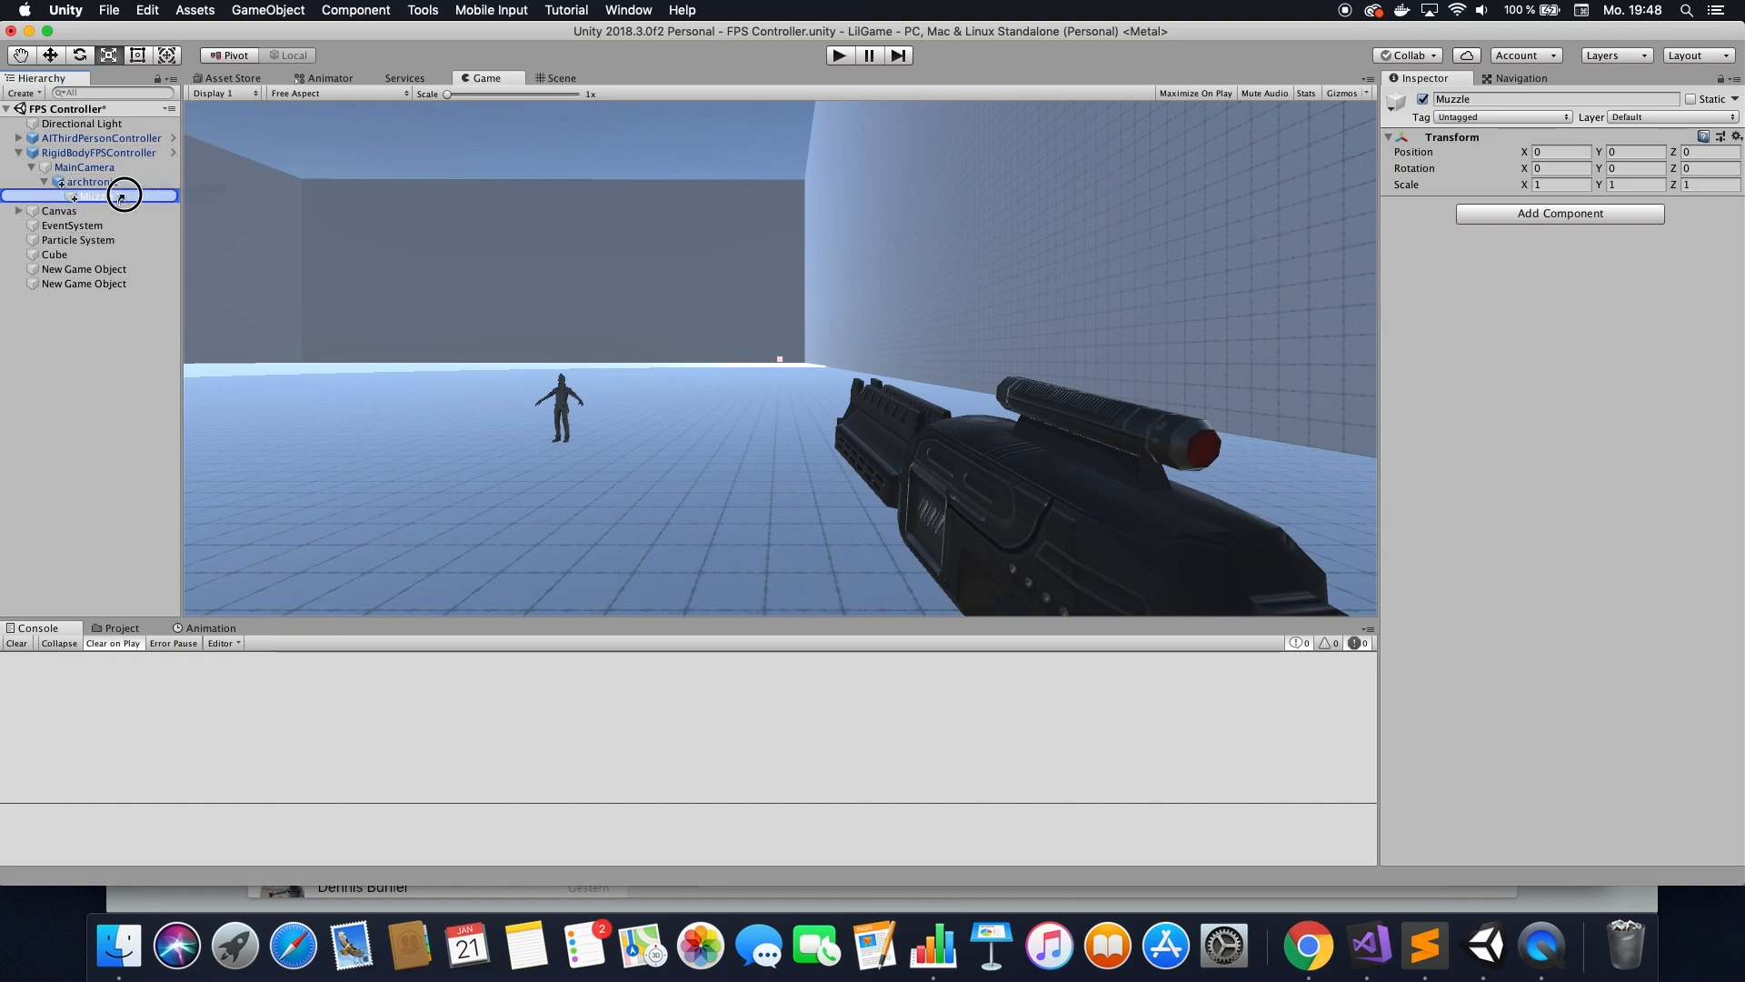
click(84, 181)
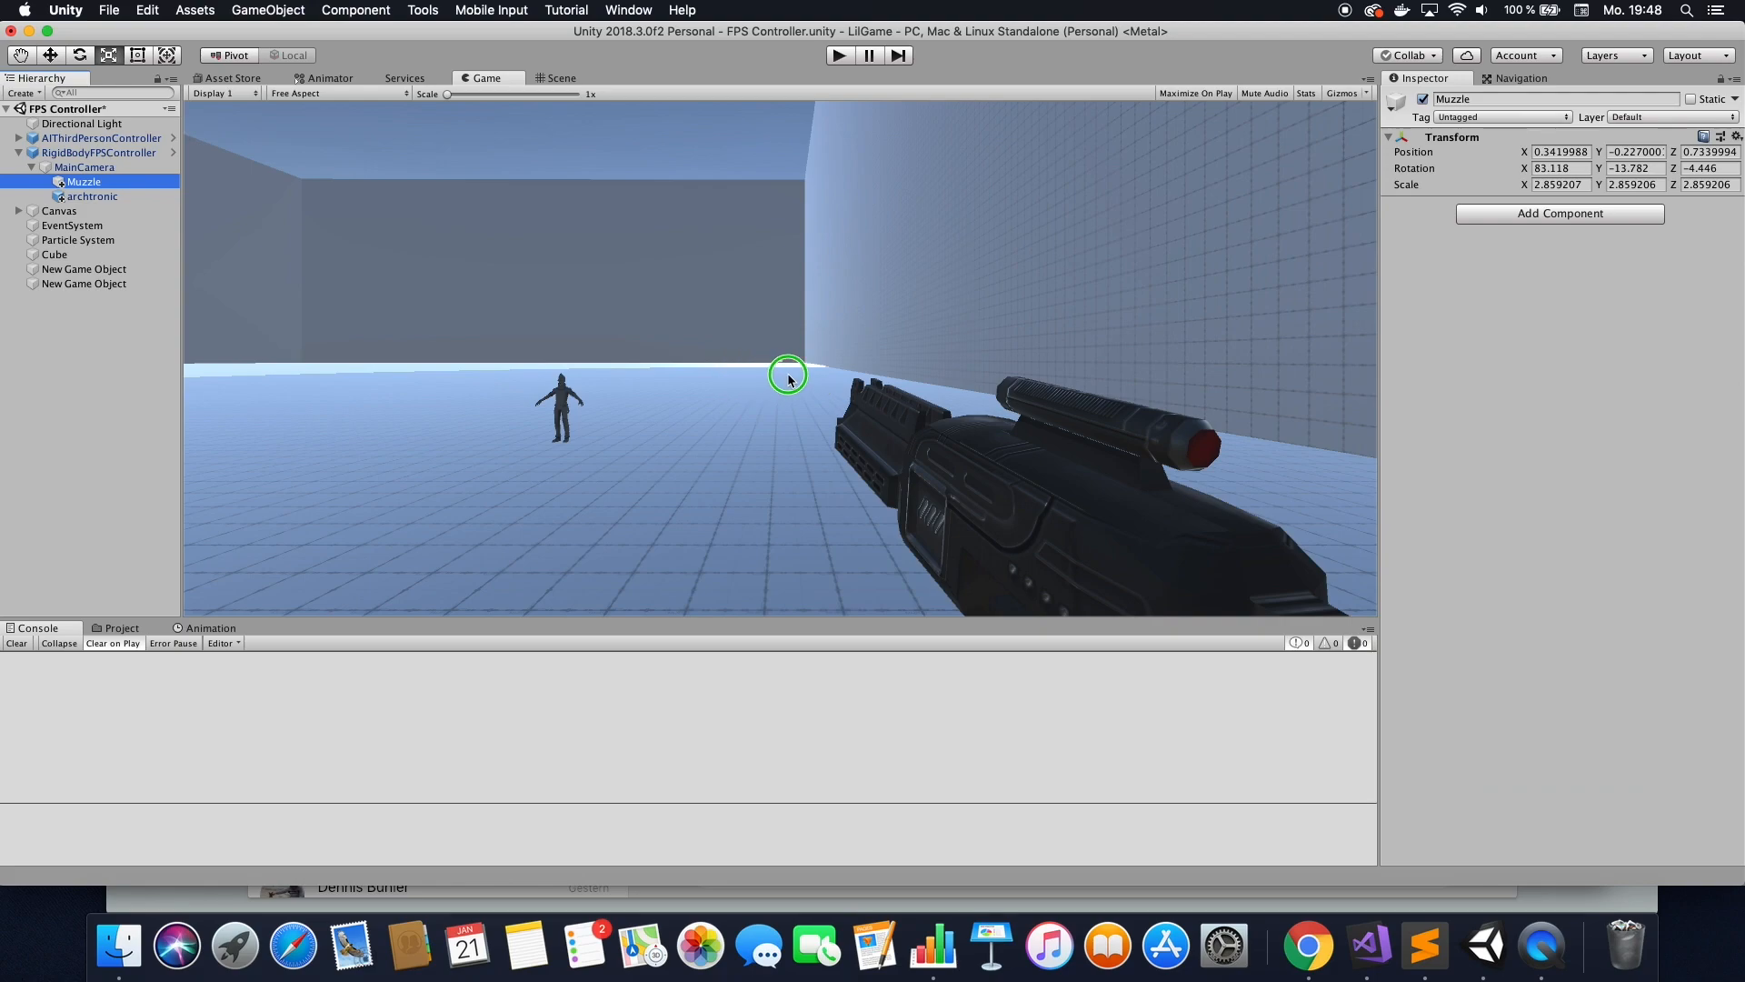
click(560, 79)
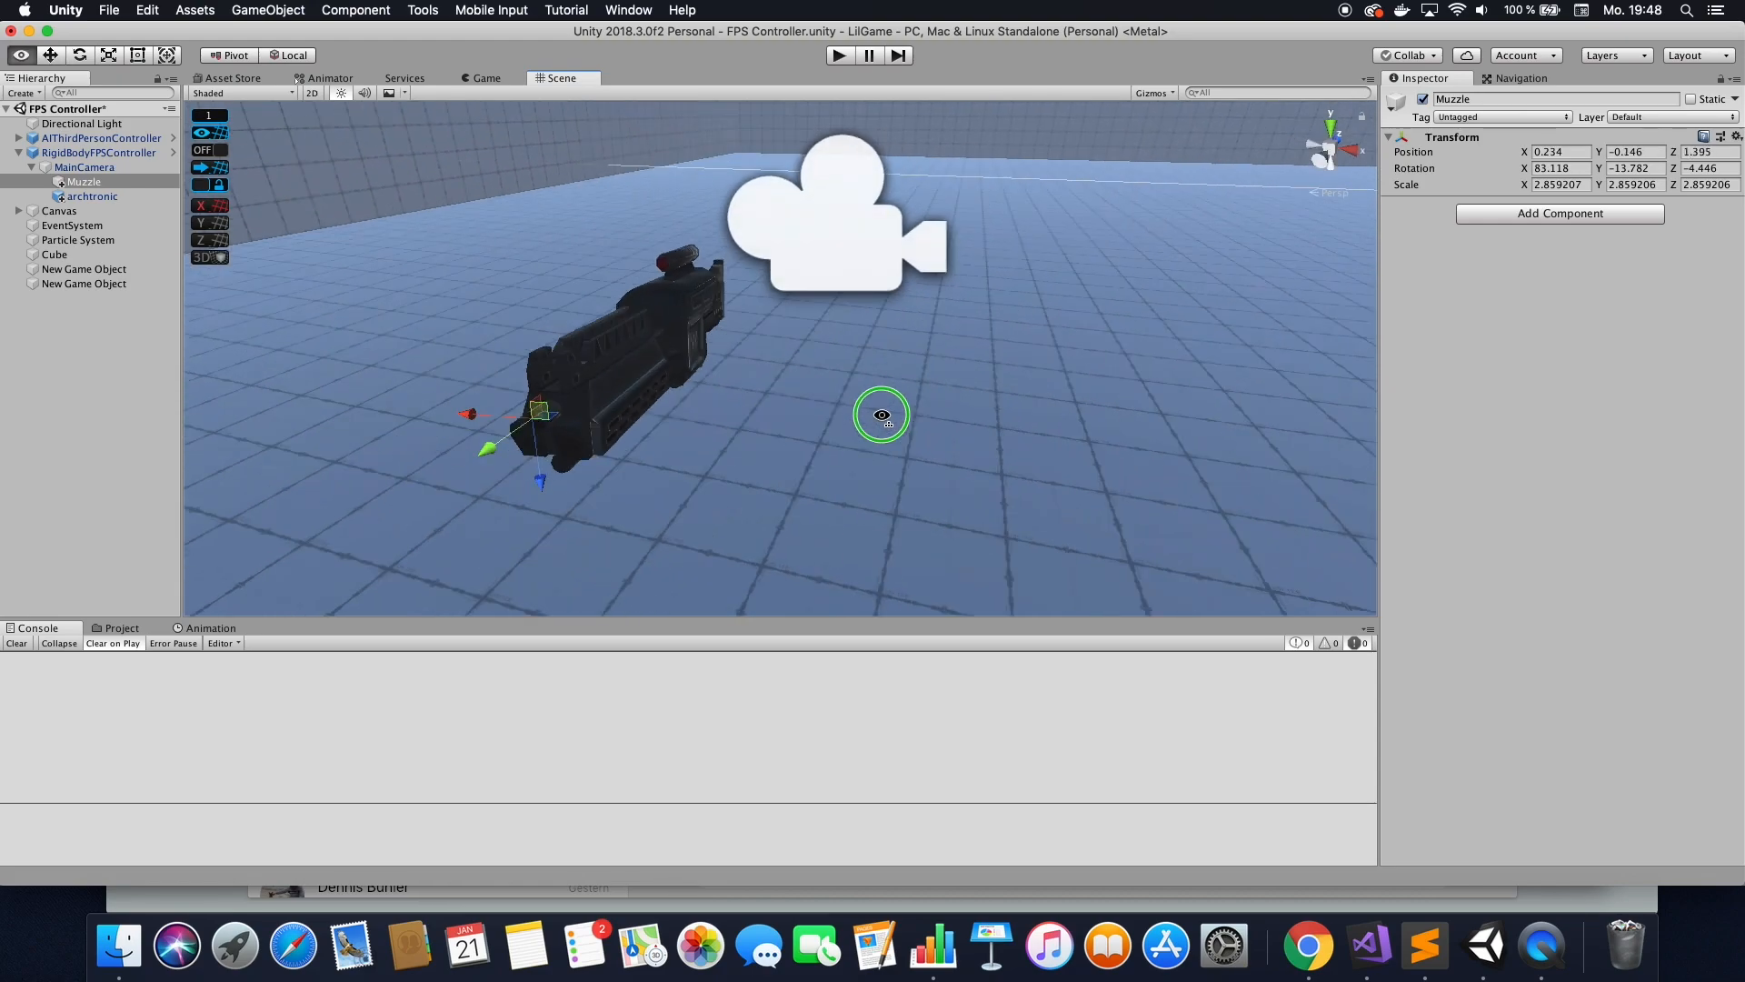
Fine-tune Muzzle at the barrel tip and zero its rotation on X, Y and Z.
drag(883, 415, 805, 424)
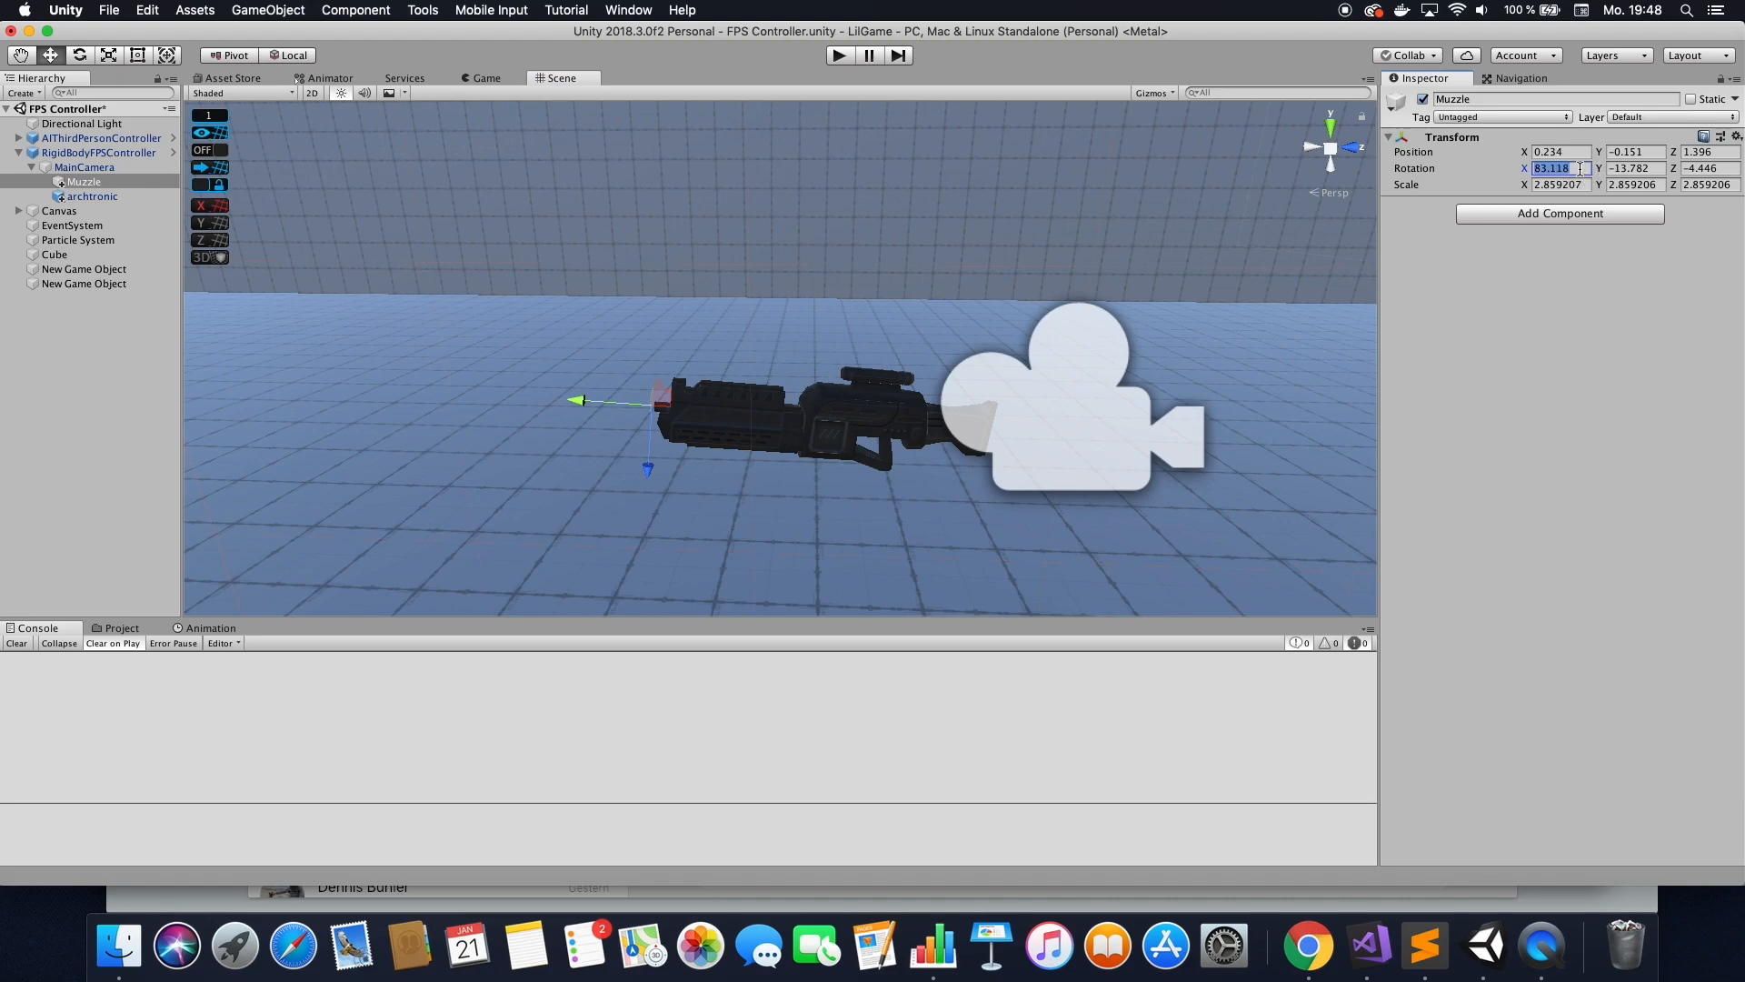
text(0)
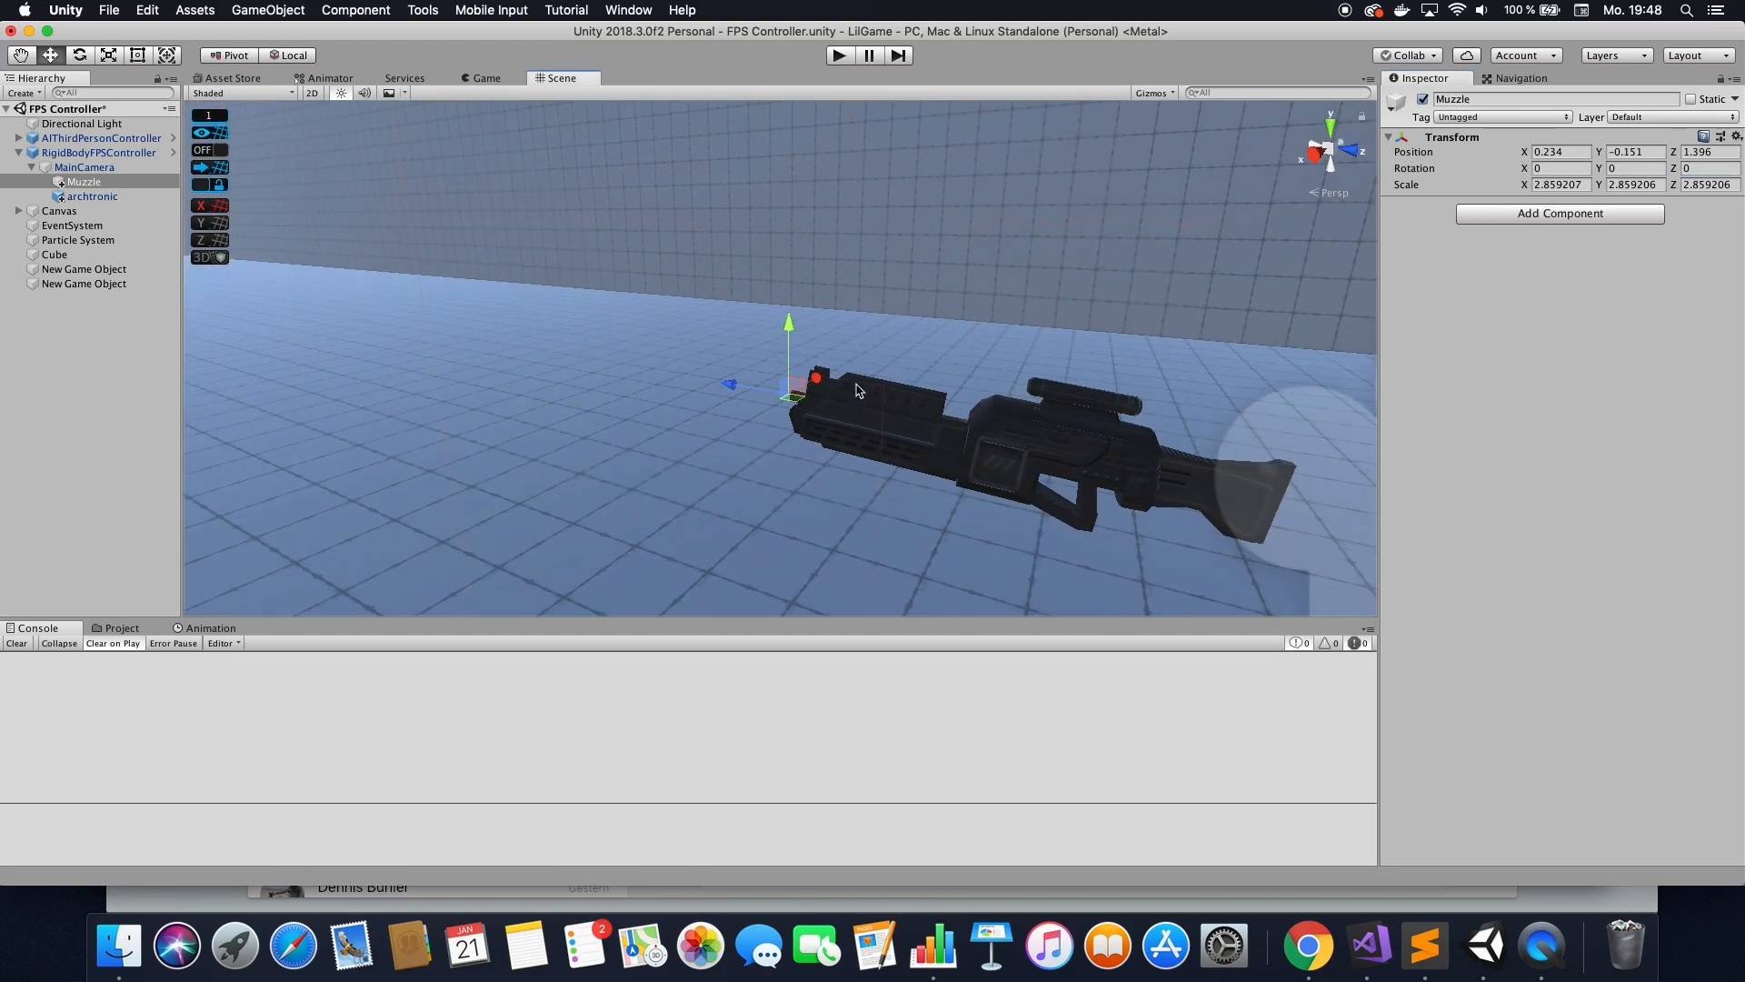
Attach the RayGun script to the Muzzle object via the component search.
click(83, 182)
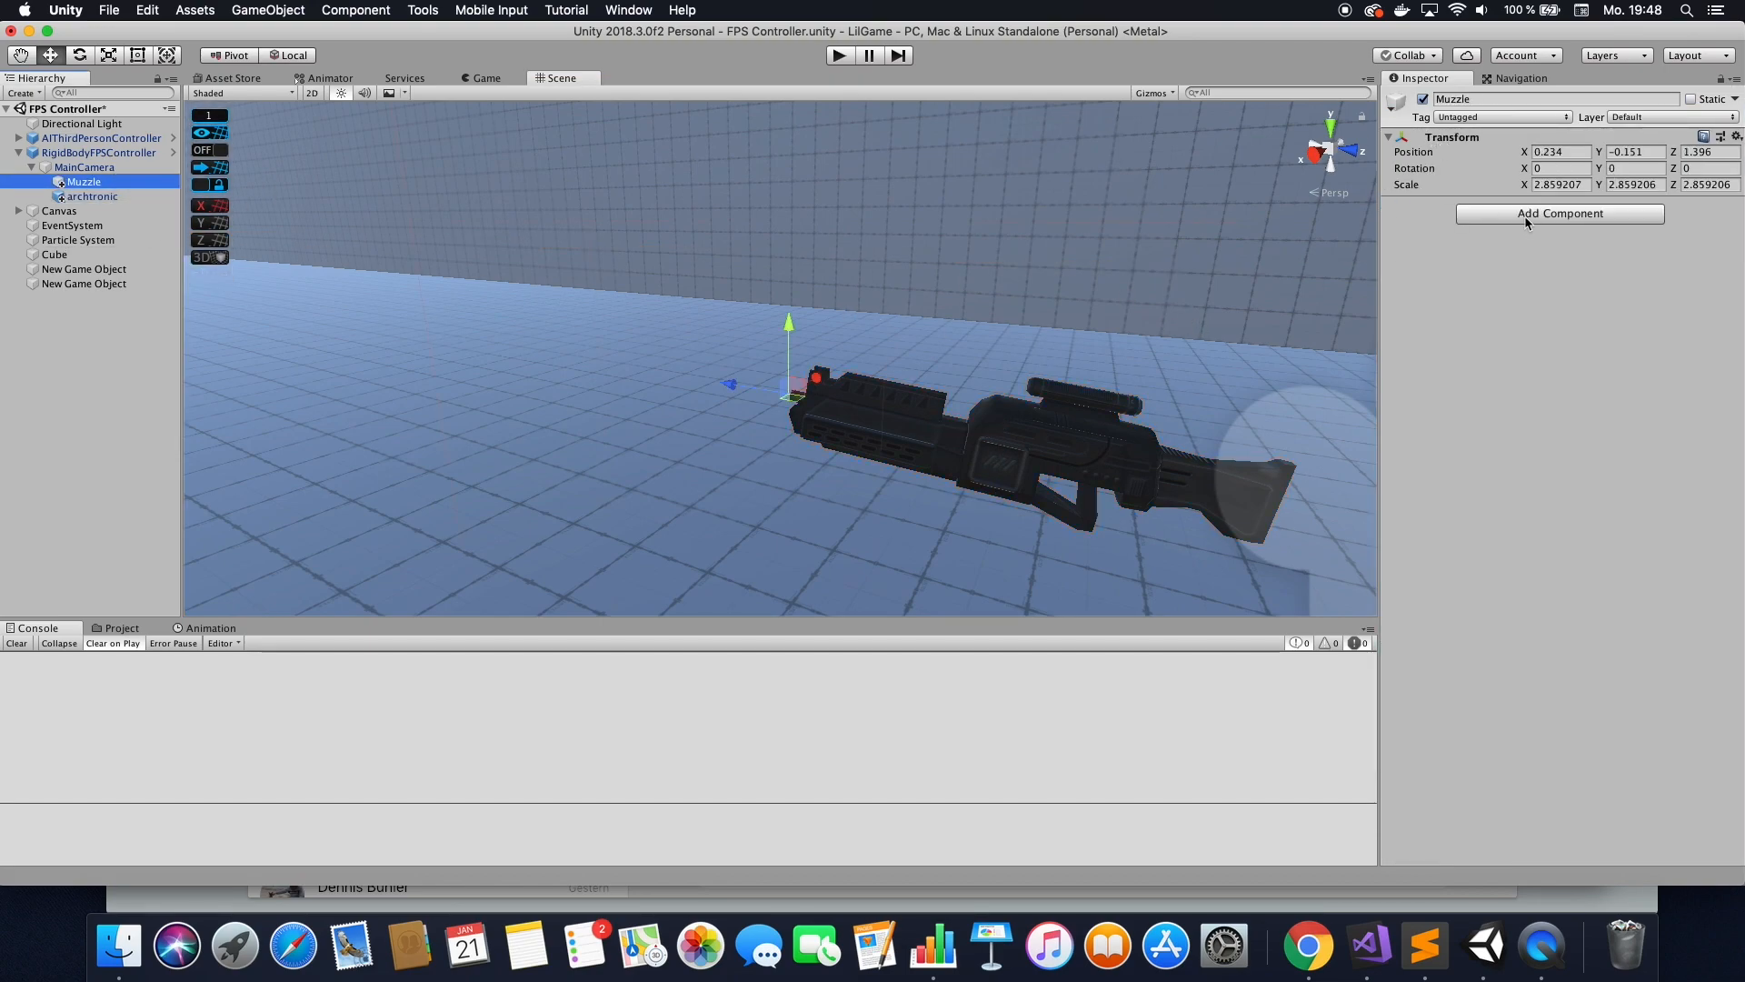
text(Ray)
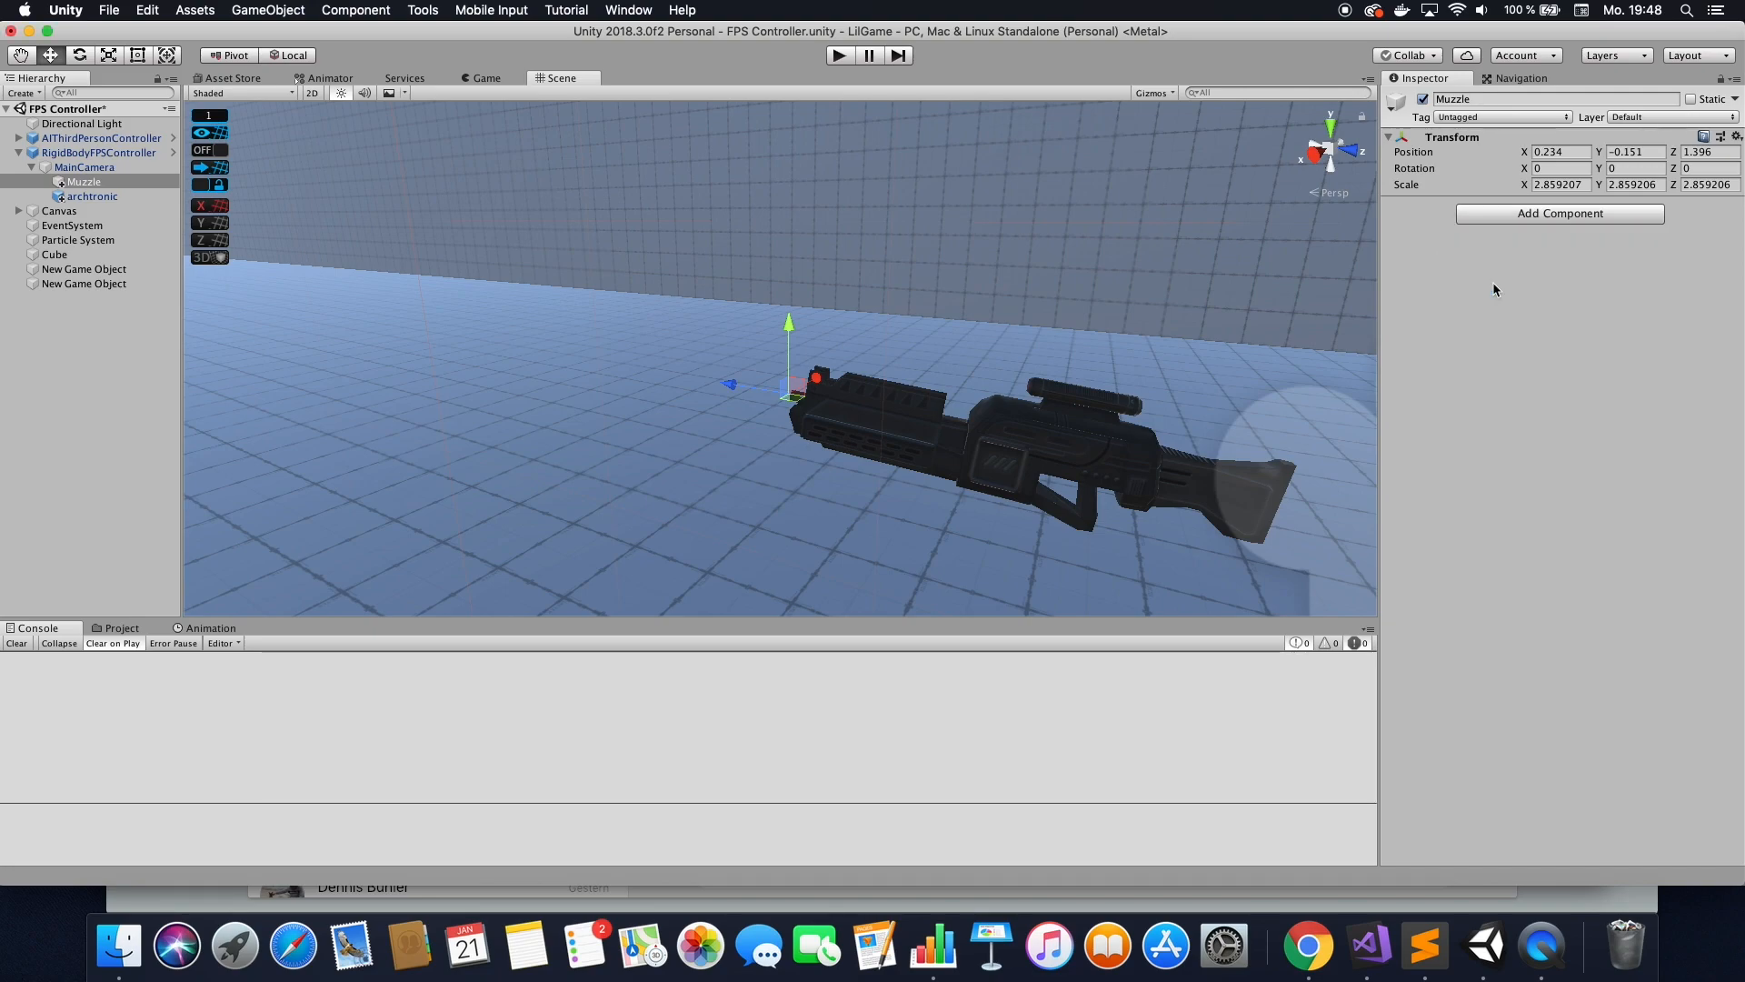
click(1560, 212)
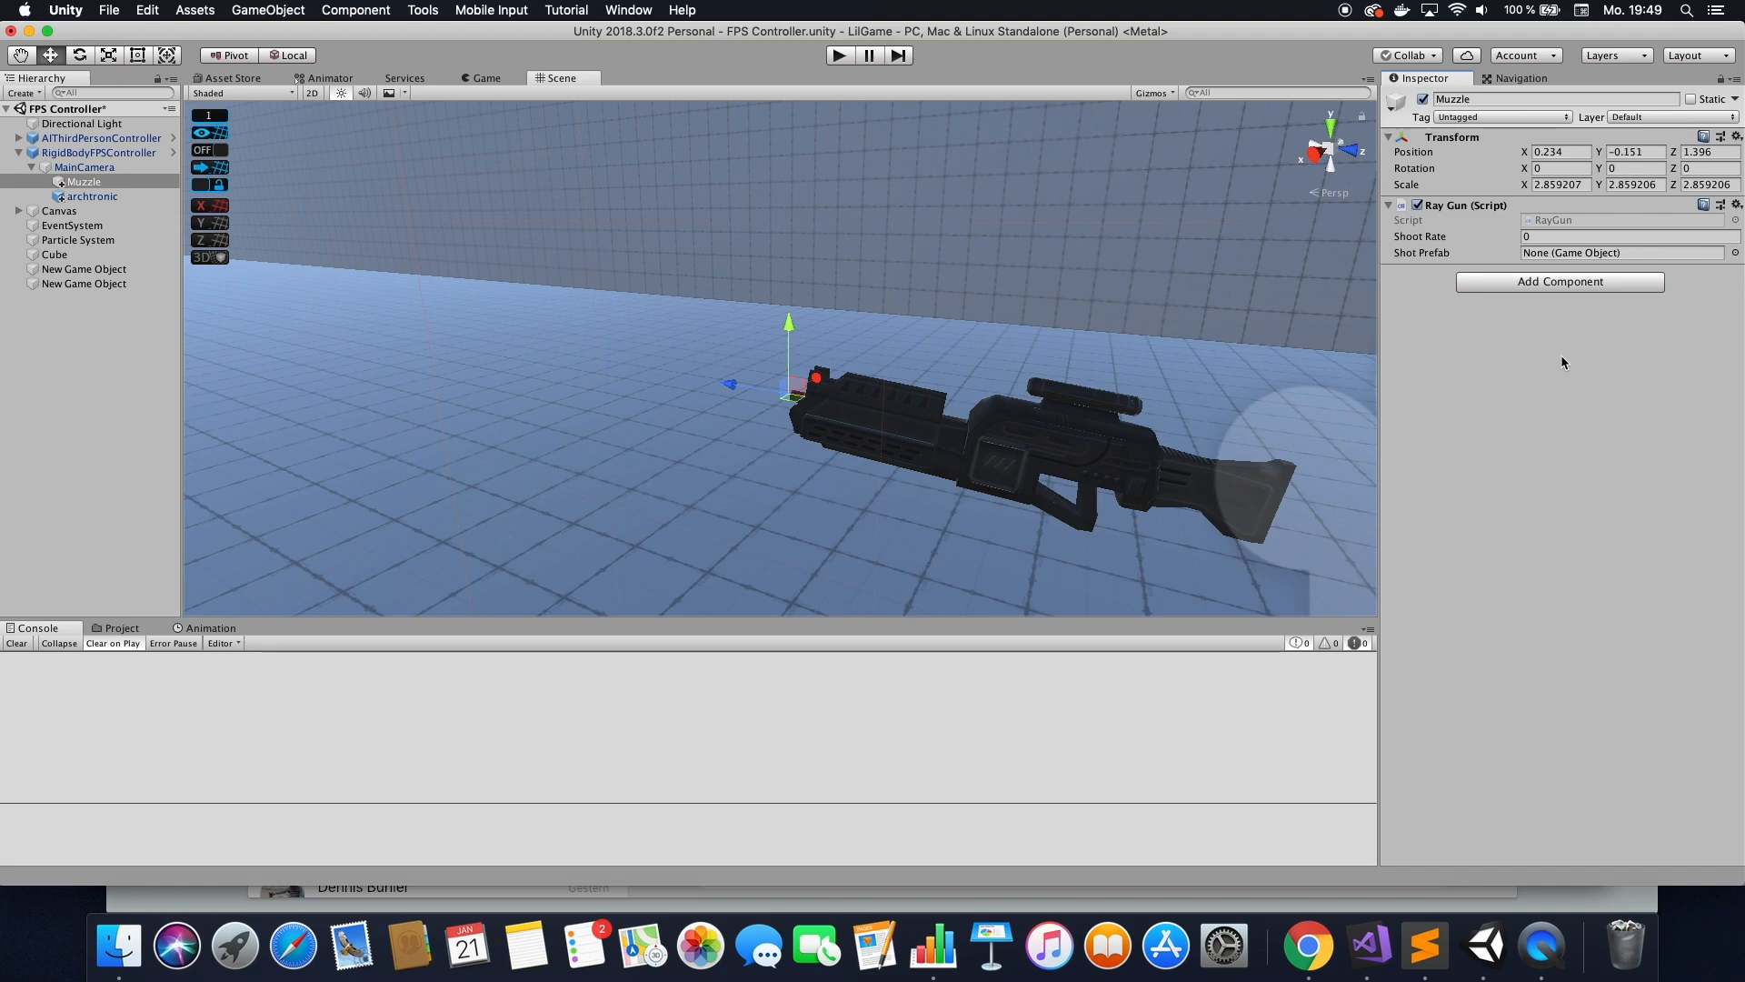
mouse_move(1443, 889)
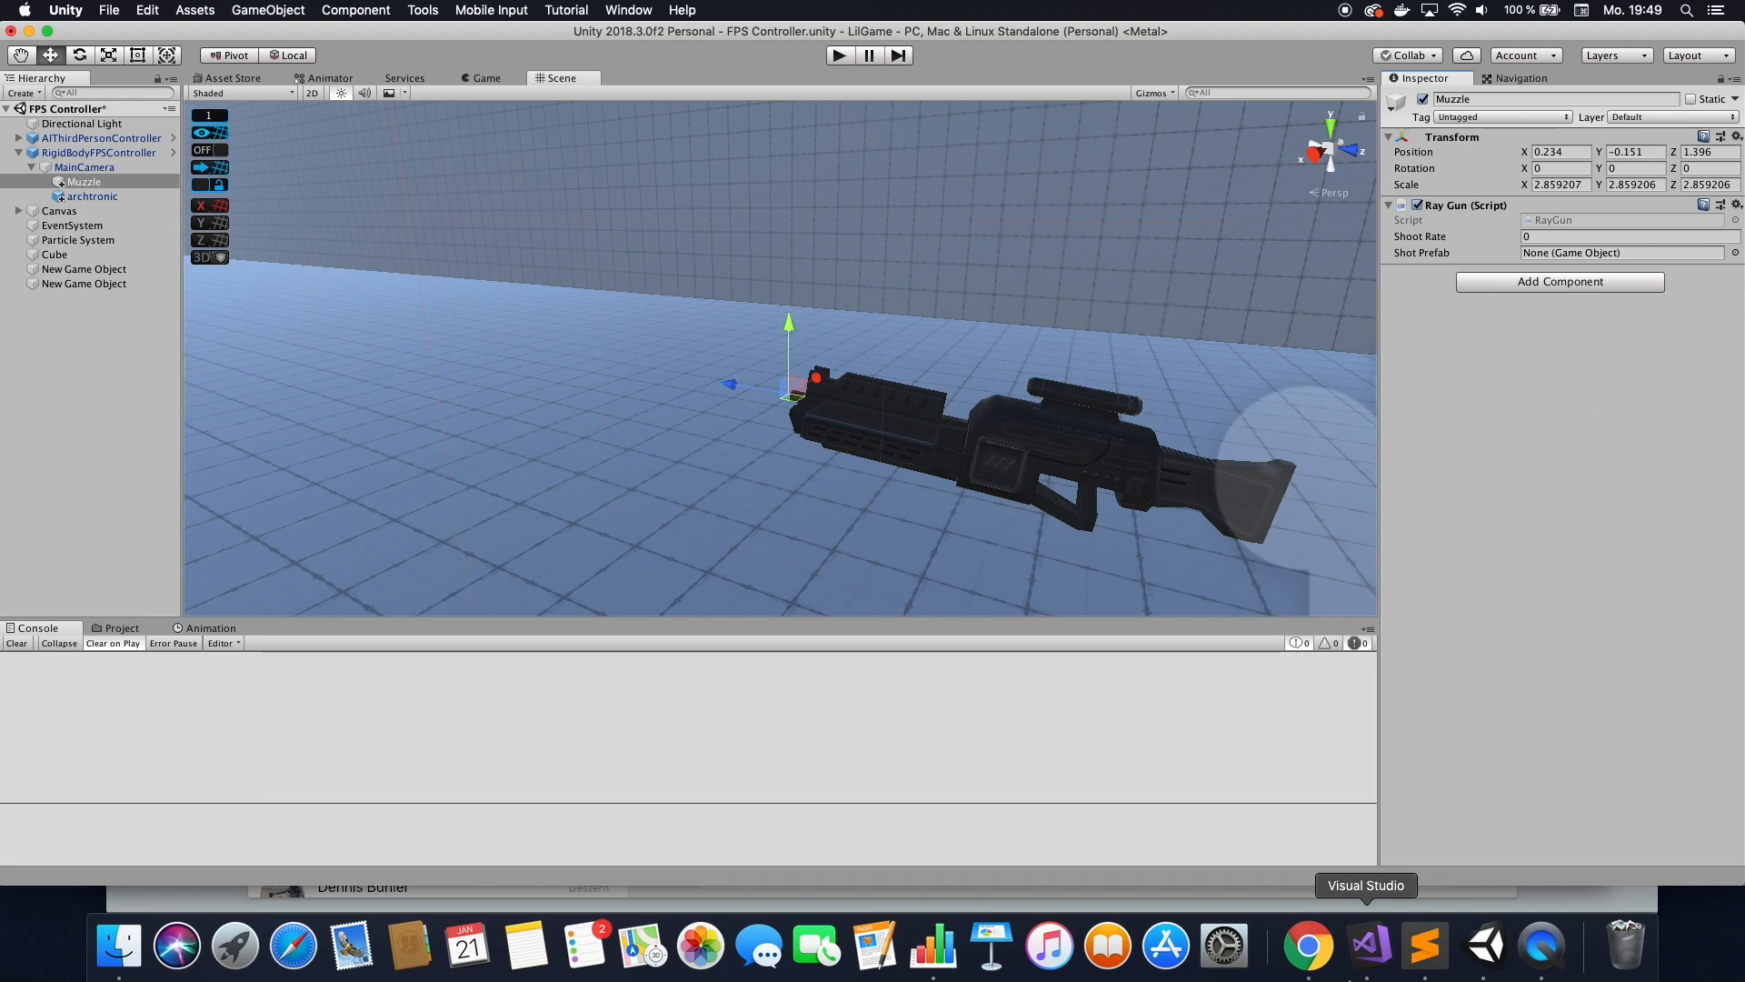
In RayGun.cs, uncomment the shootRay() call inside Update's fire-rate check.
click(1367, 949)
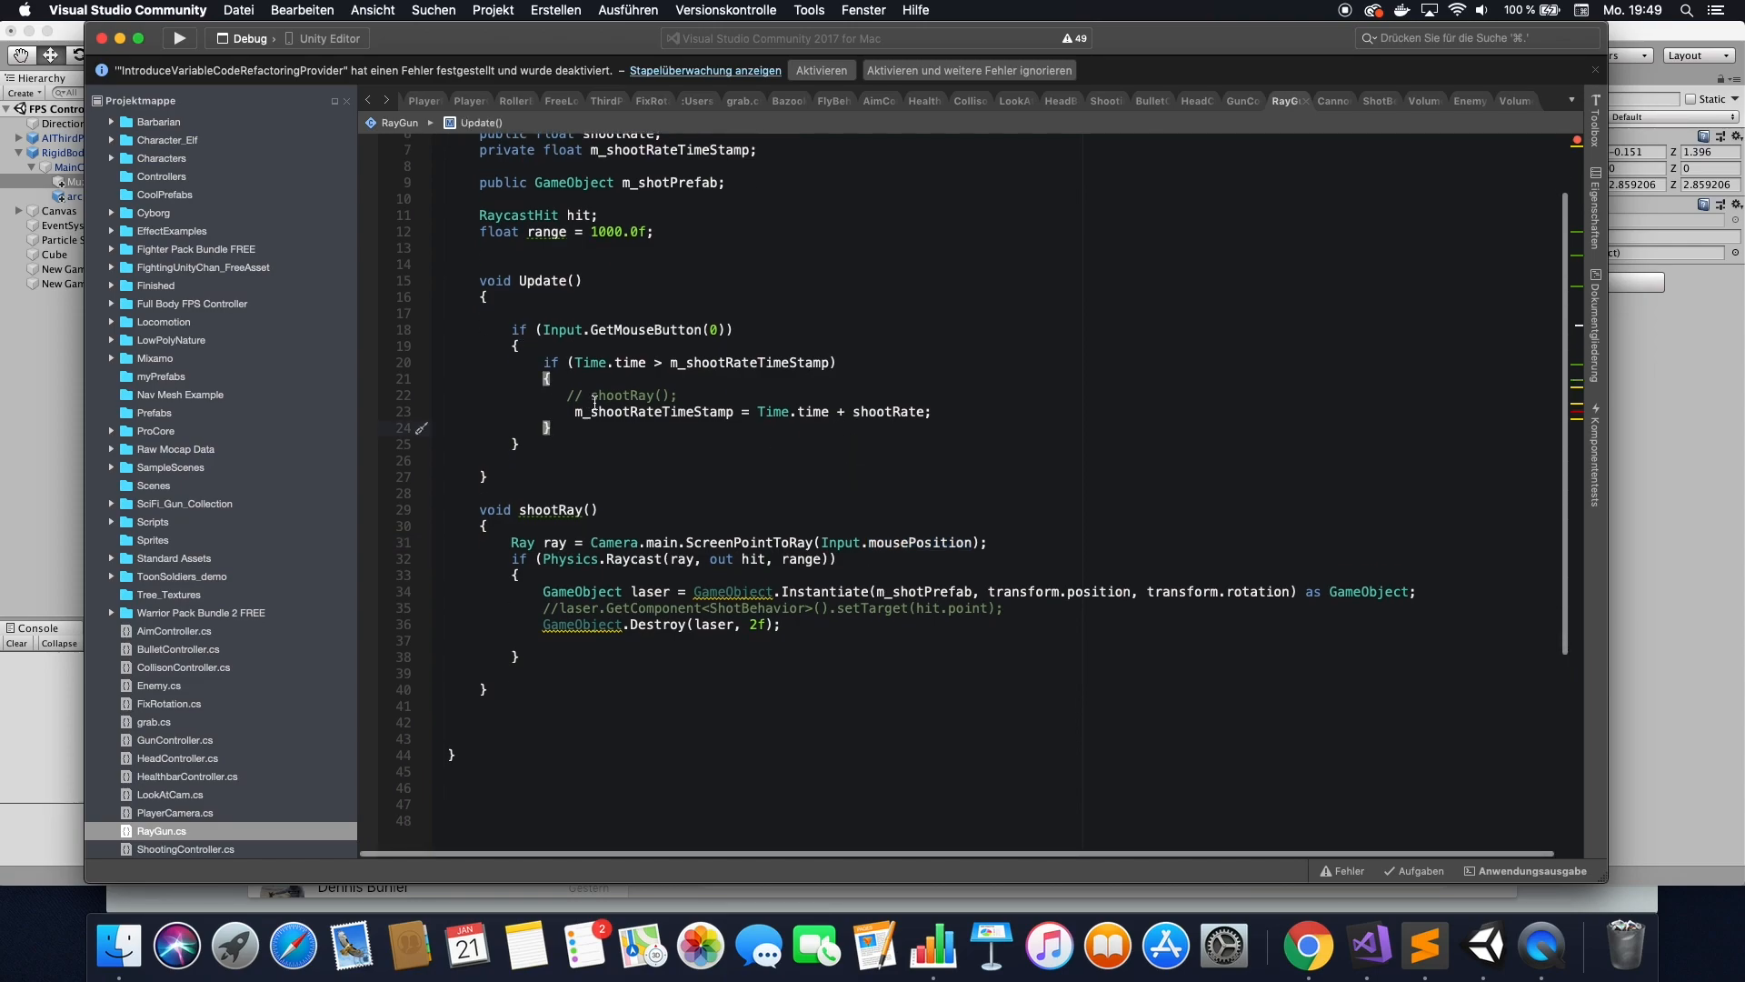
click(567, 394)
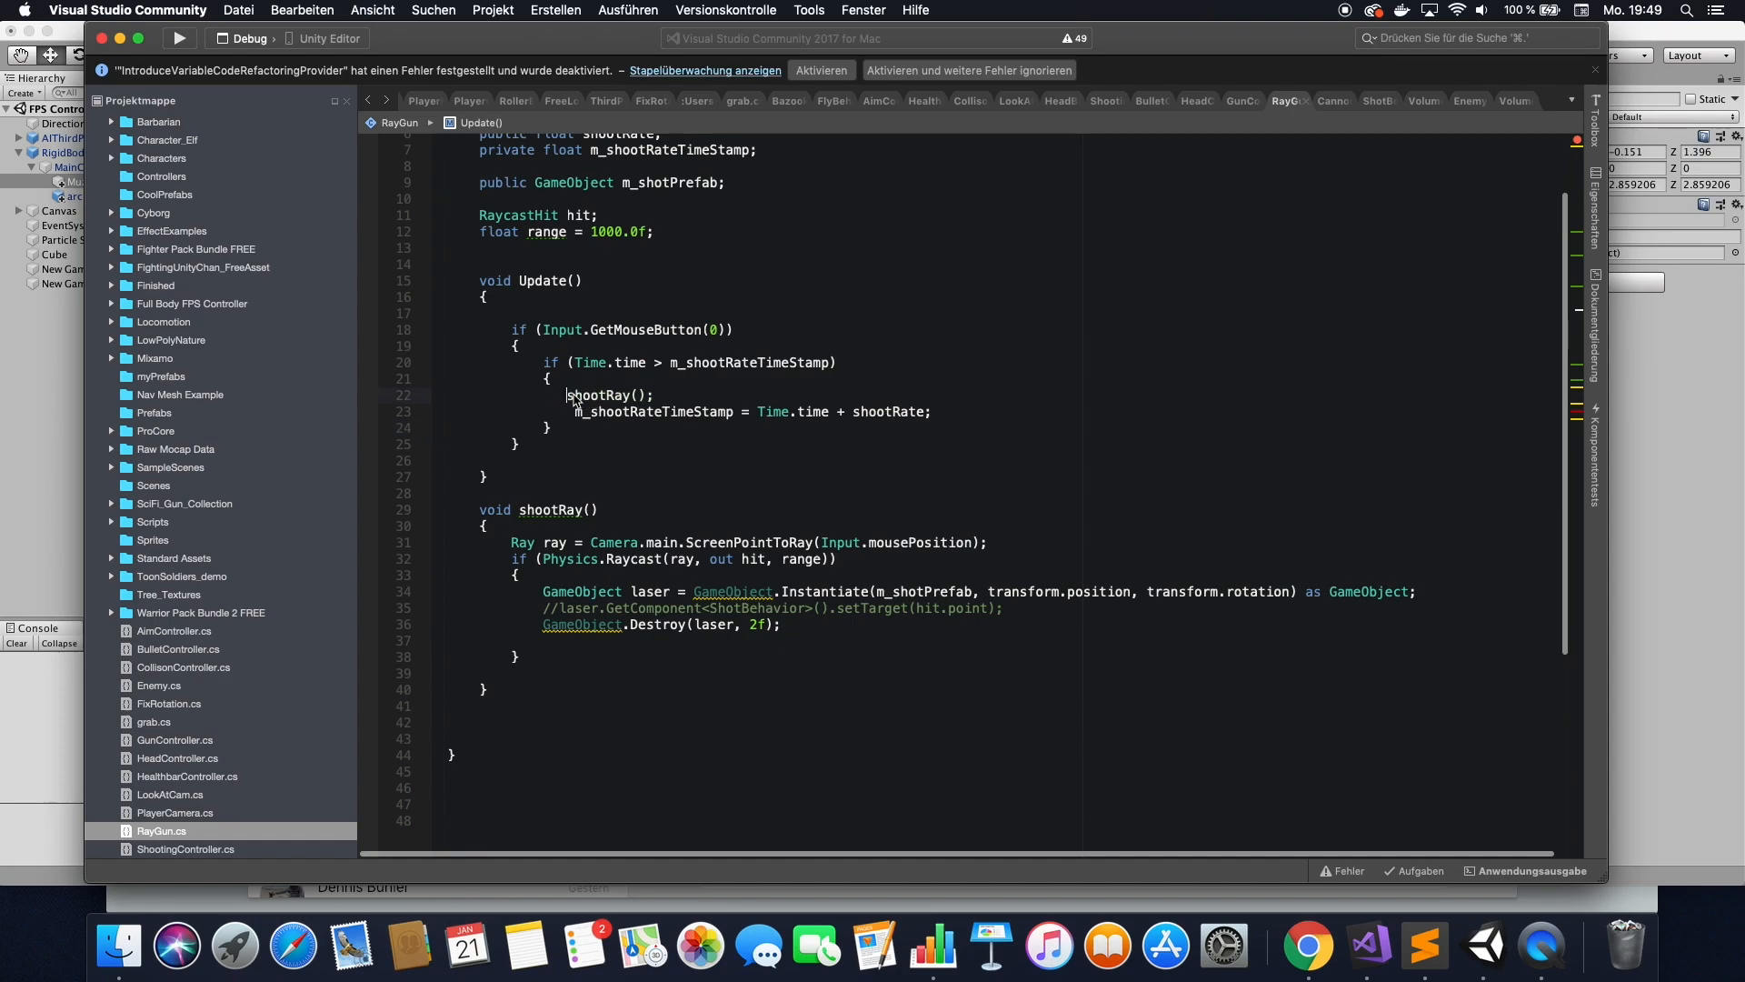
double_click(606, 395)
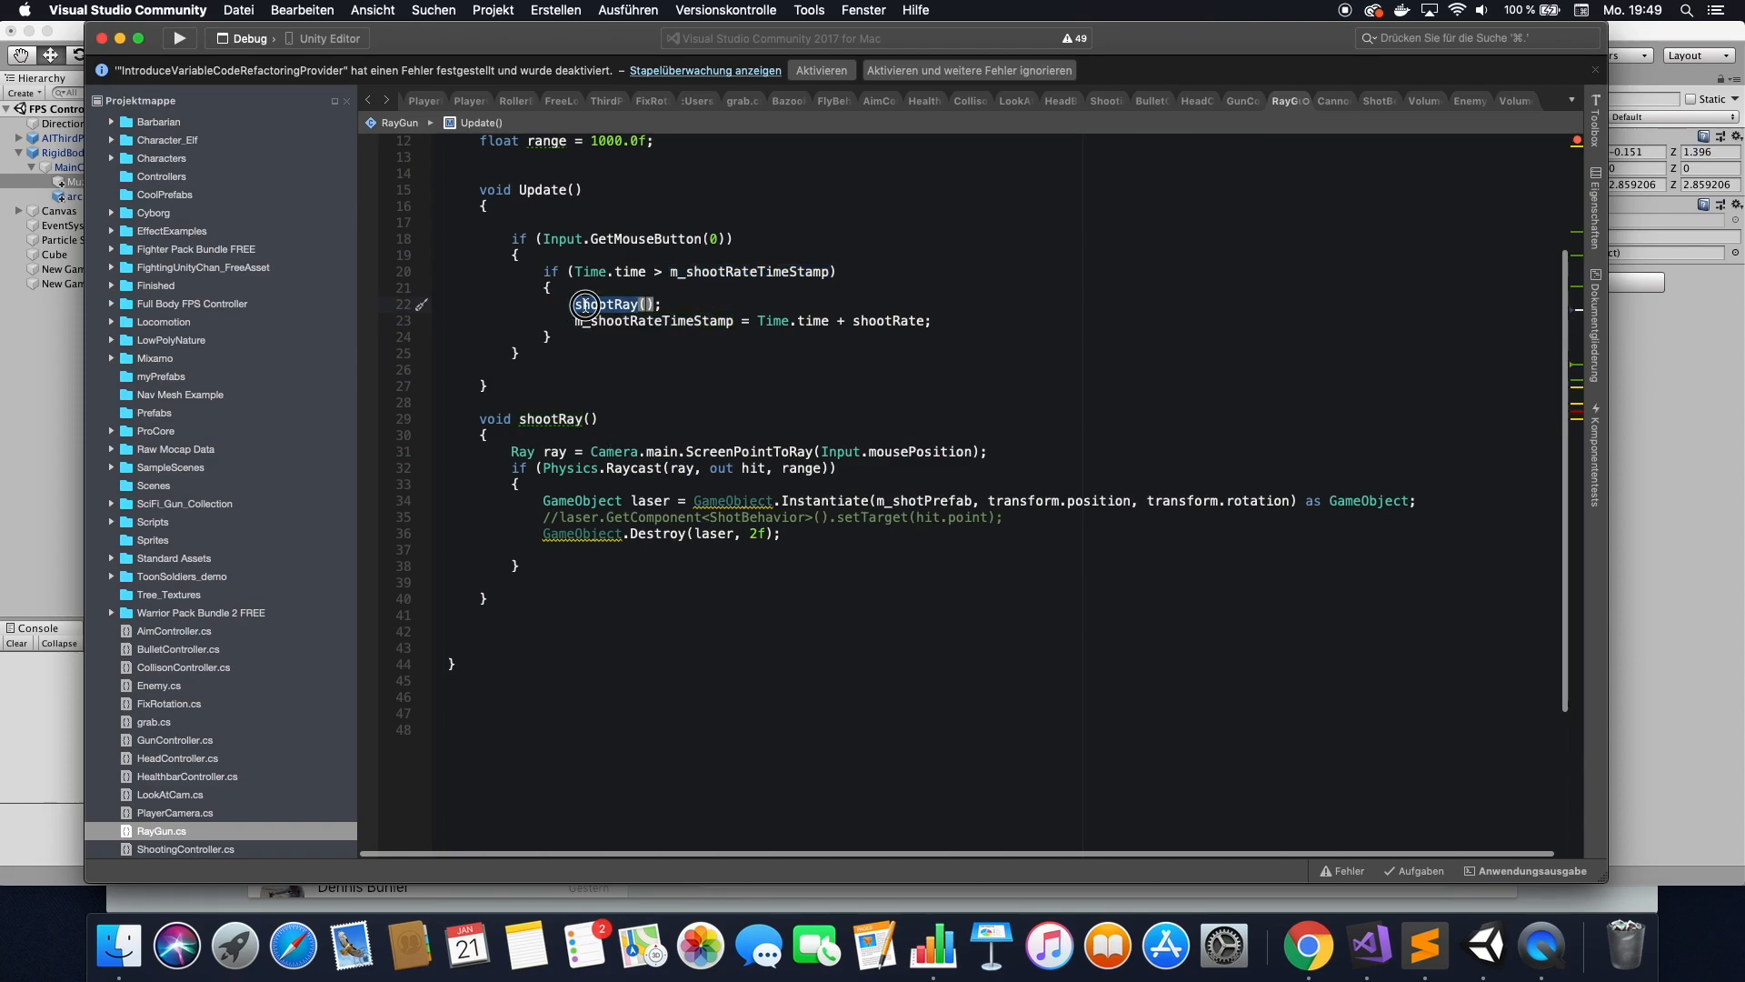
click(607, 304)
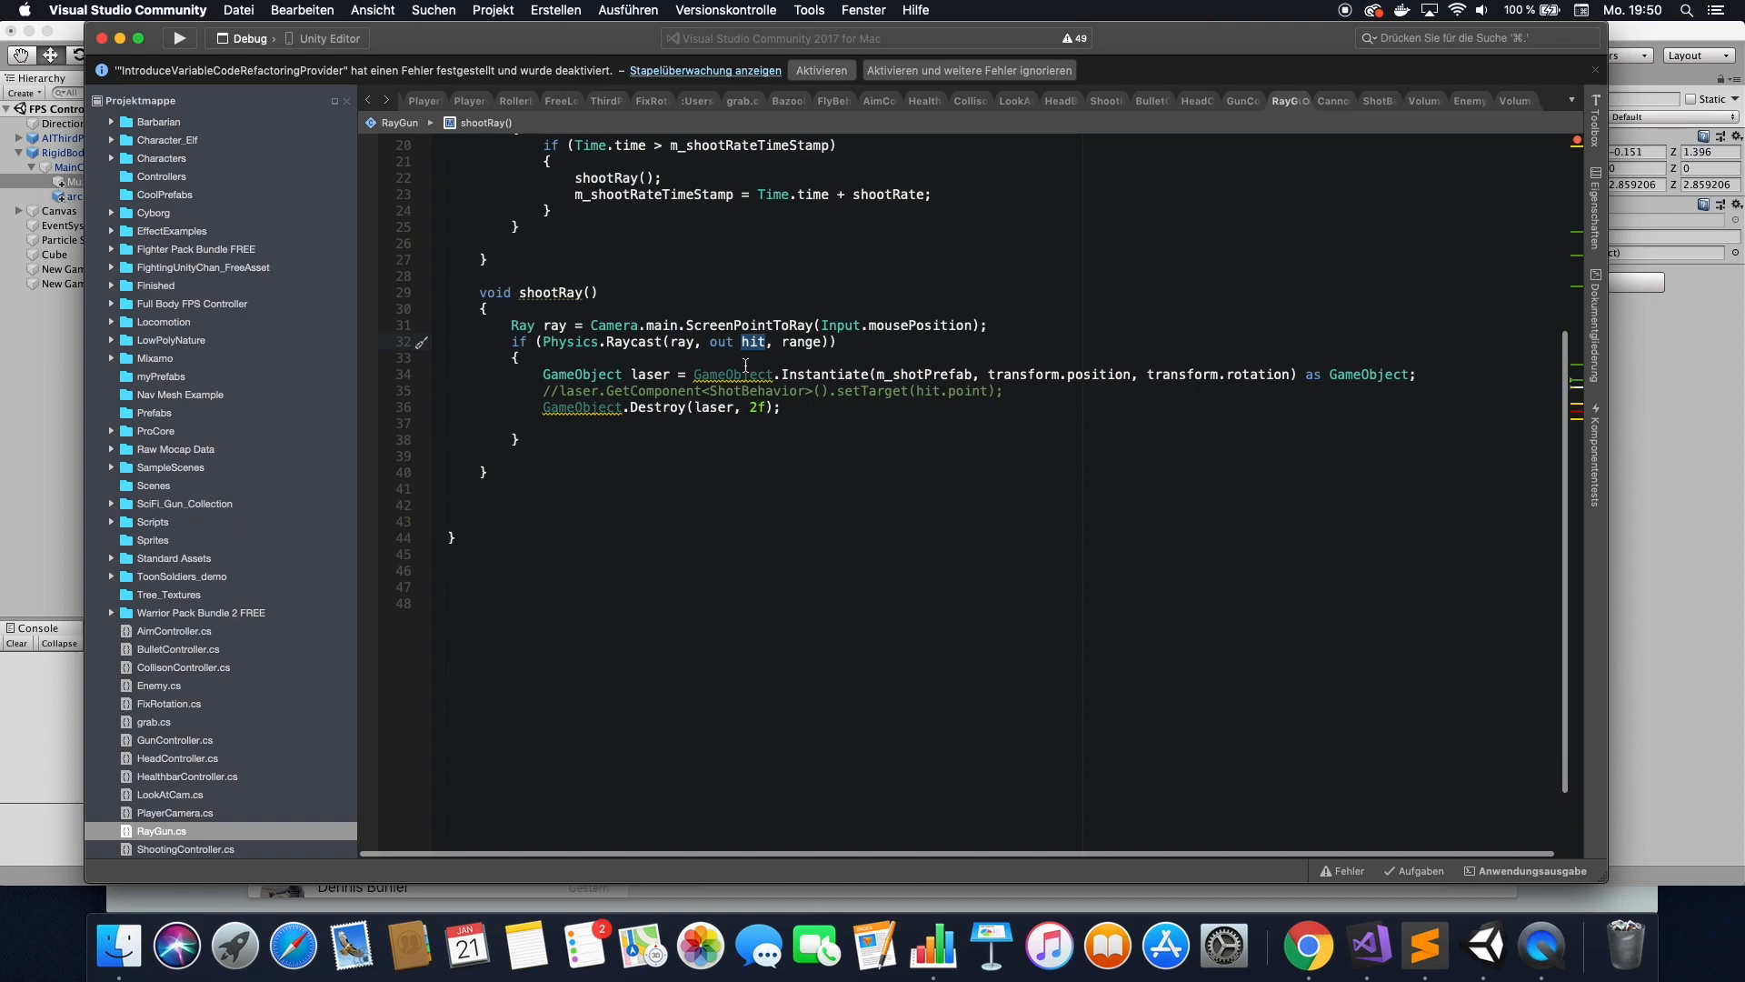
mouse_move(702, 395)
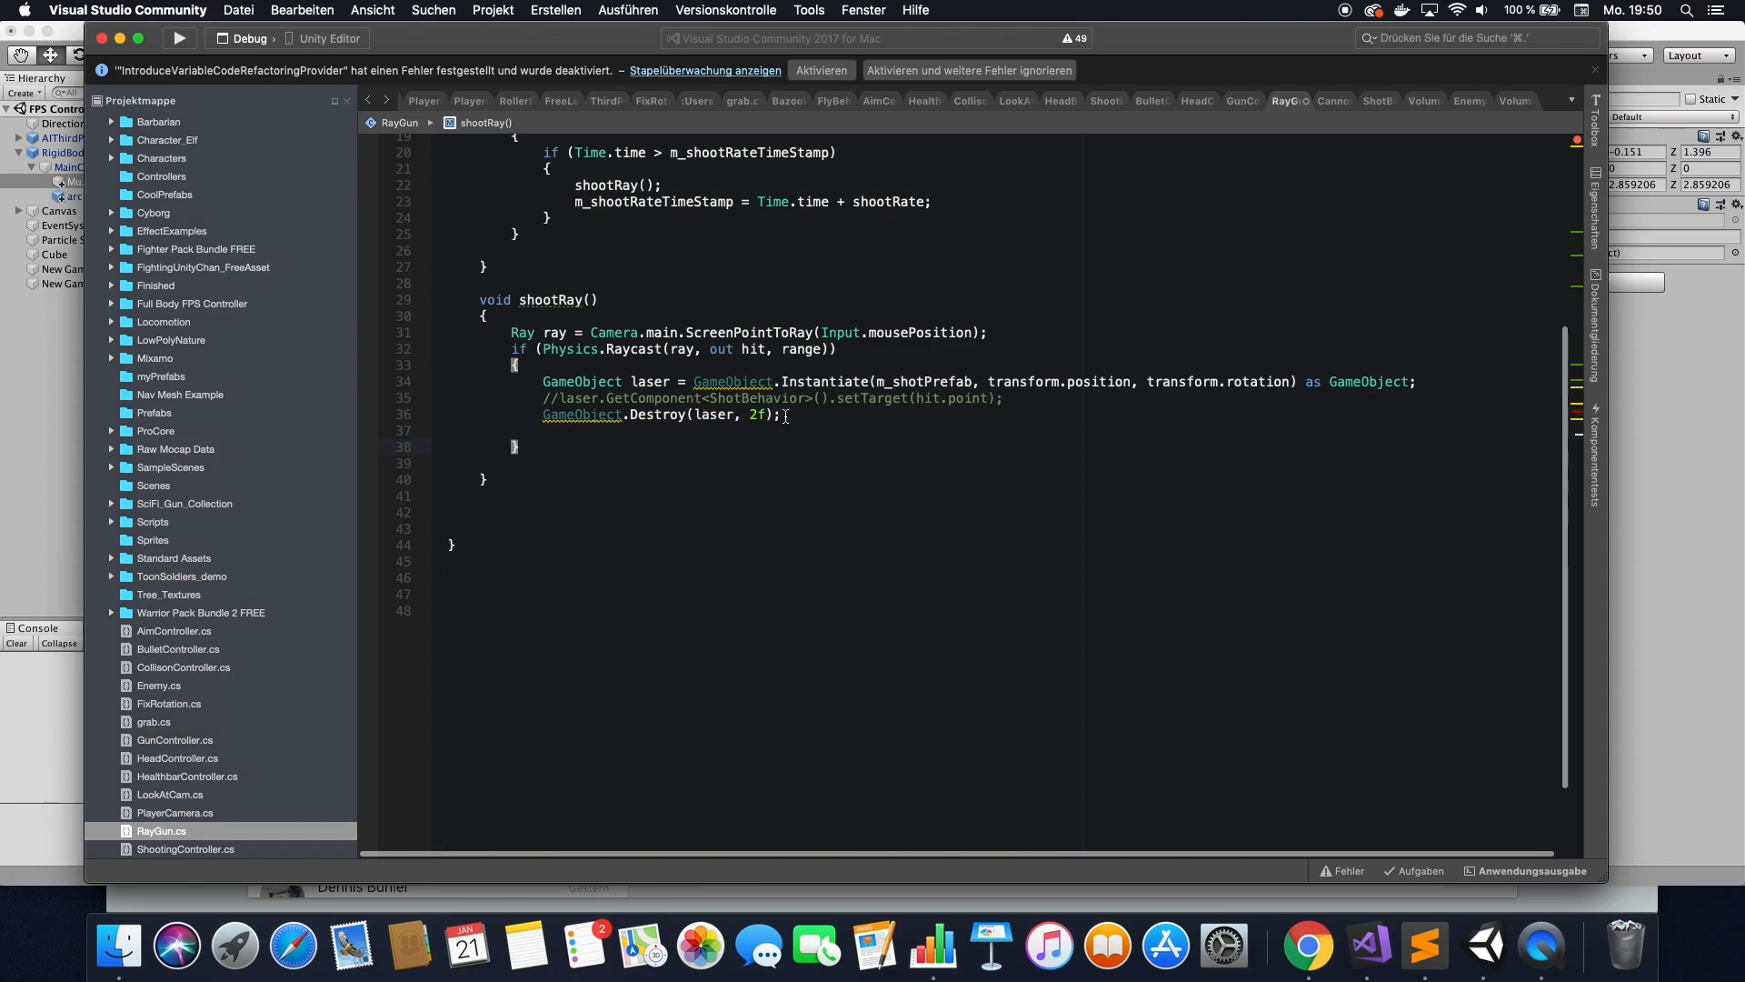
In shootRay, uncomment the laser ShotBehavior setTarget(hit.point) line.
click(771, 382)
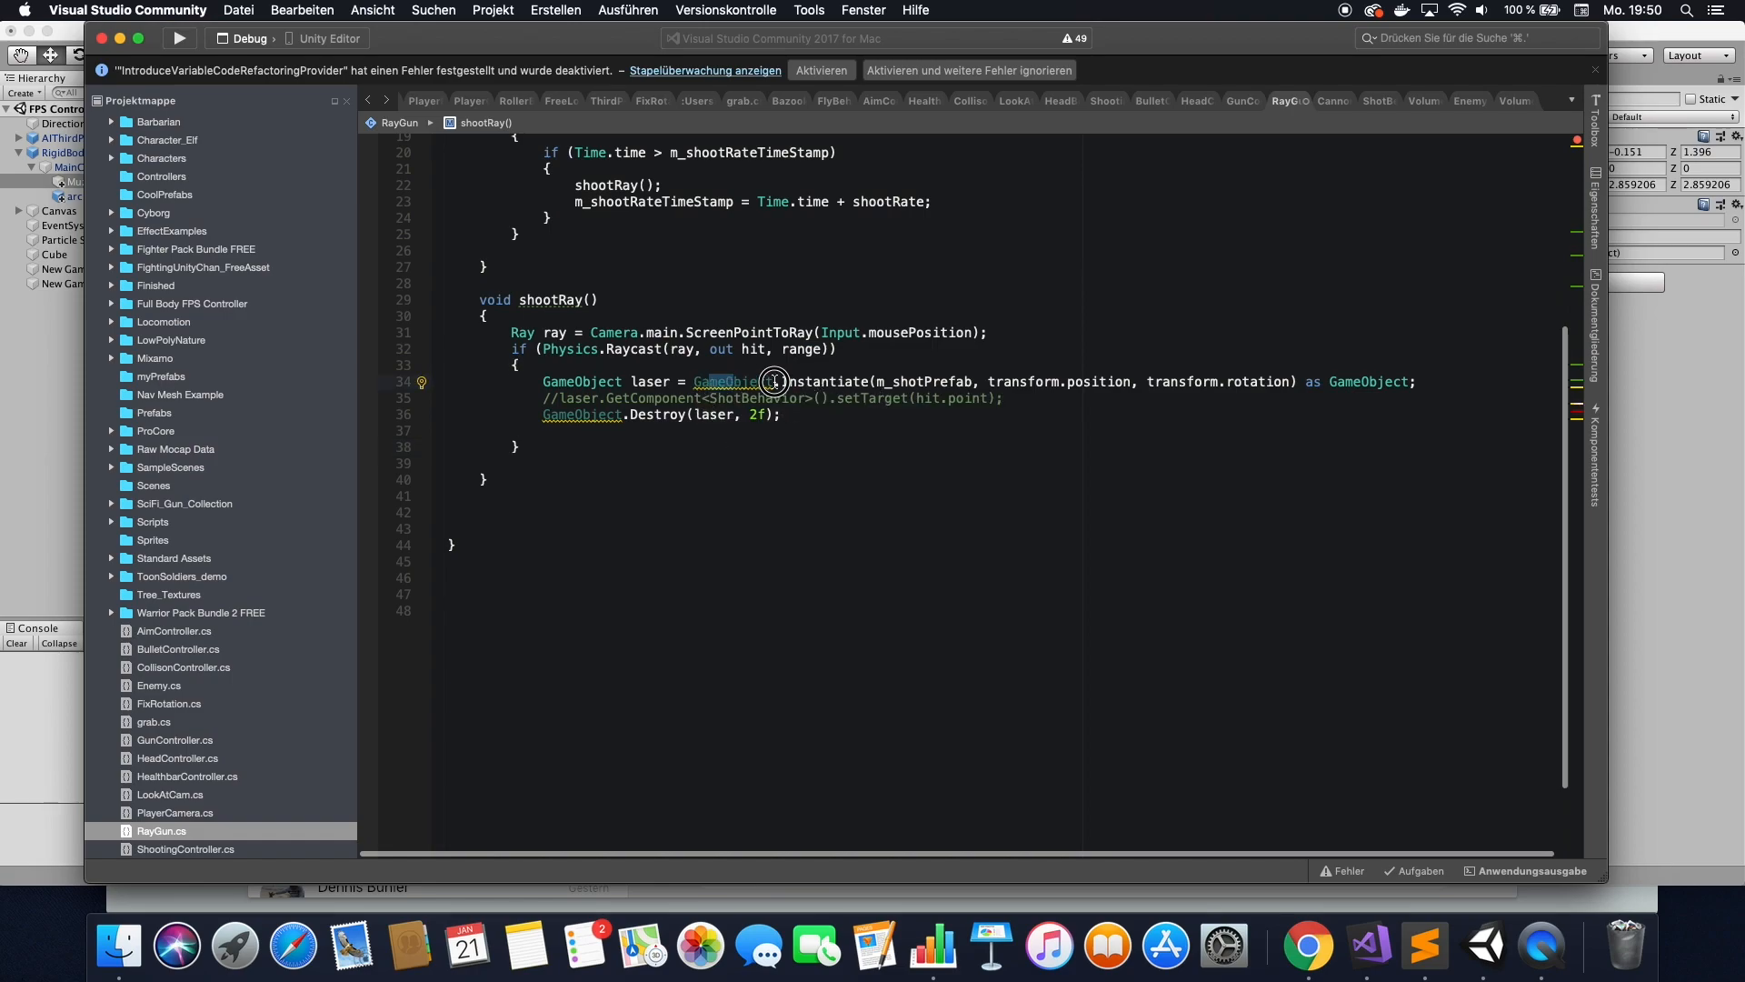
double_click(650, 380)
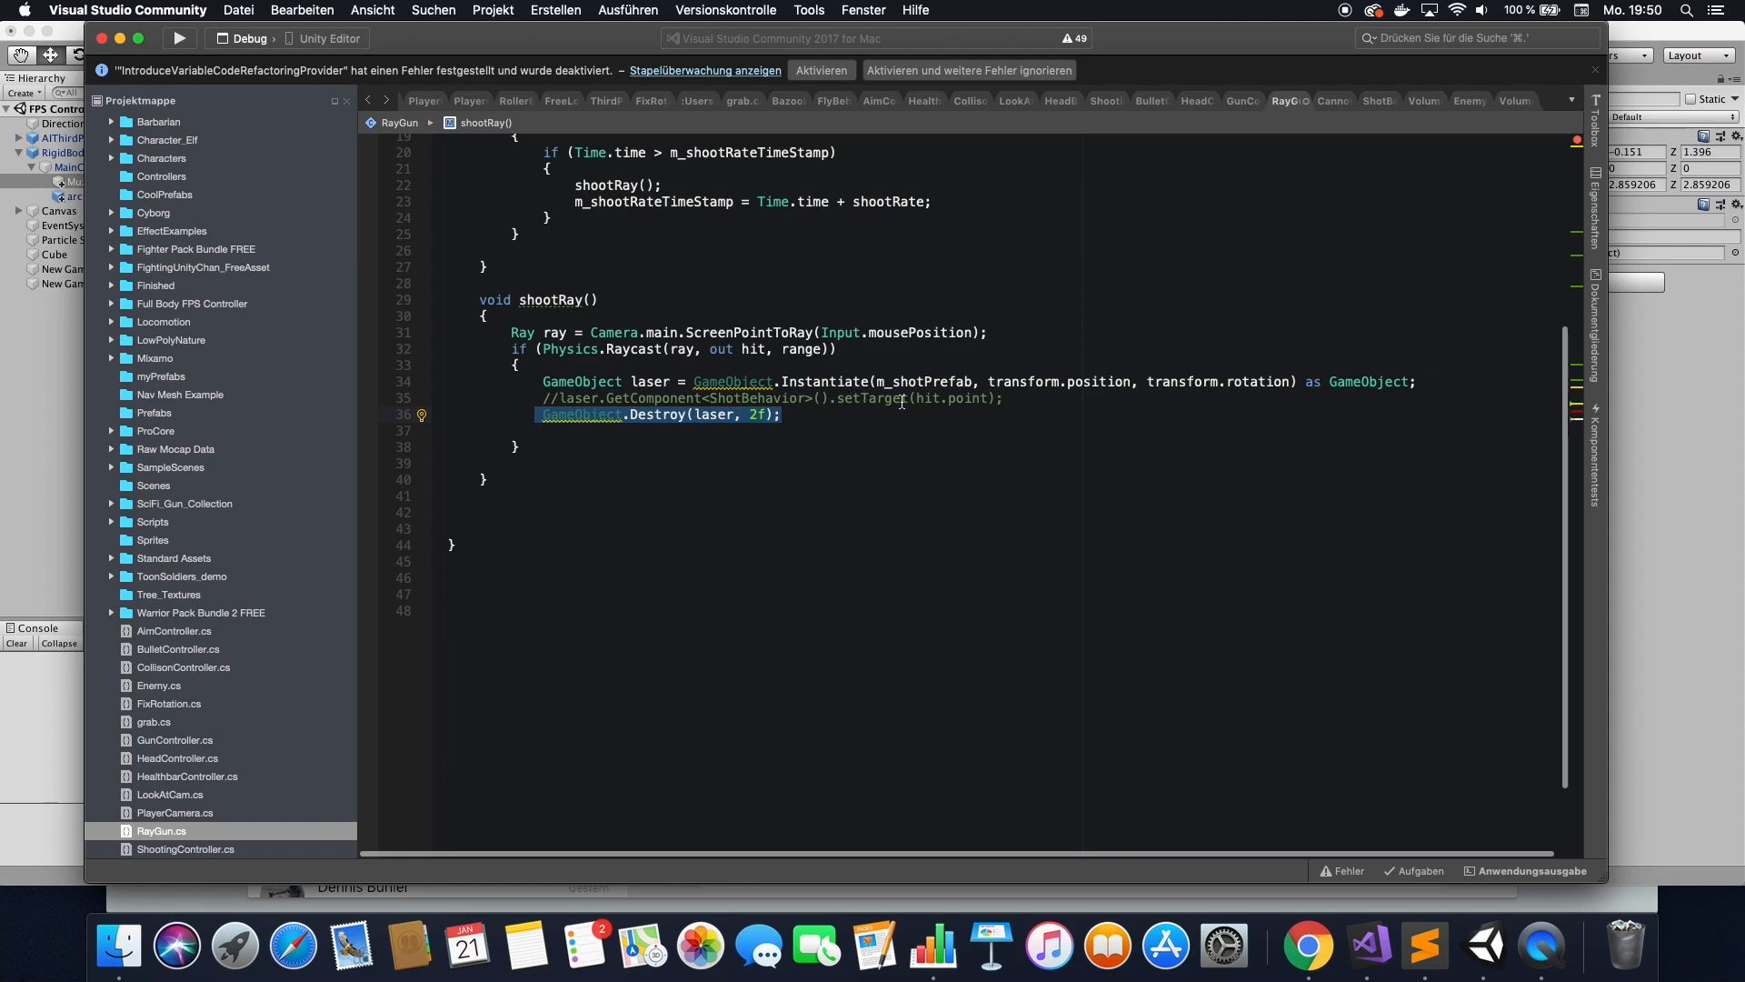
click(545, 398)
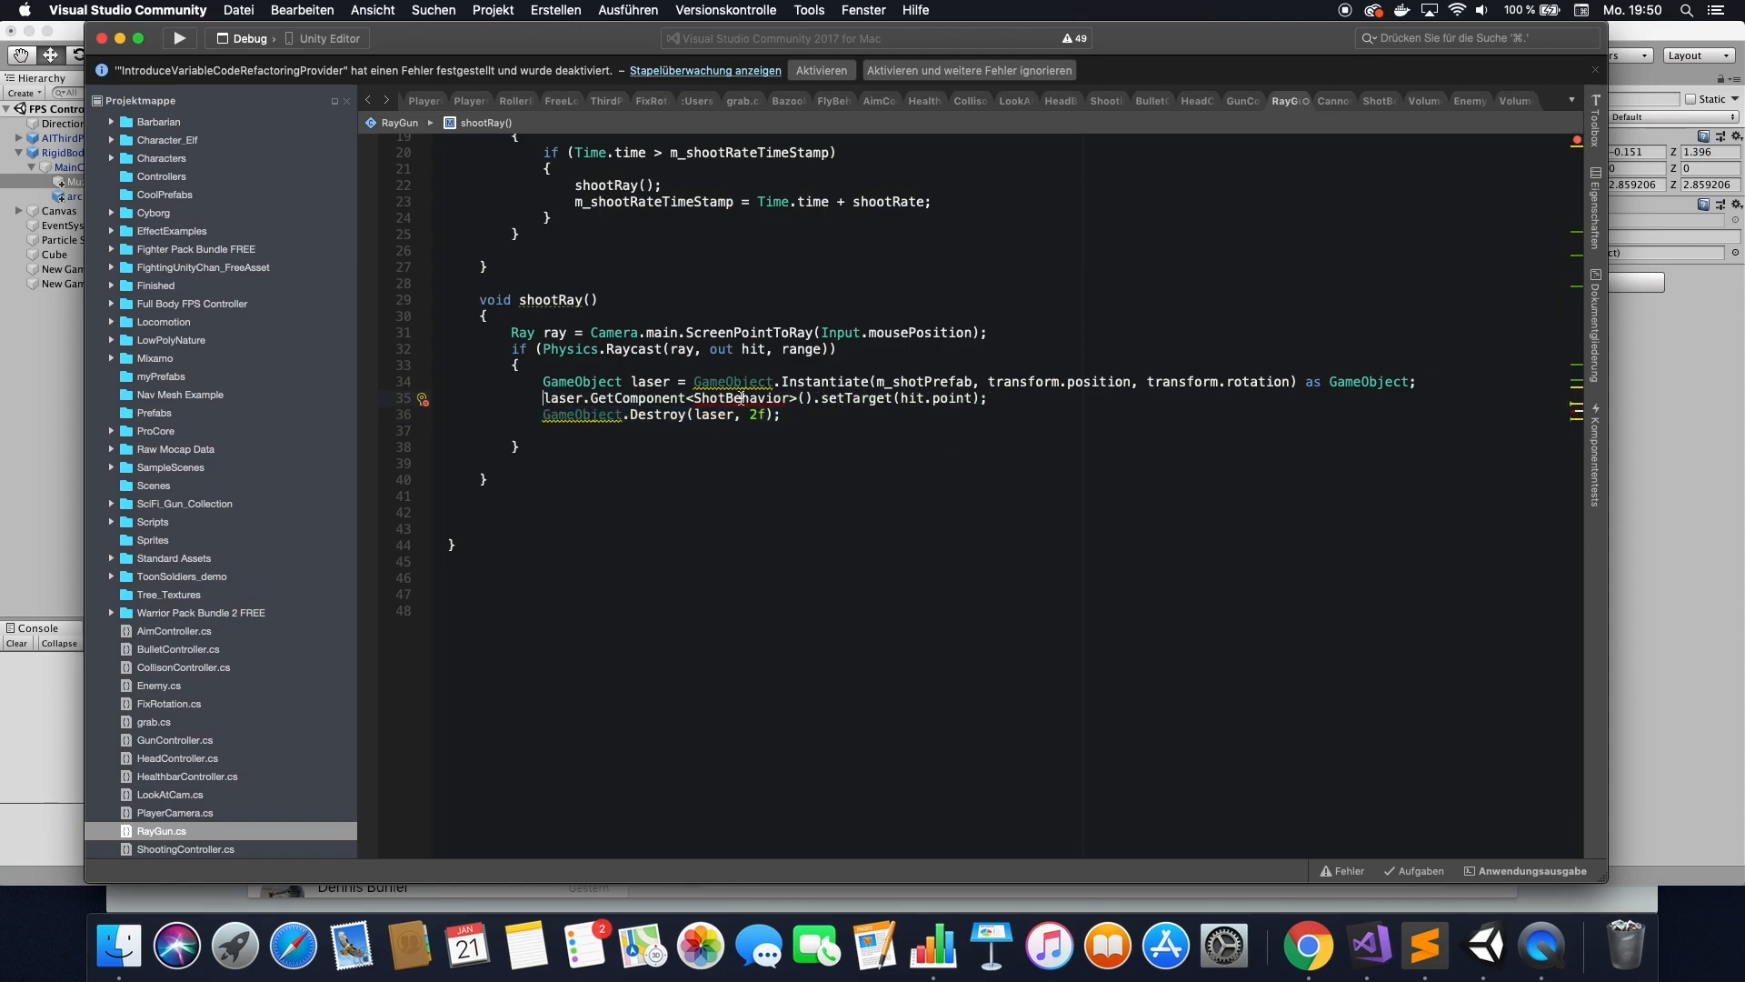
double_click(740, 398)
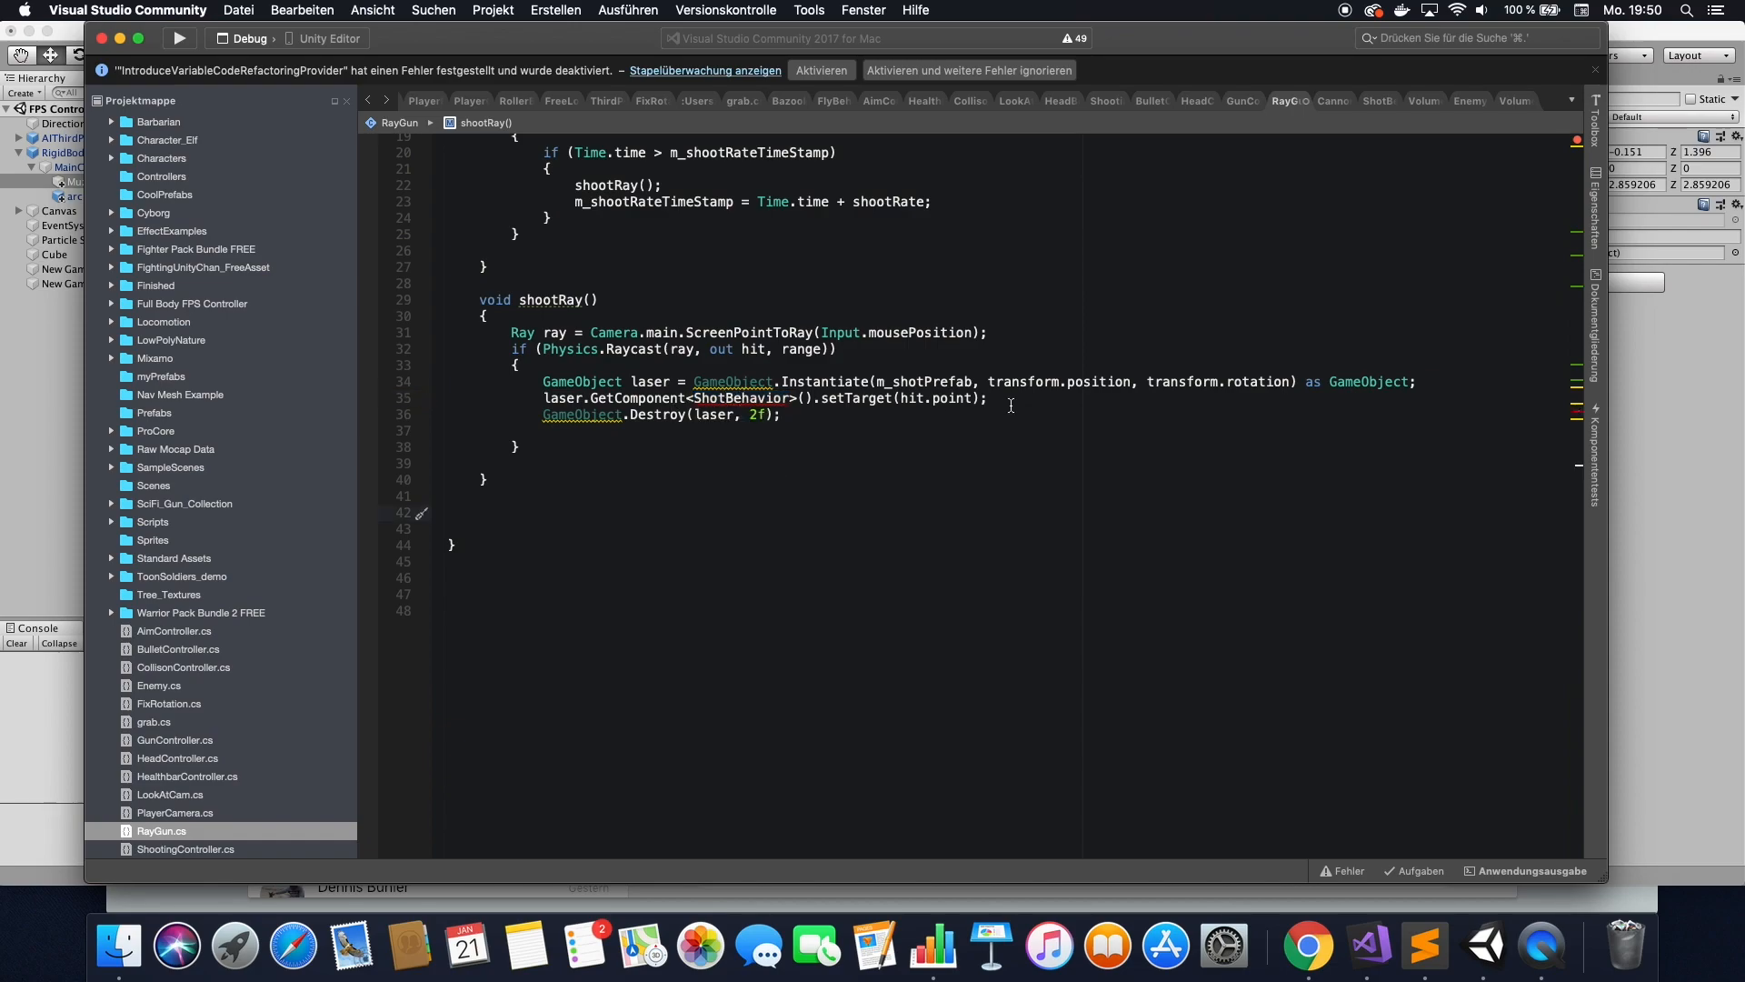
double_click(951, 398)
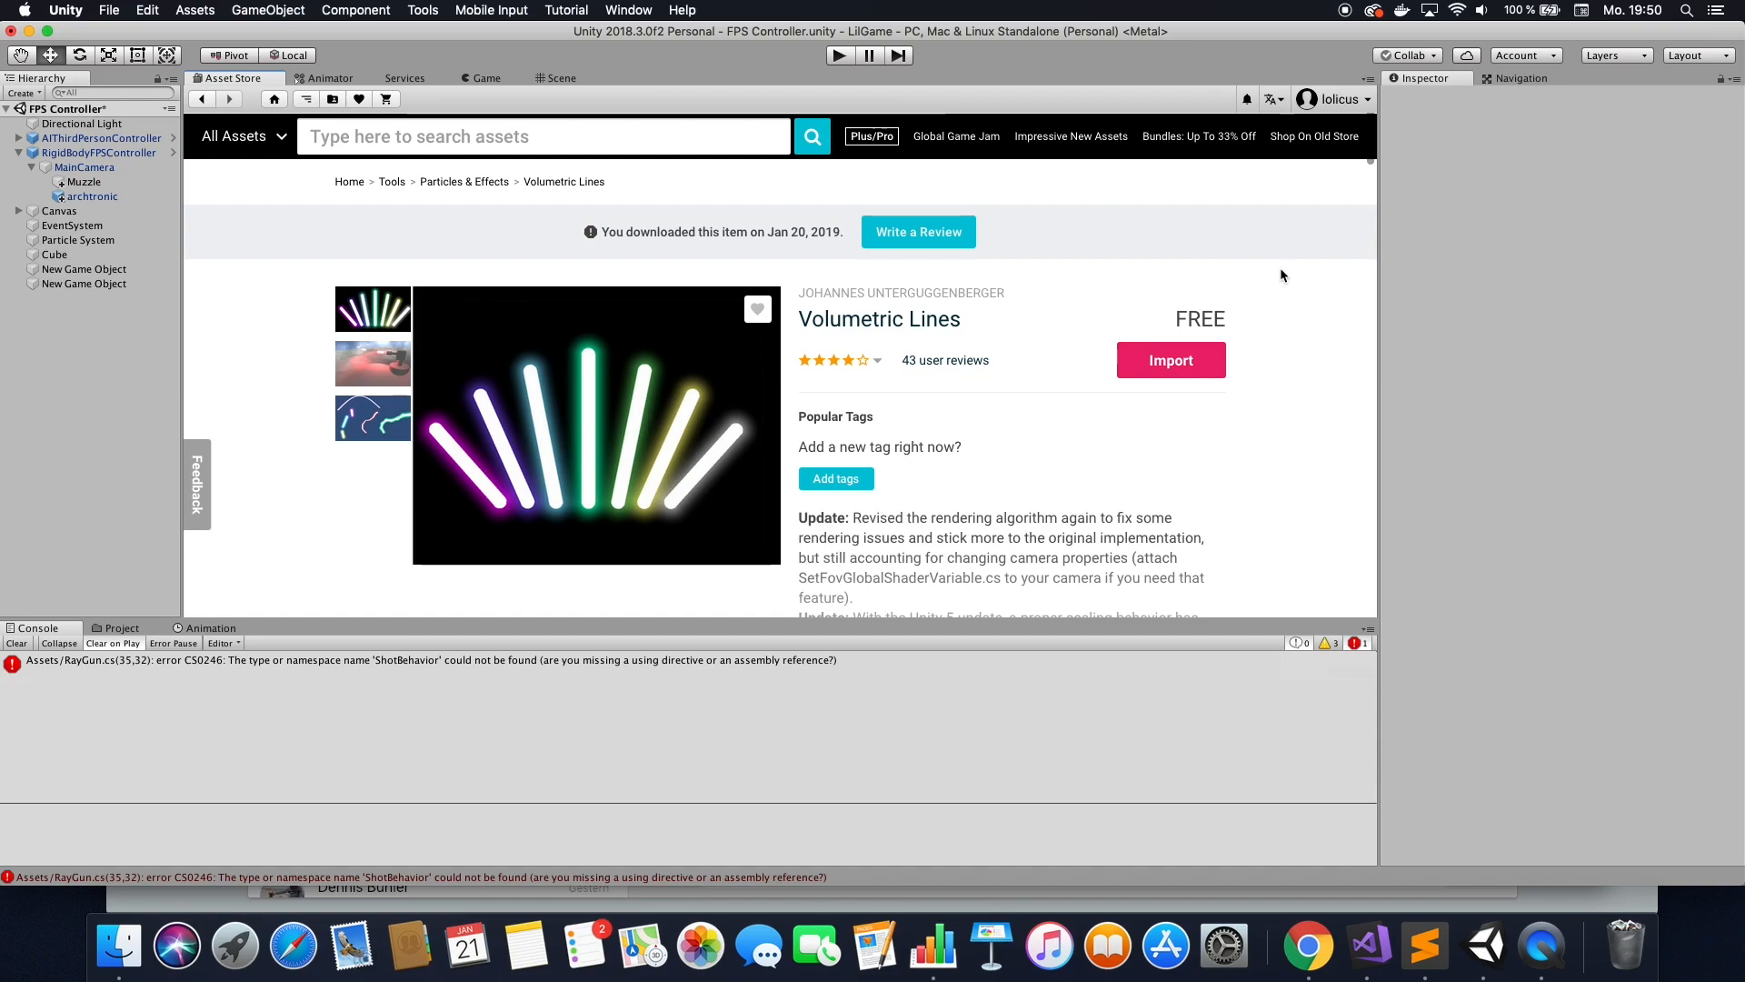
mouse_move(1168, 360)
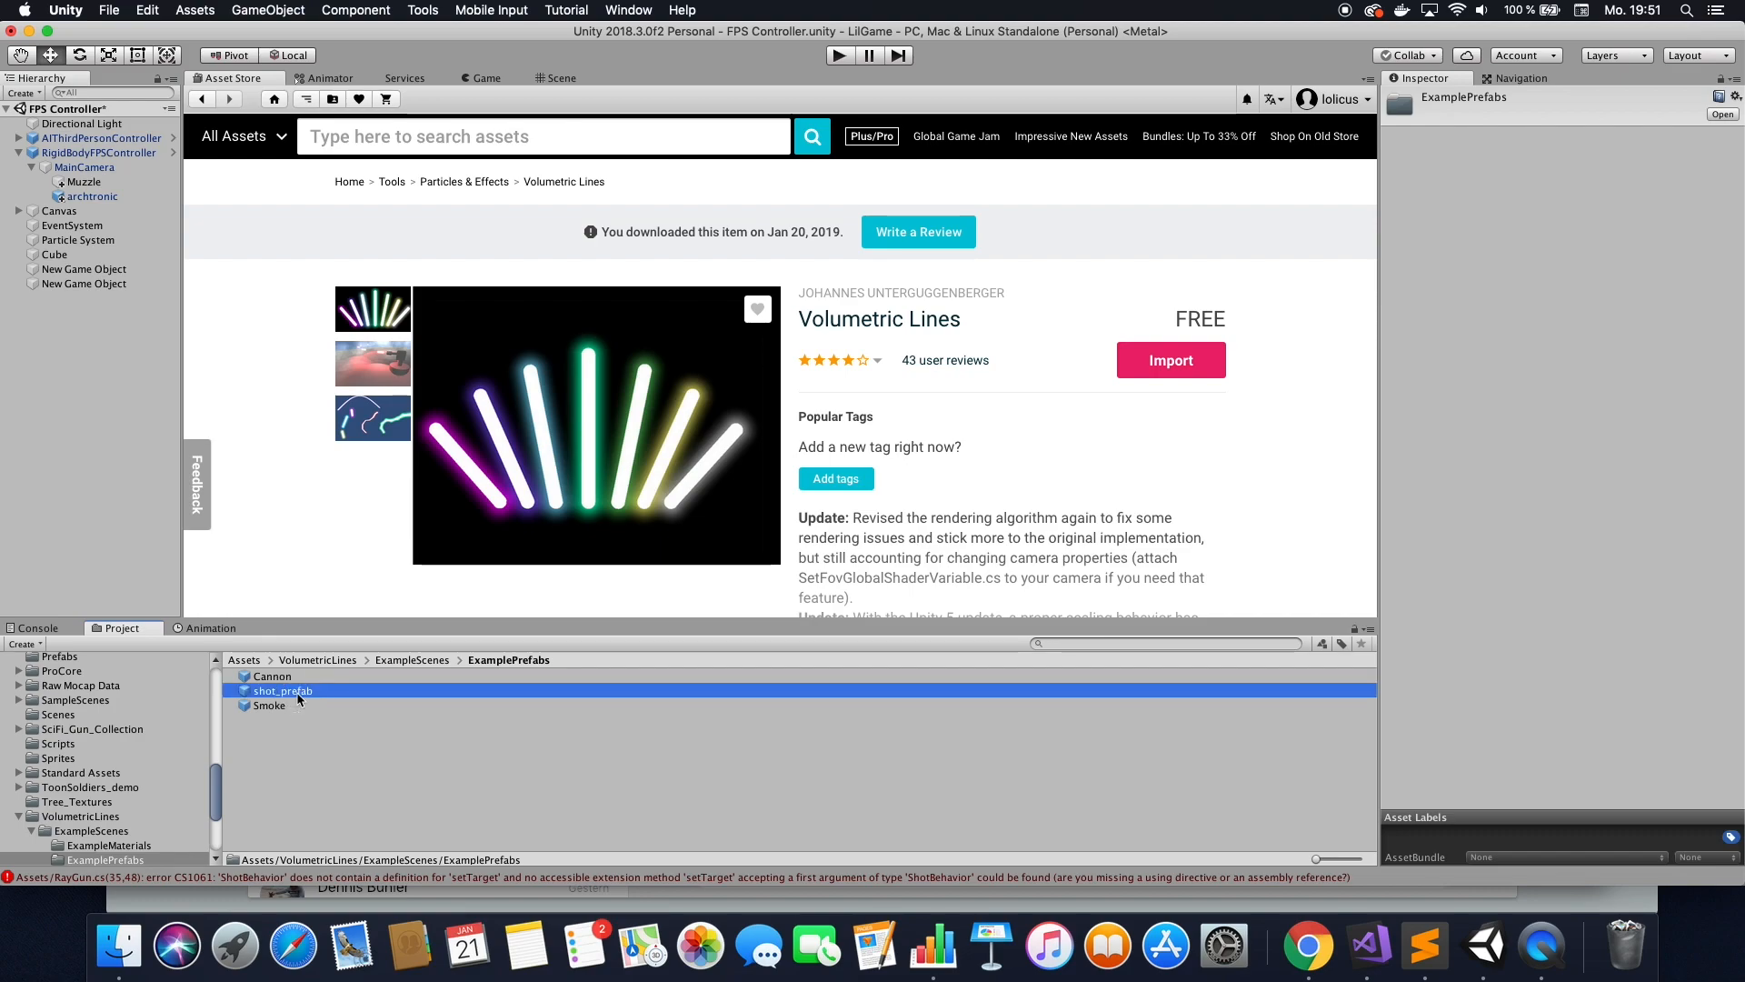
Open shot_prefab in Prefab Mode and view it in the Scene.
click(281, 691)
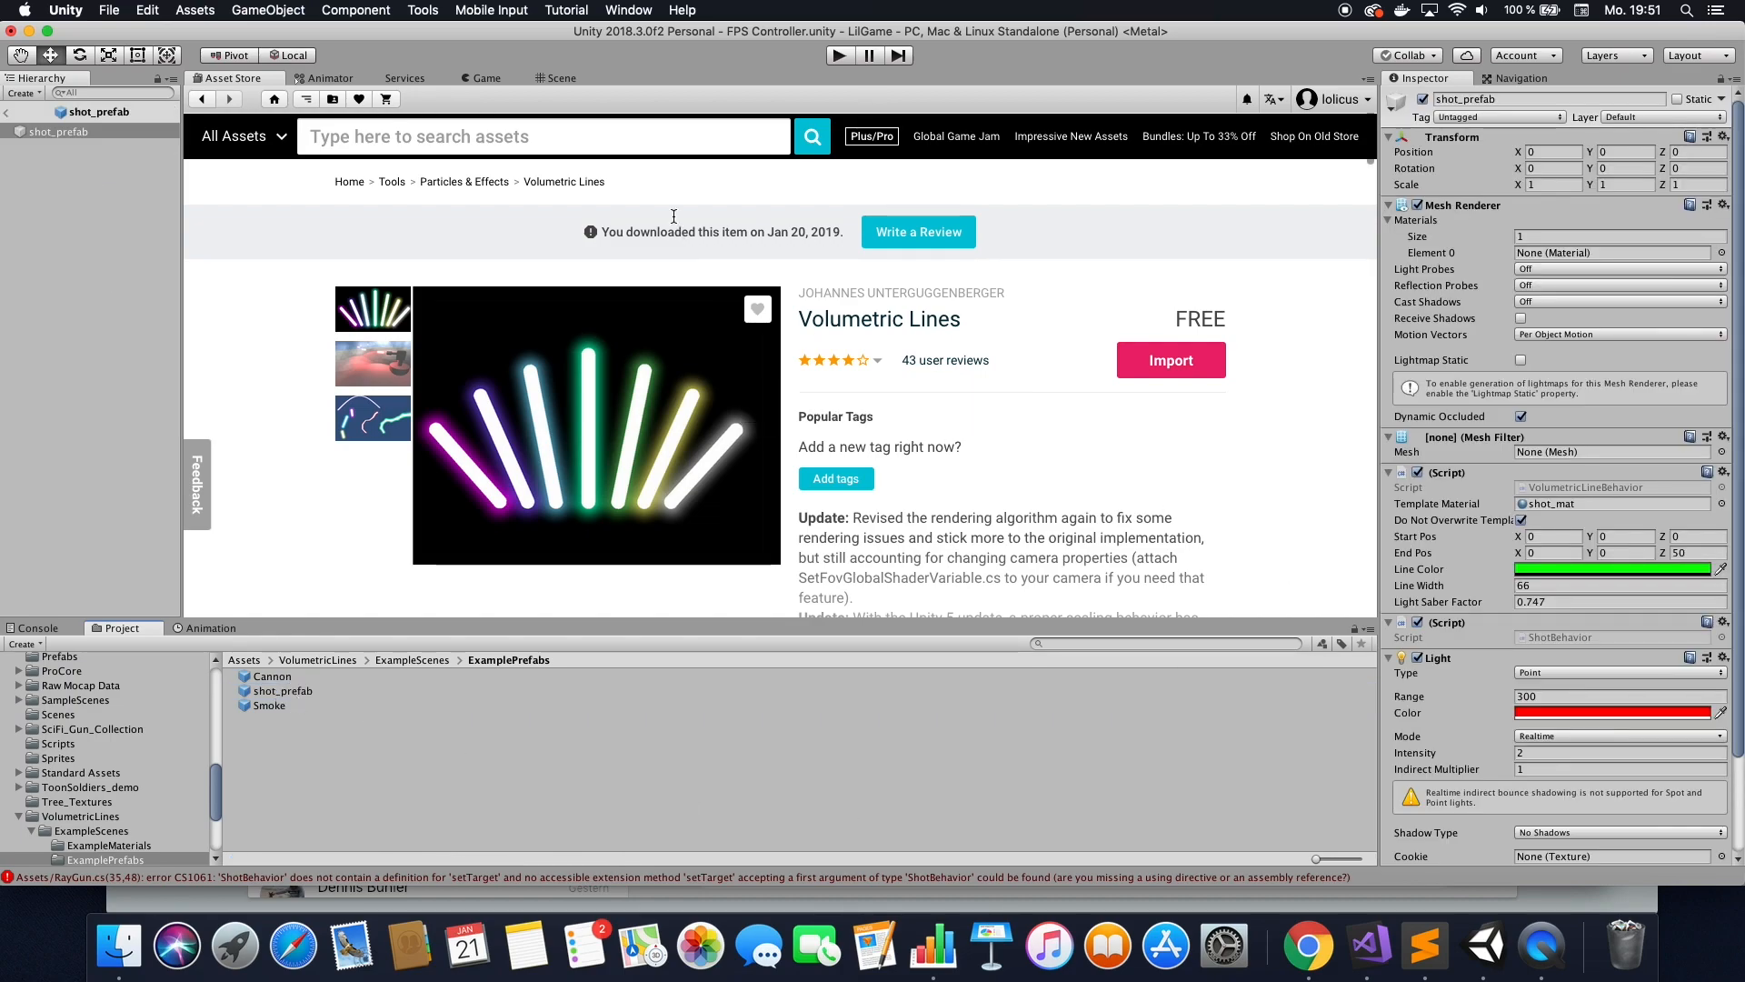
click(557, 78)
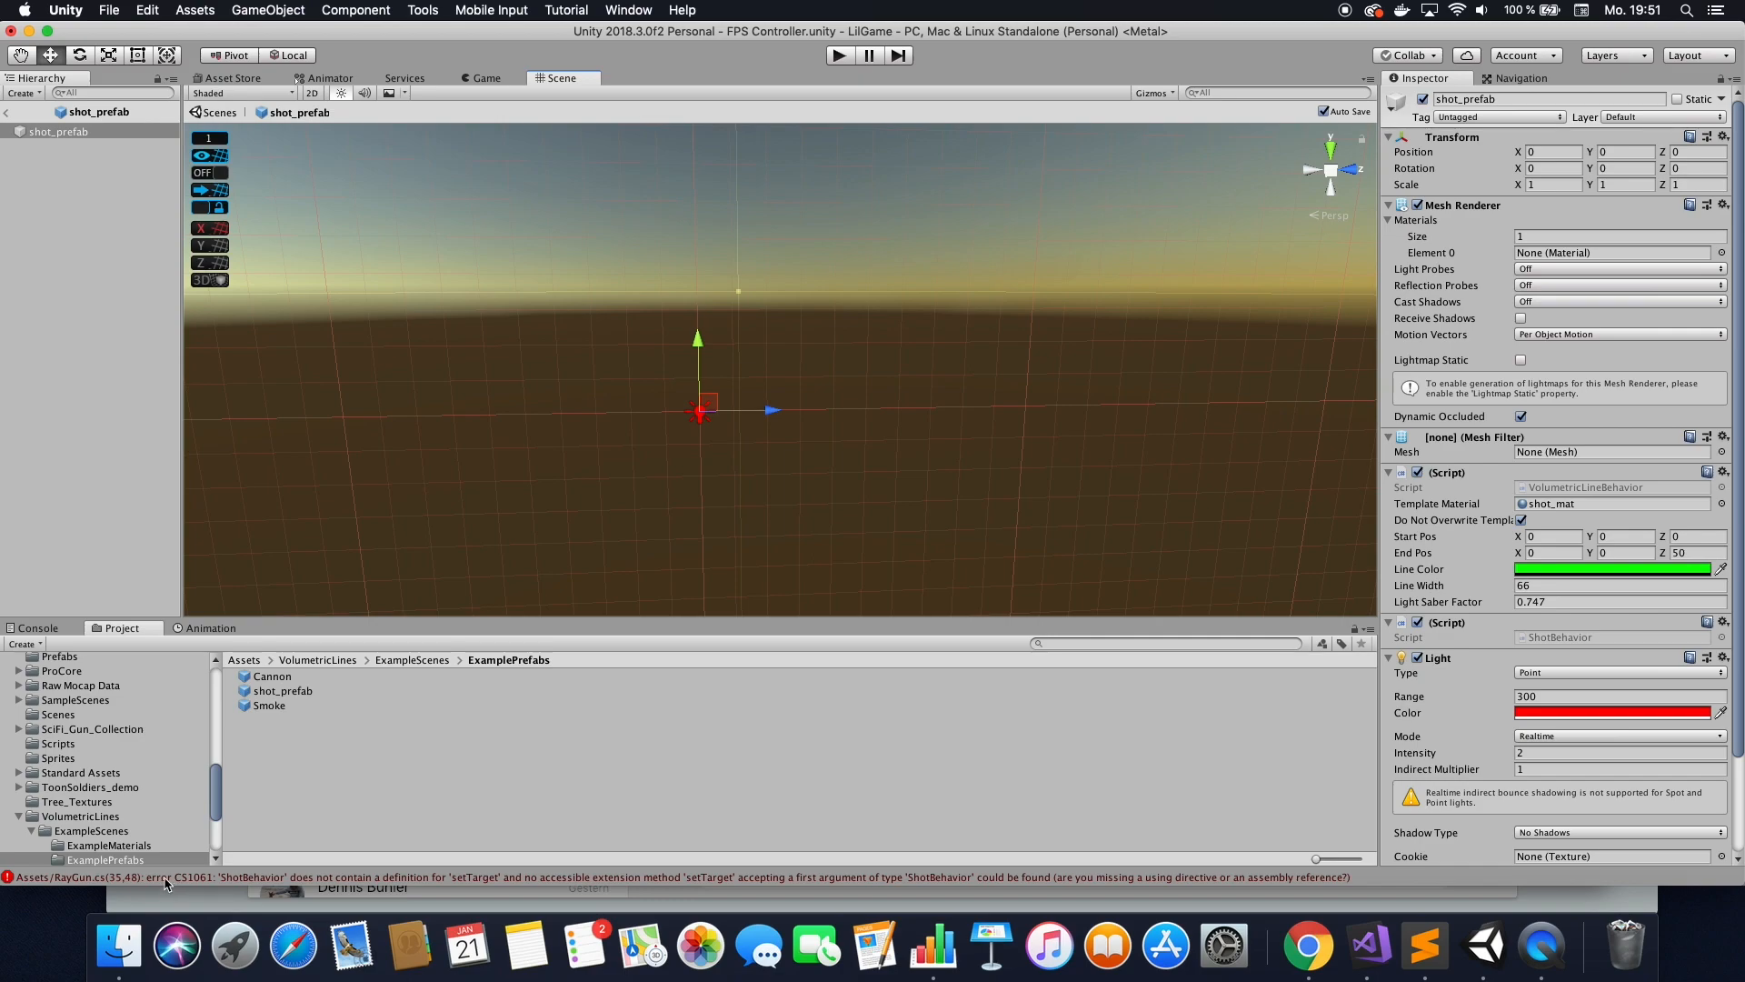
mouse_move(1327, 791)
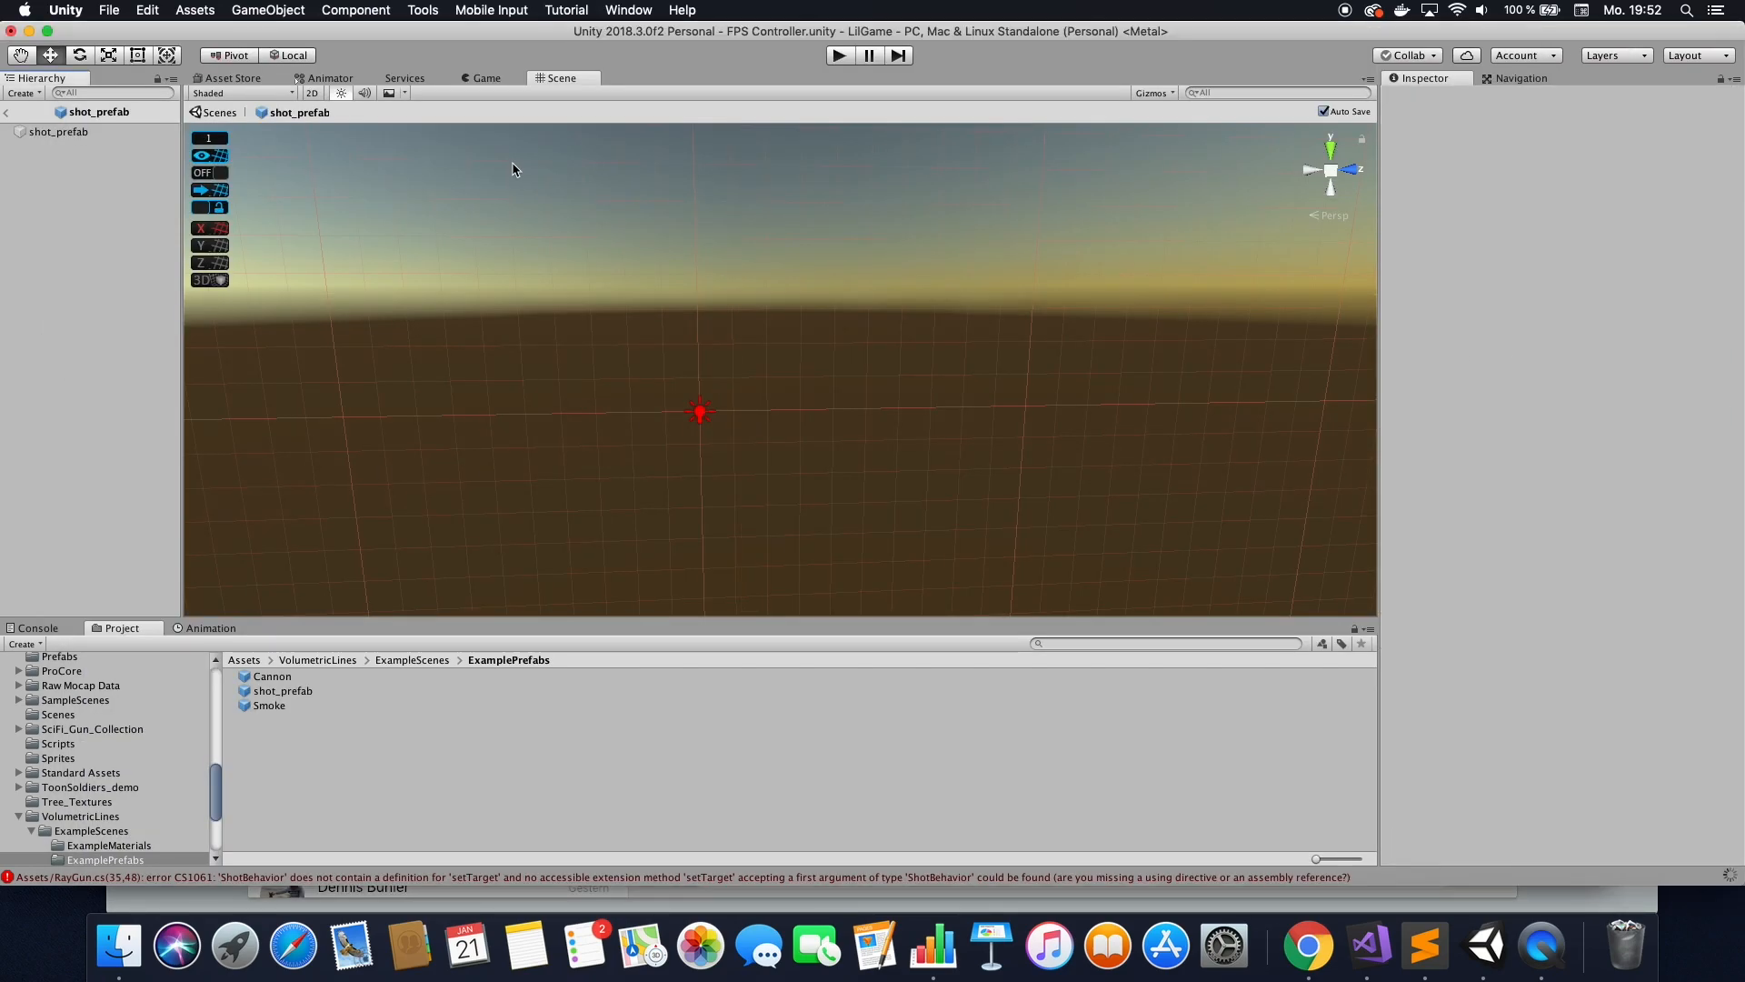
mouse_move(478, 76)
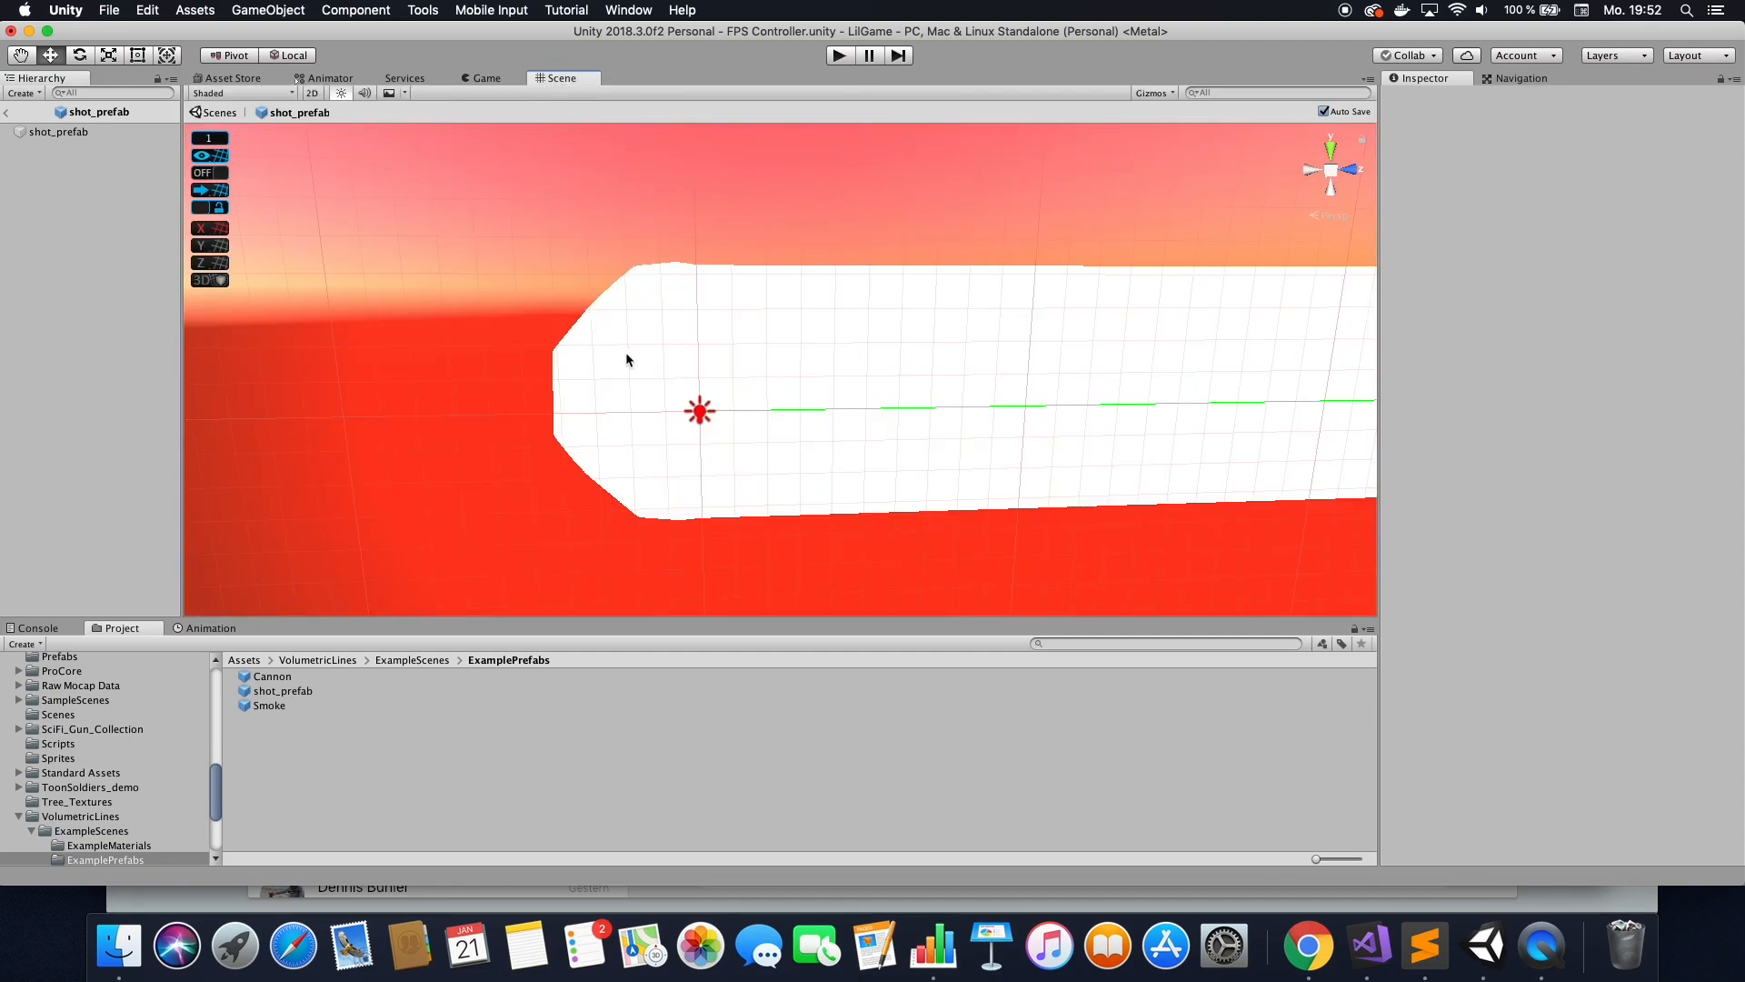
mouse_move(636, 360)
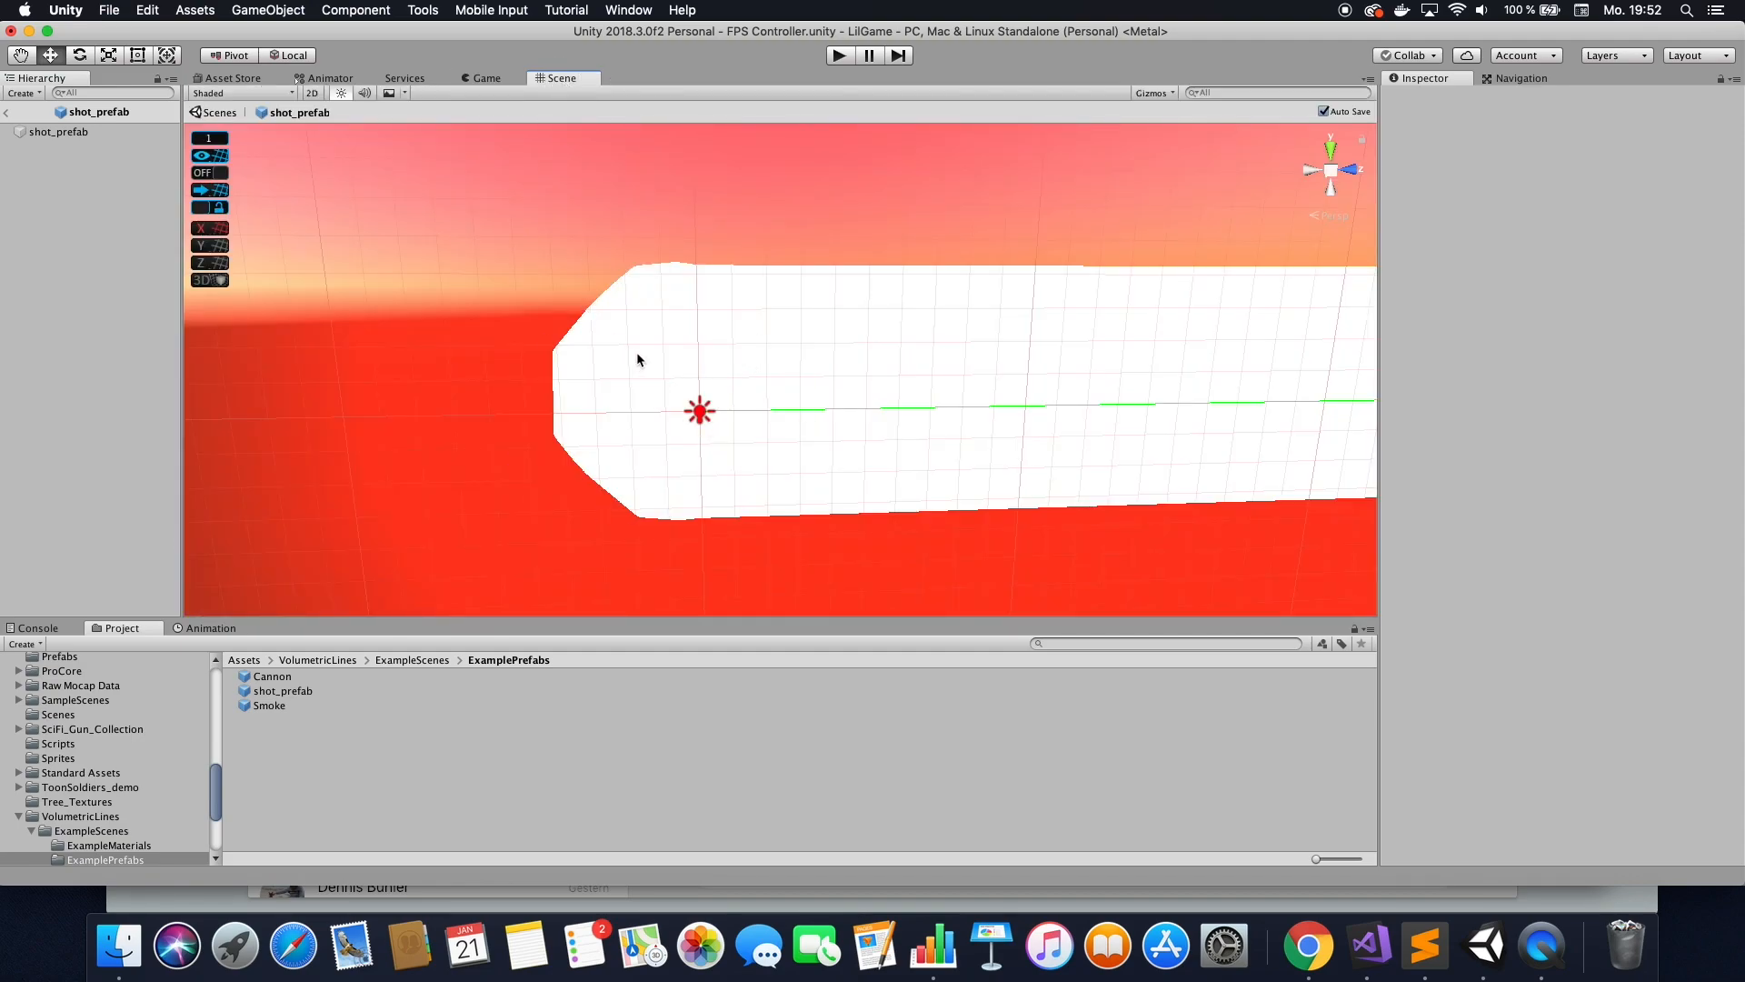
mouse_move(754, 338)
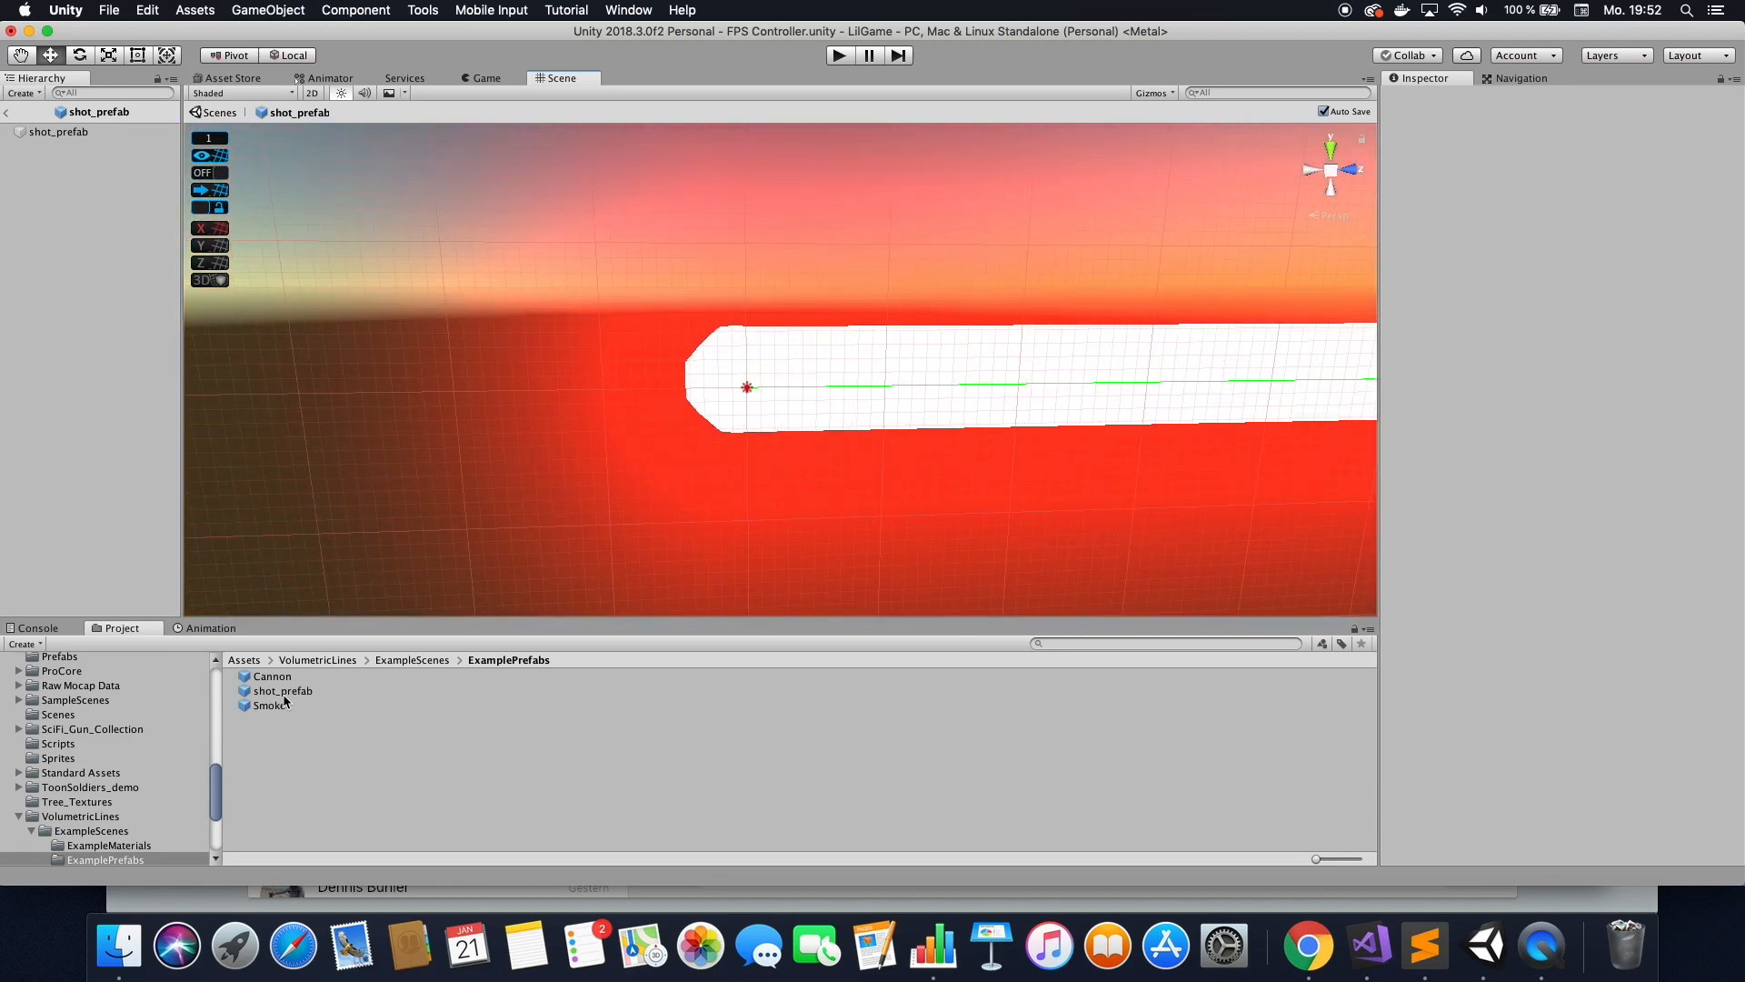
Select shot_prefab and set its point light Range to 50.
click(282, 691)
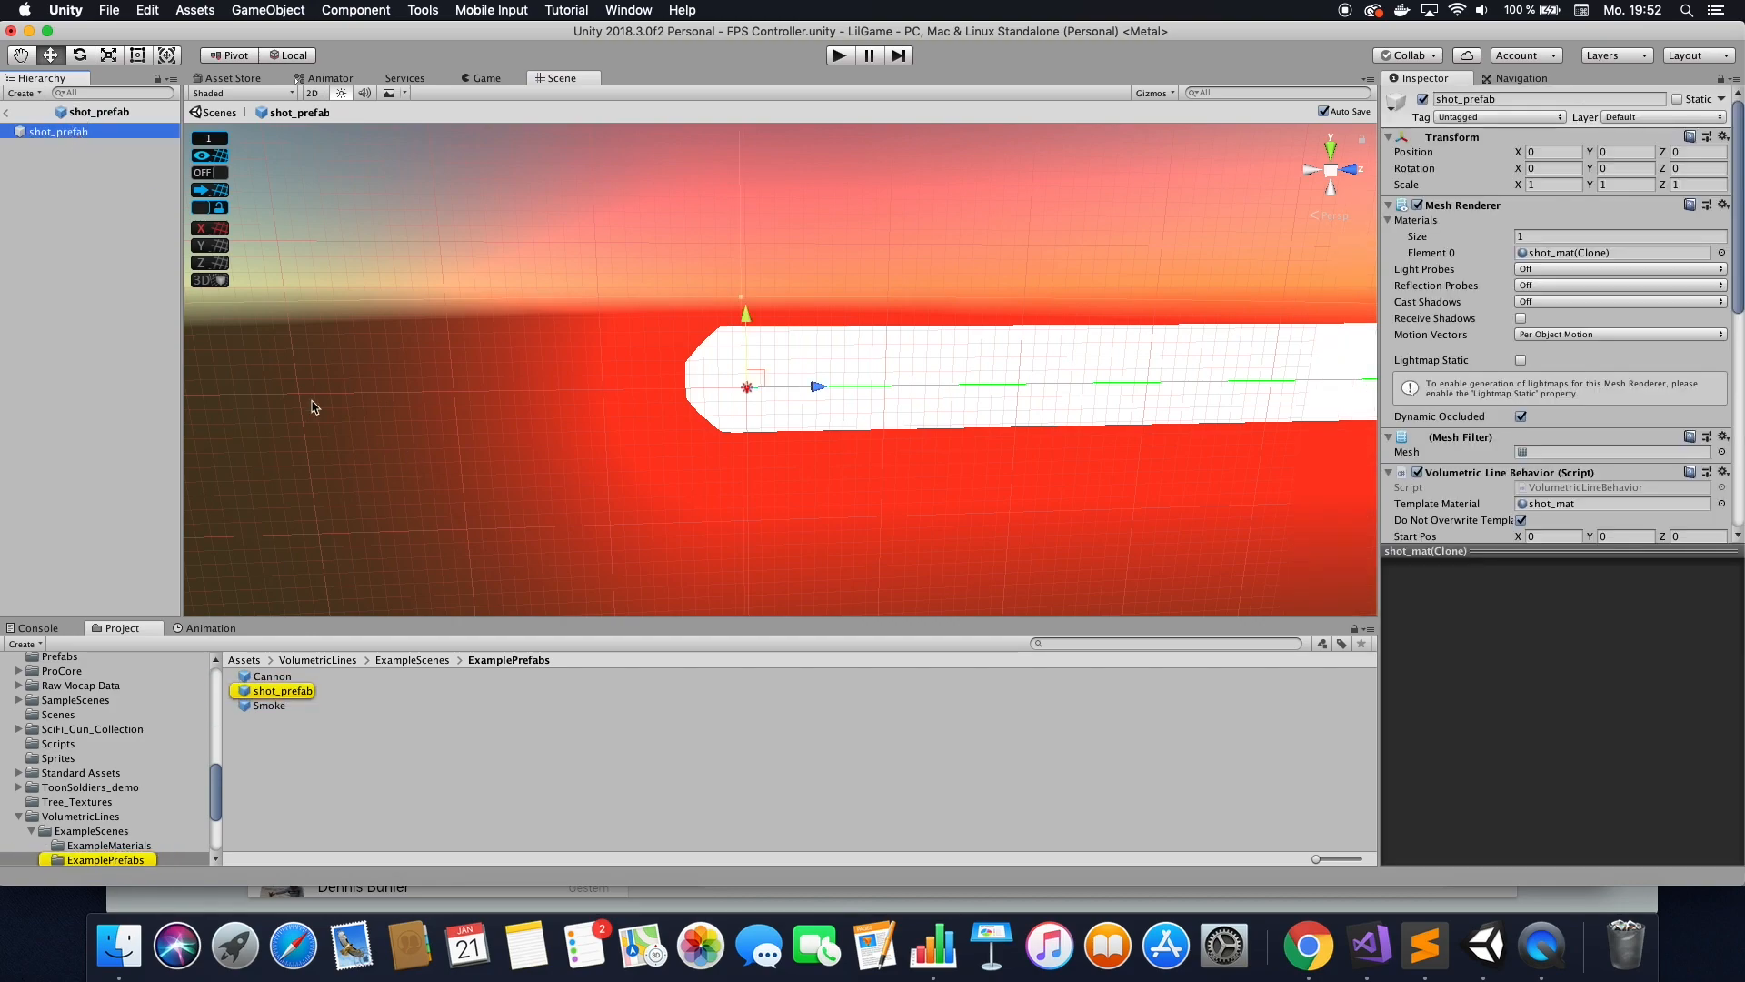
mouse_move(1491, 270)
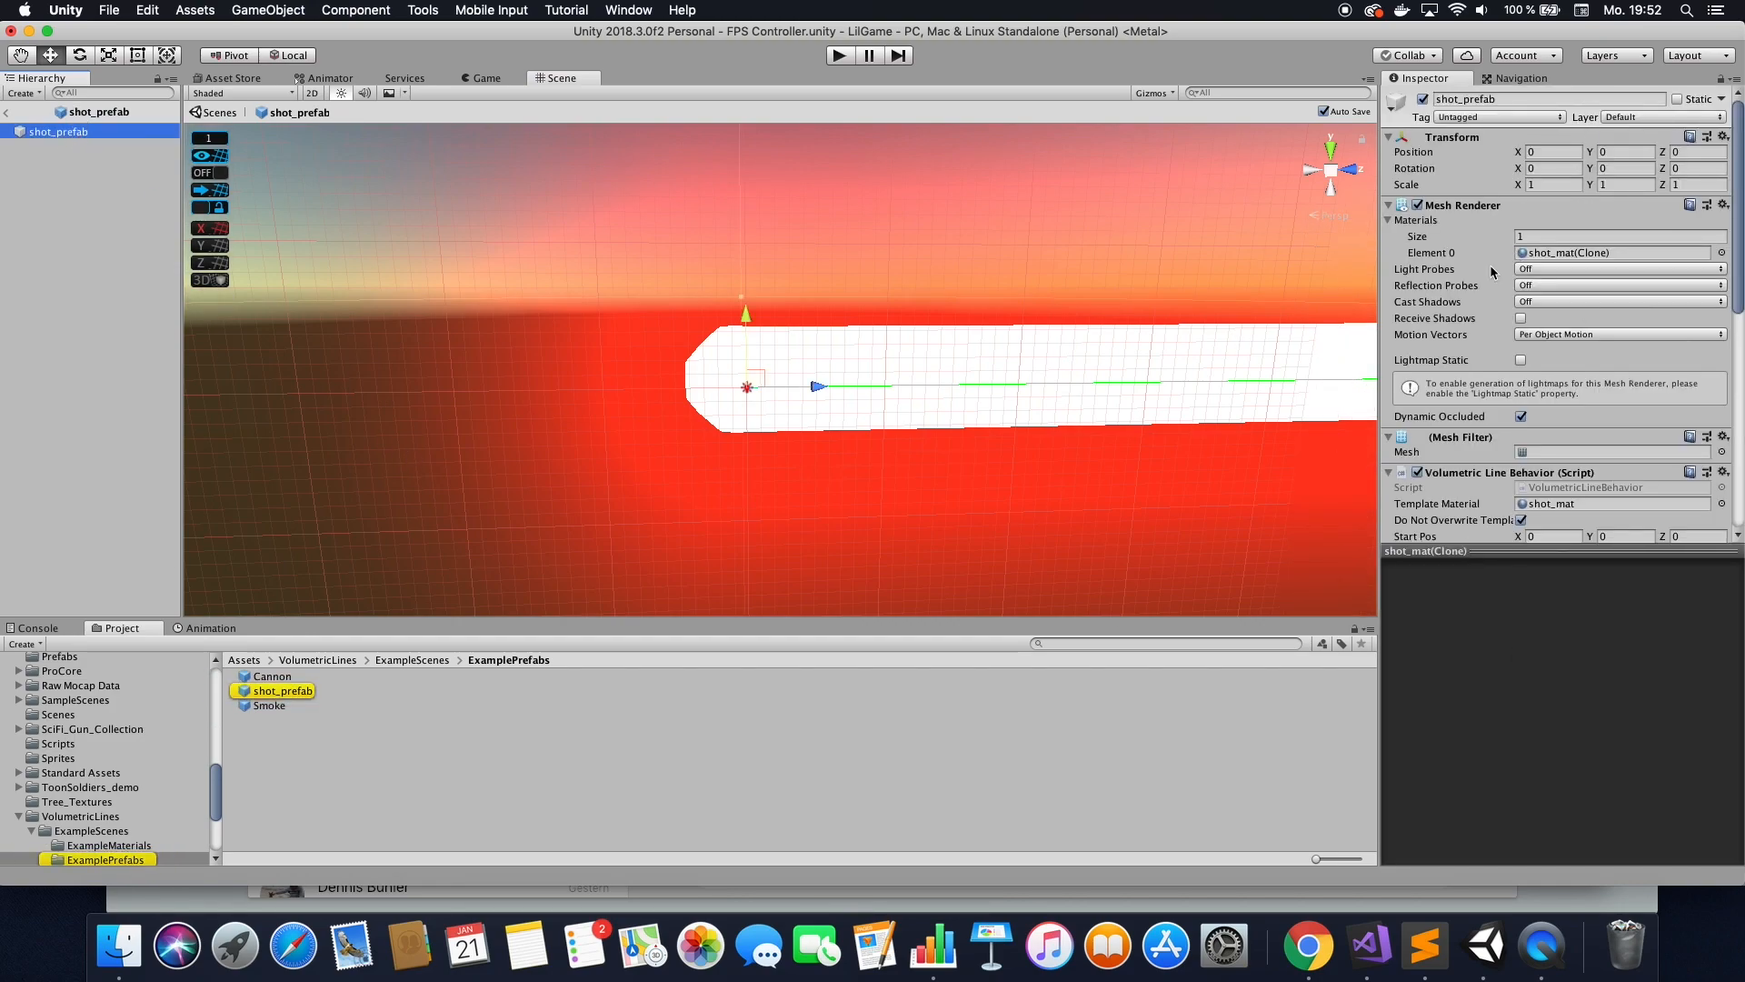
scroll(down, 3)
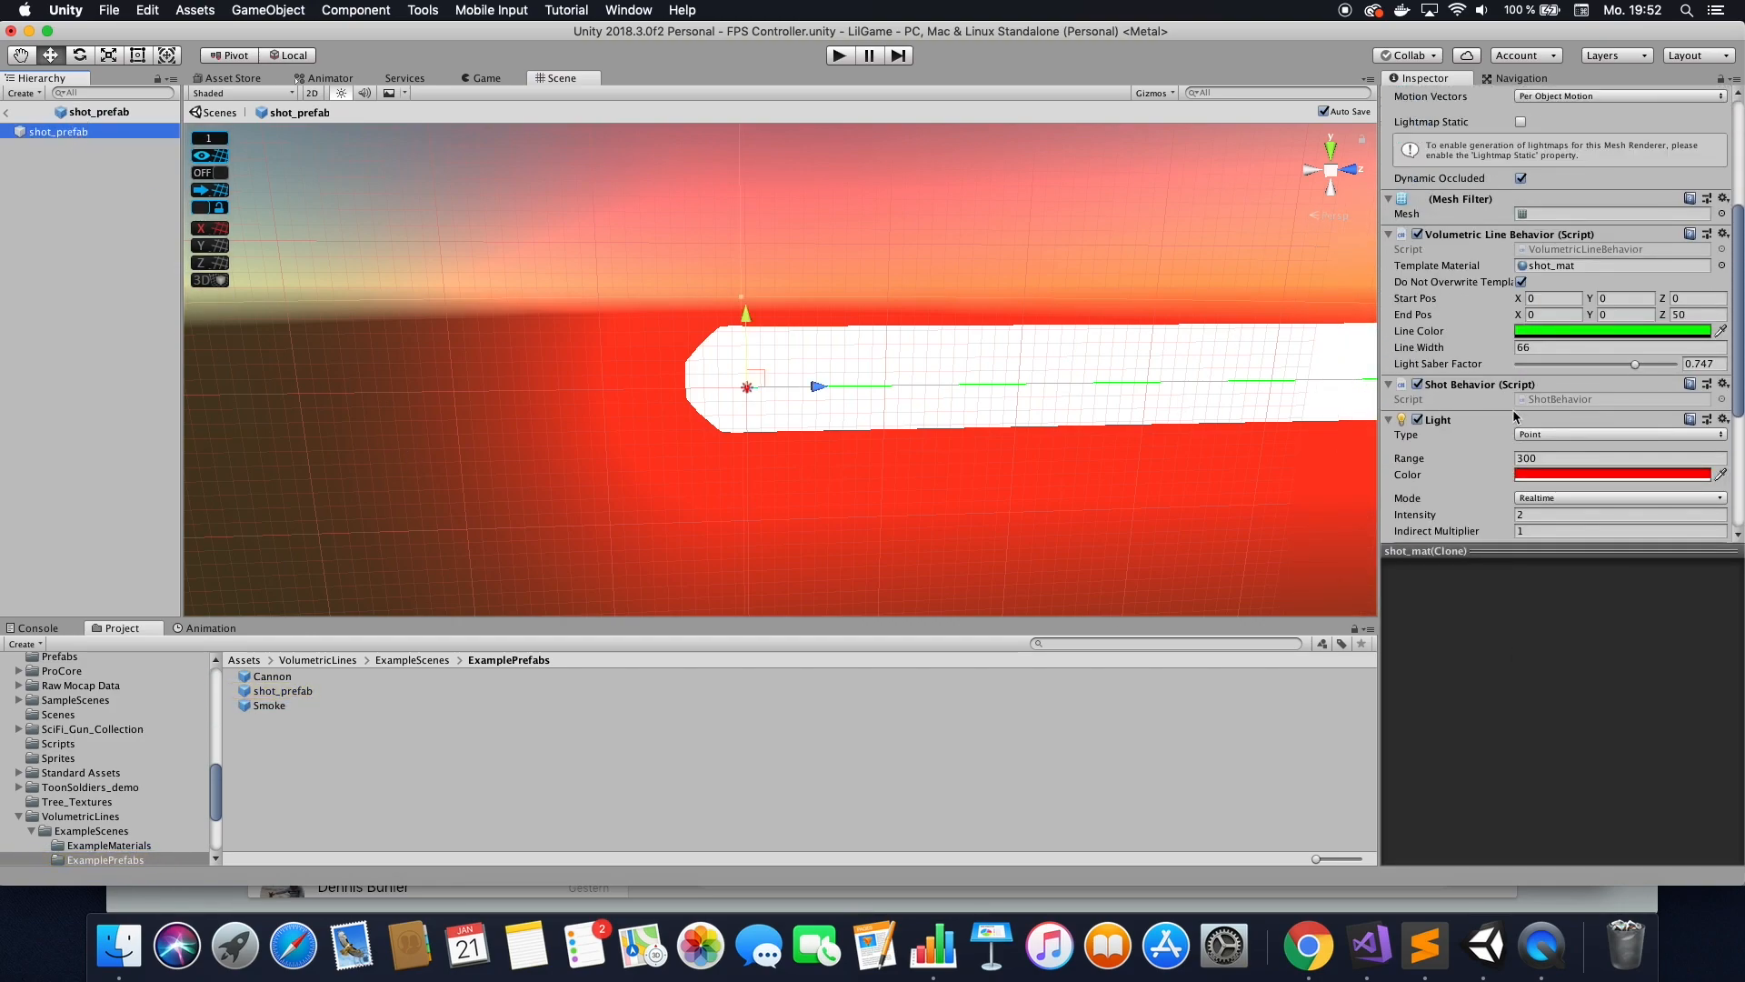
scroll(down, 3)
text(50)
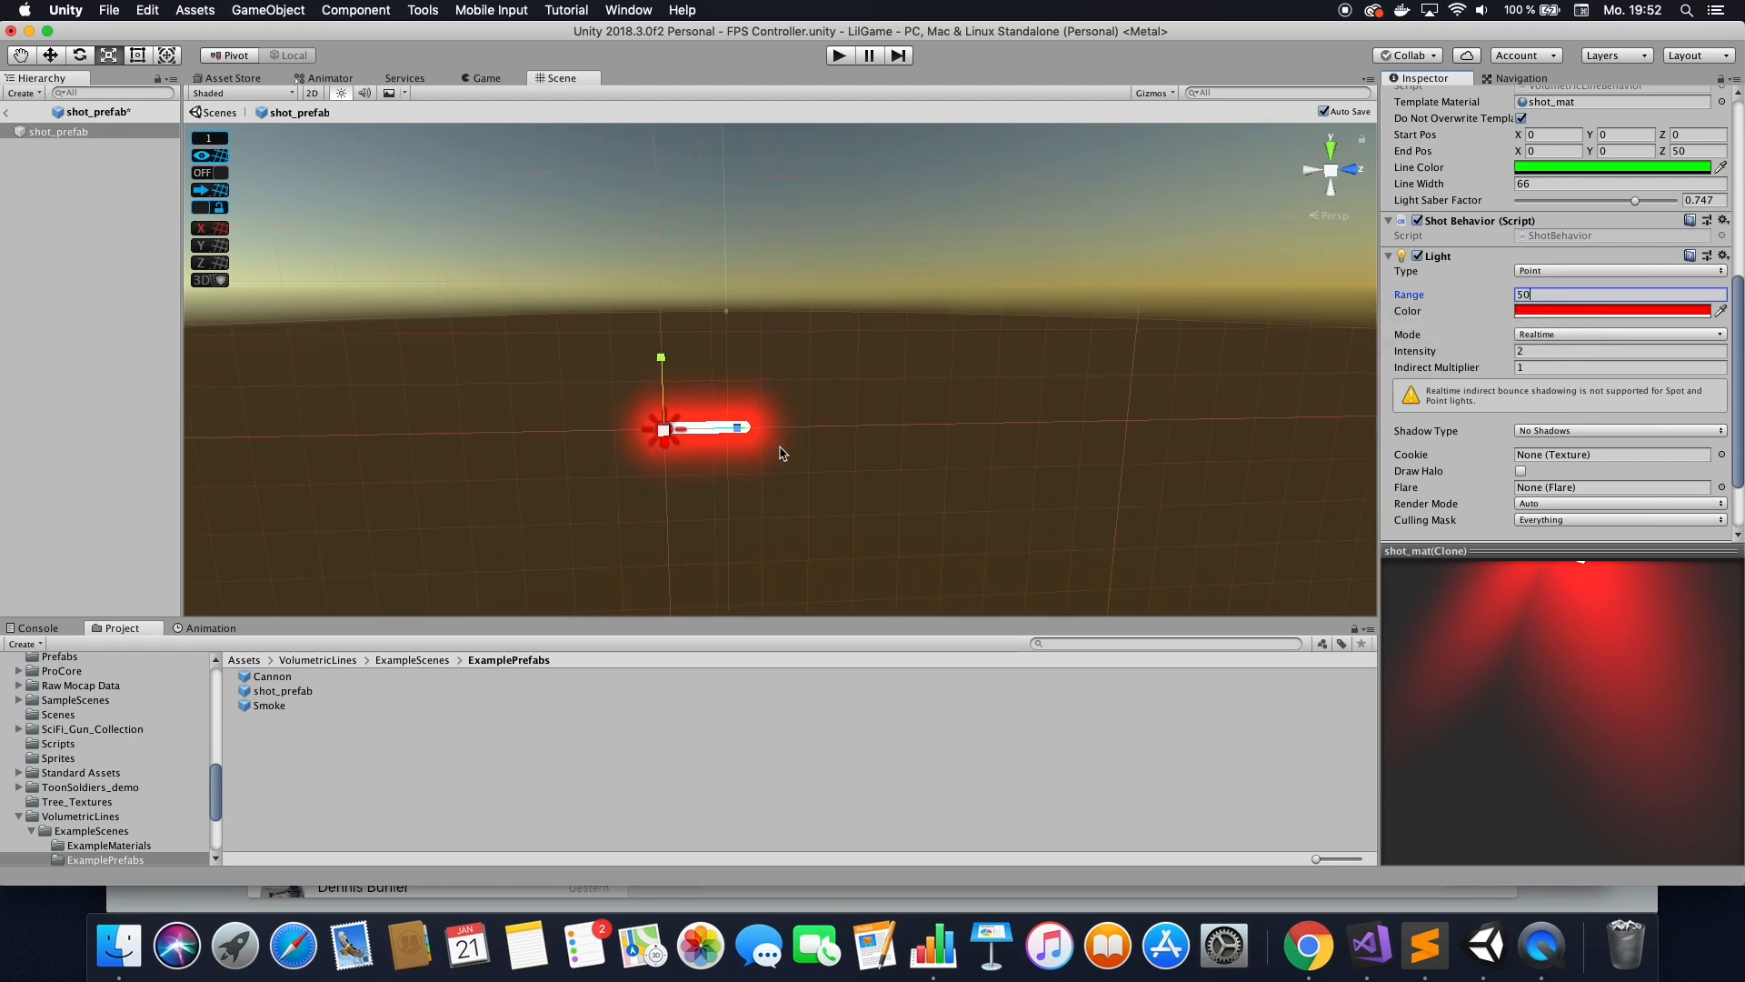
mouse_move(882, 440)
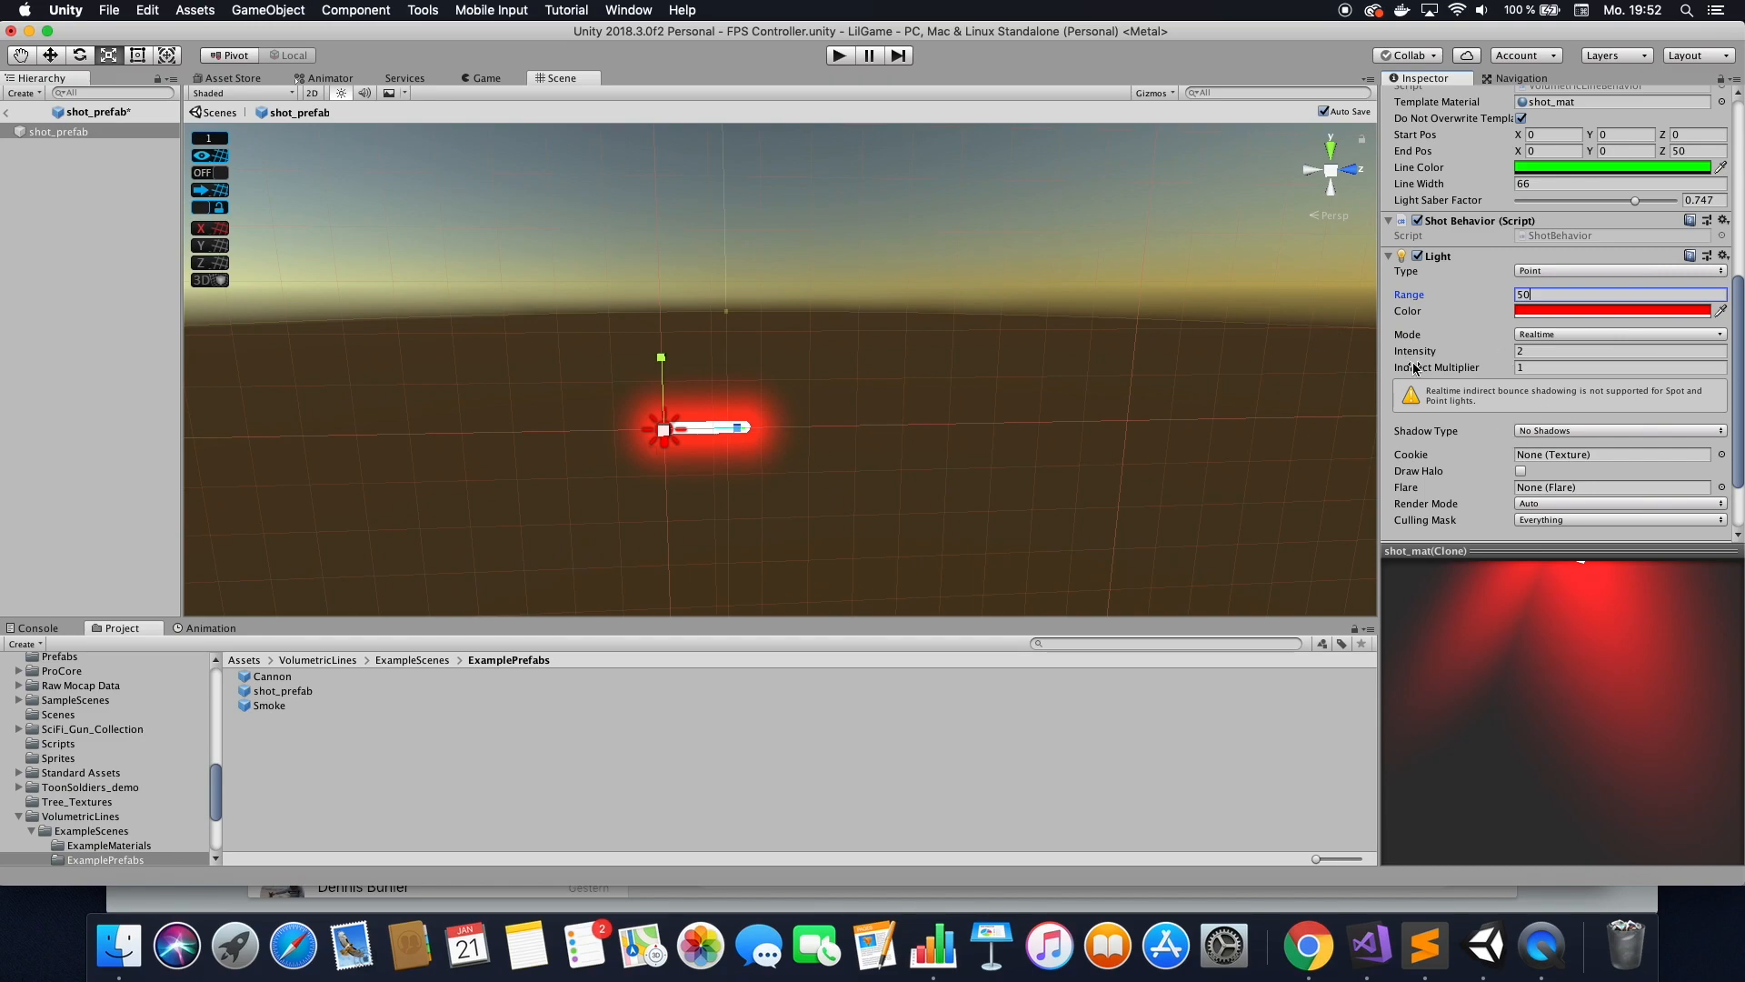
mouse_move(1547, 271)
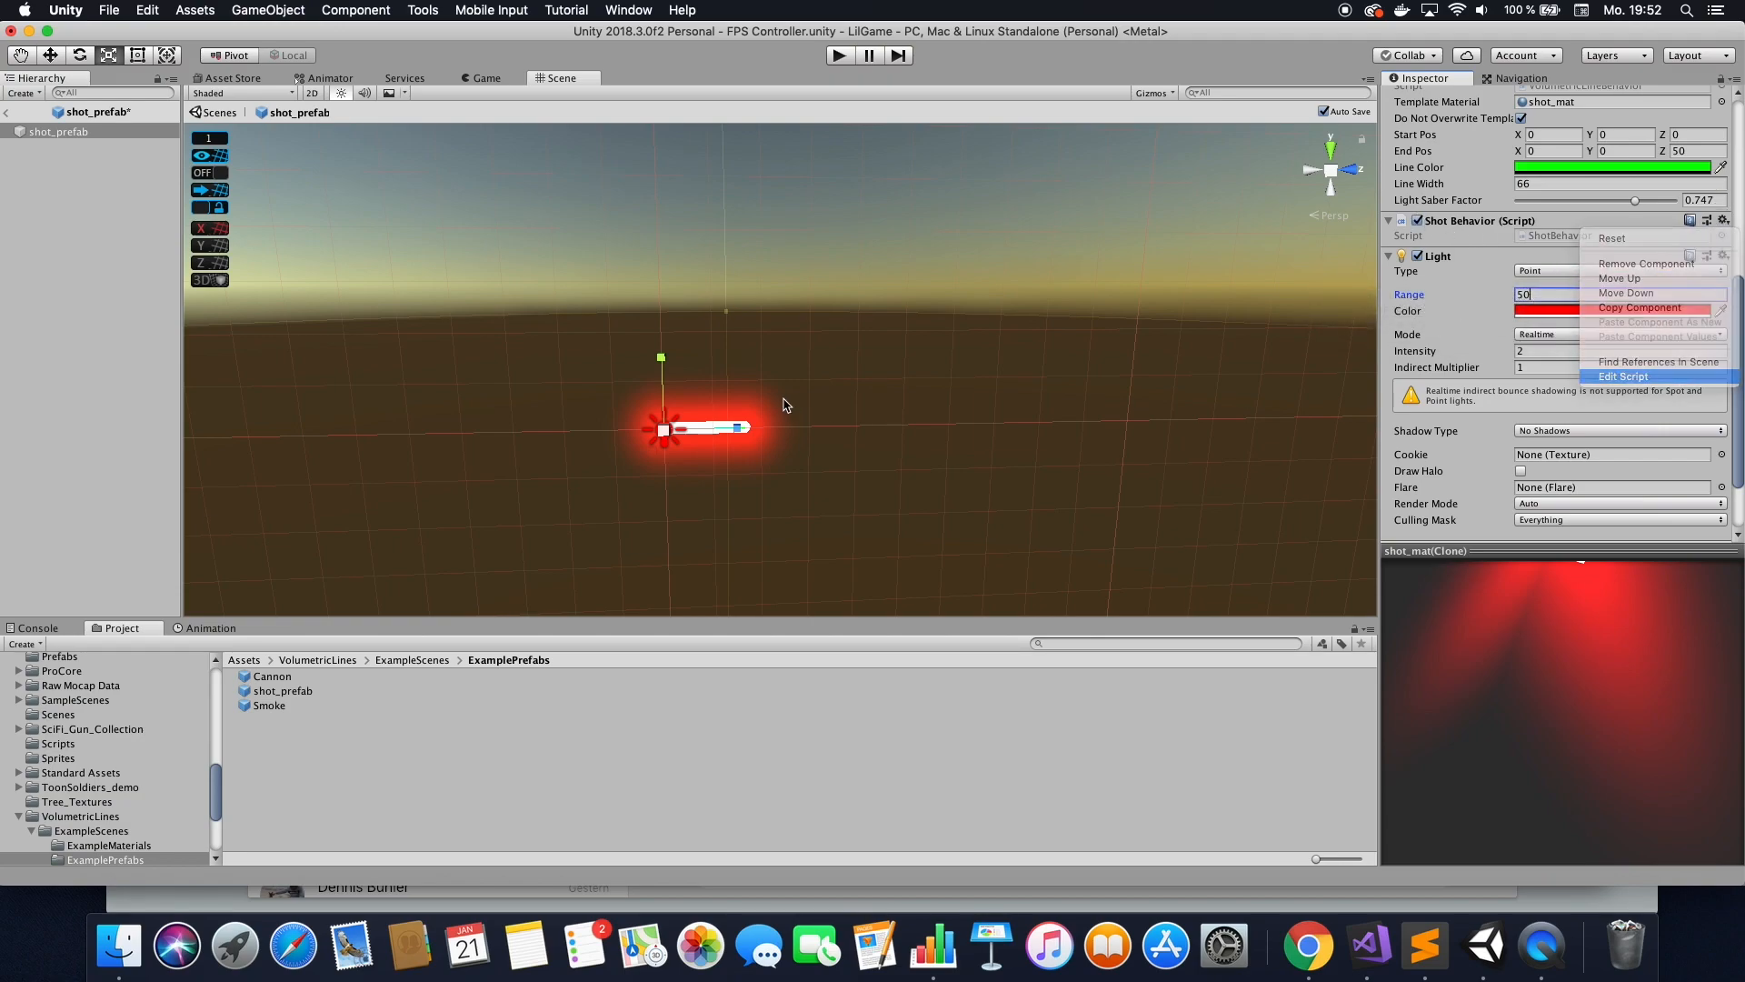
Open ShotBehavior.cs from the Shot Behavior component for editing.
click(1624, 376)
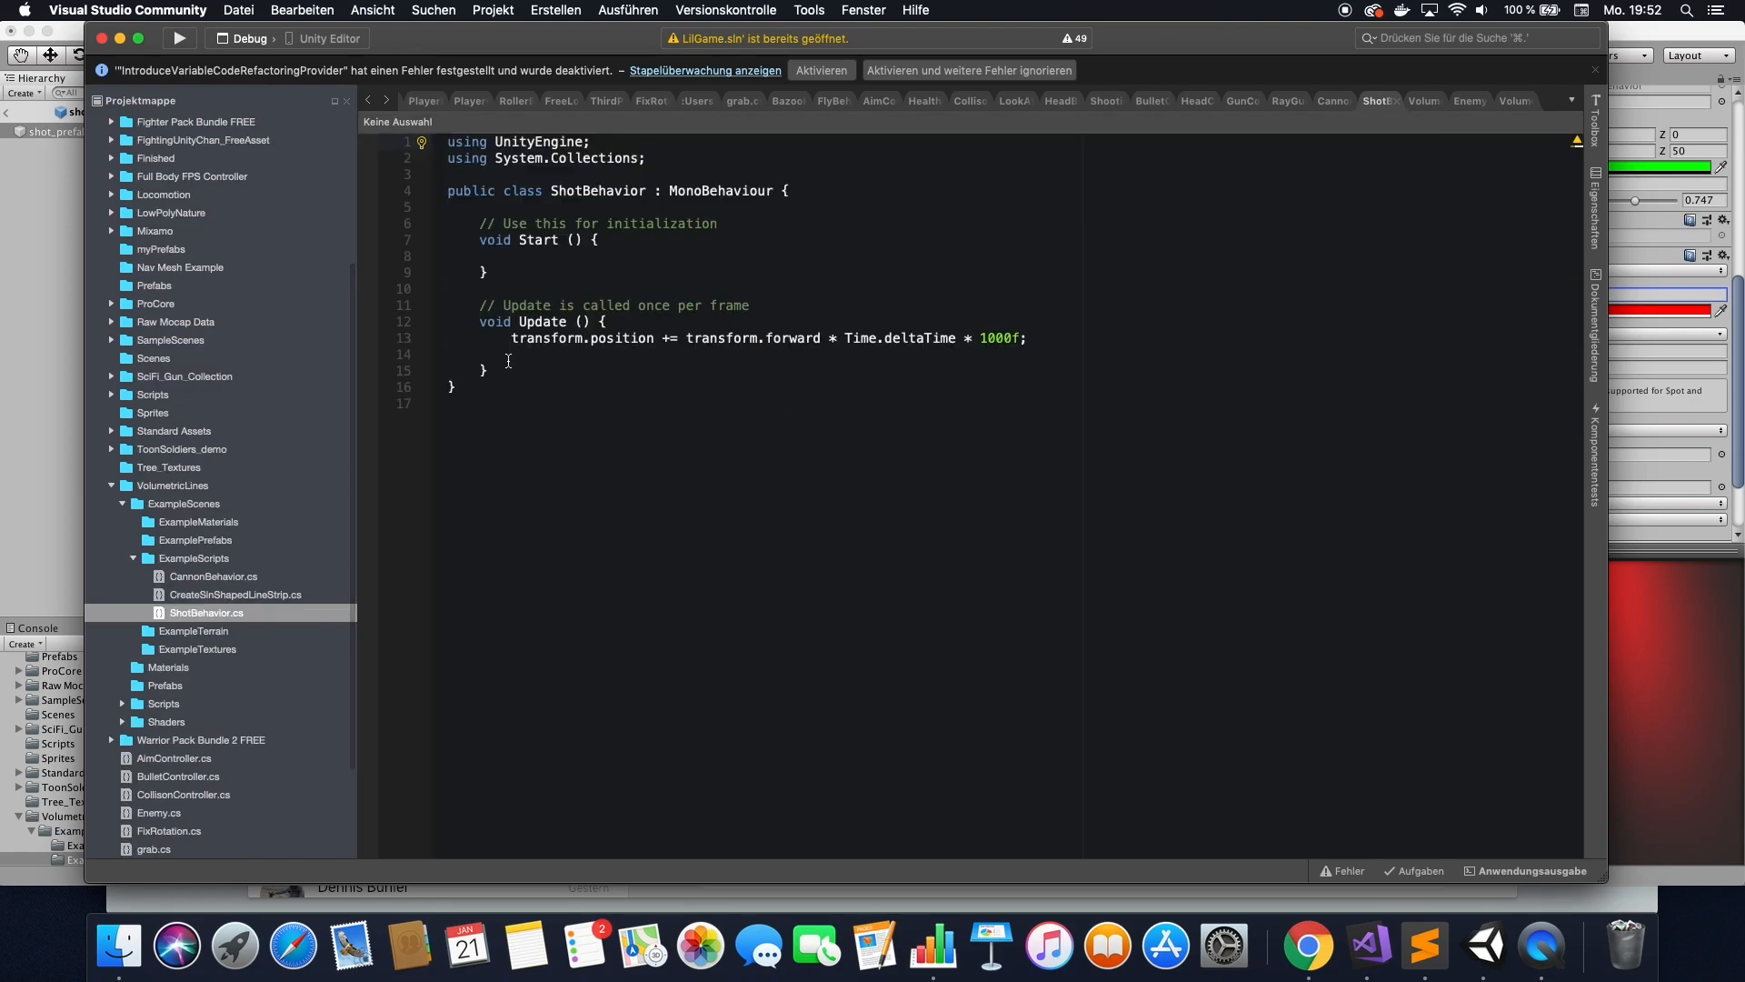
mouse_move(542, 321)
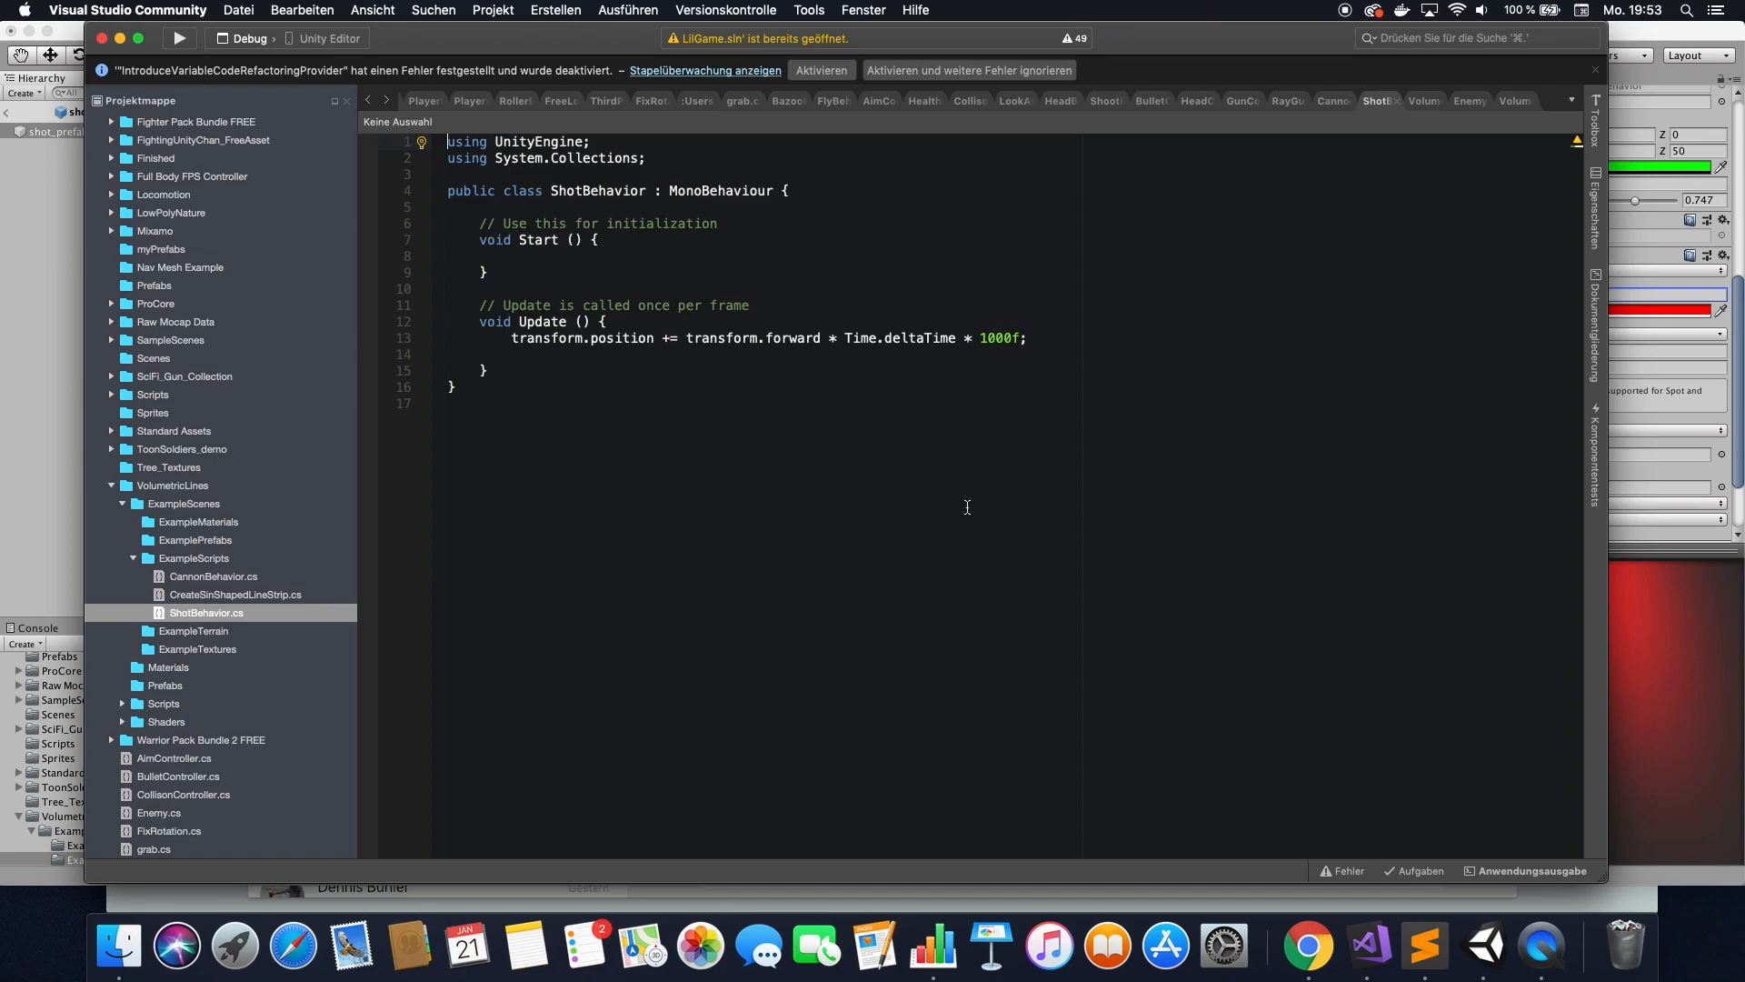
mouse_move(1346, 683)
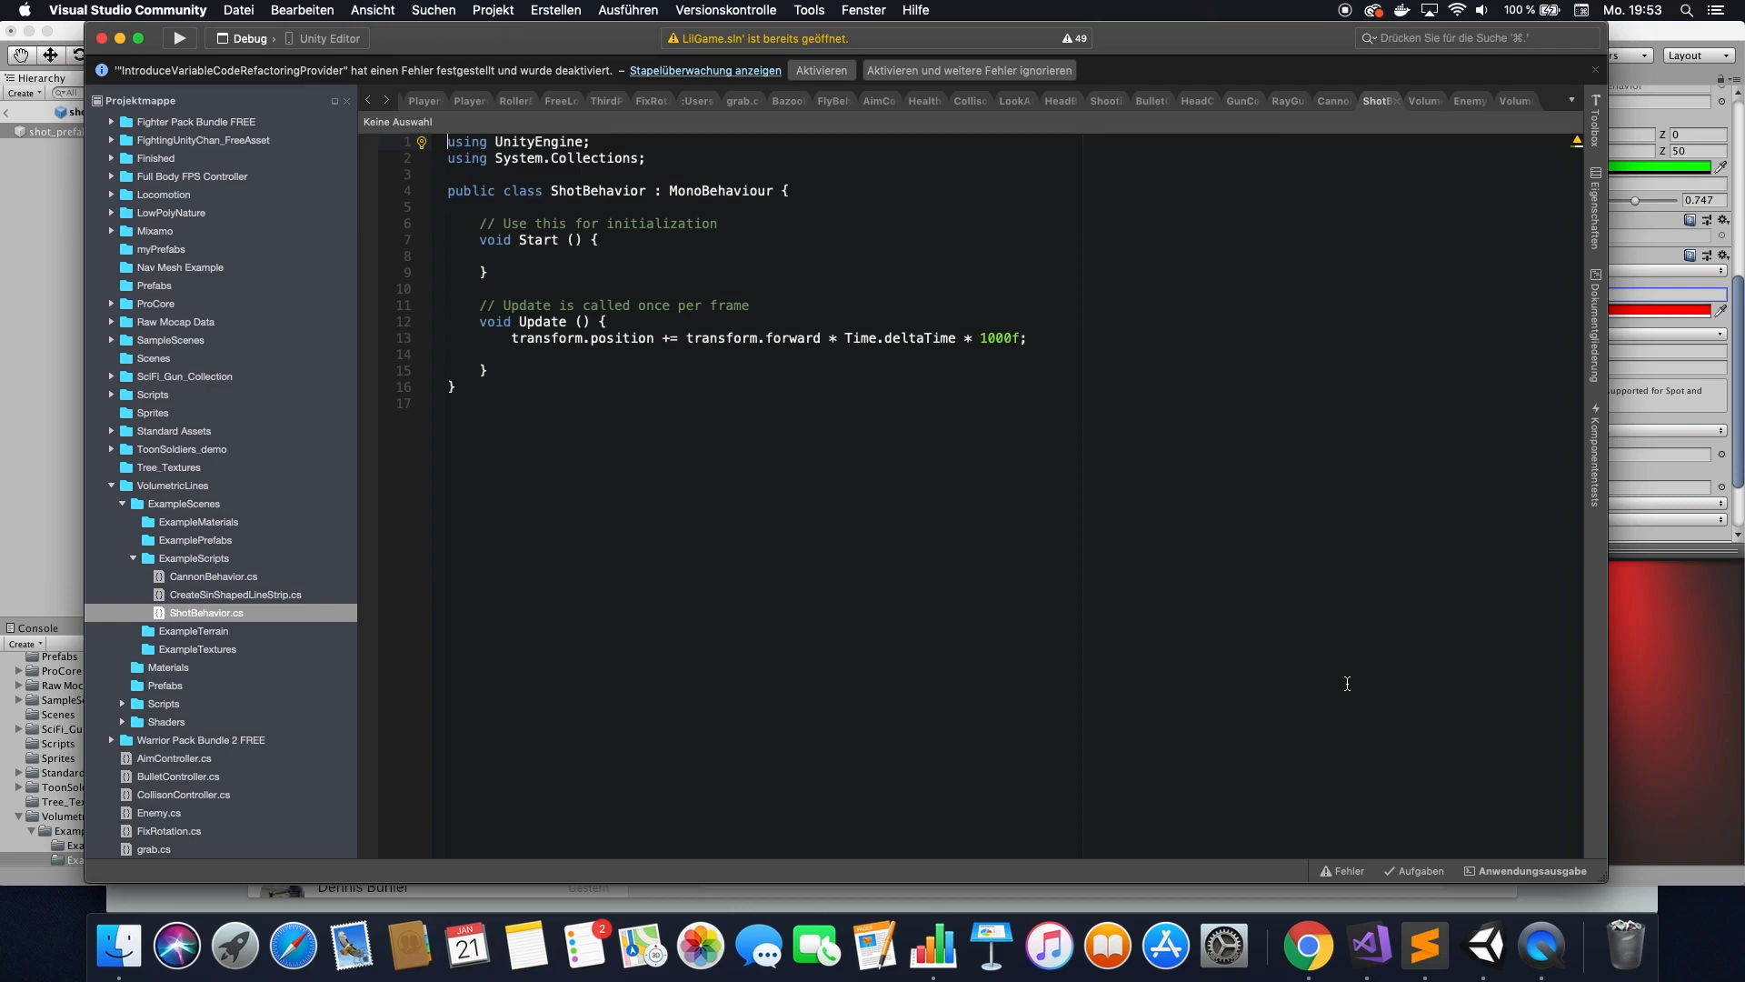
mouse_move(1247, 608)
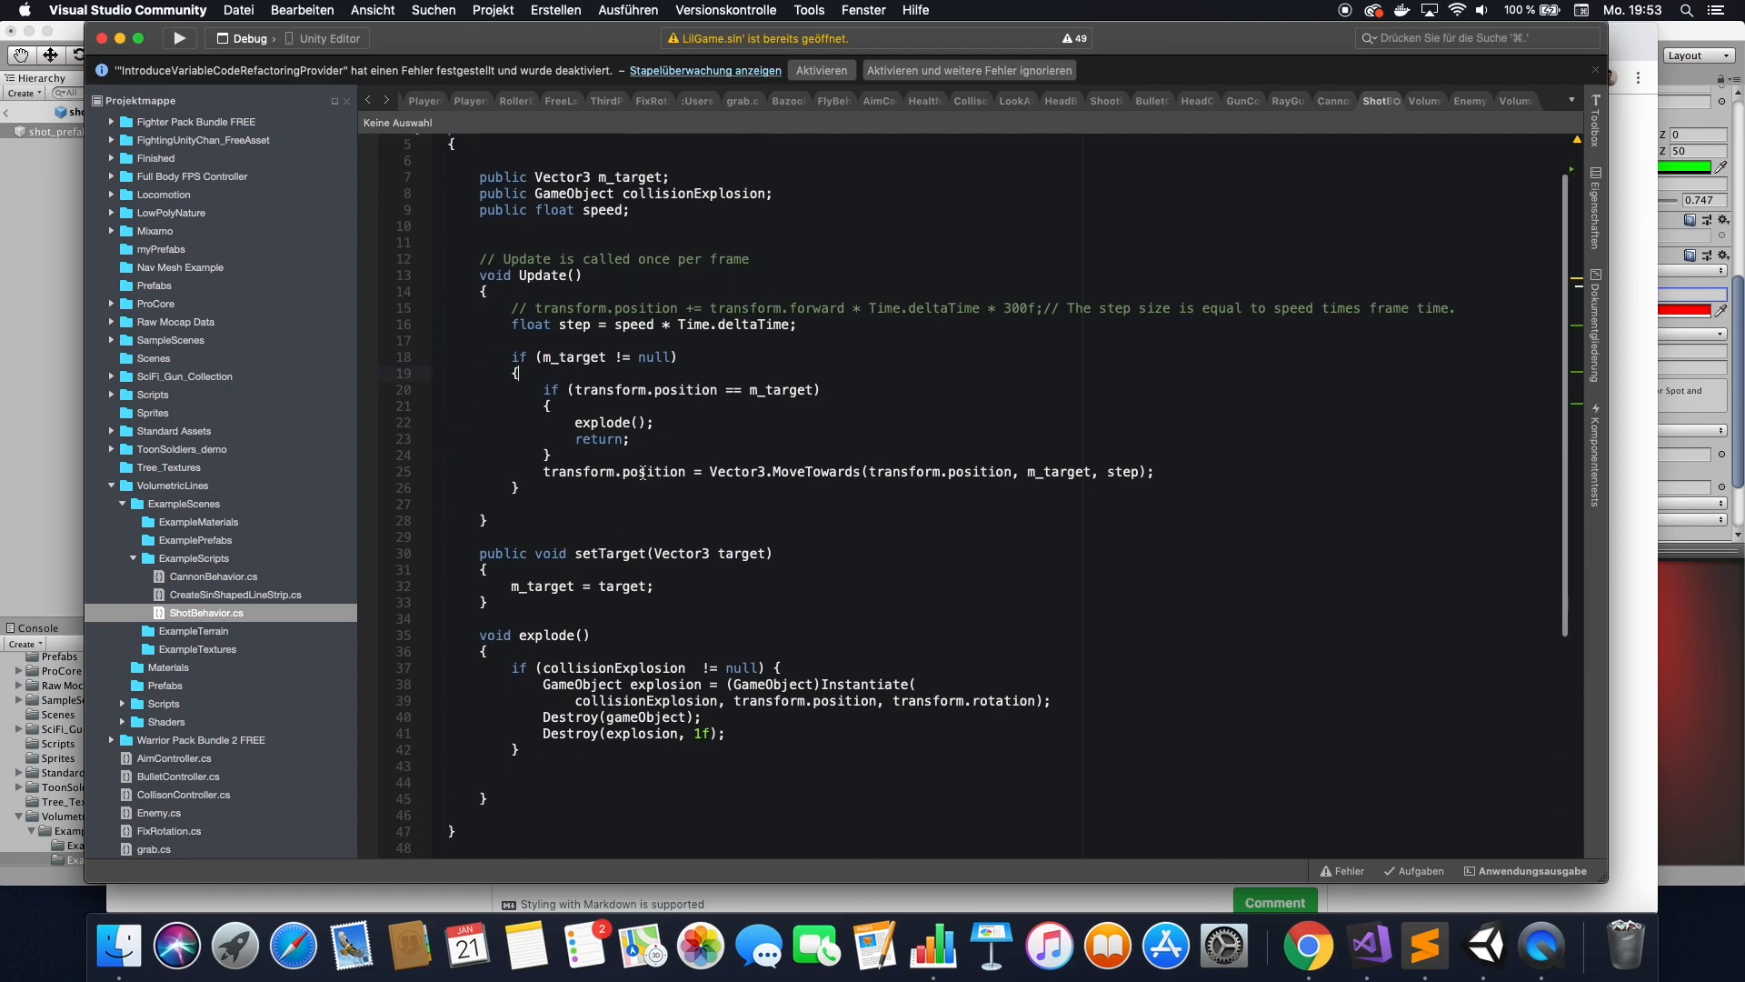
Highlight the target null check, explode call and delayed explosion destroy in ShotBehavior.cs.
scroll(down, 3)
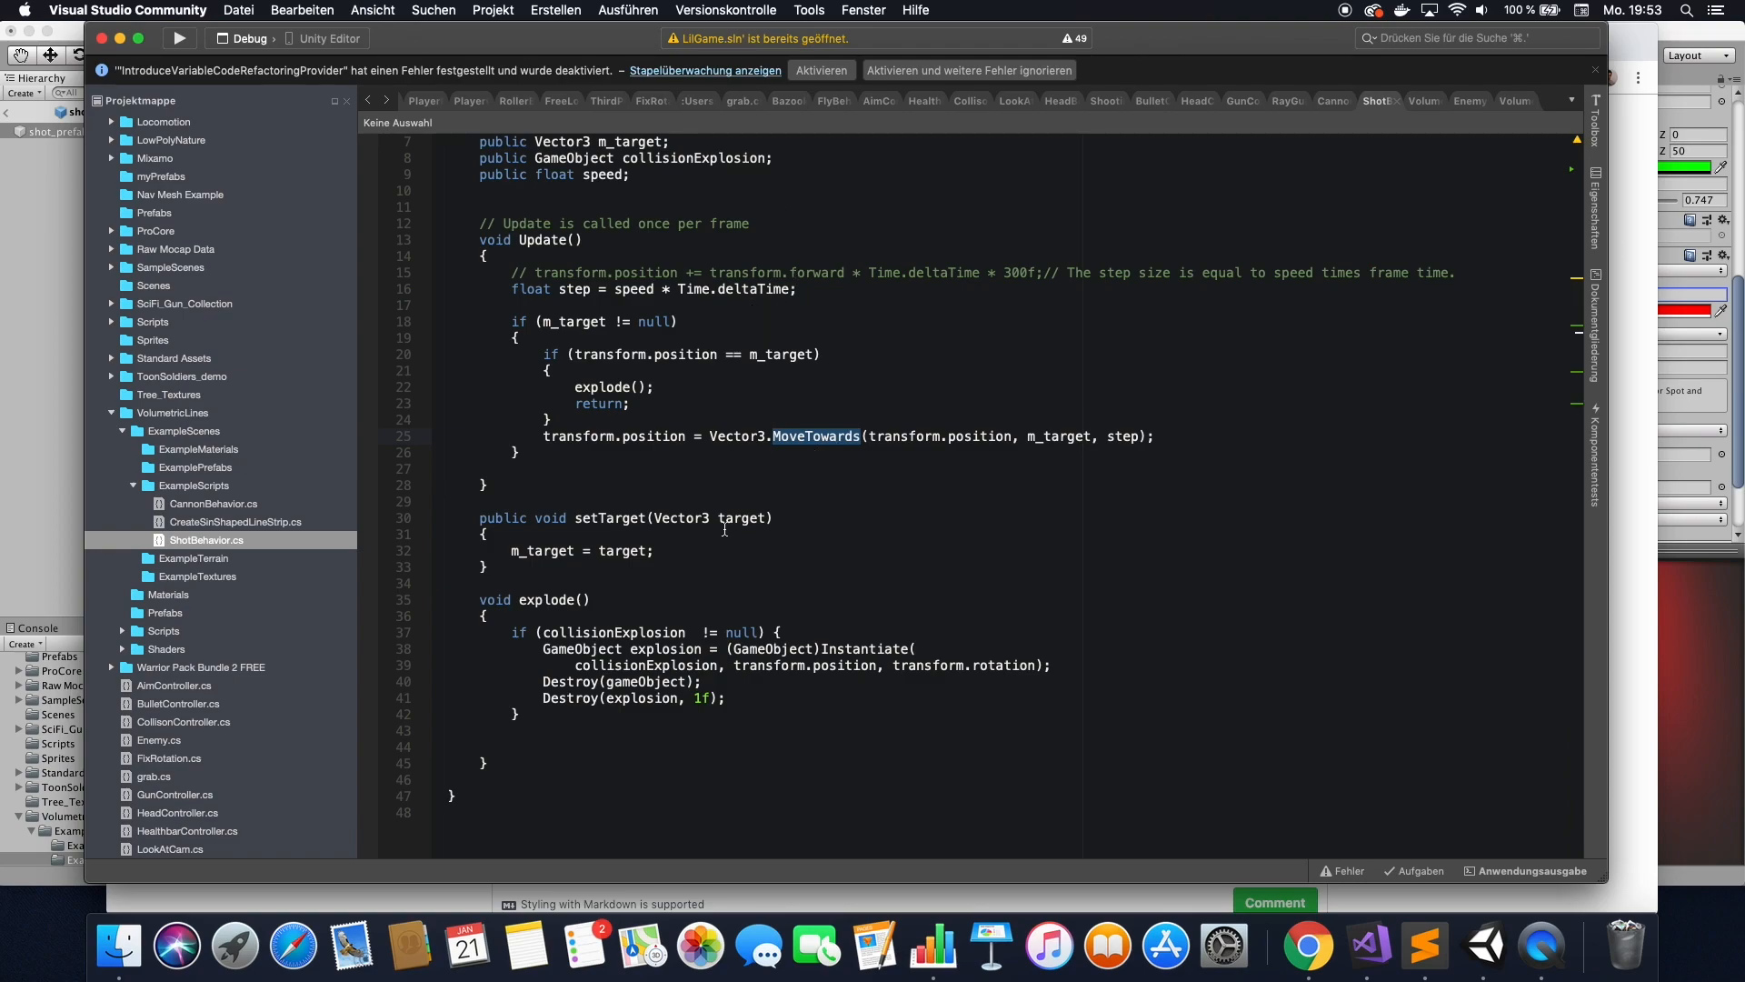
mouse_move(841, 467)
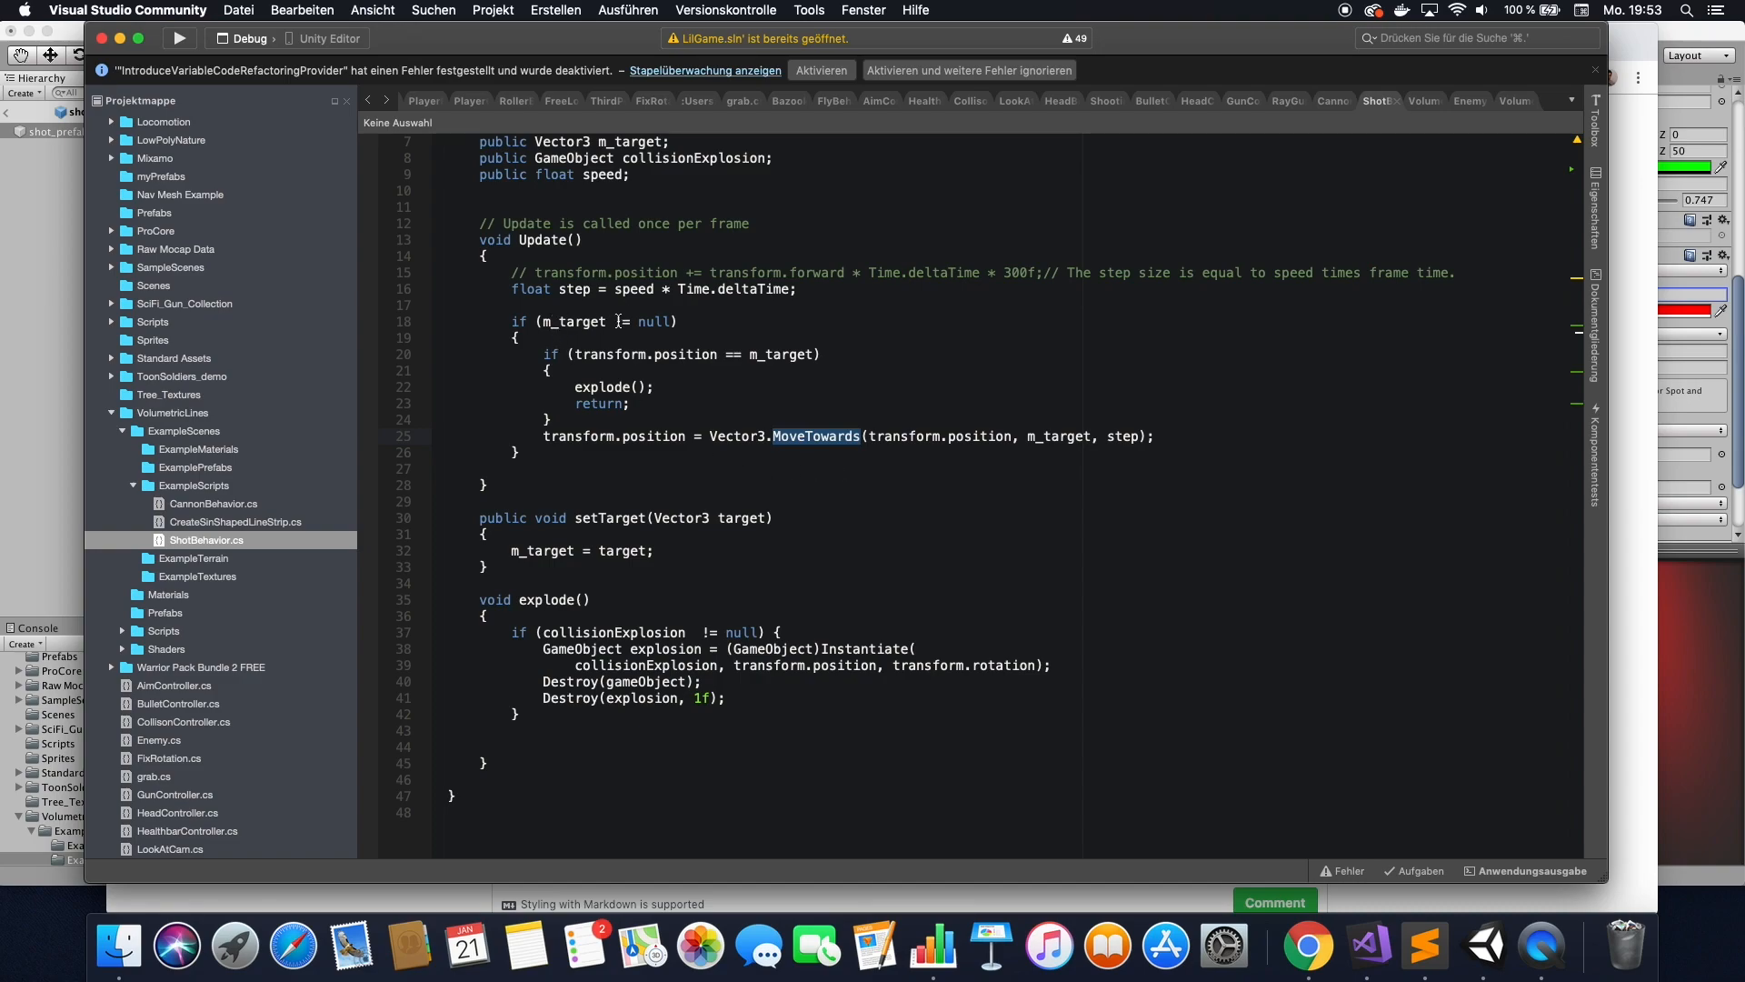
double_click(573, 322)
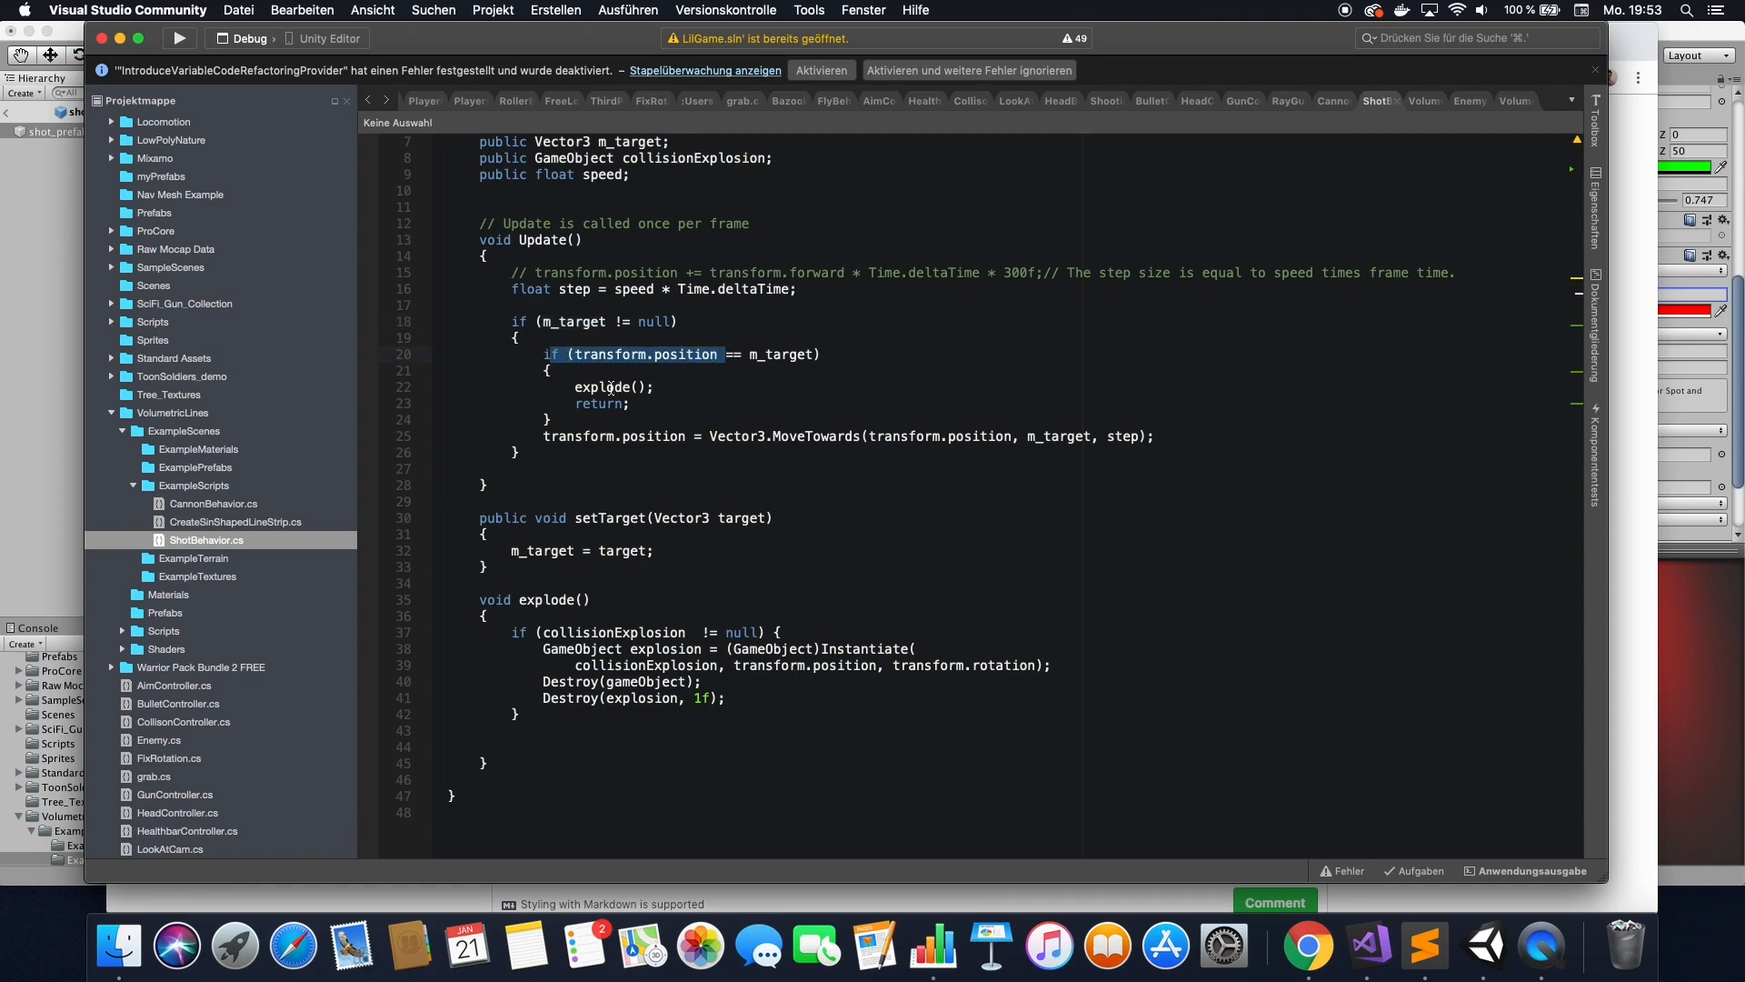
double_click(601, 385)
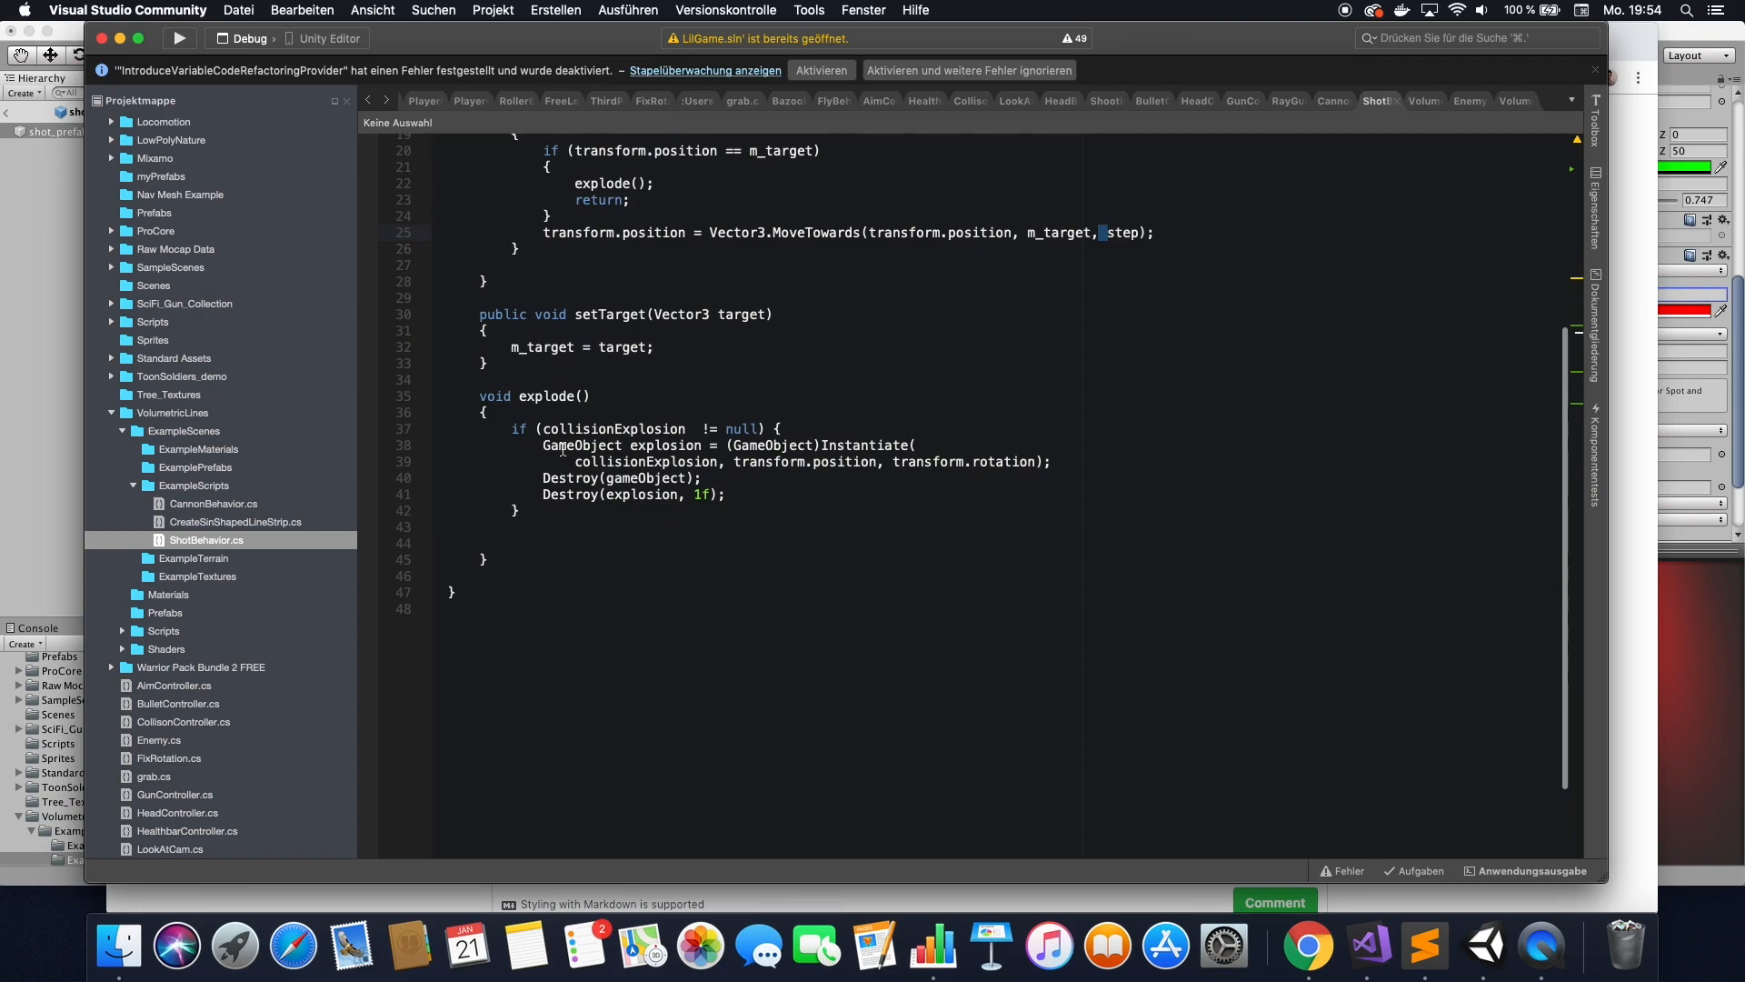
drag(542, 443, 1078, 478)
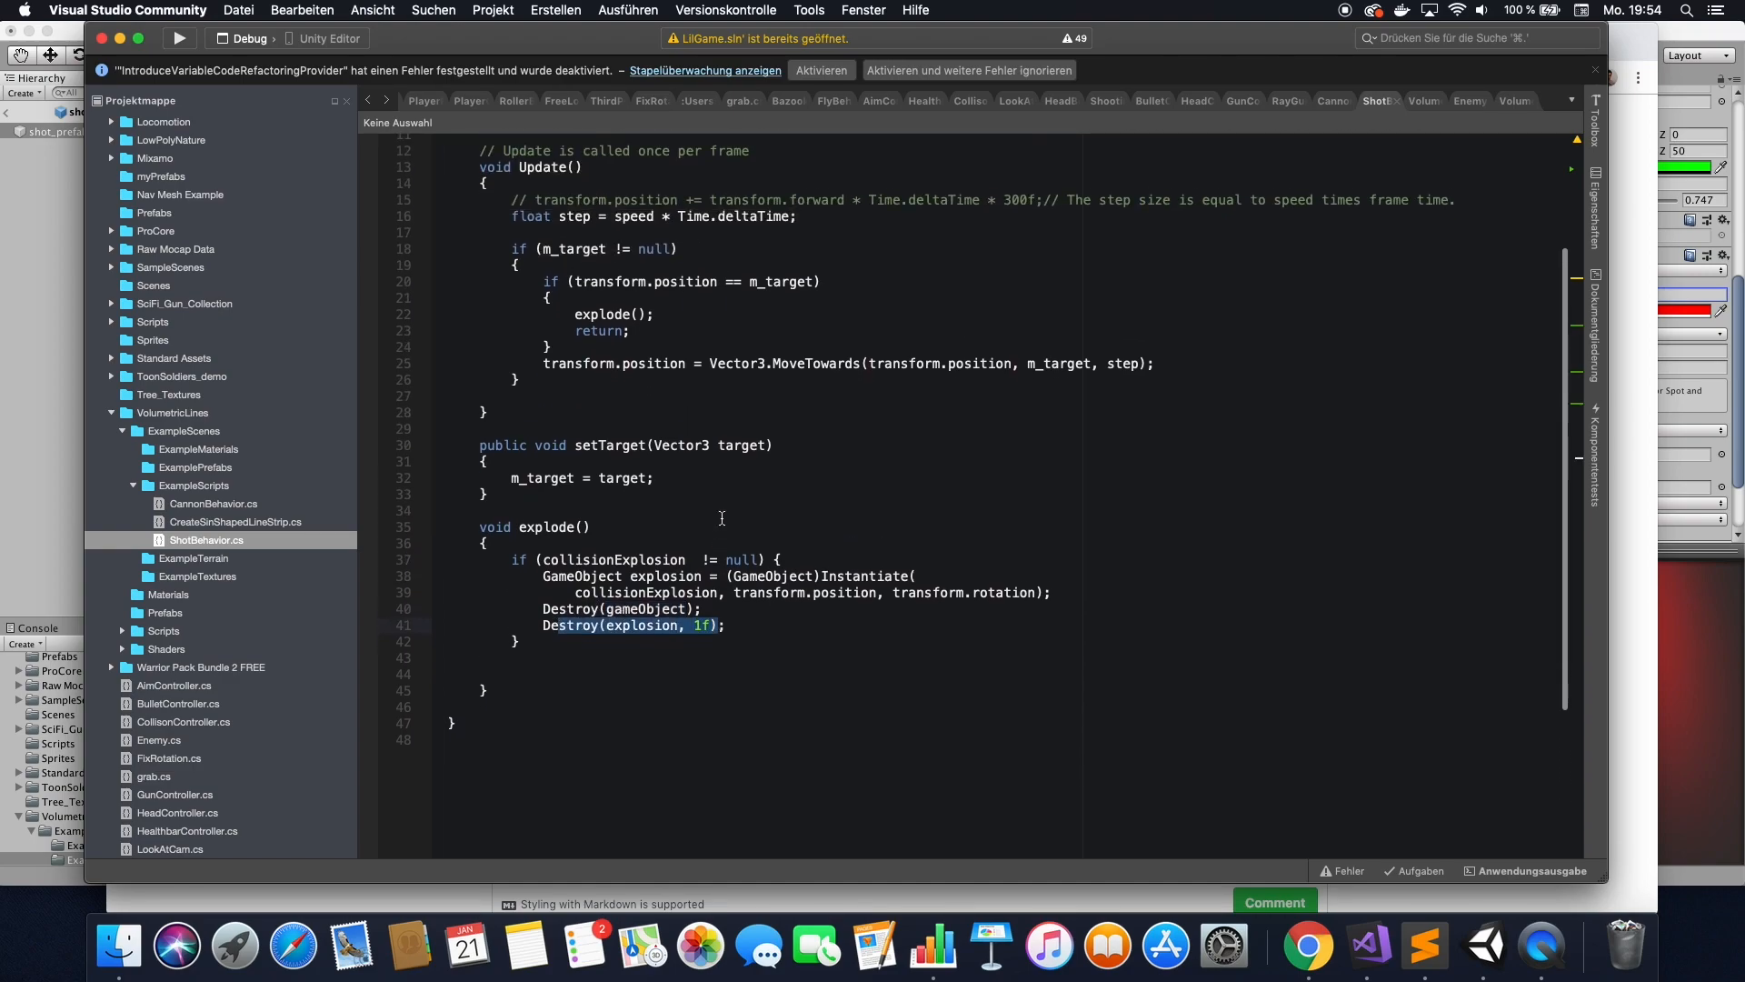
scroll(down, 3)
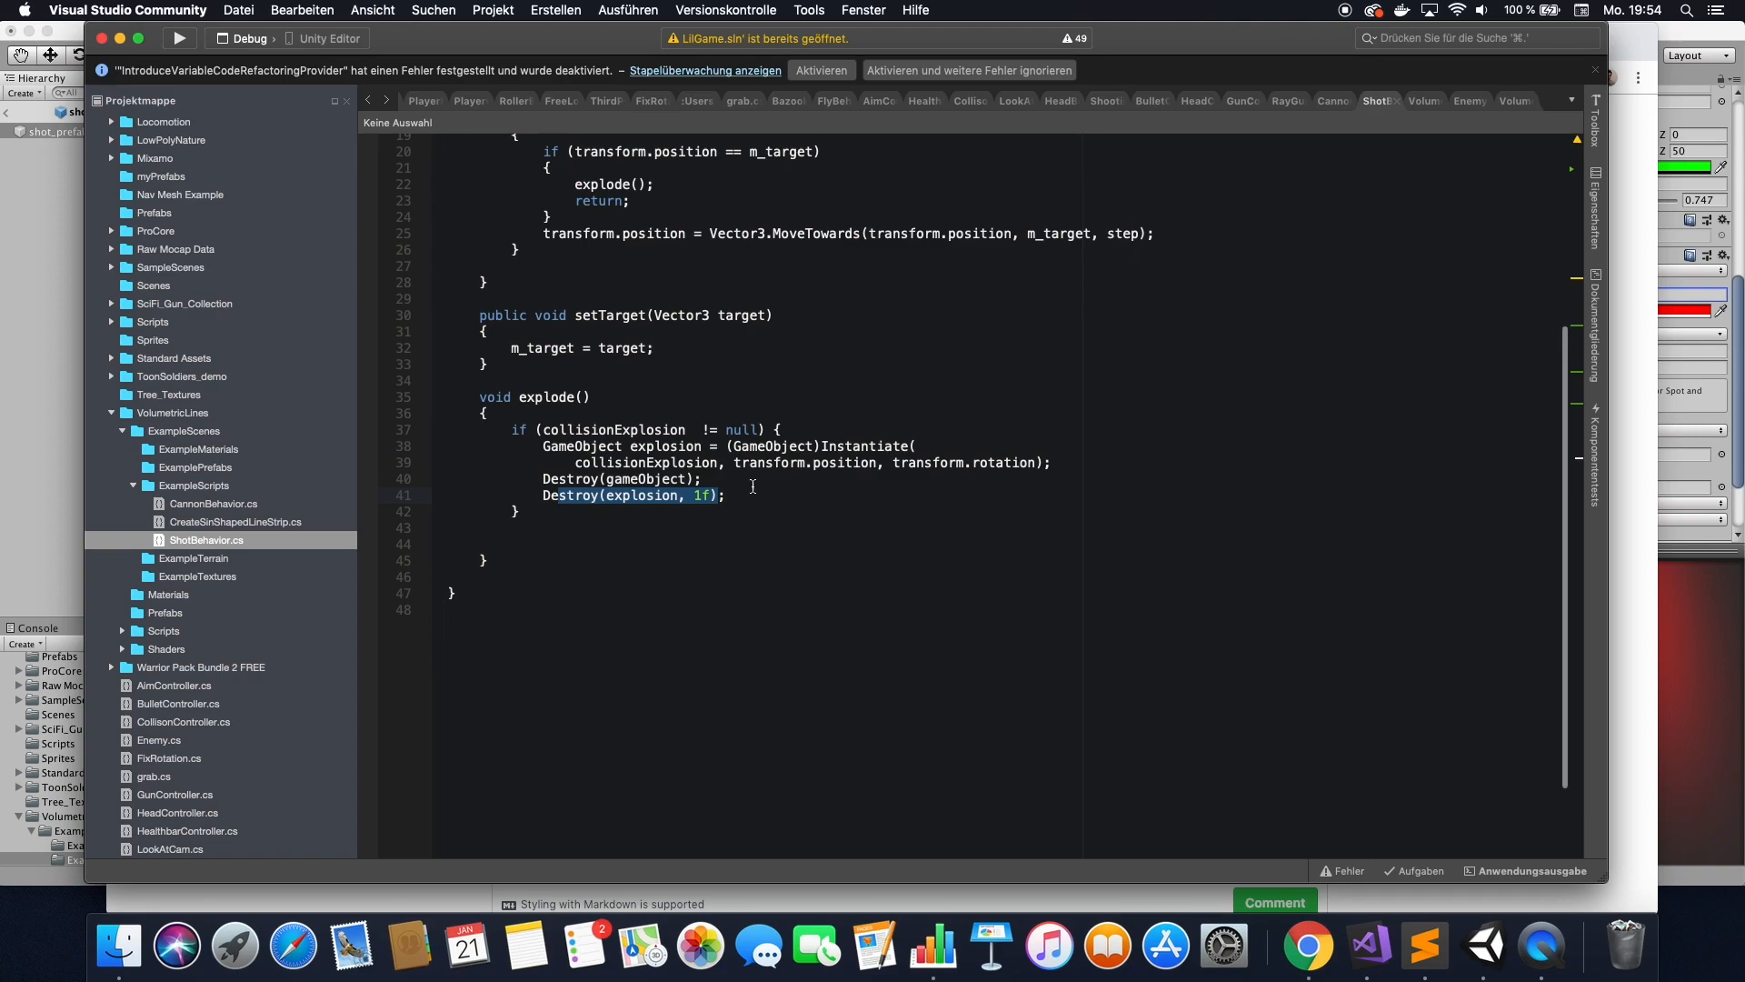
mouse_move(74, 340)
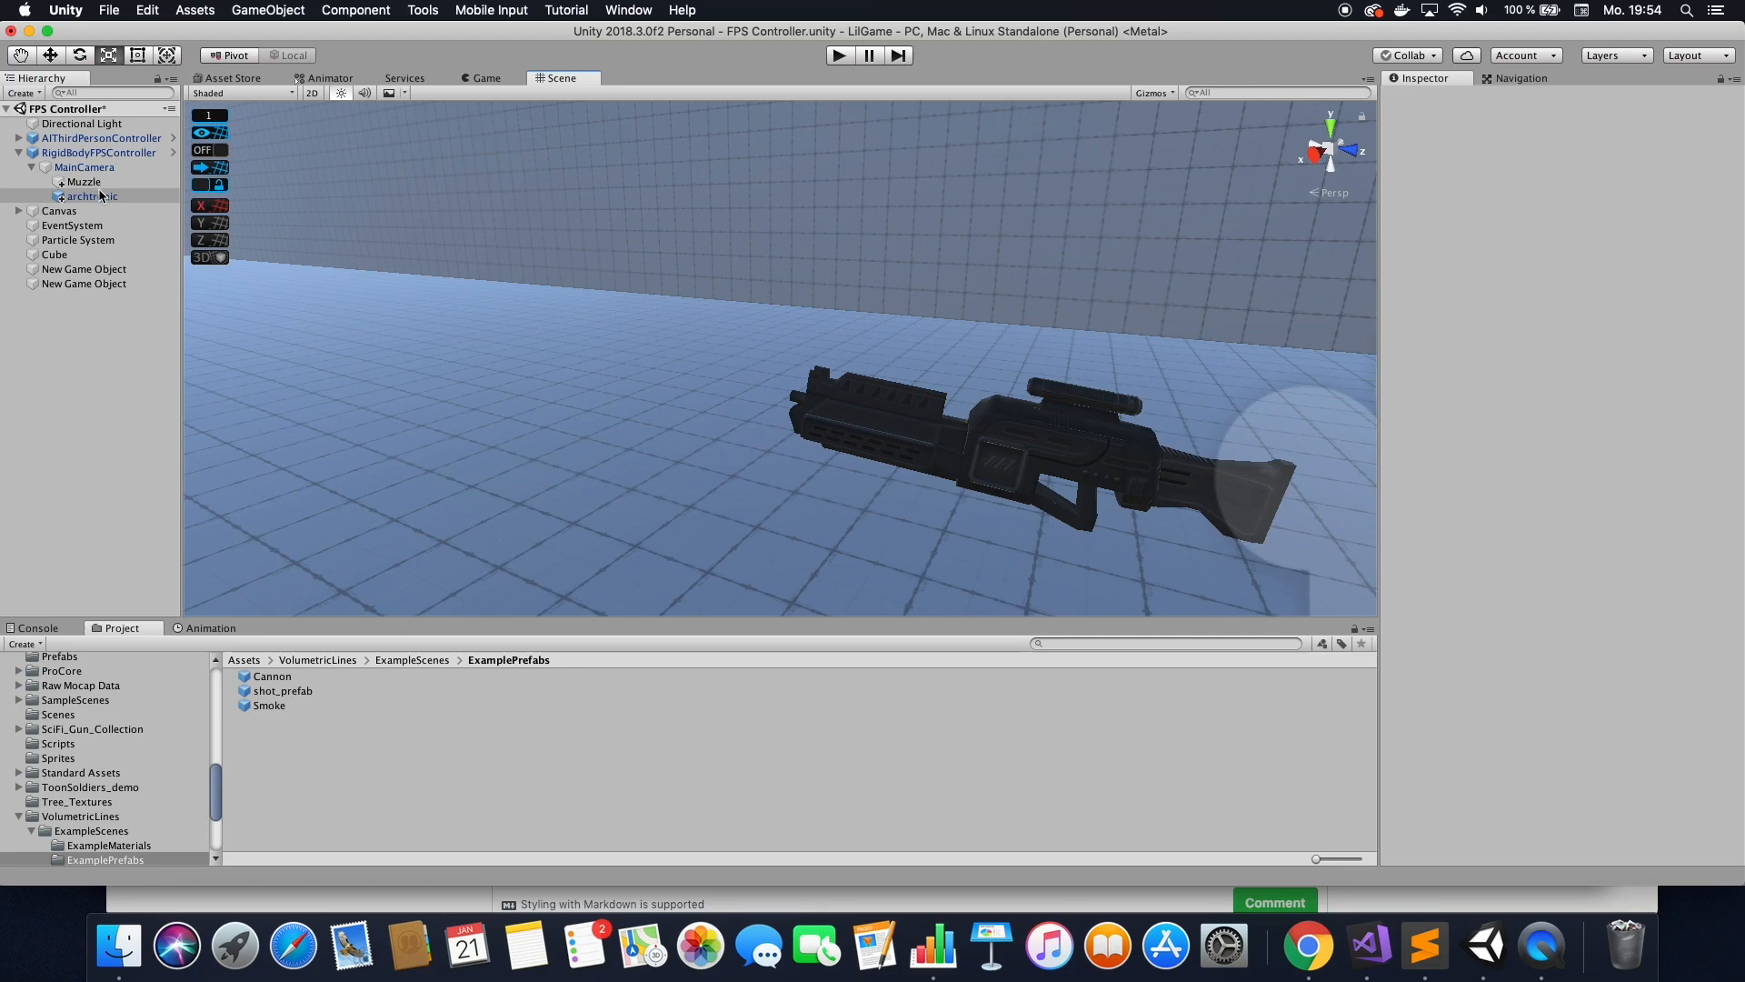
Play-test the Muzzle gun firing red glowing shots, then leave play mode.
click(83, 182)
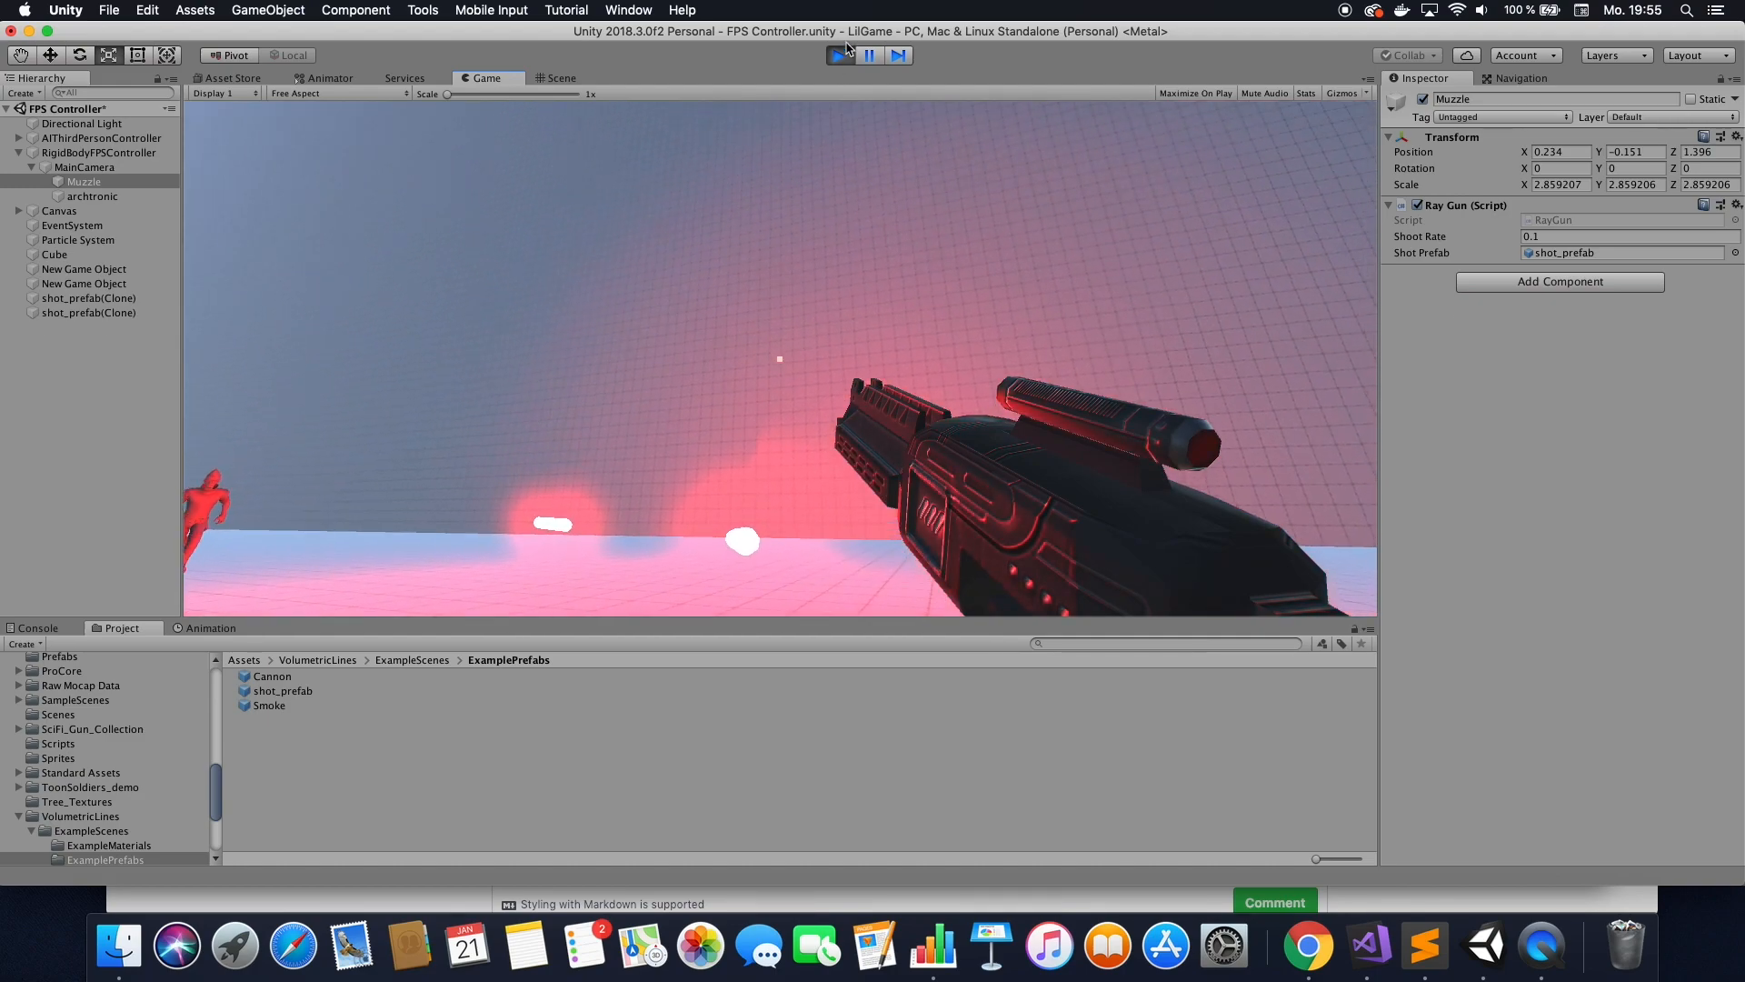
click(561, 78)
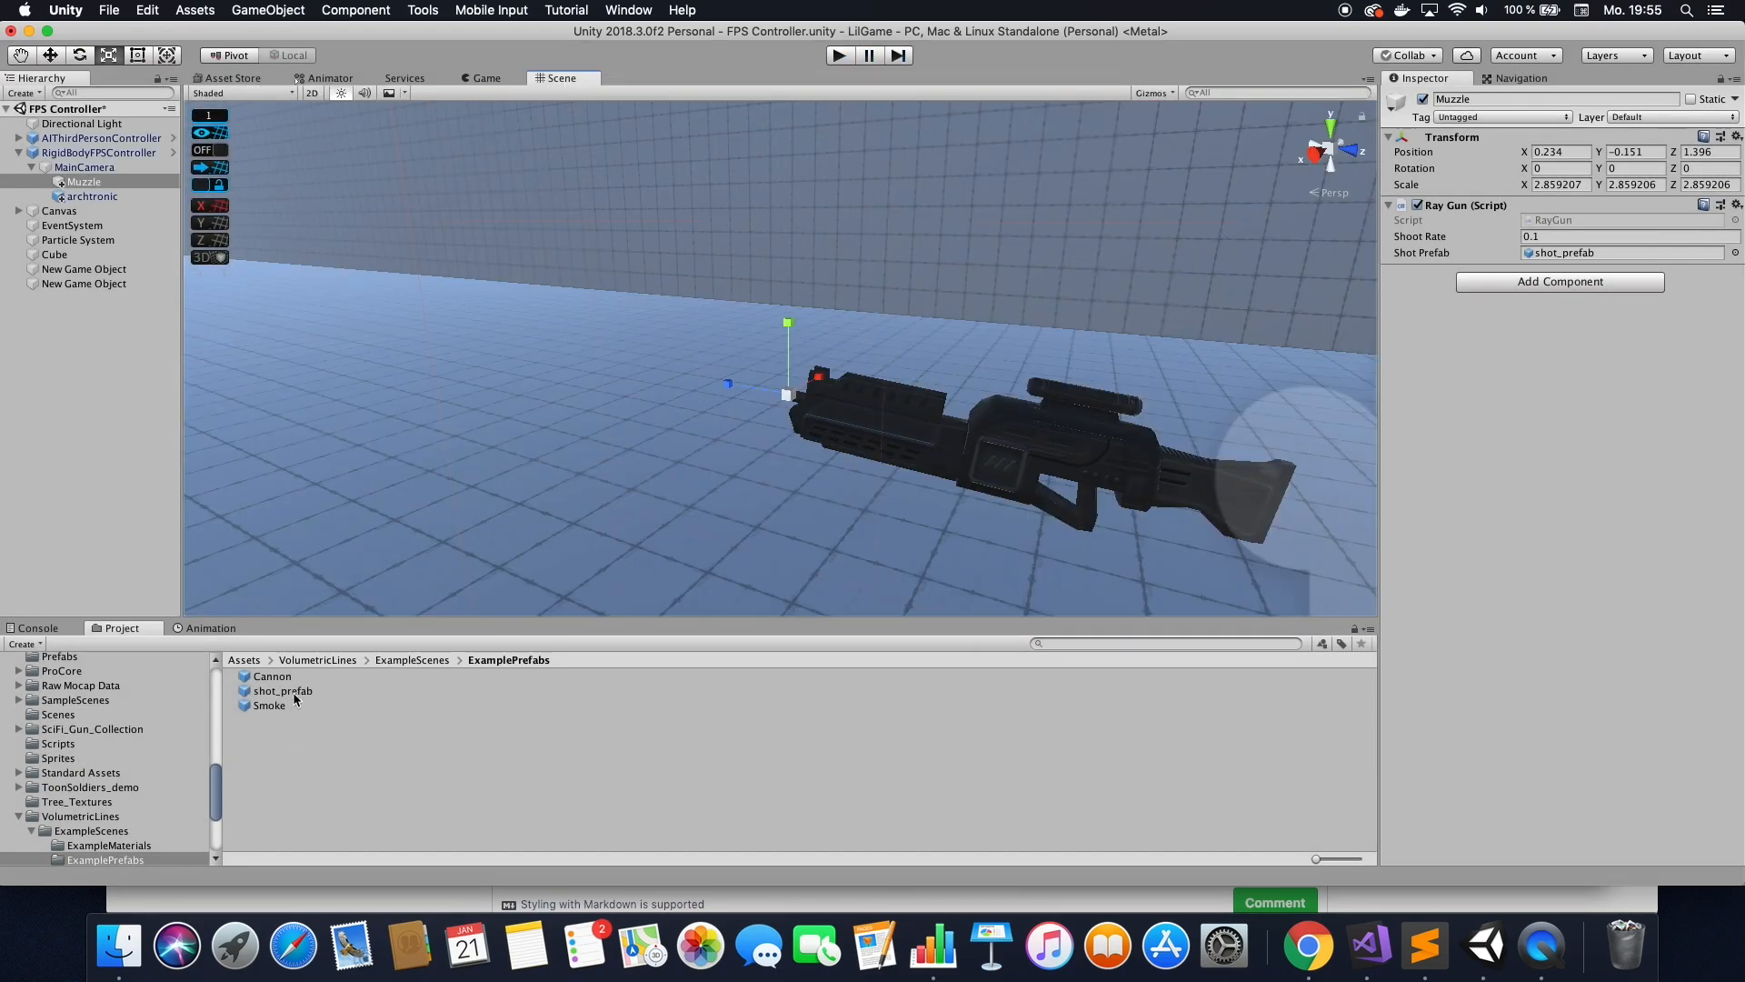
Give shot_prefab's Shot Behavior a Speed of 700.
double_click(284, 691)
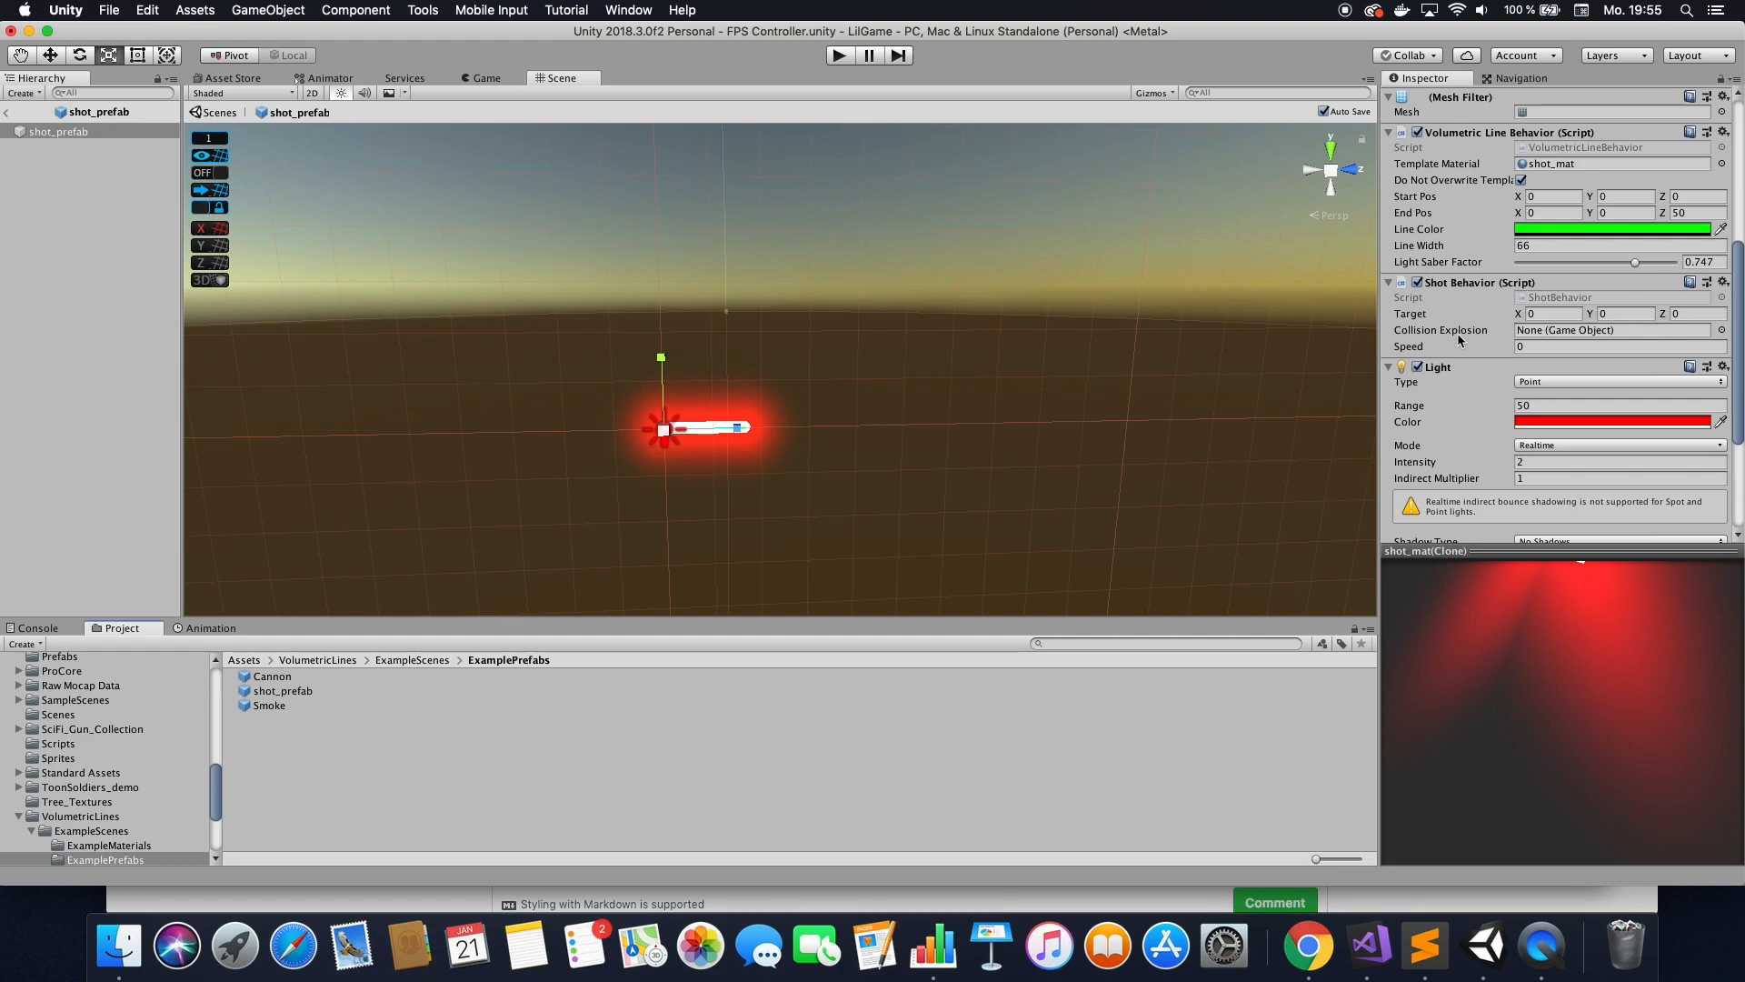
click(1614, 345)
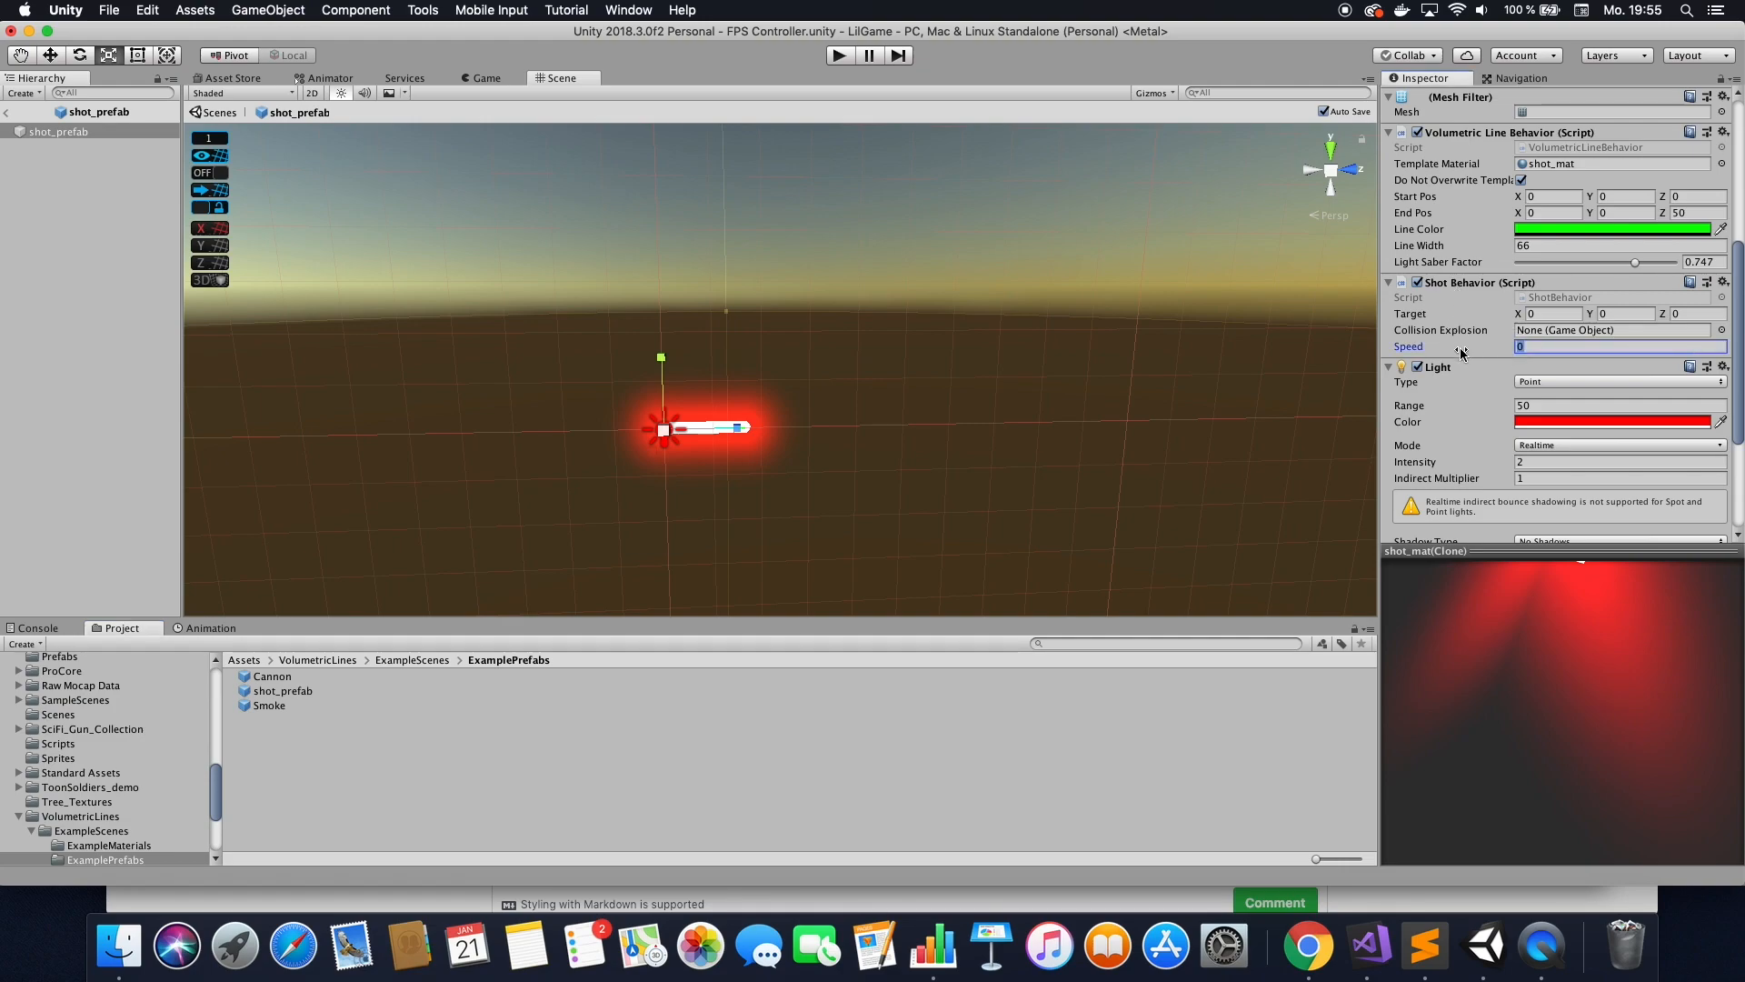
text(700)
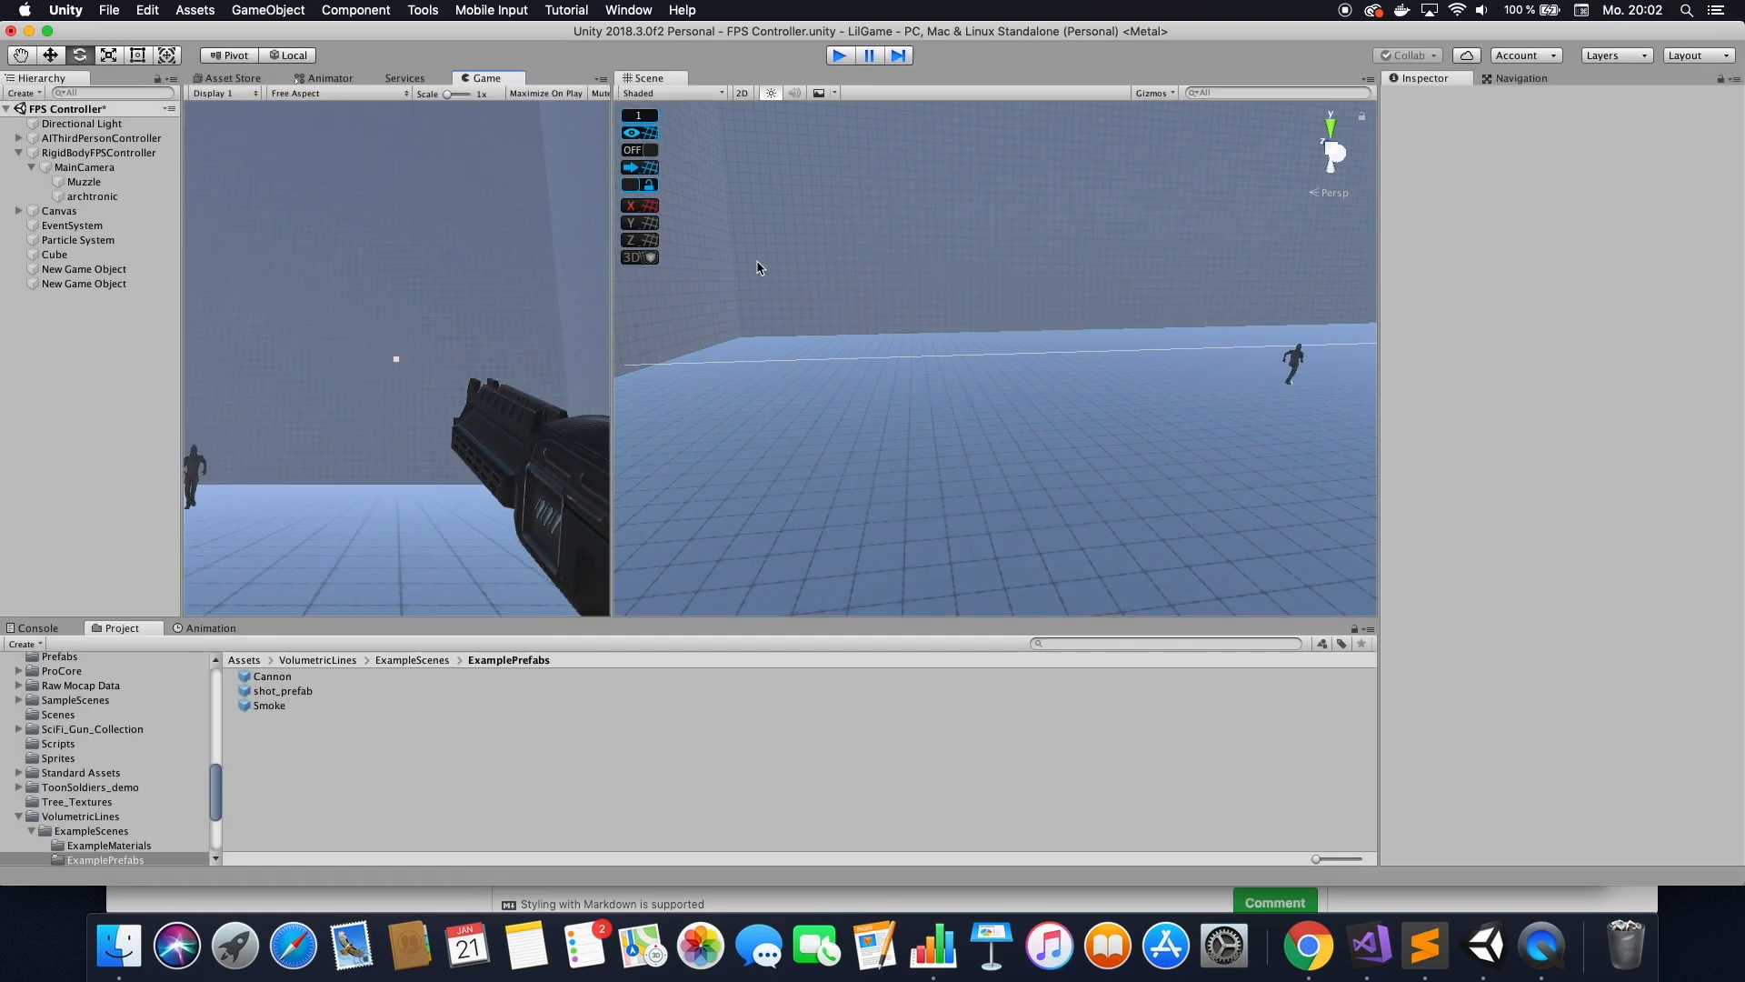
Assign Explode_cold as shot_prefab's Collision Explosion, found by searching 'cold'.
click(284, 691)
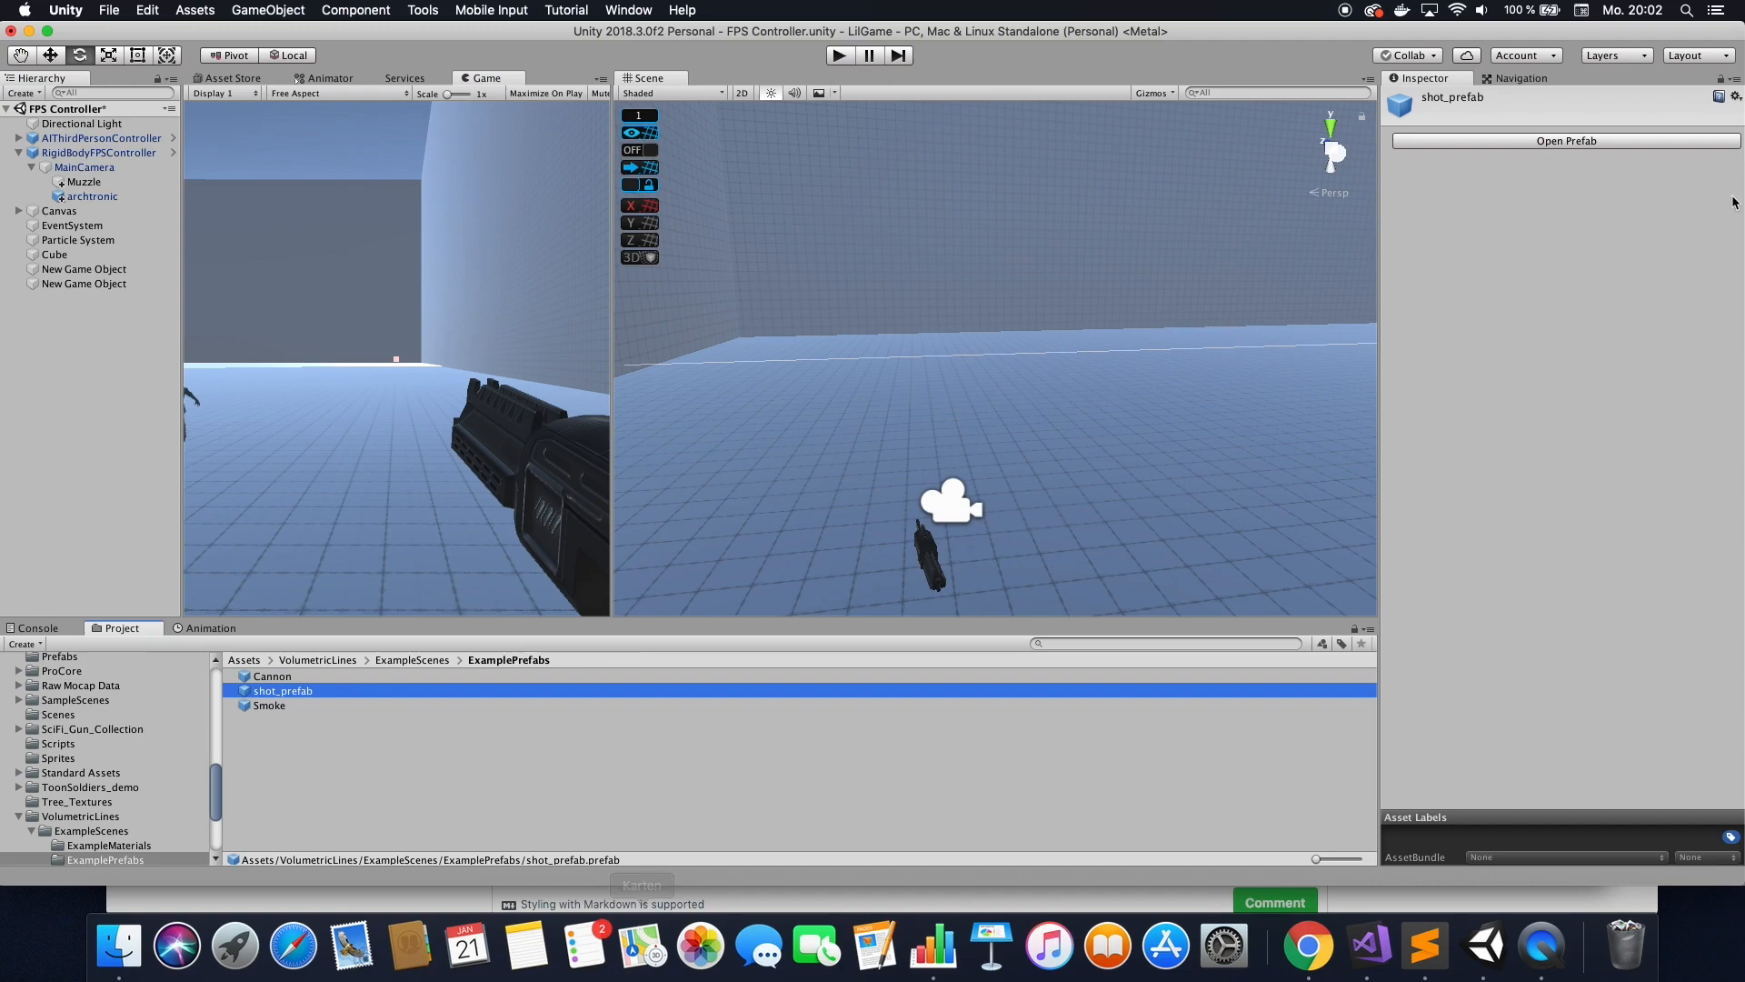
click(1565, 140)
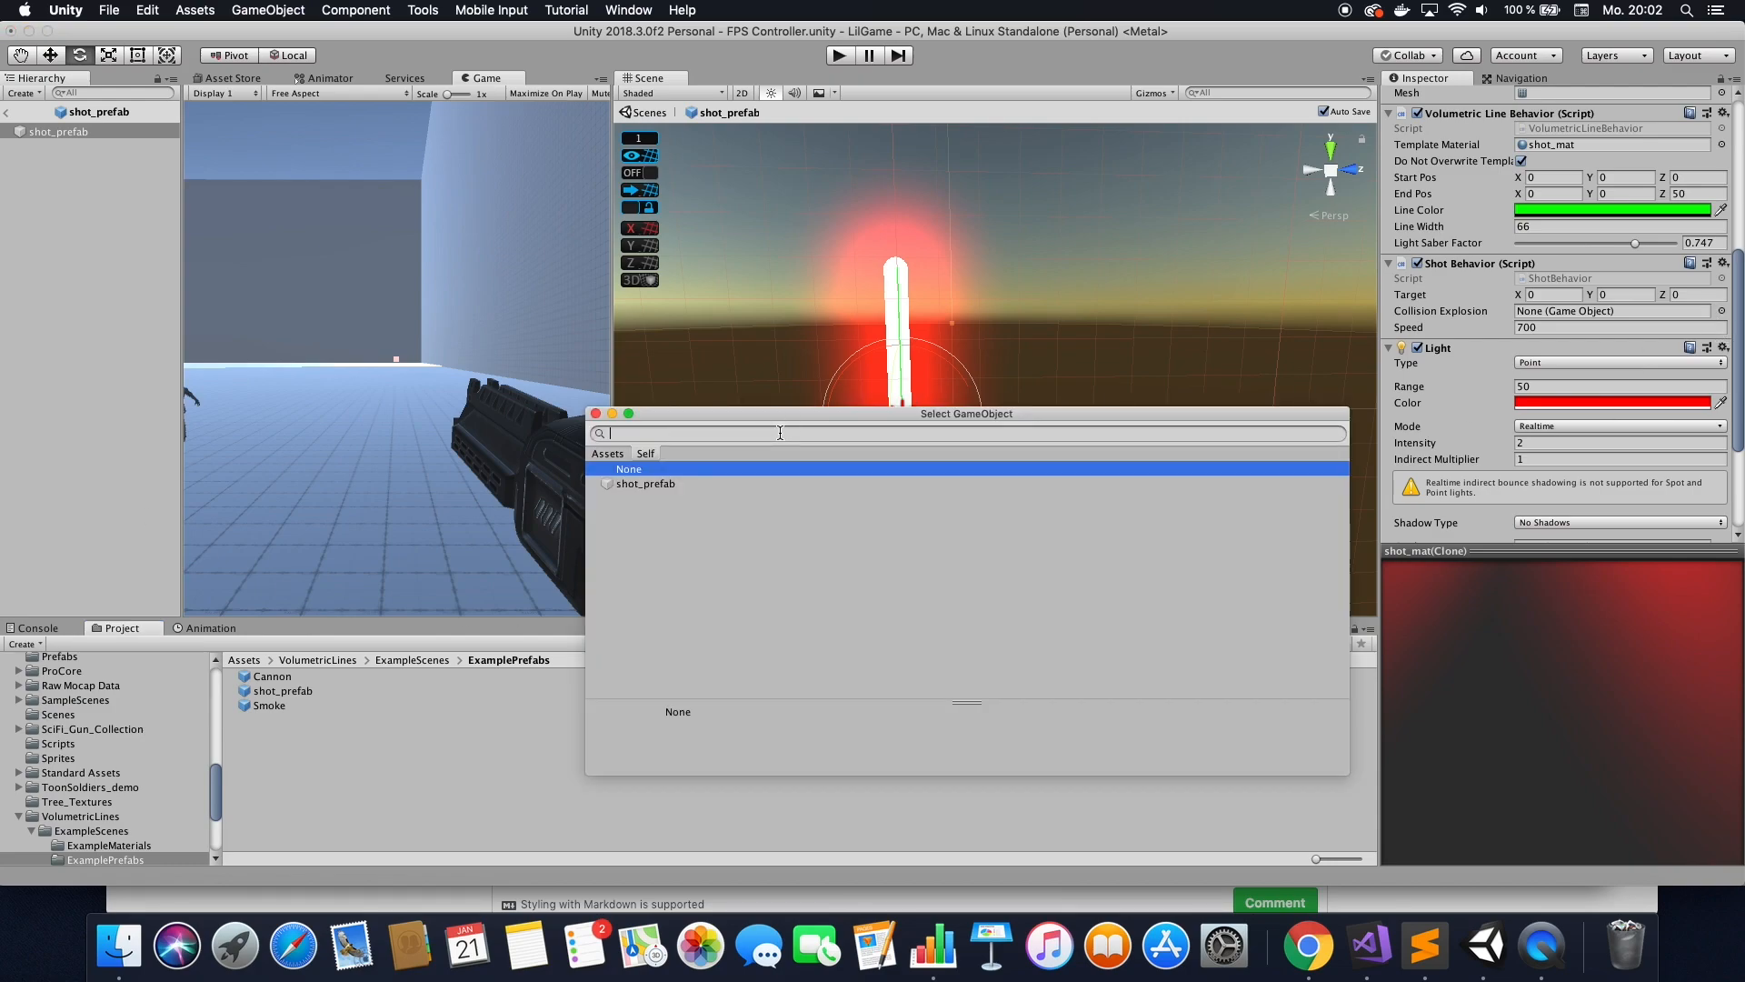
text(c)
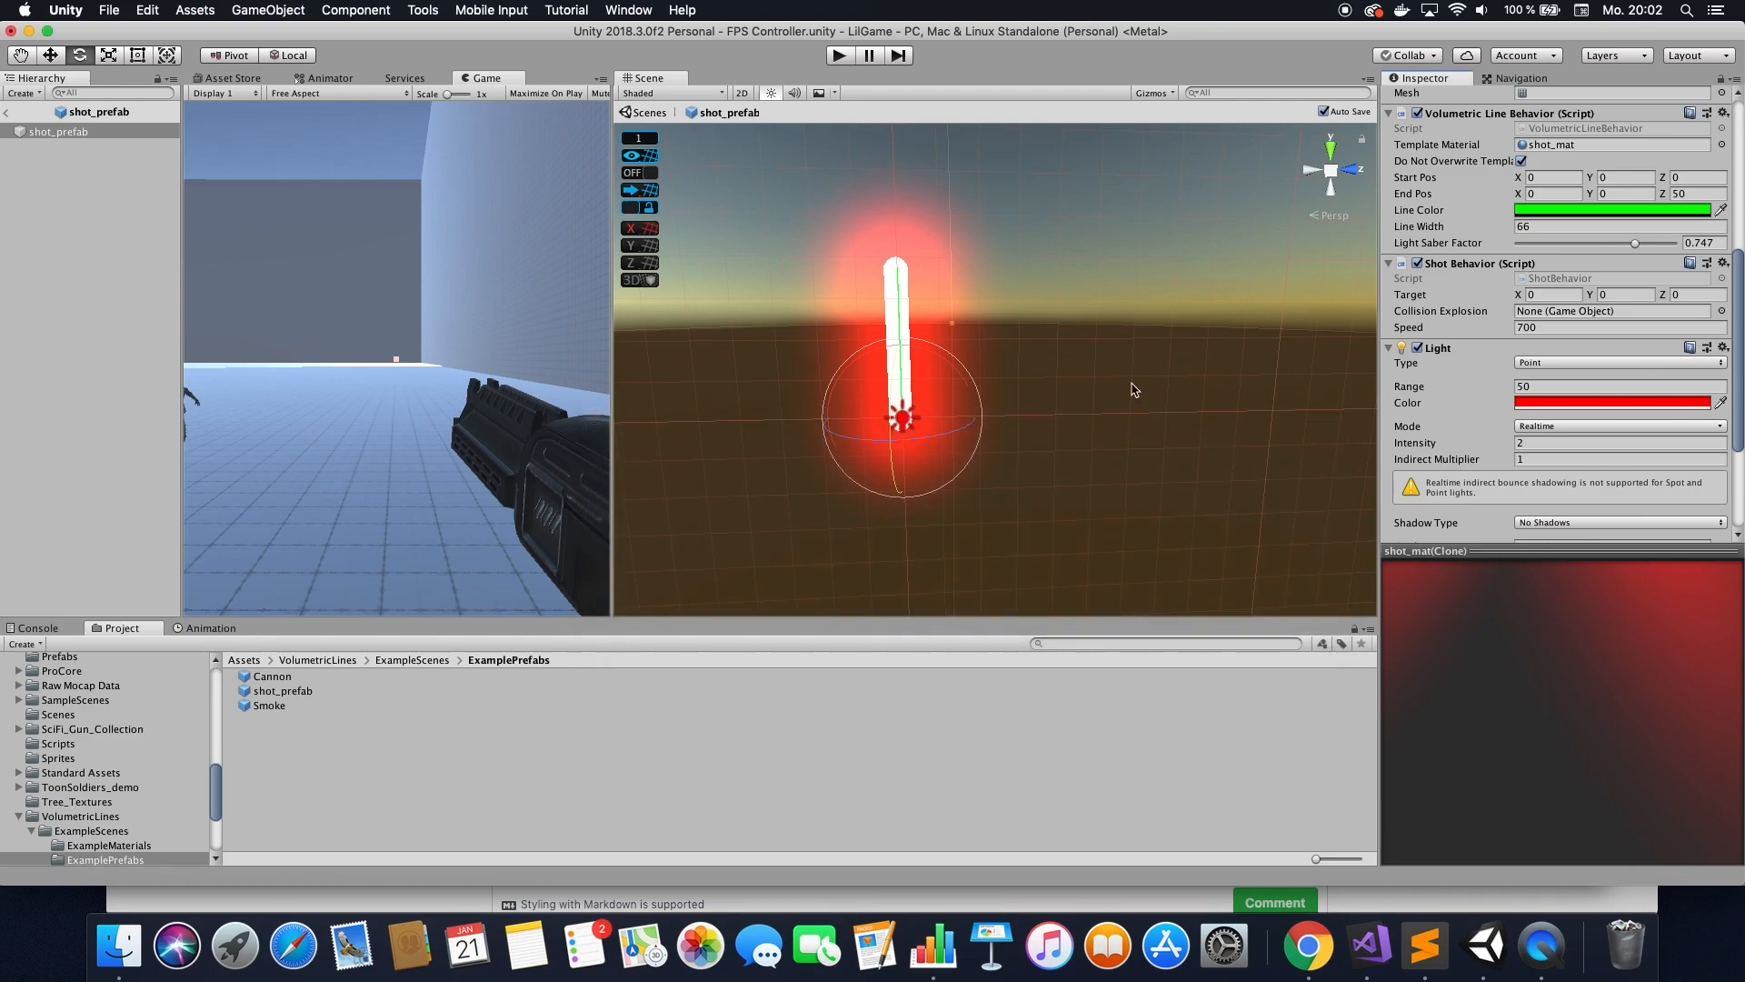
click(1693, 294)
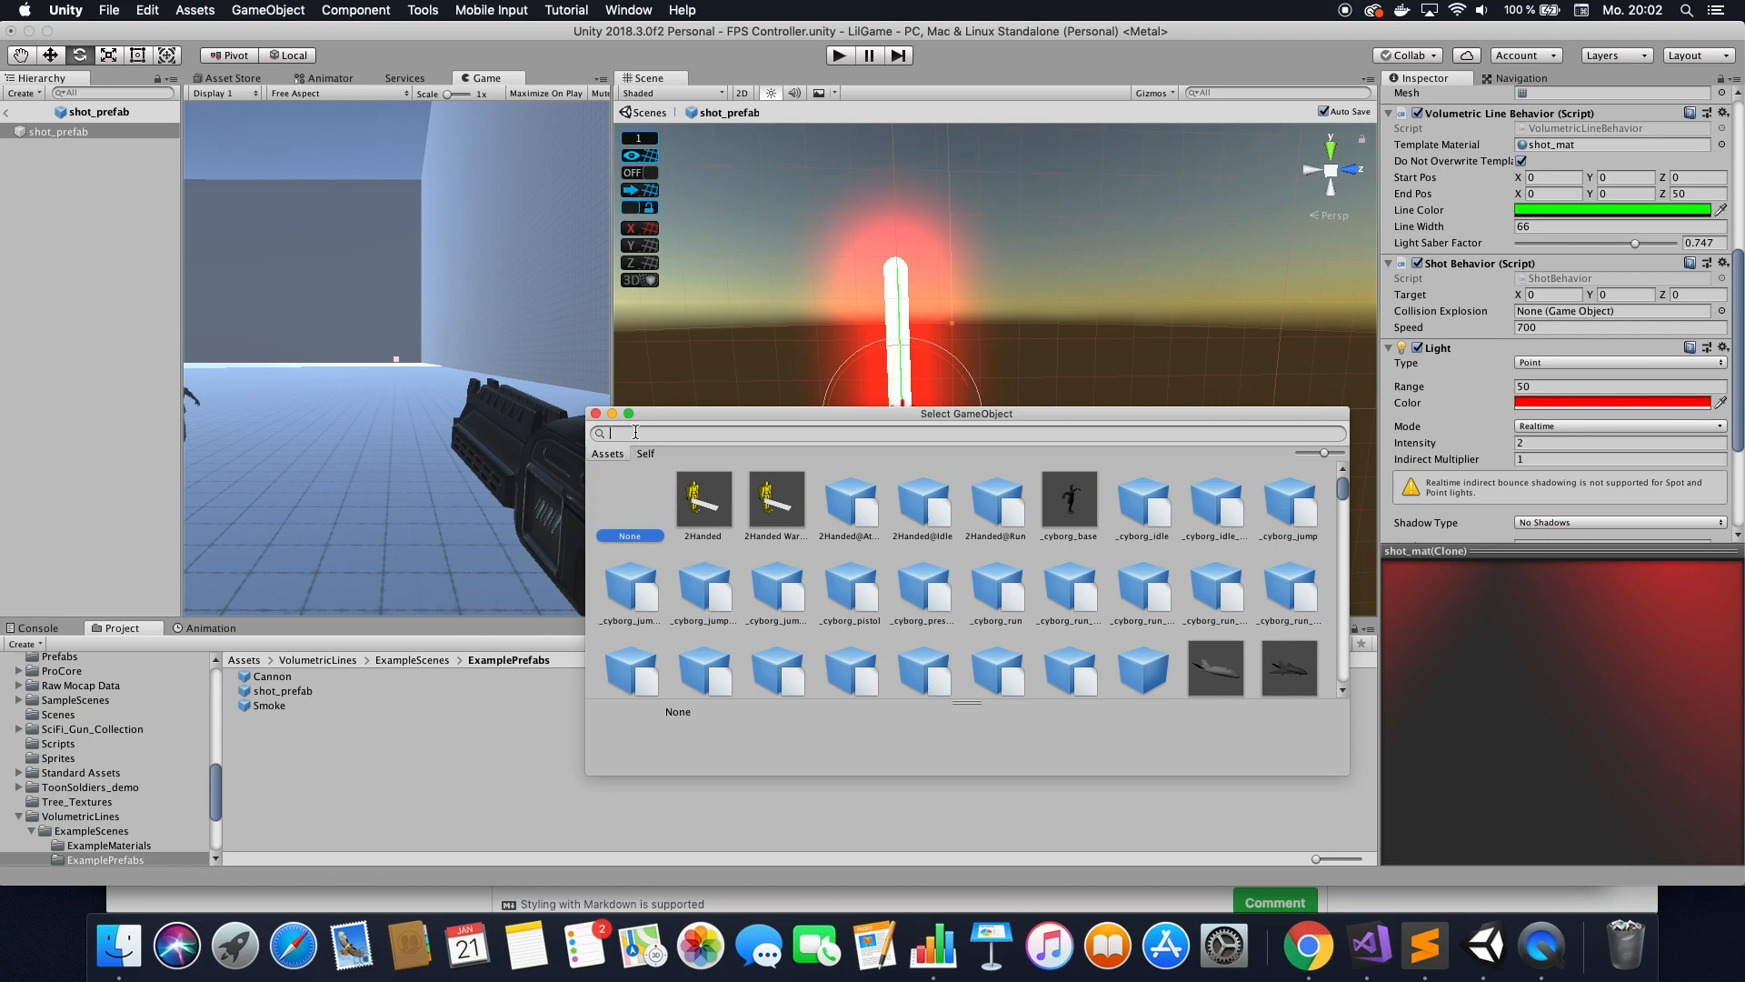
text(cold)
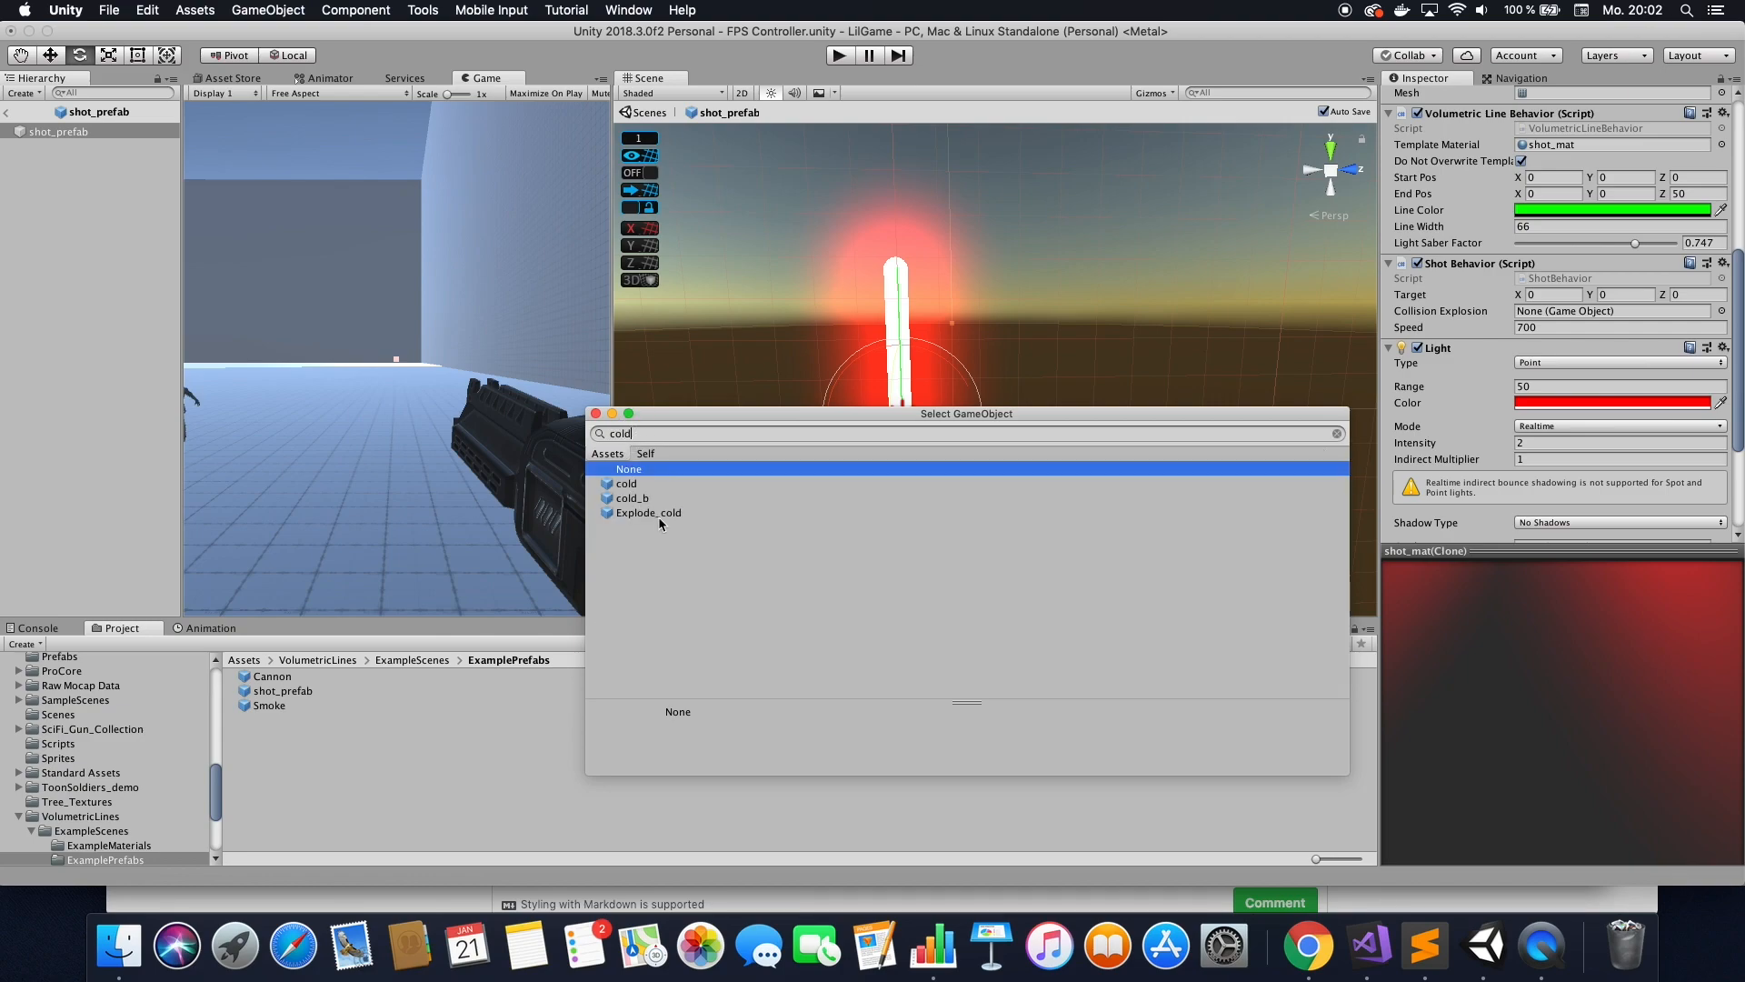
click(647, 513)
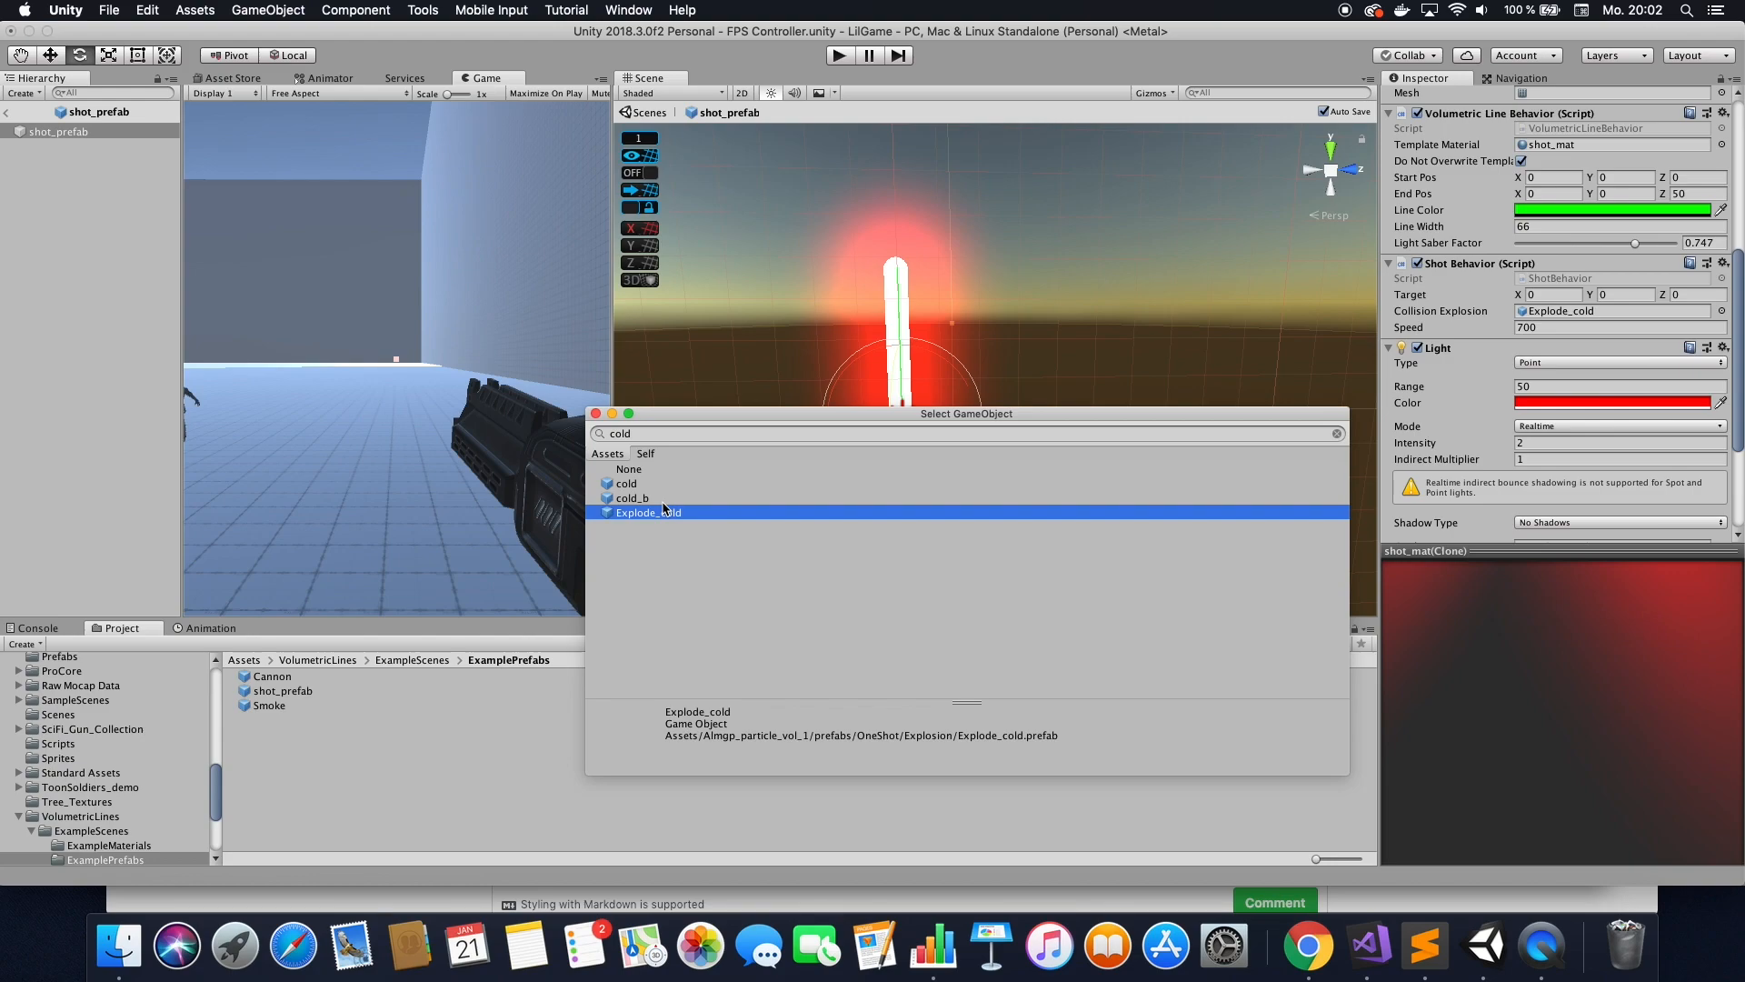
mouse_move(661, 513)
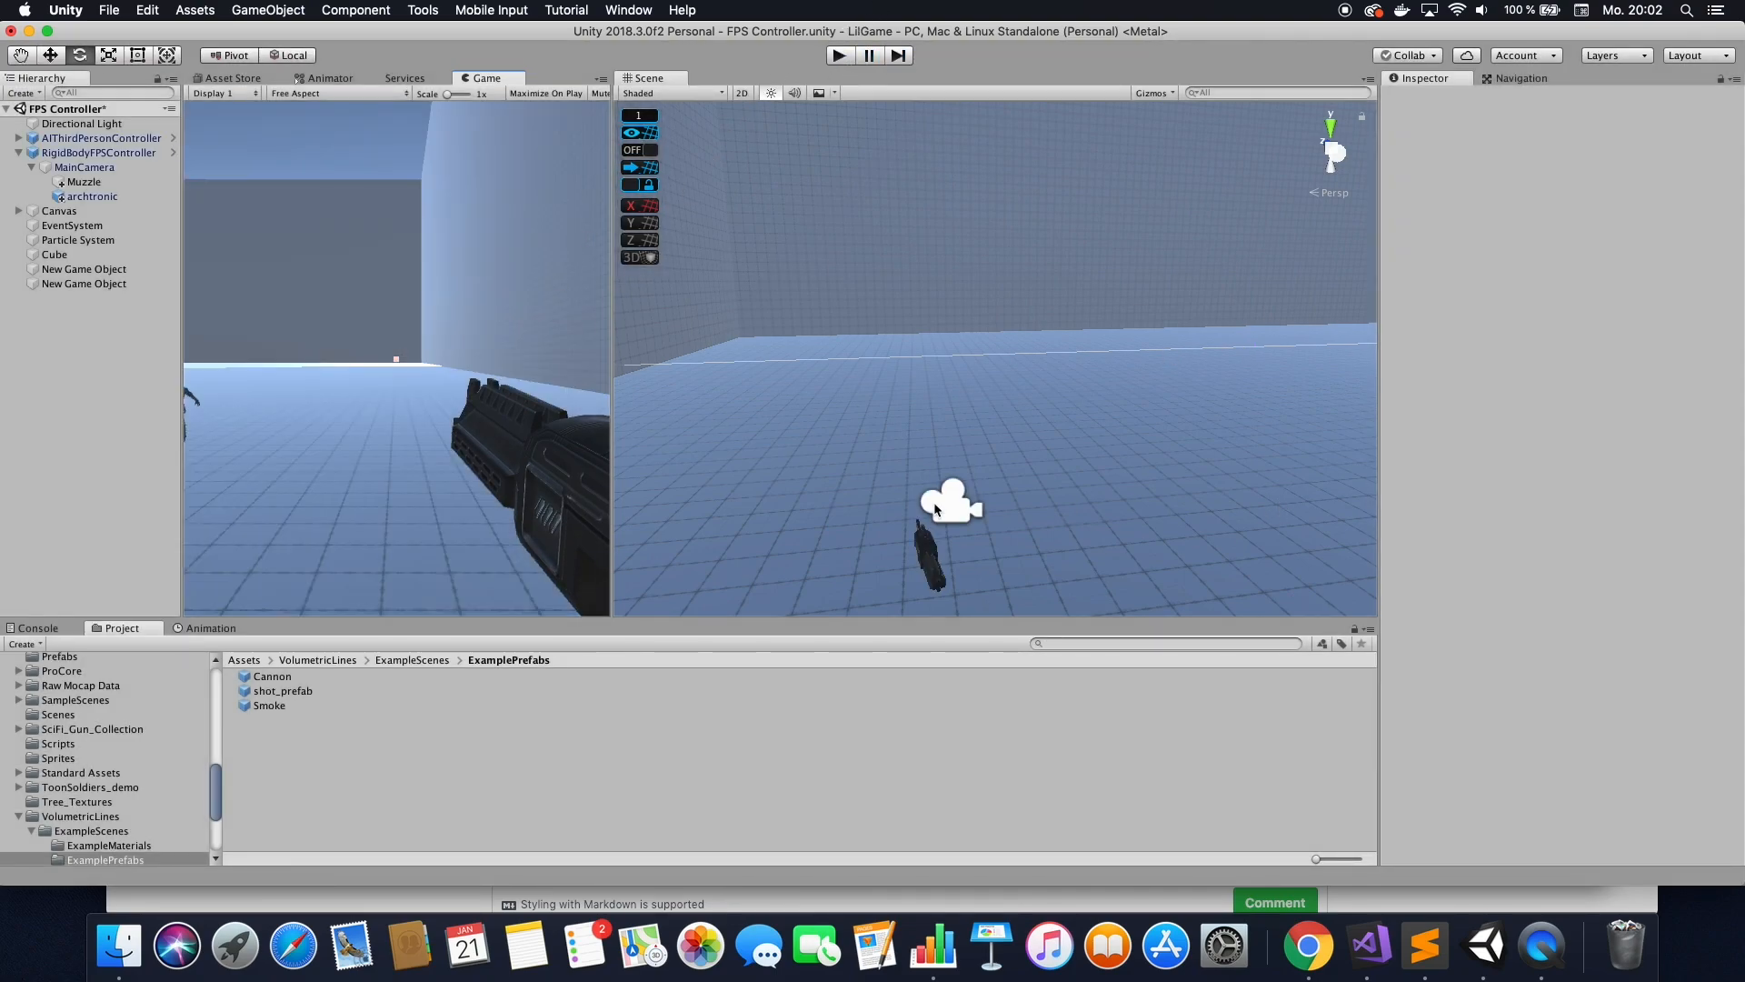
Reset shot_prefab's Rotation X to 0 so the beam lies flat.
click(269, 706)
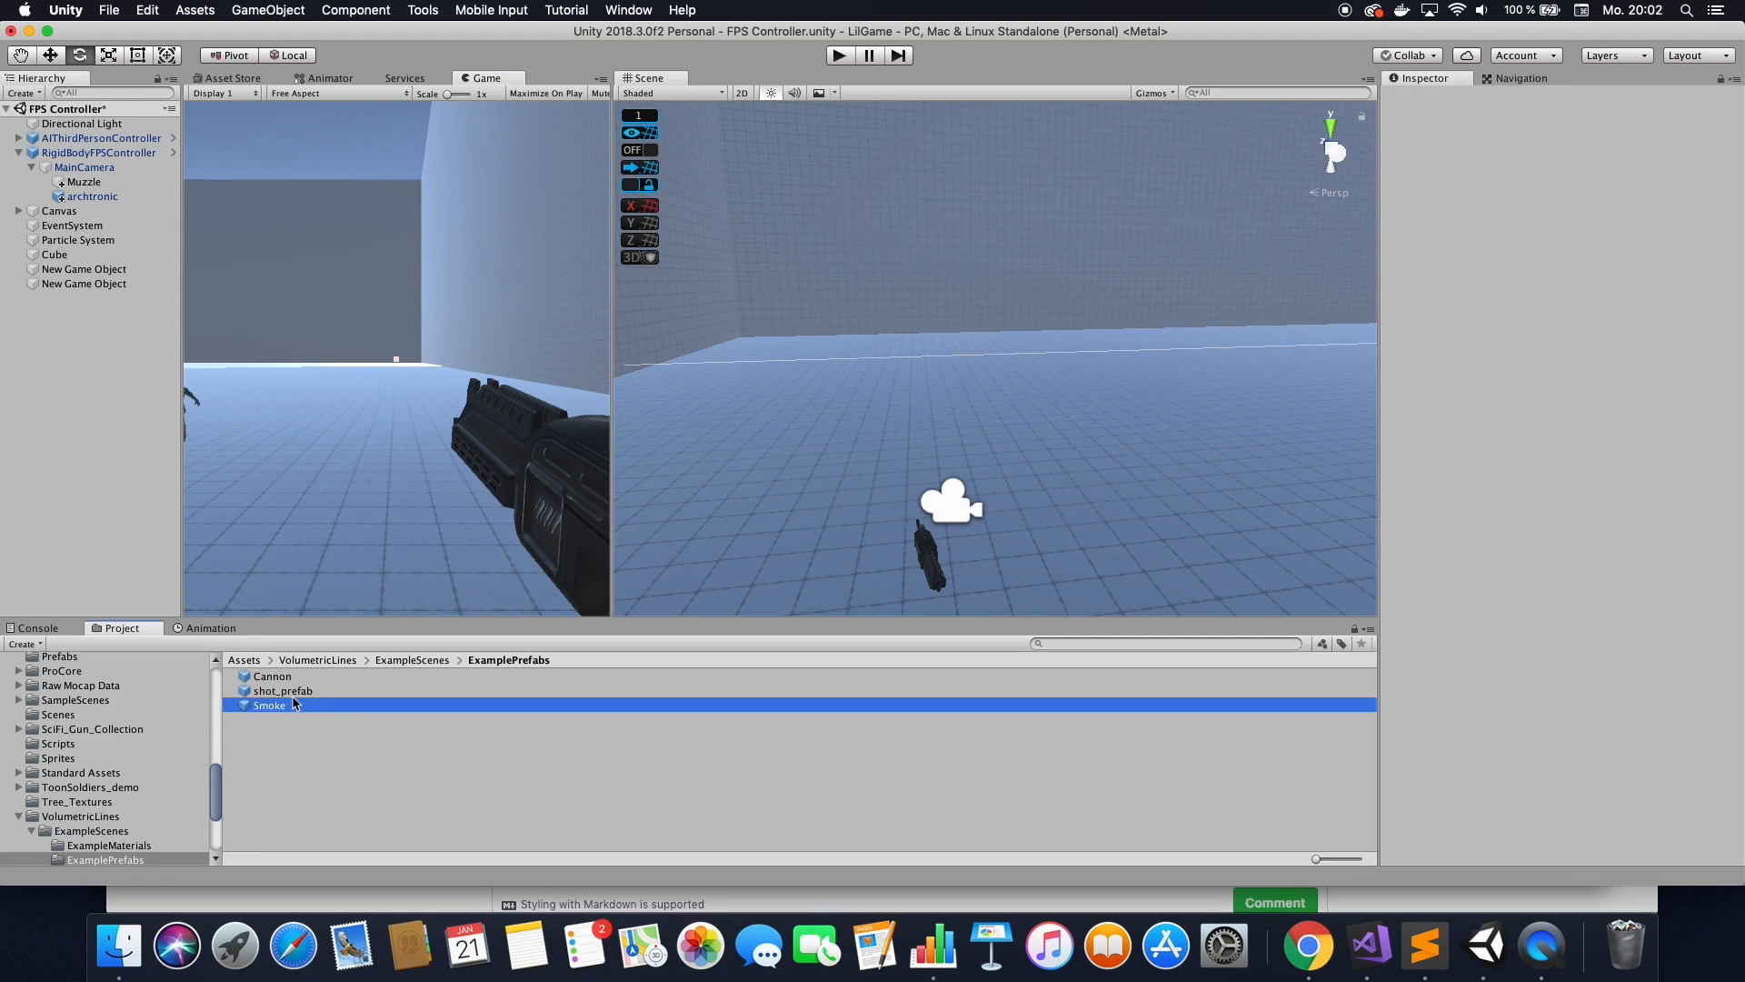
double_click(282, 690)
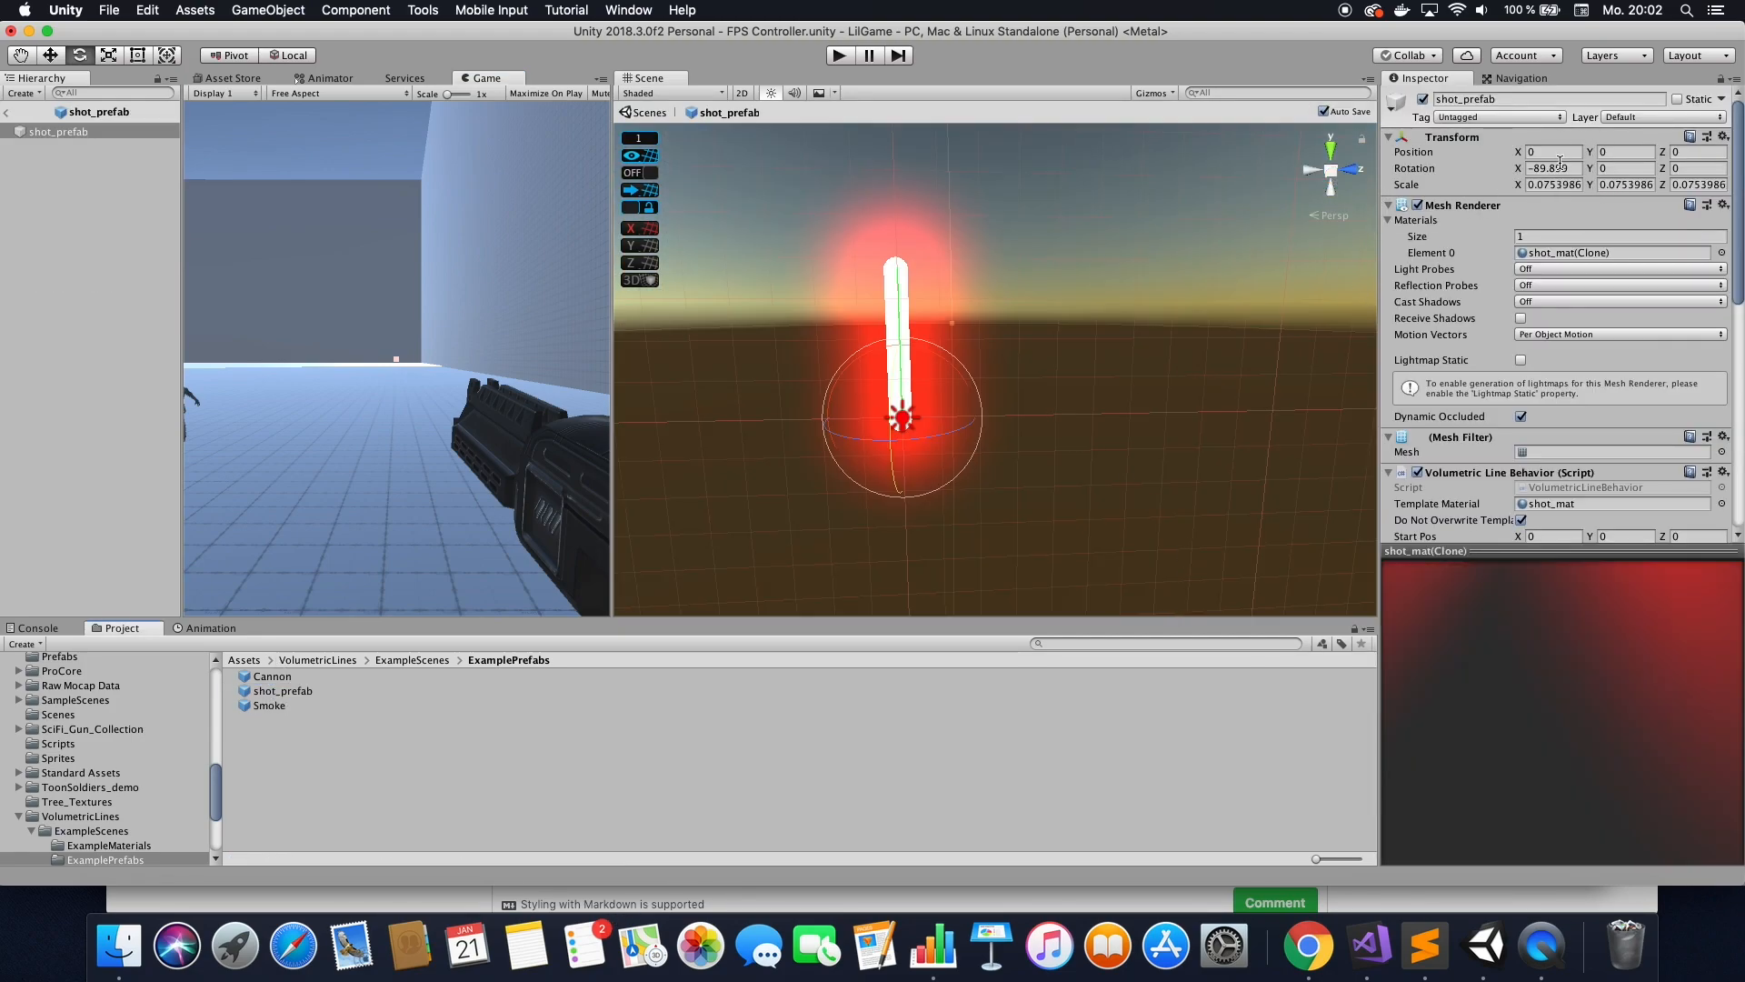
text(0)
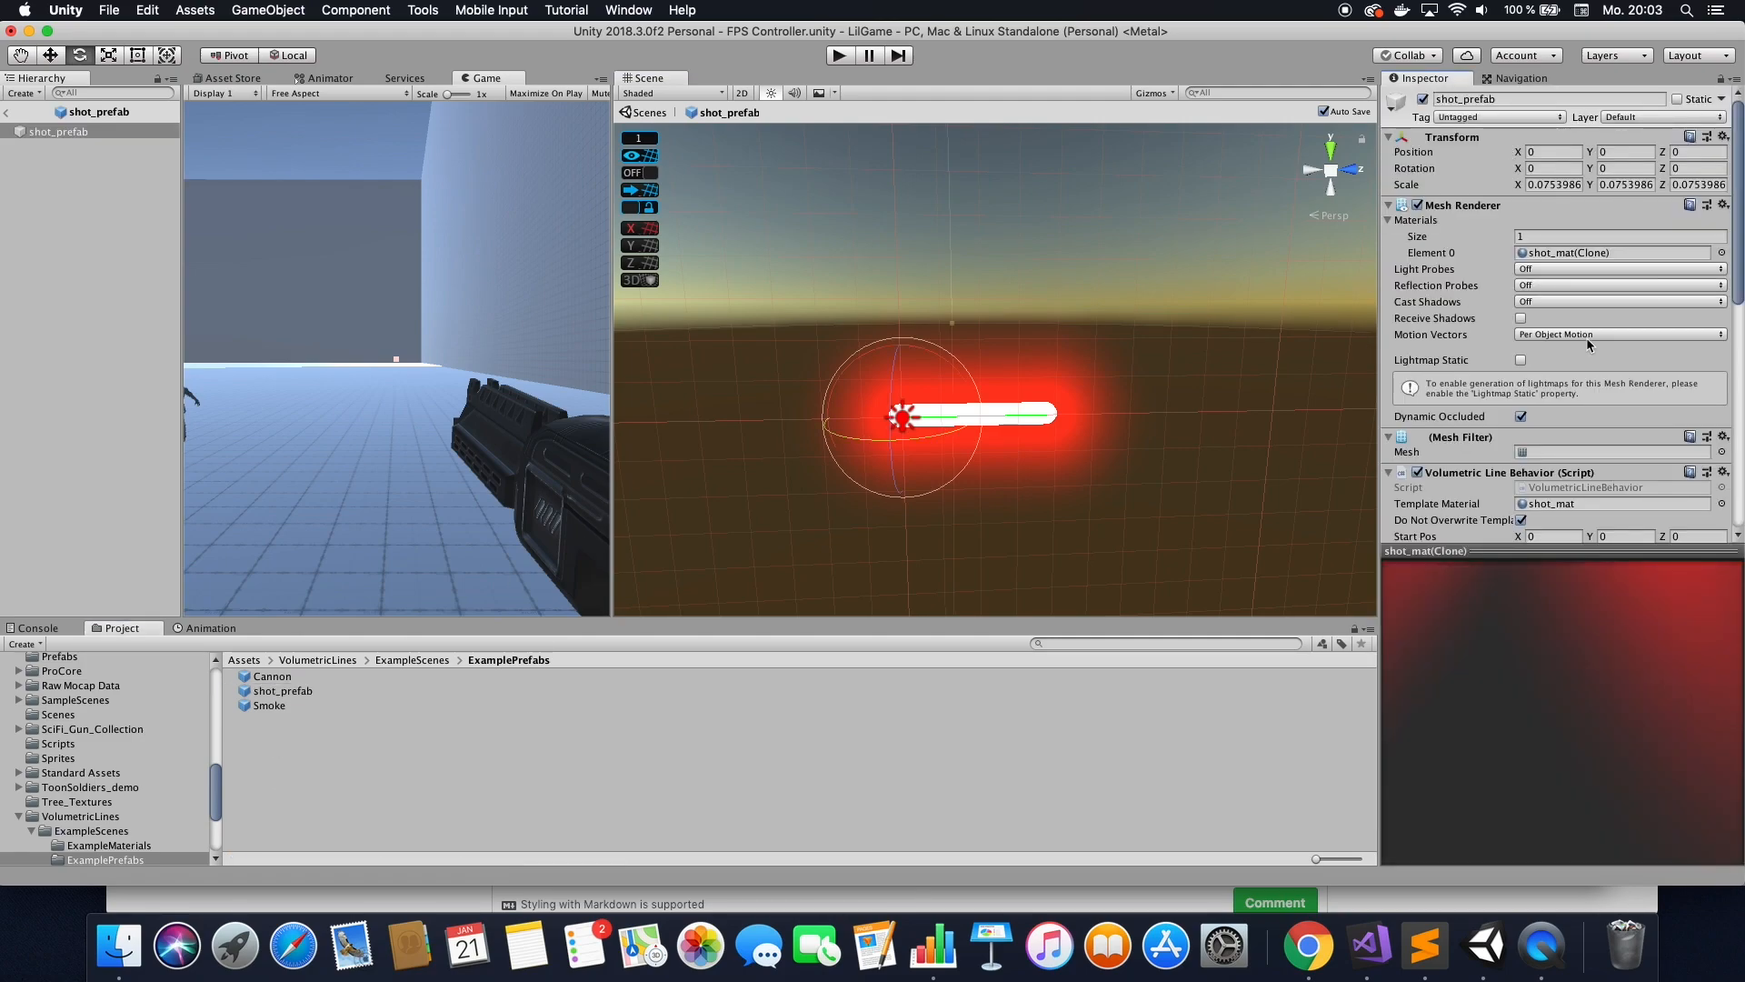
Change shot_prefab's light colour from red to a blue shade.
click(1614, 221)
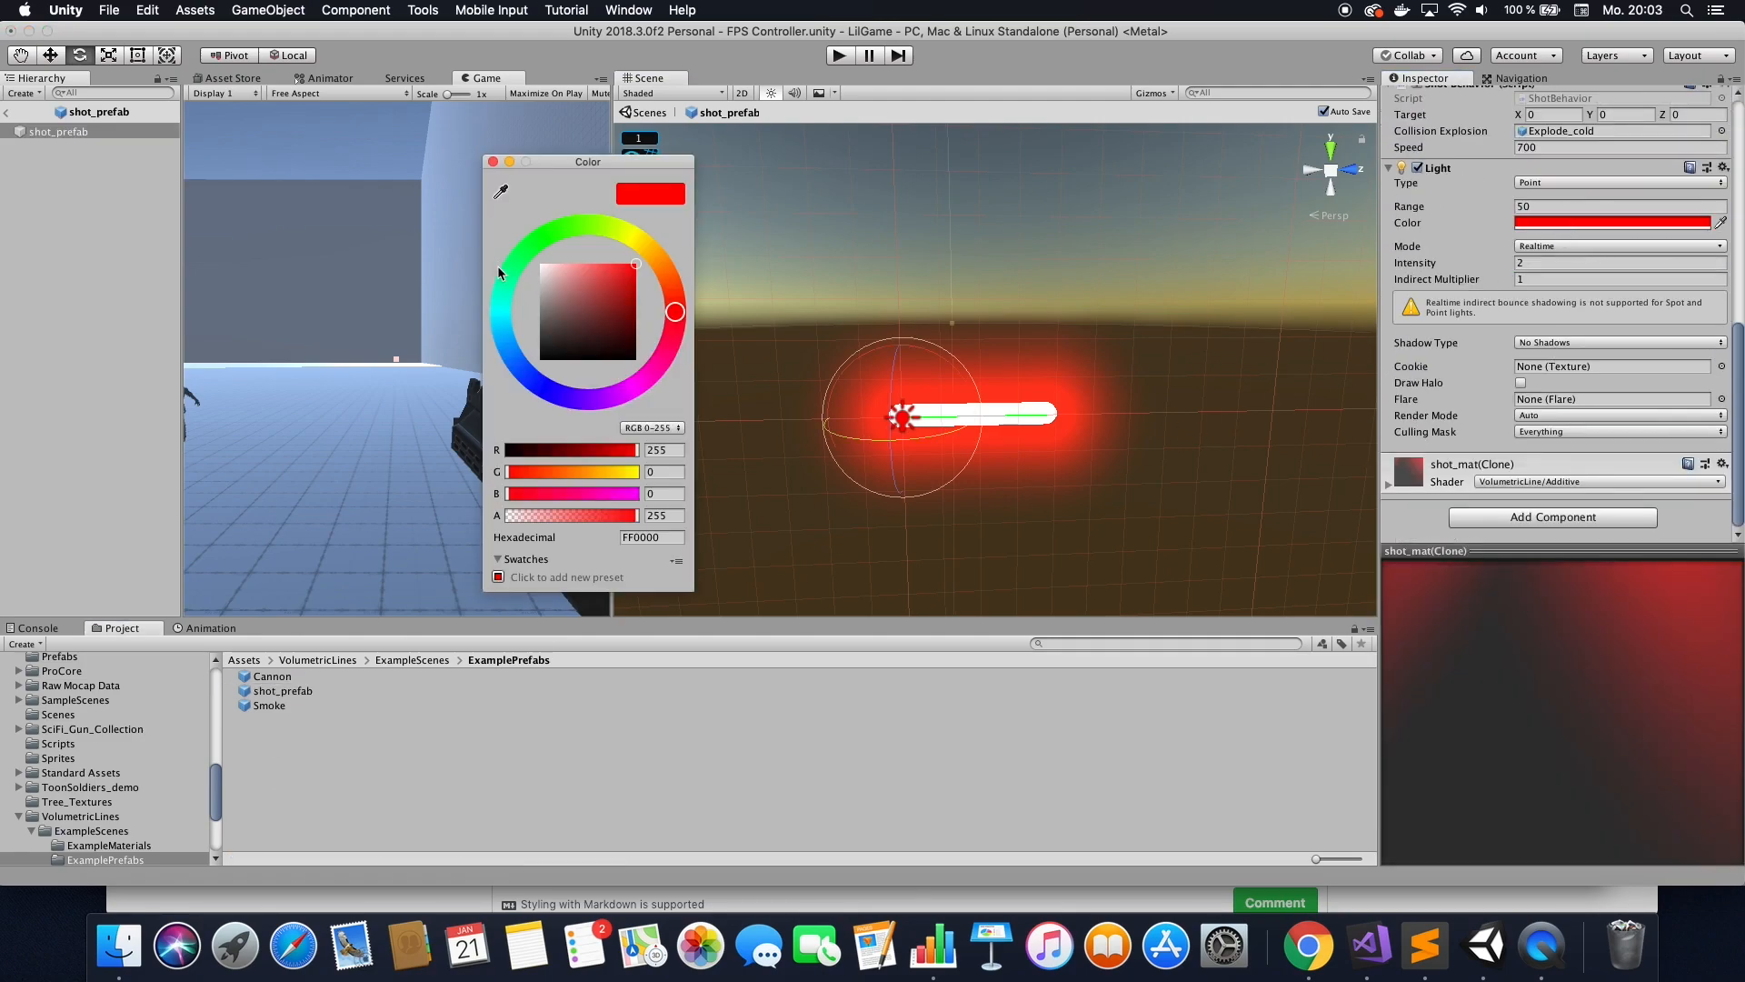
click(524, 381)
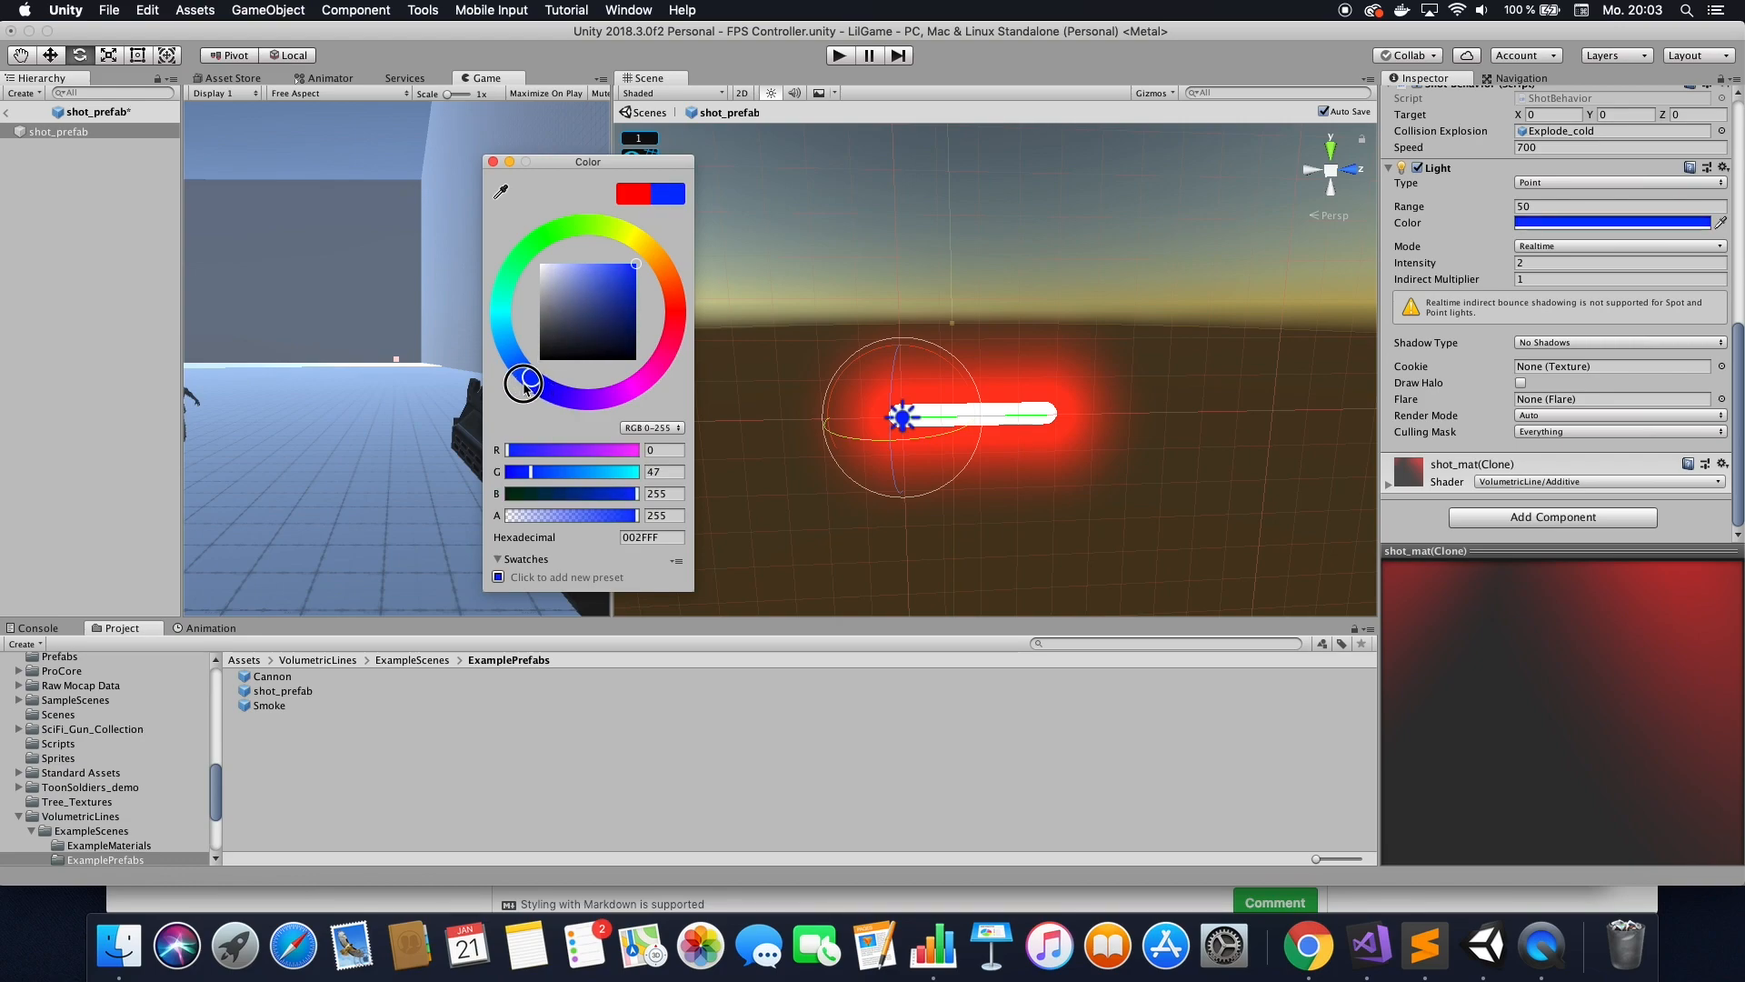
drag(524, 384, 518, 364)
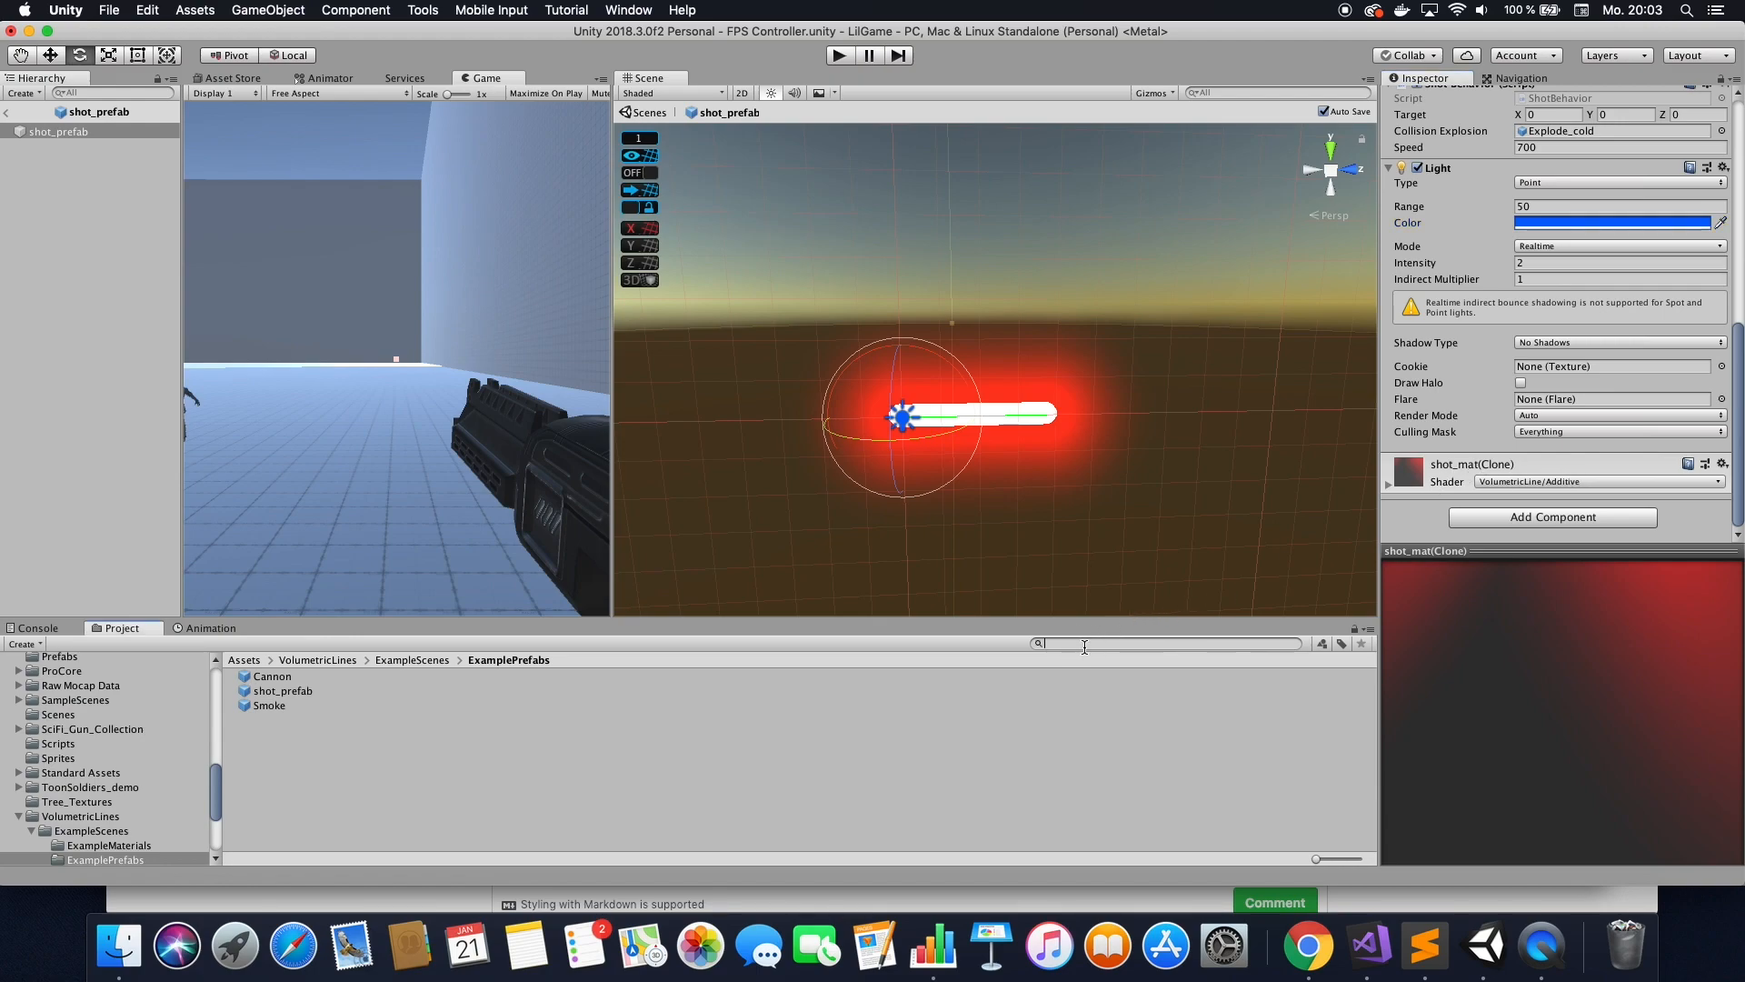
Find shot_mat via Project search 'sho' and start changing its Main Color.
text(shot_mat)
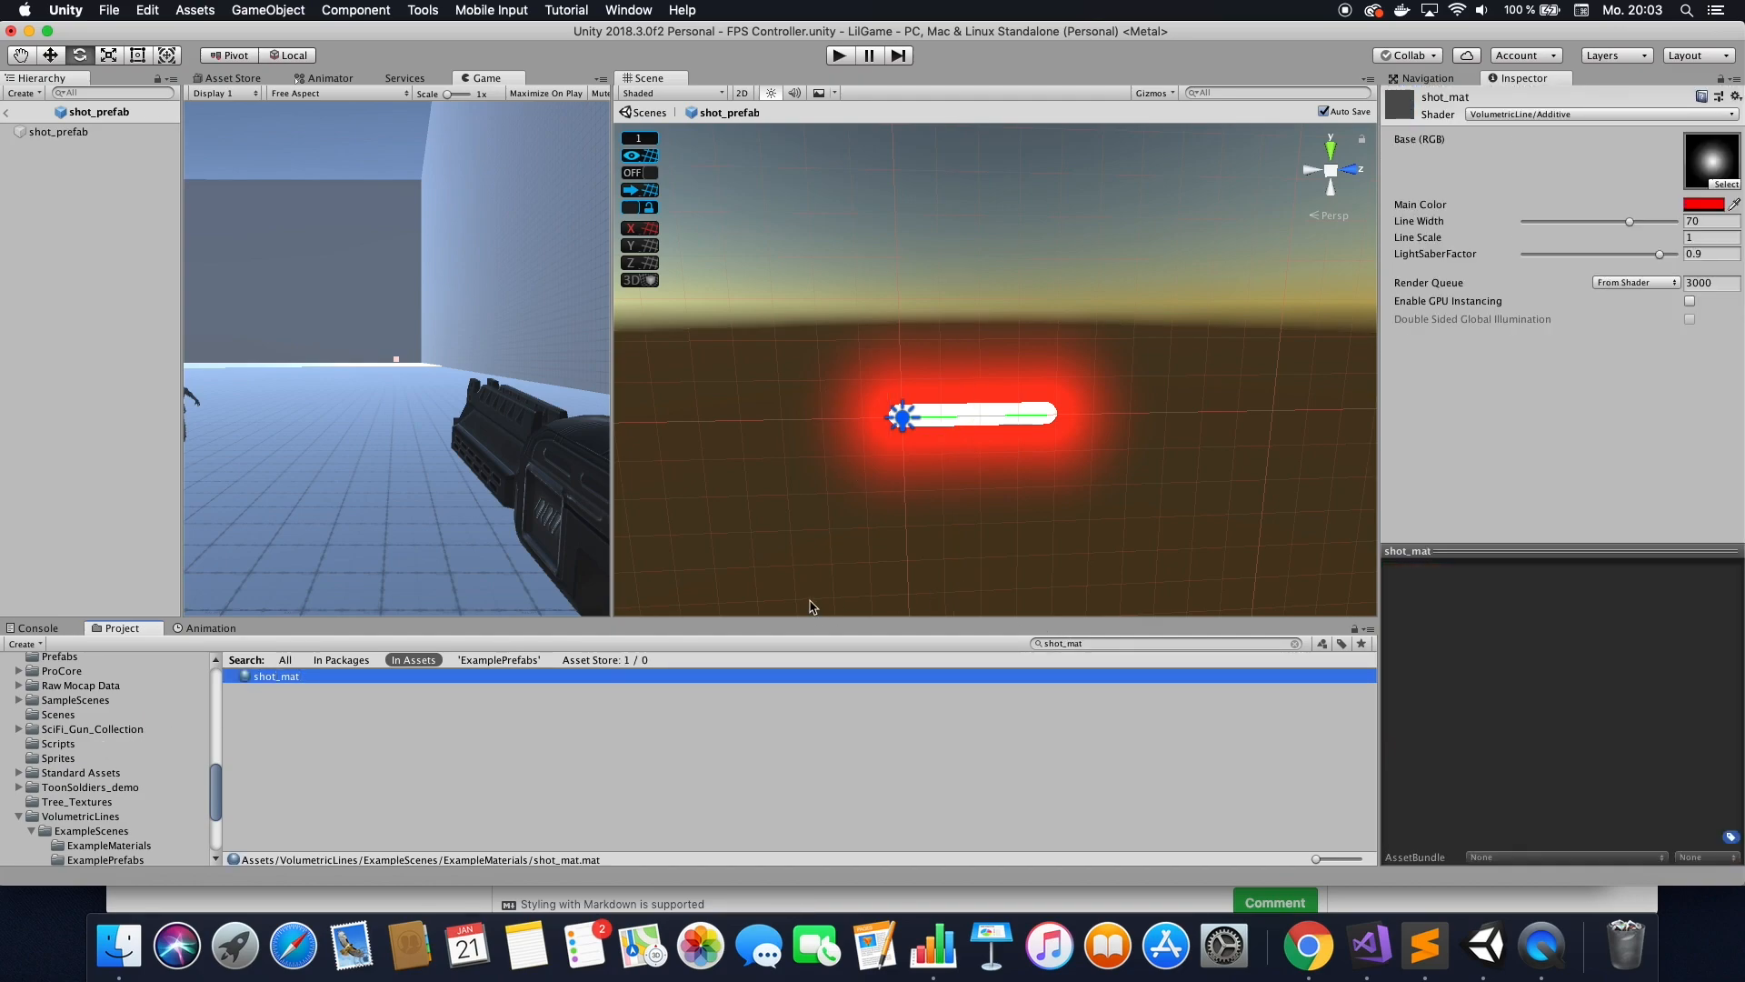
click(1727, 203)
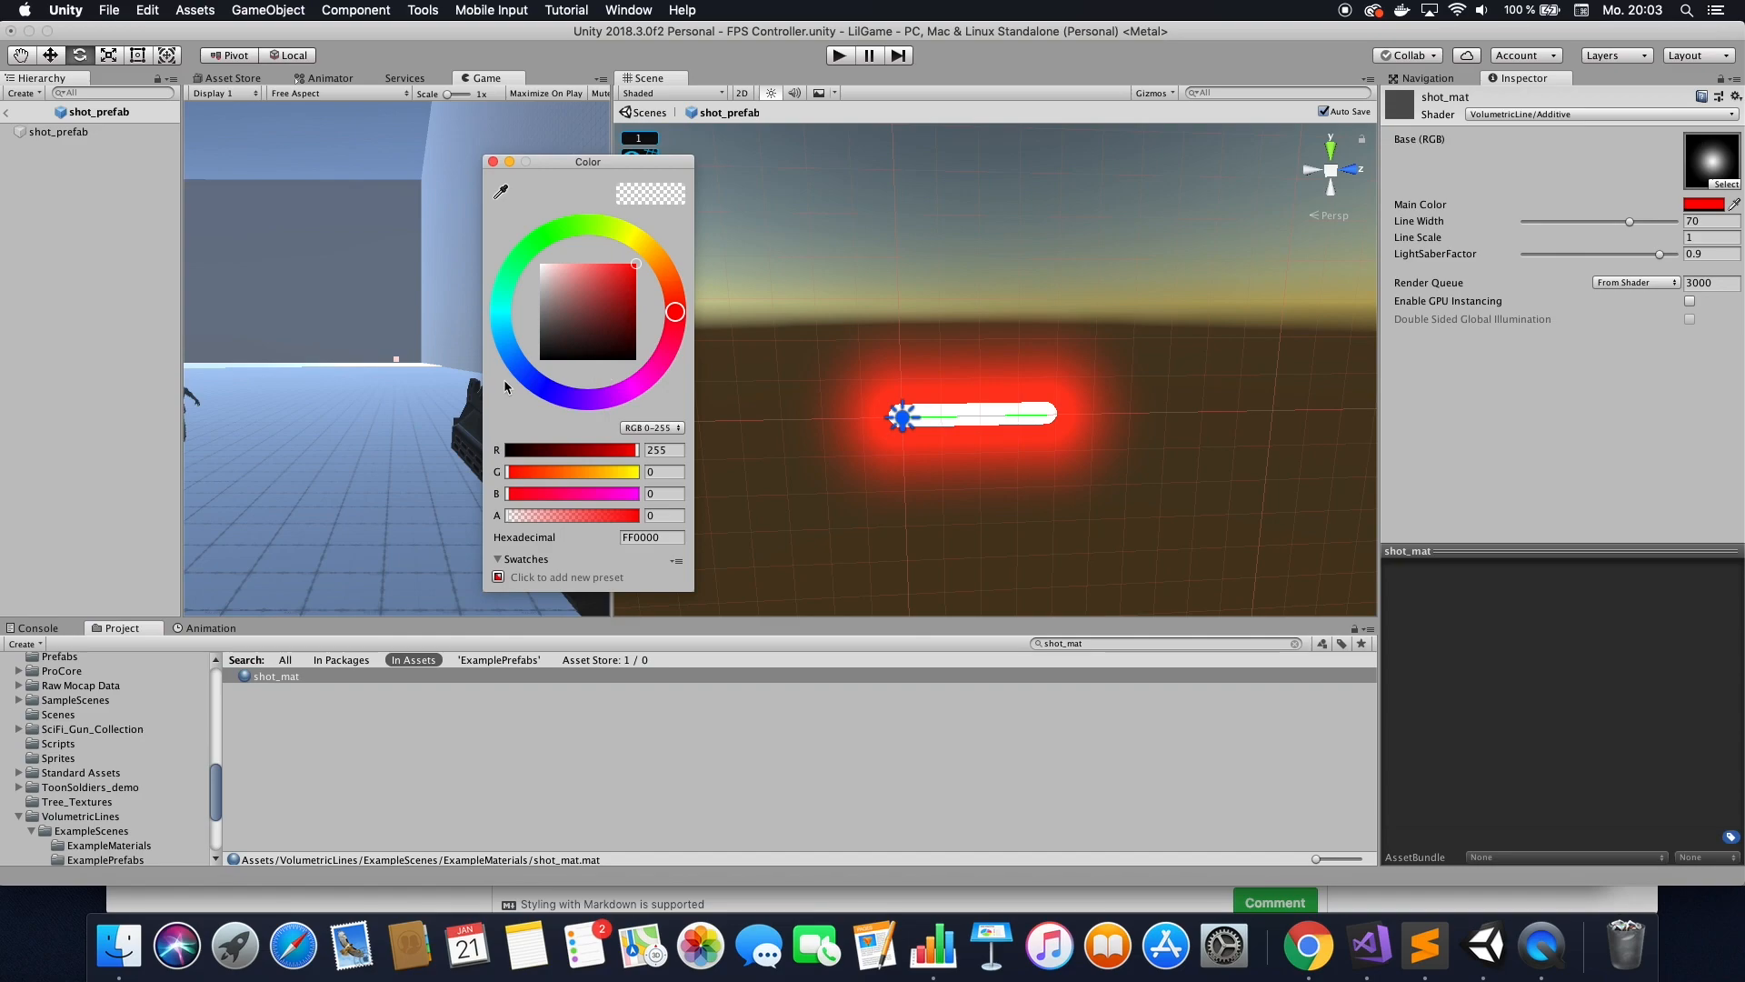
click(520, 367)
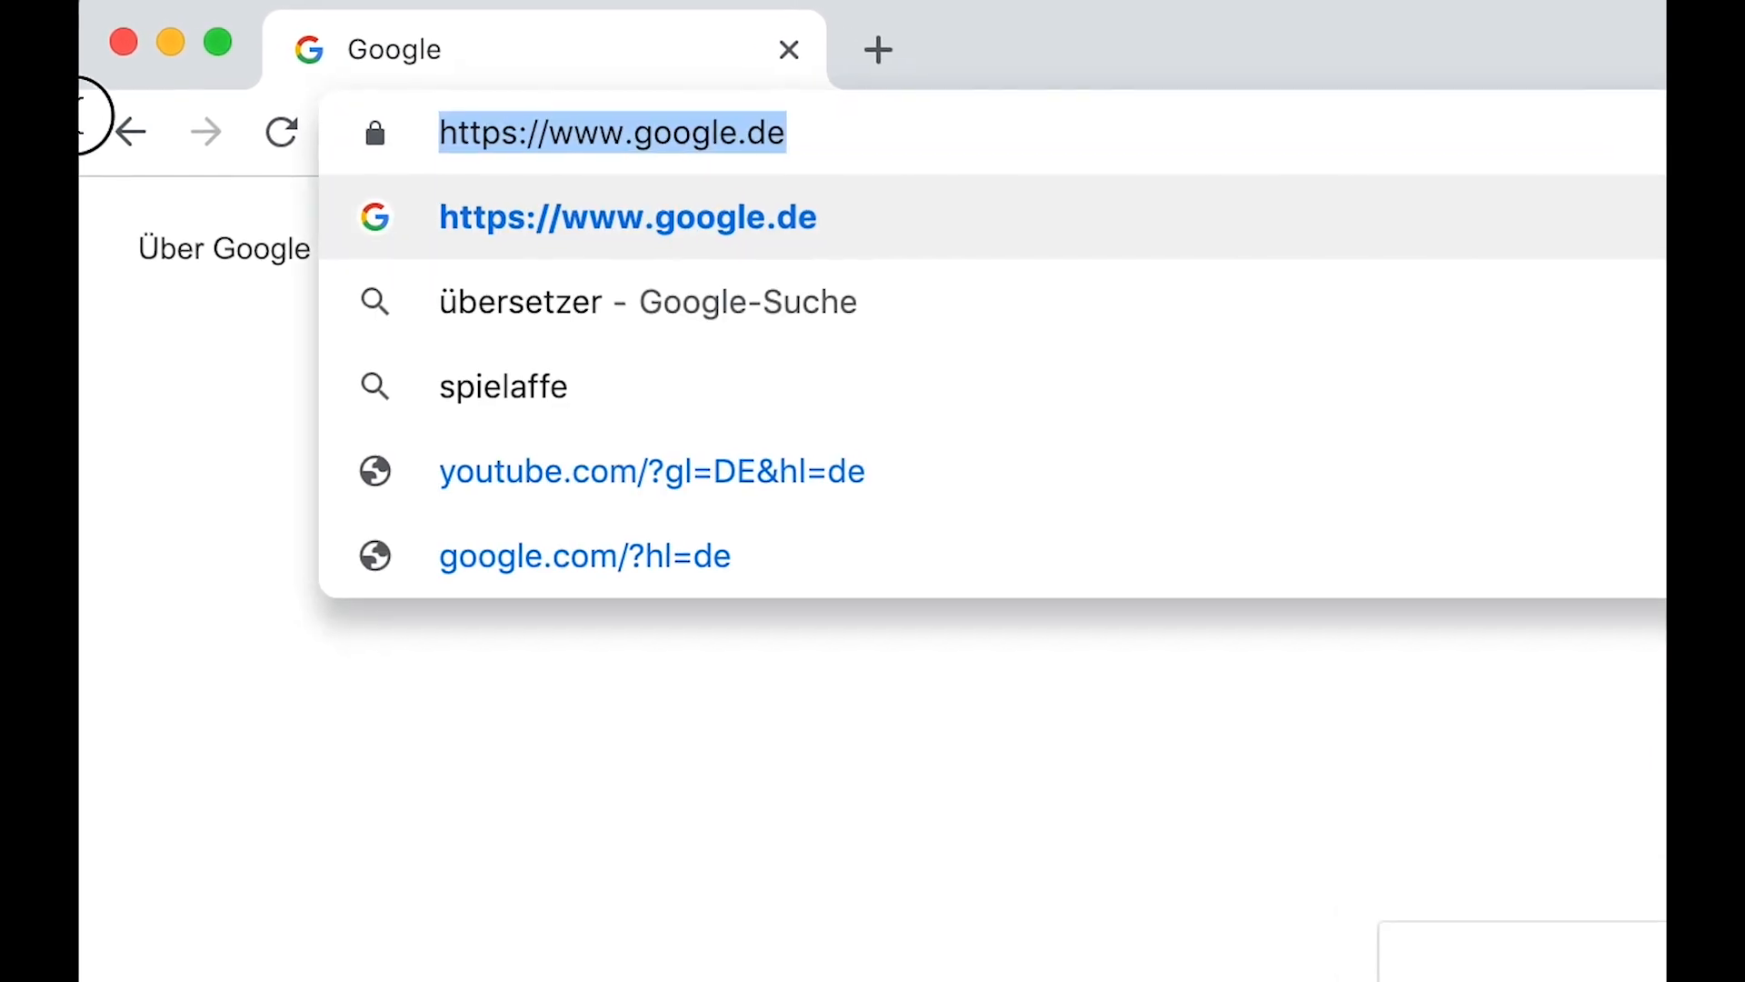
On tutorial-request.com, upvote the Prefabs request and post the comment 'This would be awe…'.
text(https://tutorial-request.com/search-request)
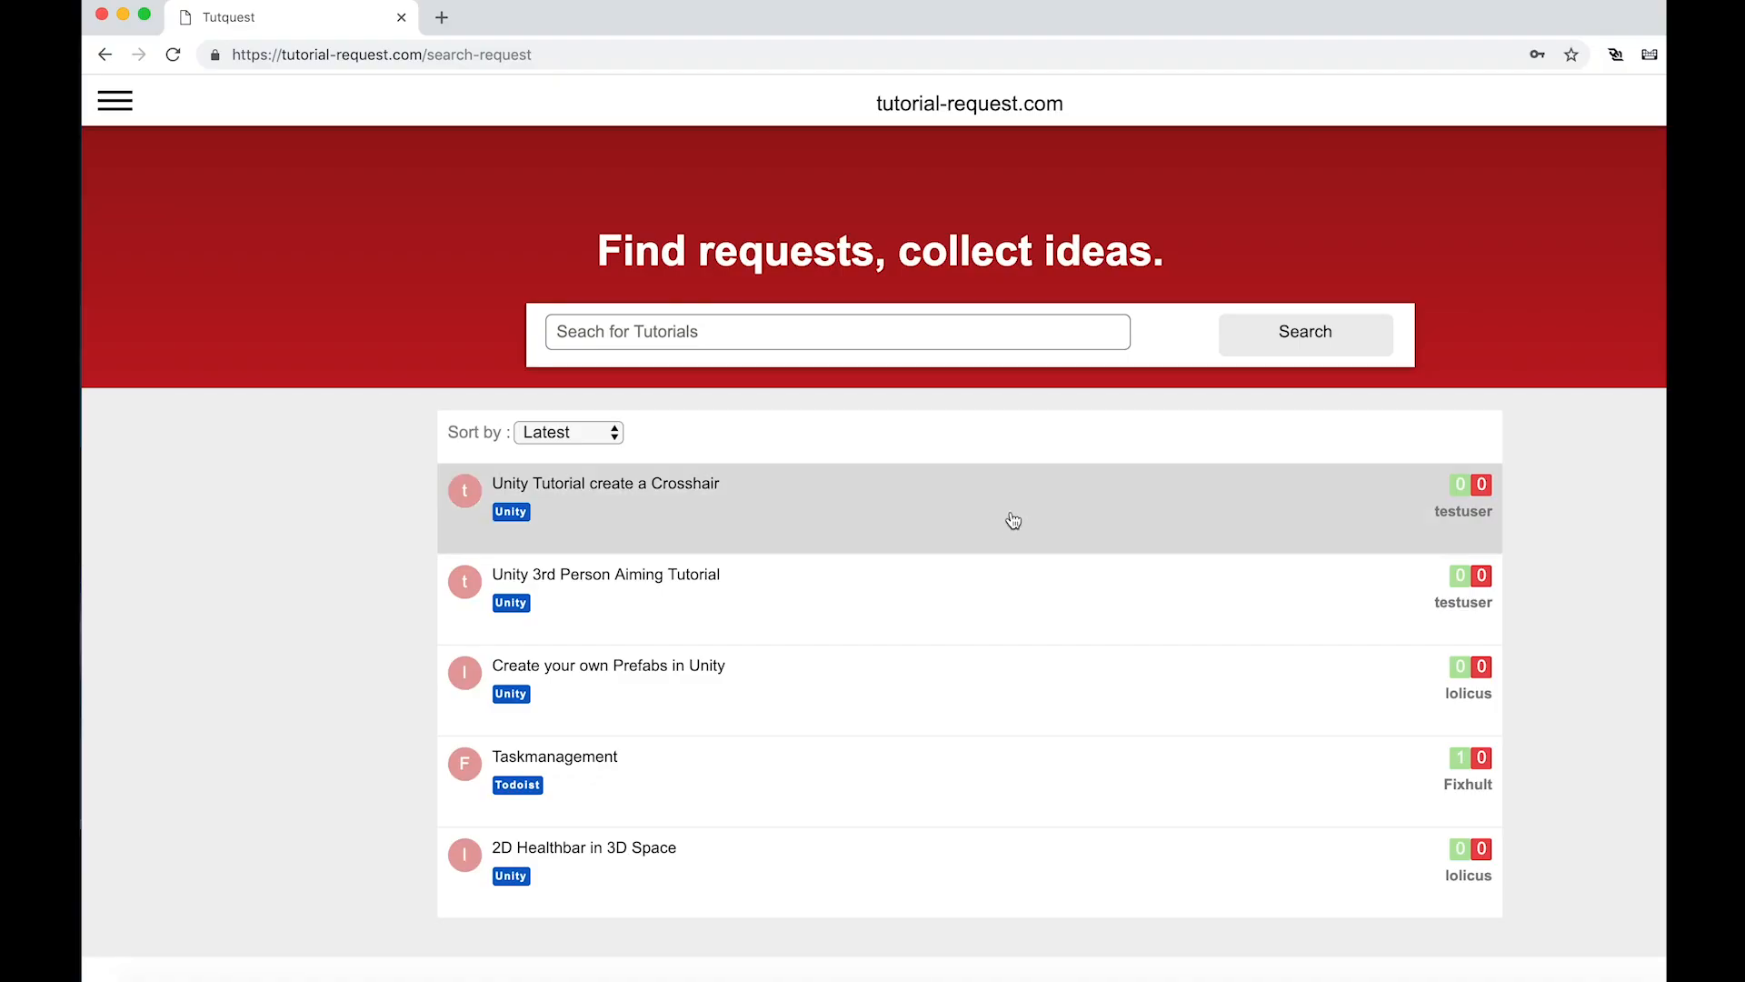
click(609, 666)
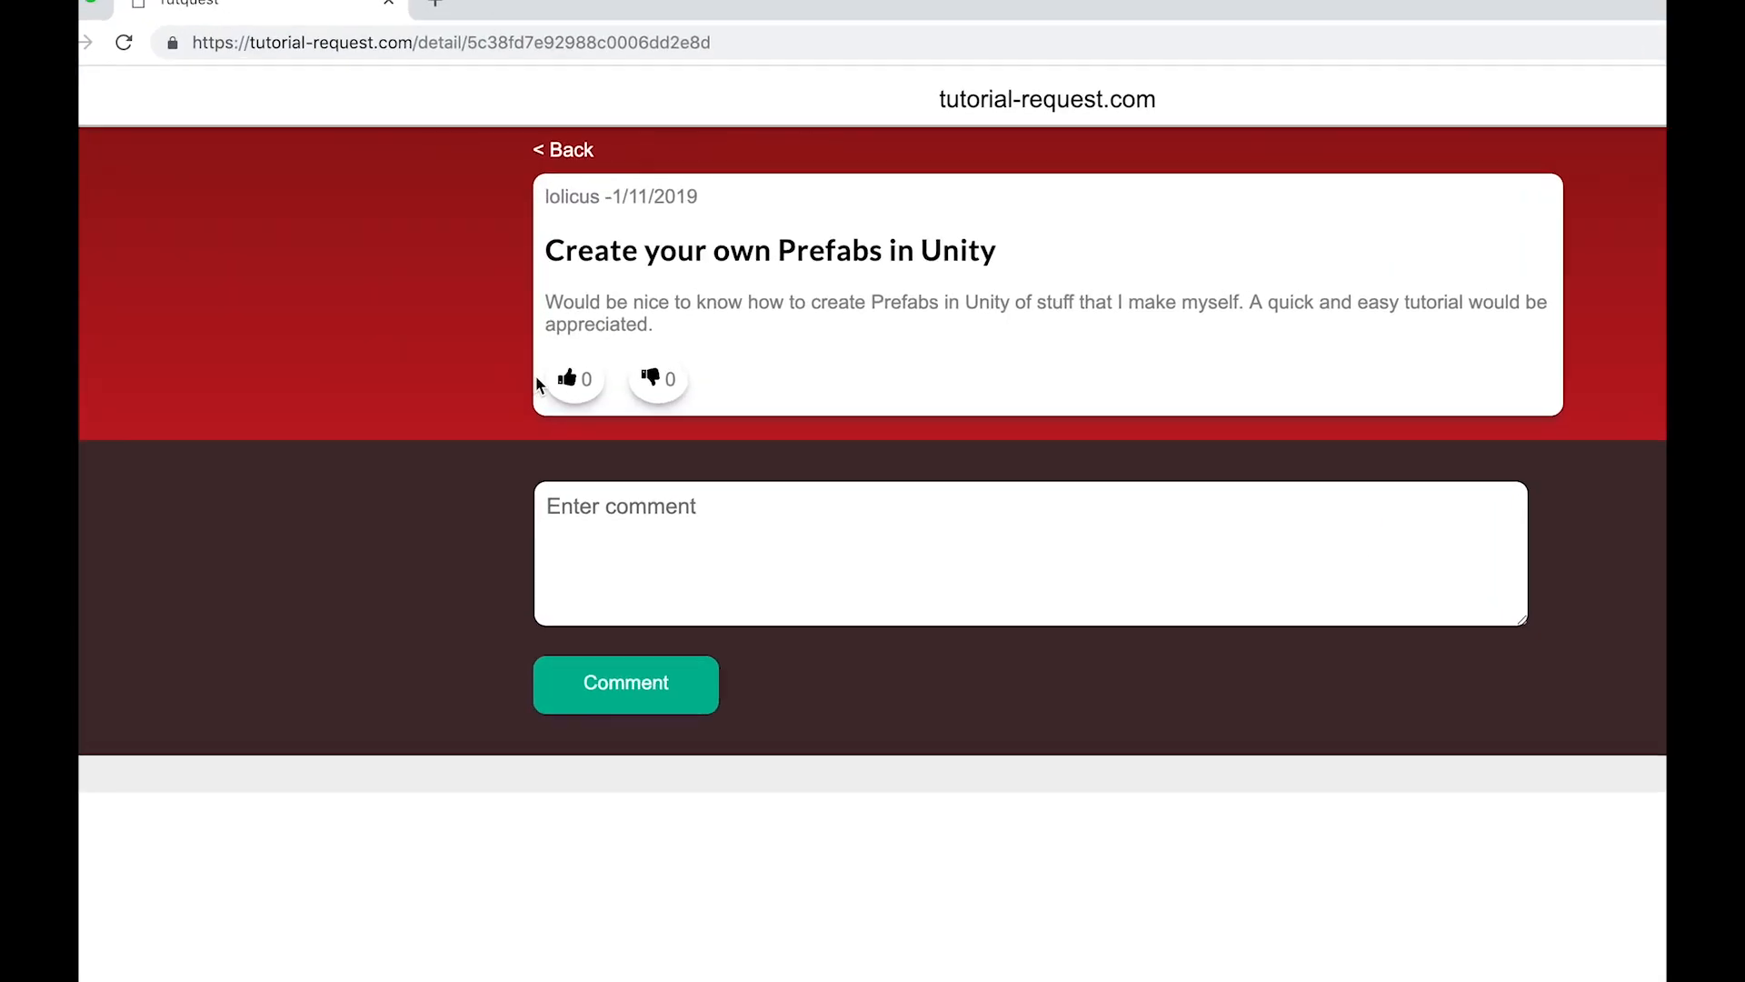
click(567, 378)
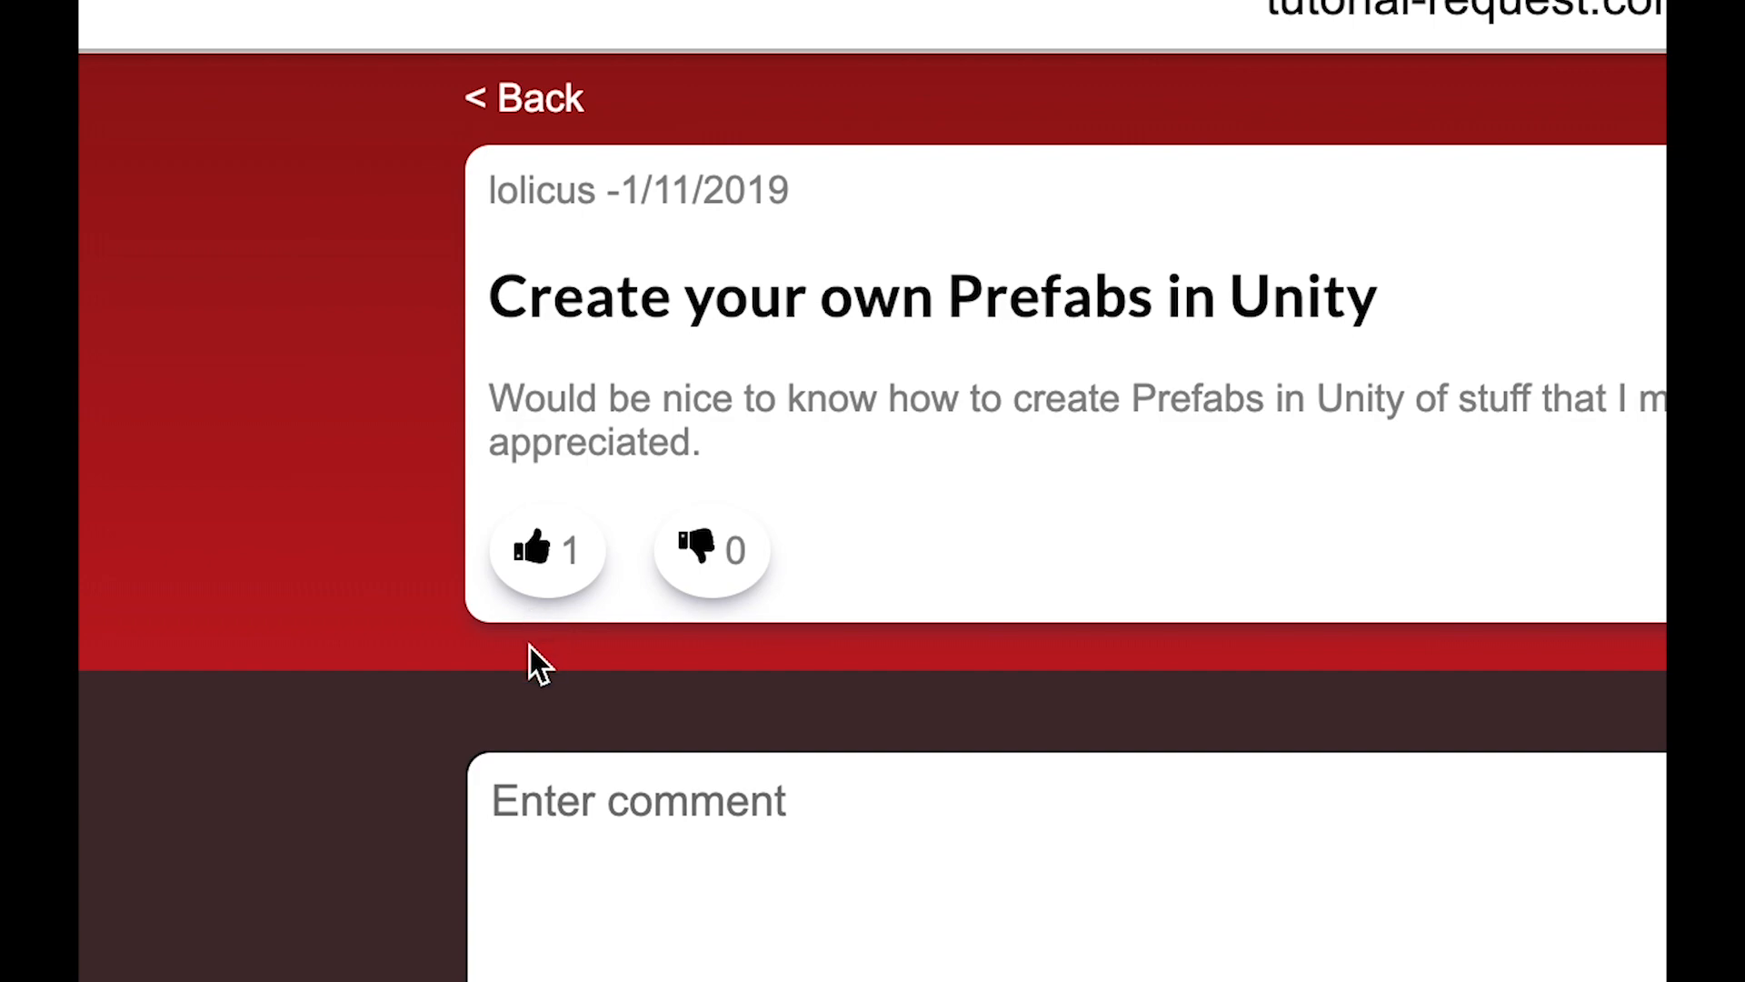
text(This would be awe)
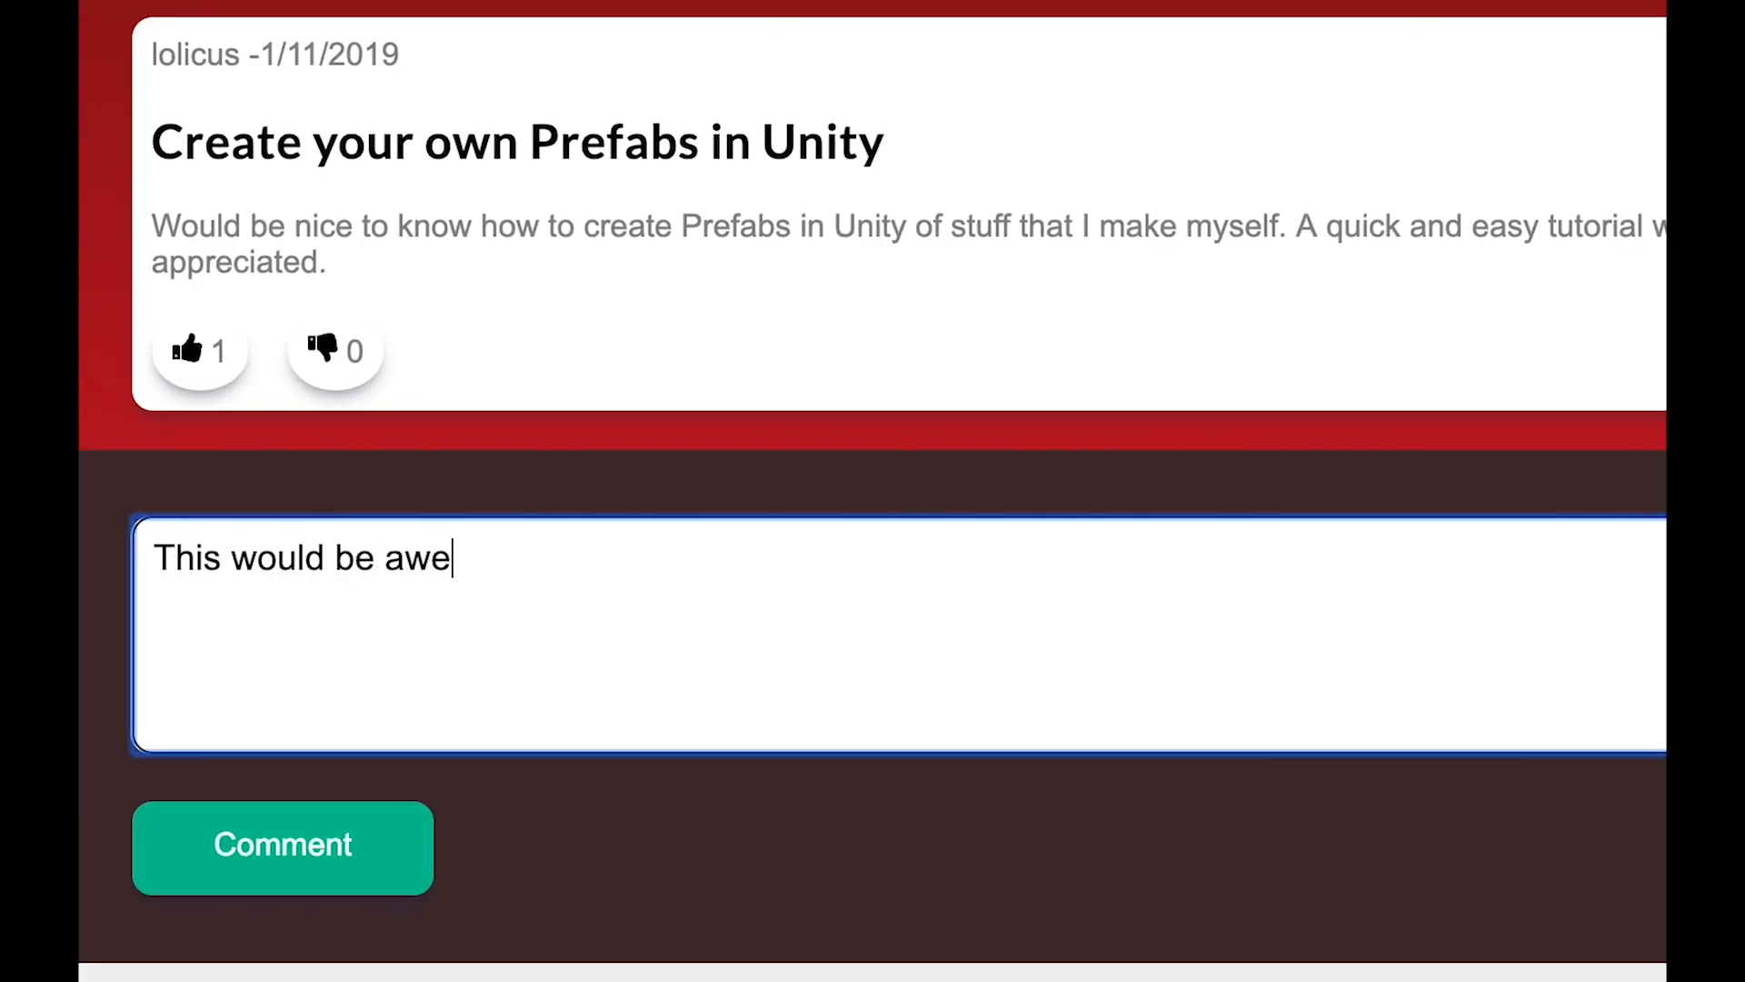
click(282, 845)
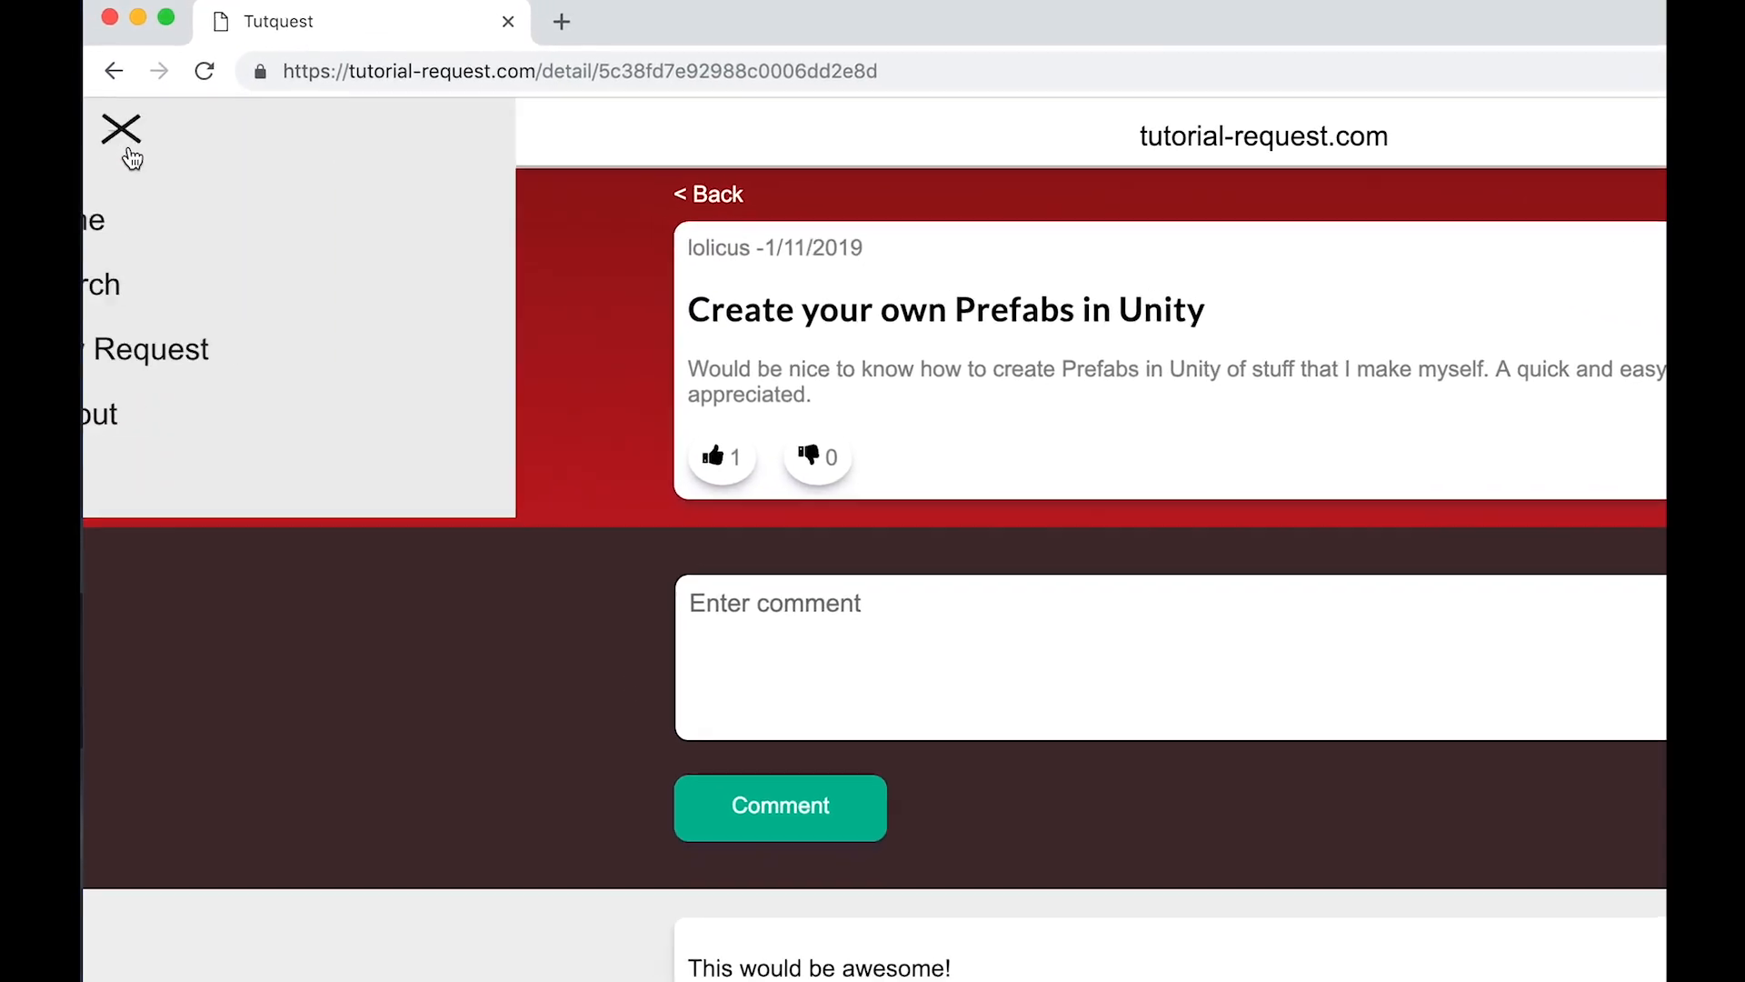
Draft a request titled 'Unity 3rd Person Aiming Tutorial', topic Unity, description 'I would love to see a'.
click(157, 349)
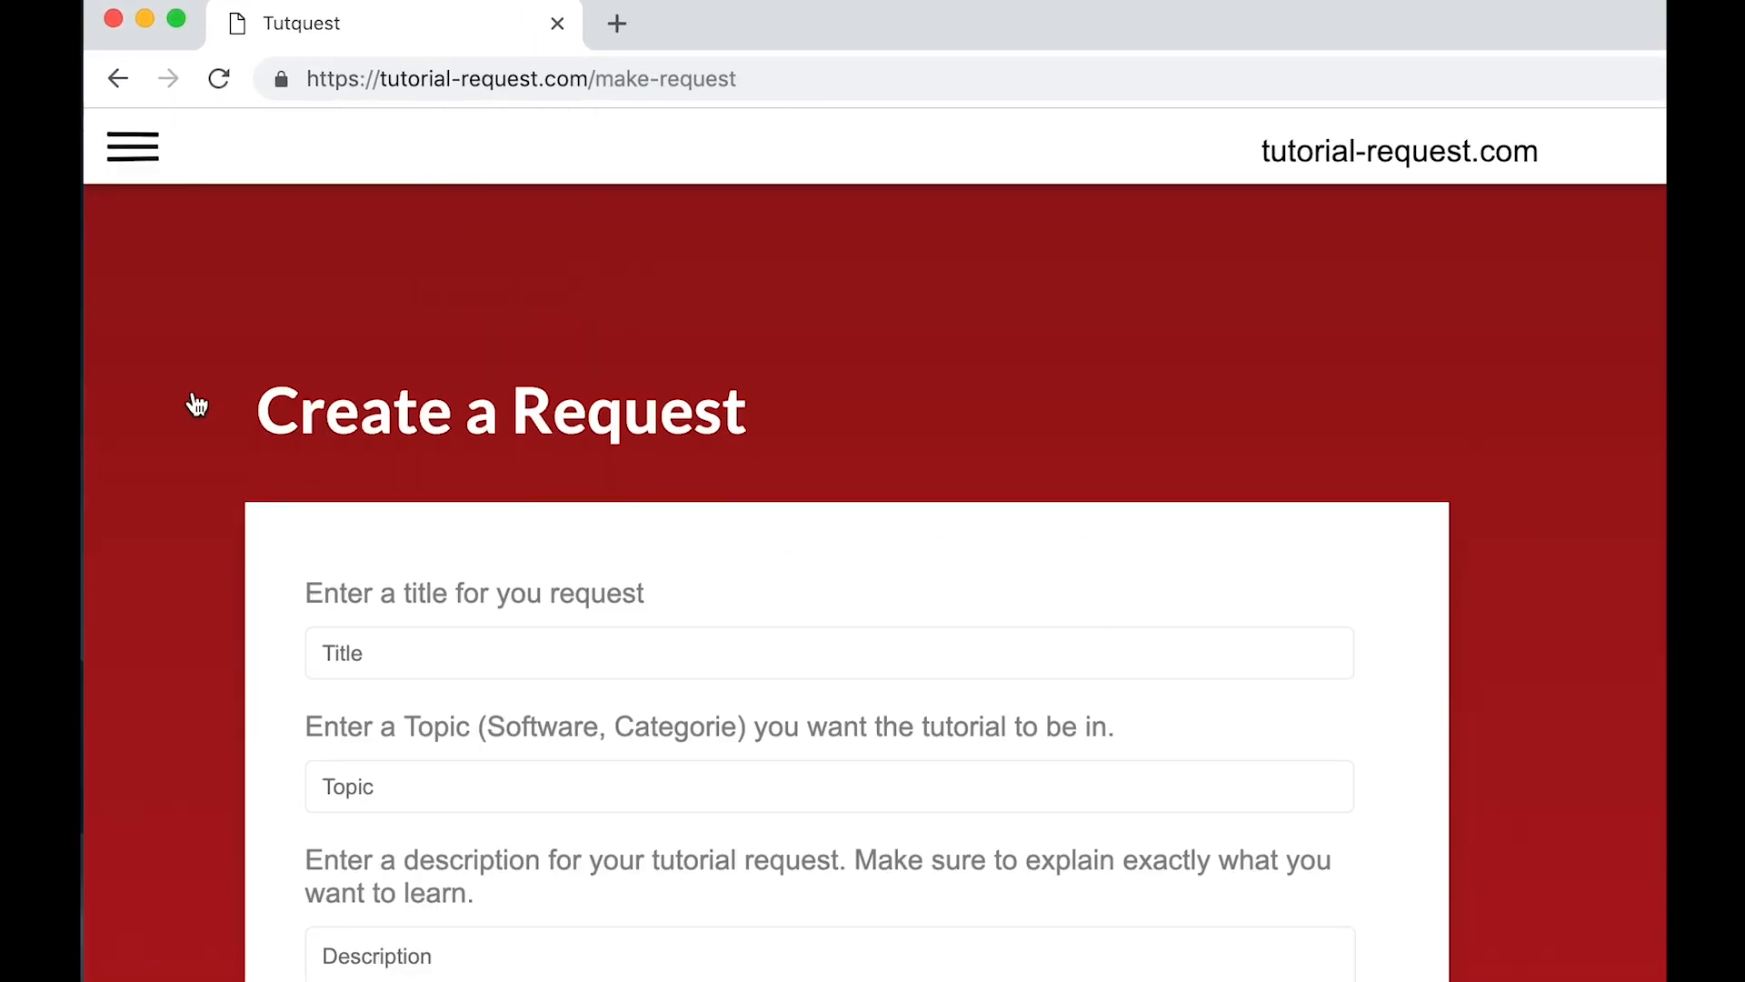
text(Unity 3rd Person Aiming Tutorial)
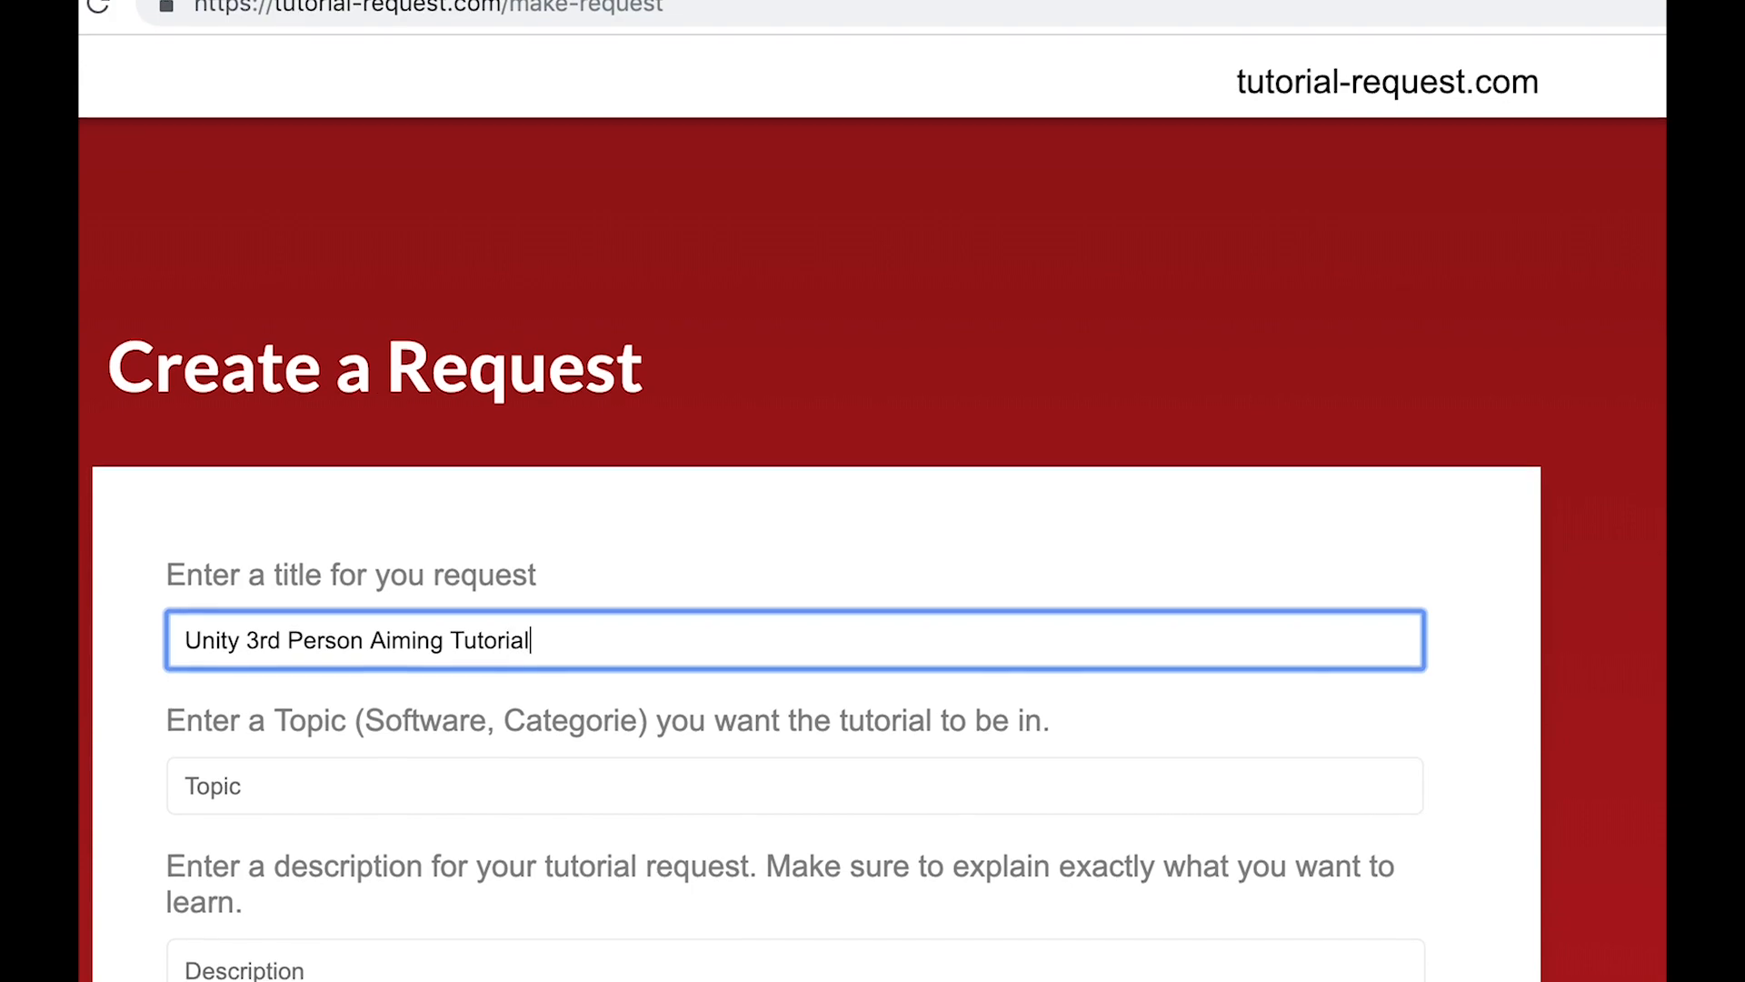
text(Unity)
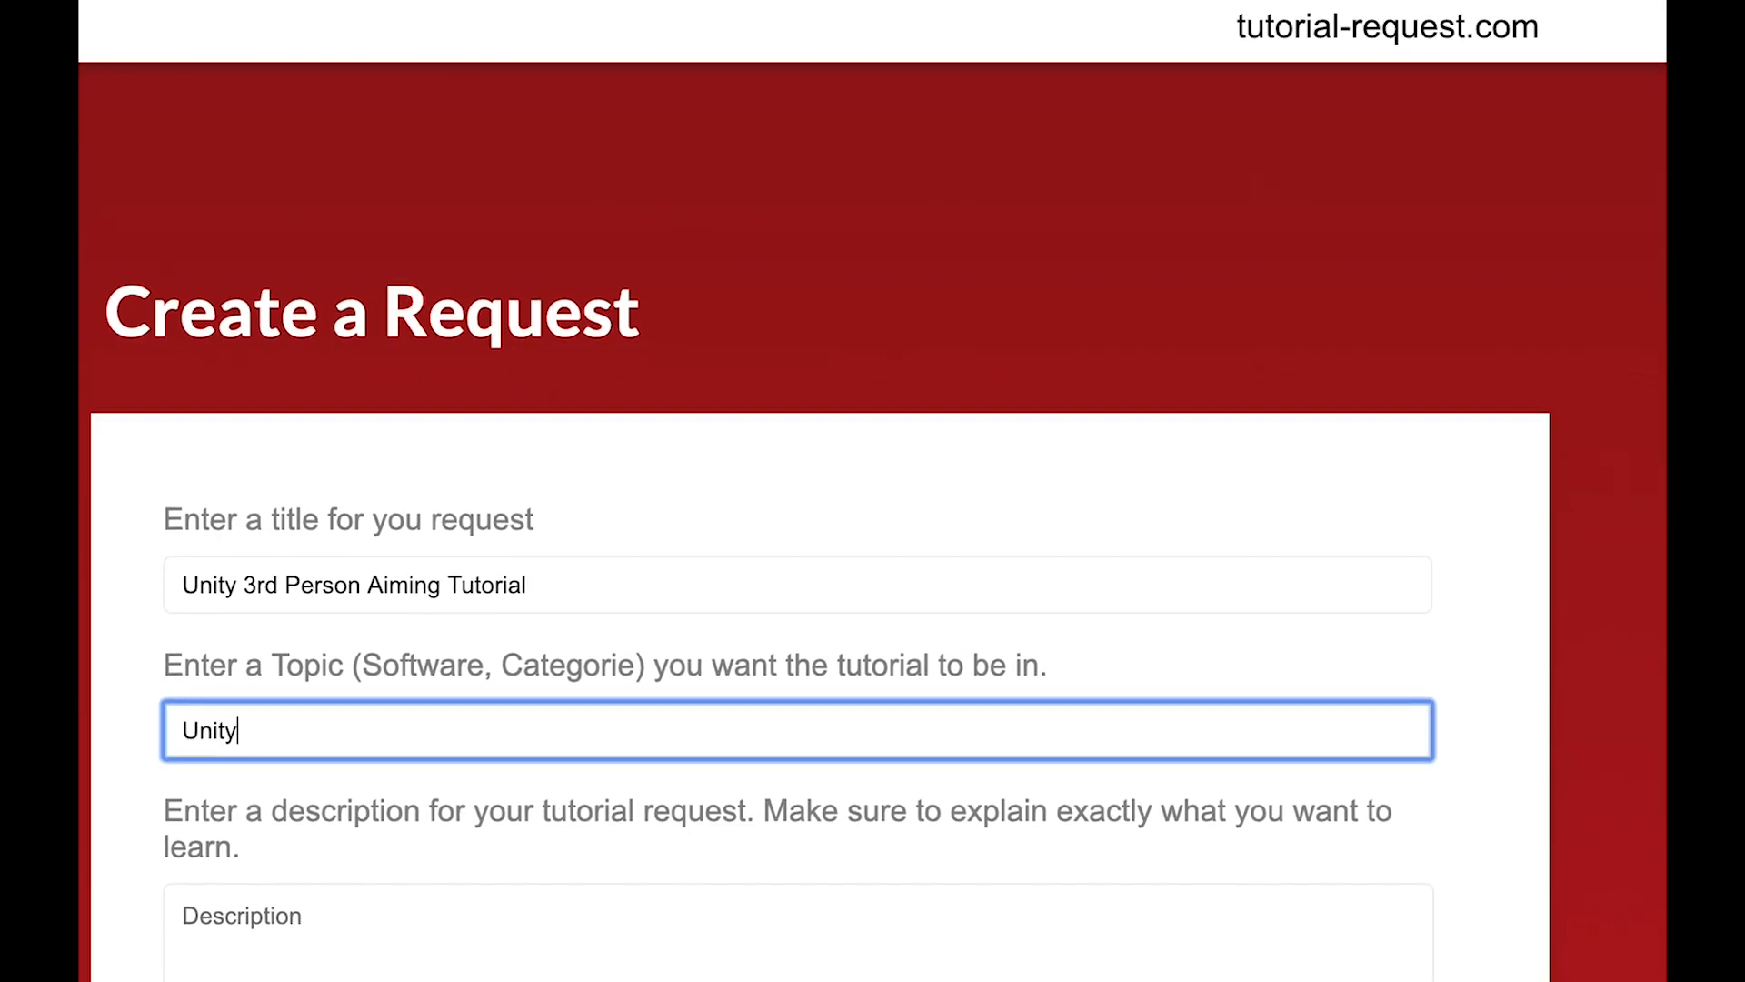
text(I would love to see a)
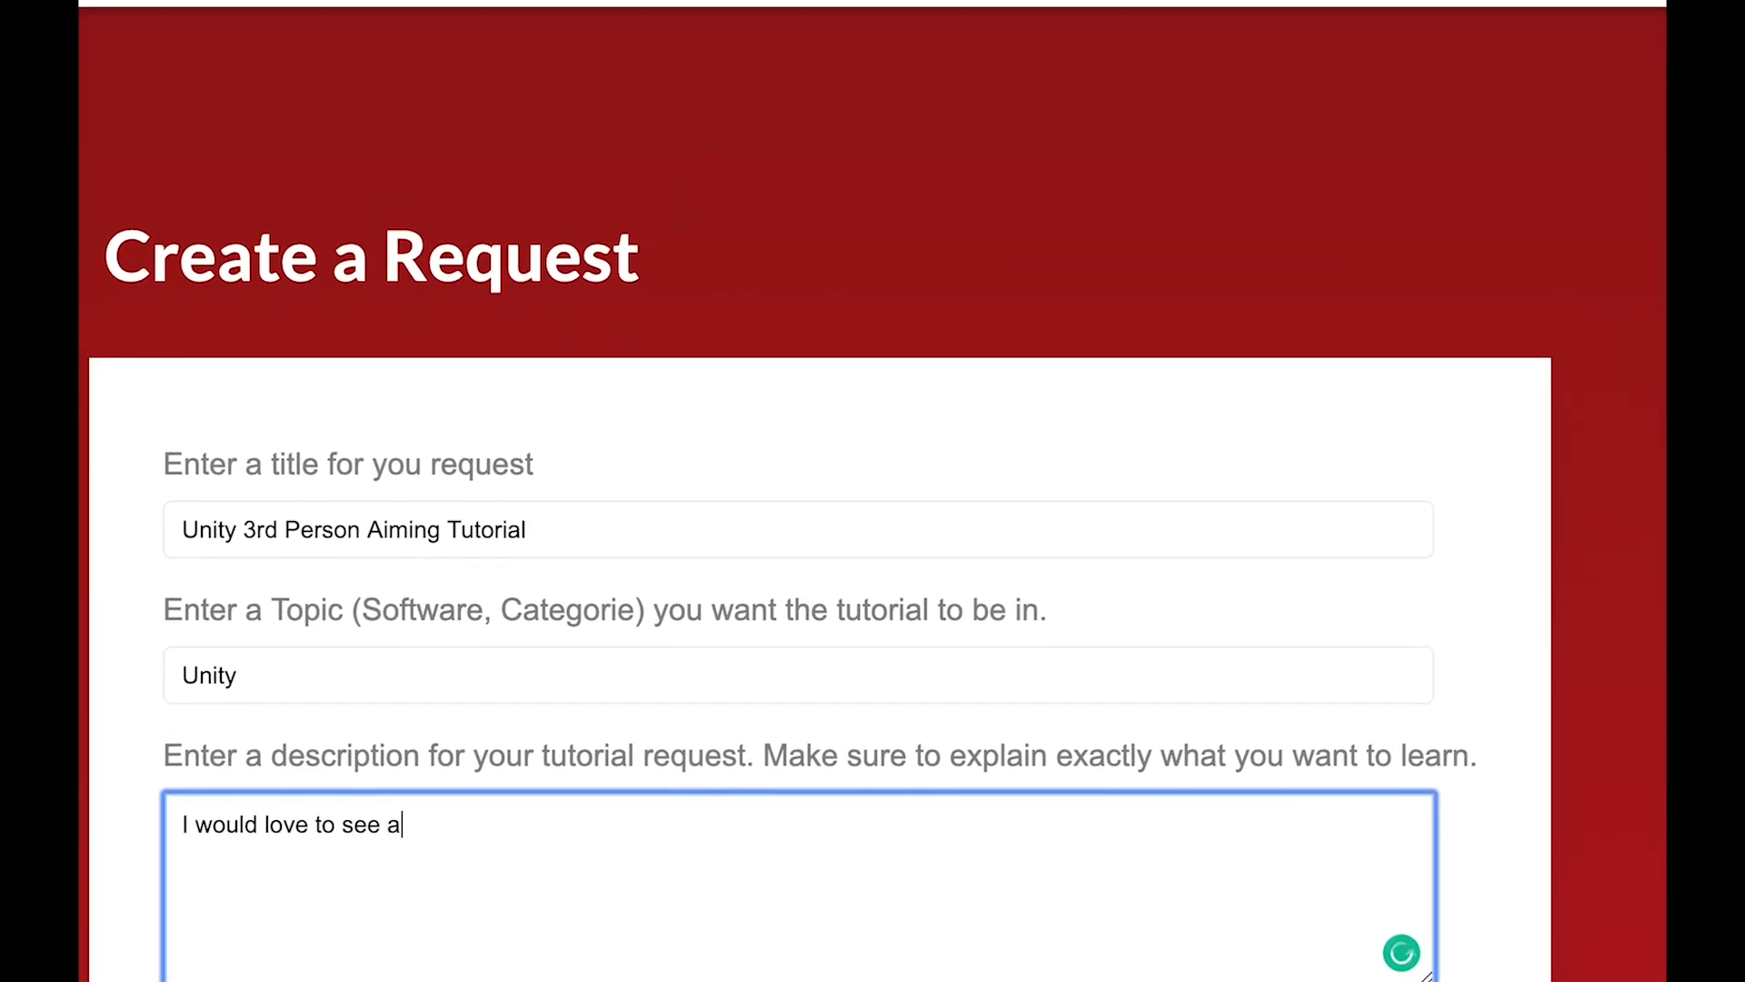